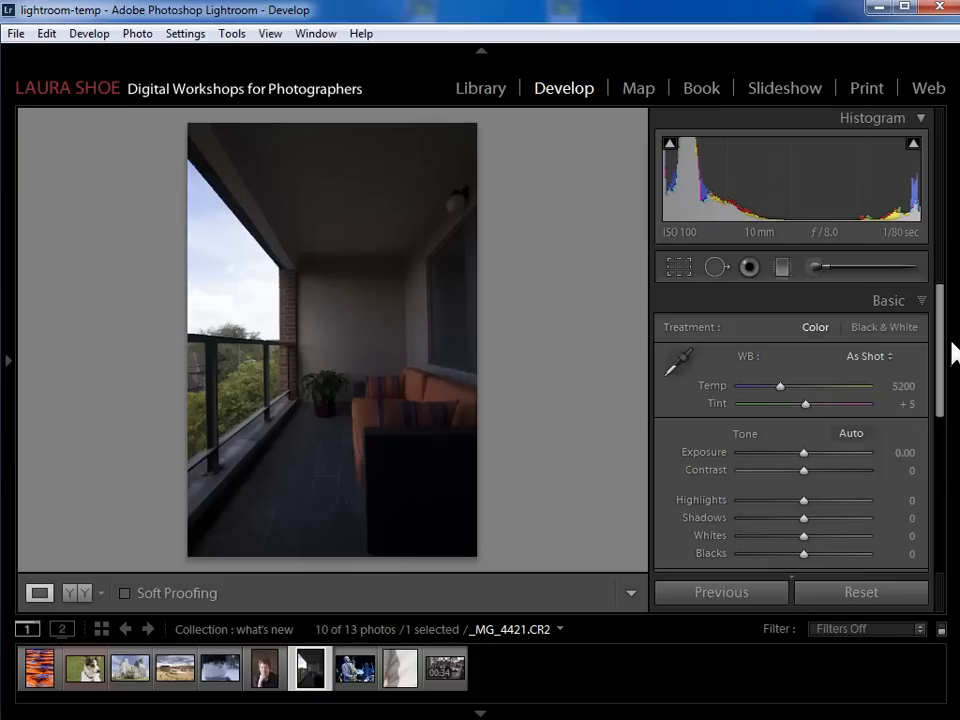
mouse_move(716, 464)
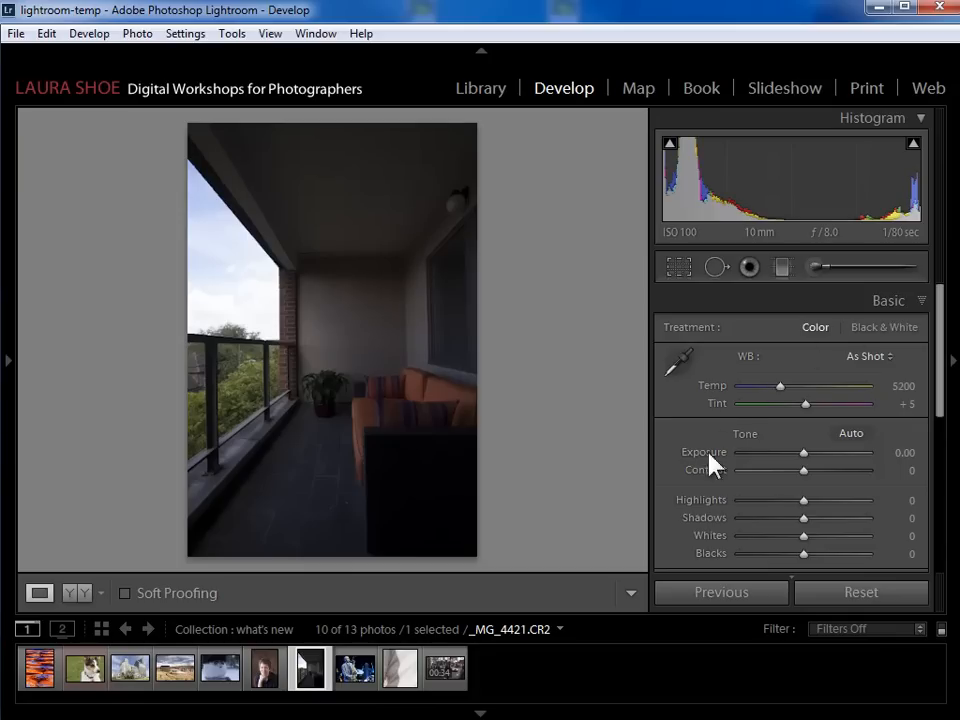
mouse_move(704, 546)
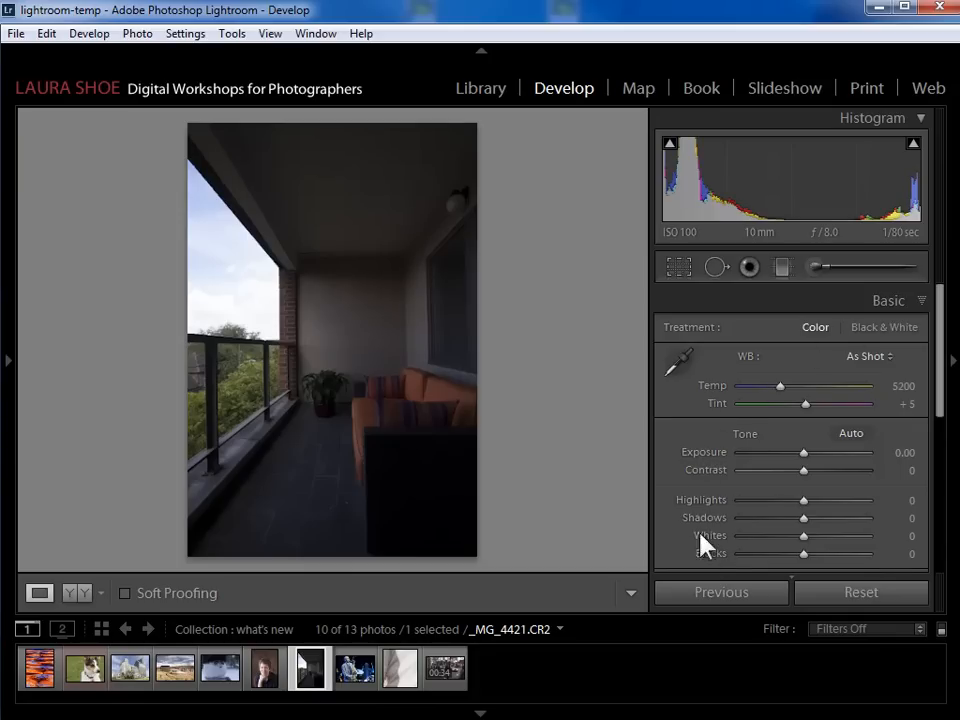
mouse_move(712, 468)
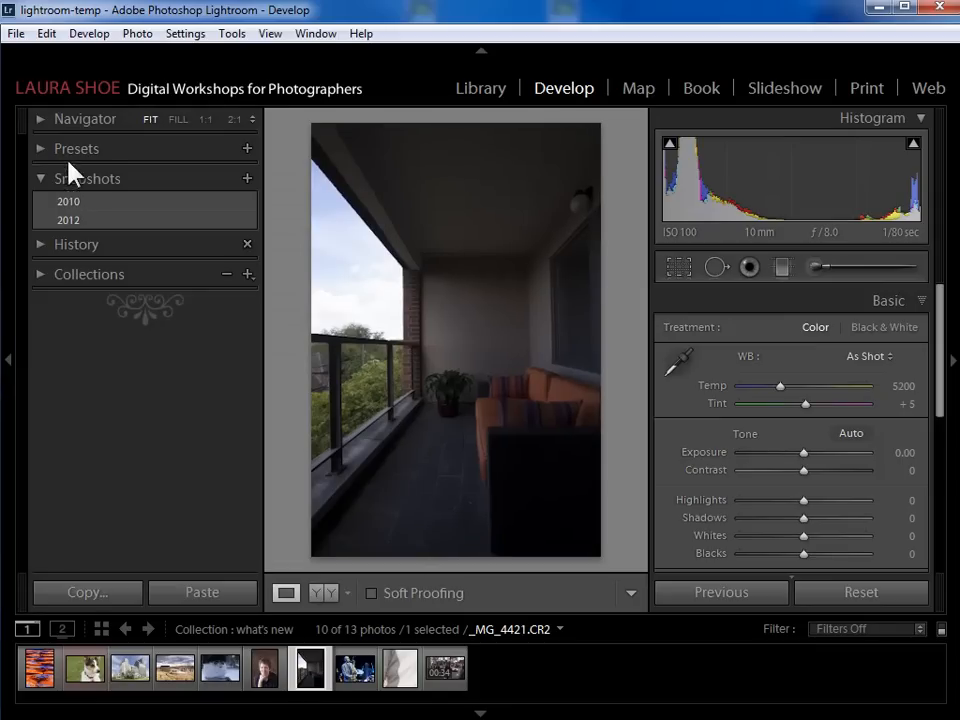
Restore the balcony photo's 2010 snapshot with Recovery and Fill Light at 100
click(68, 200)
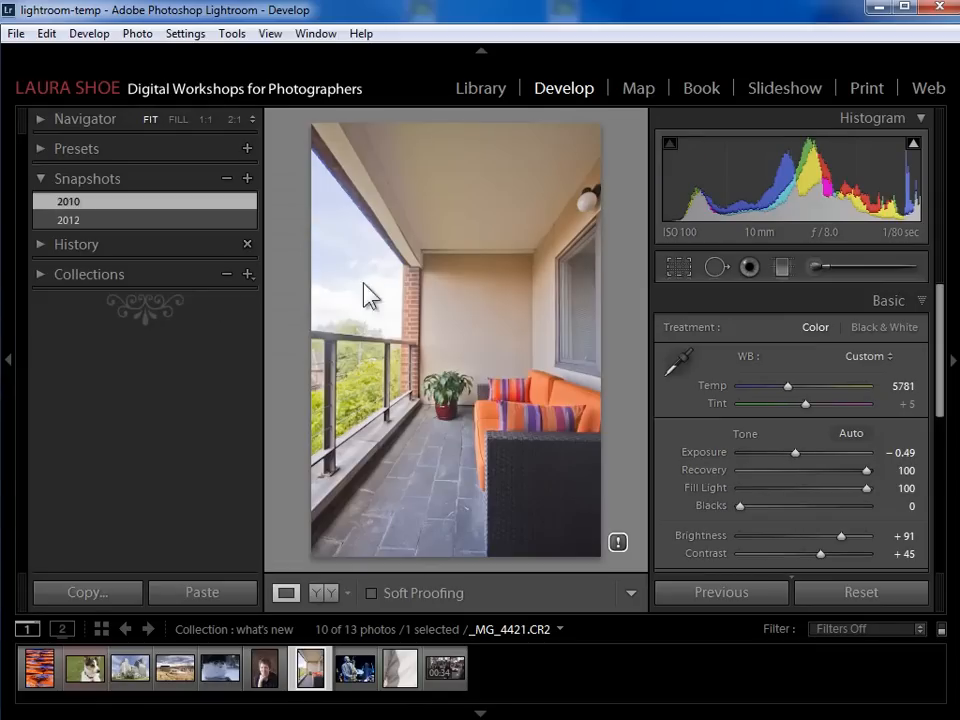
mouse_move(650, 364)
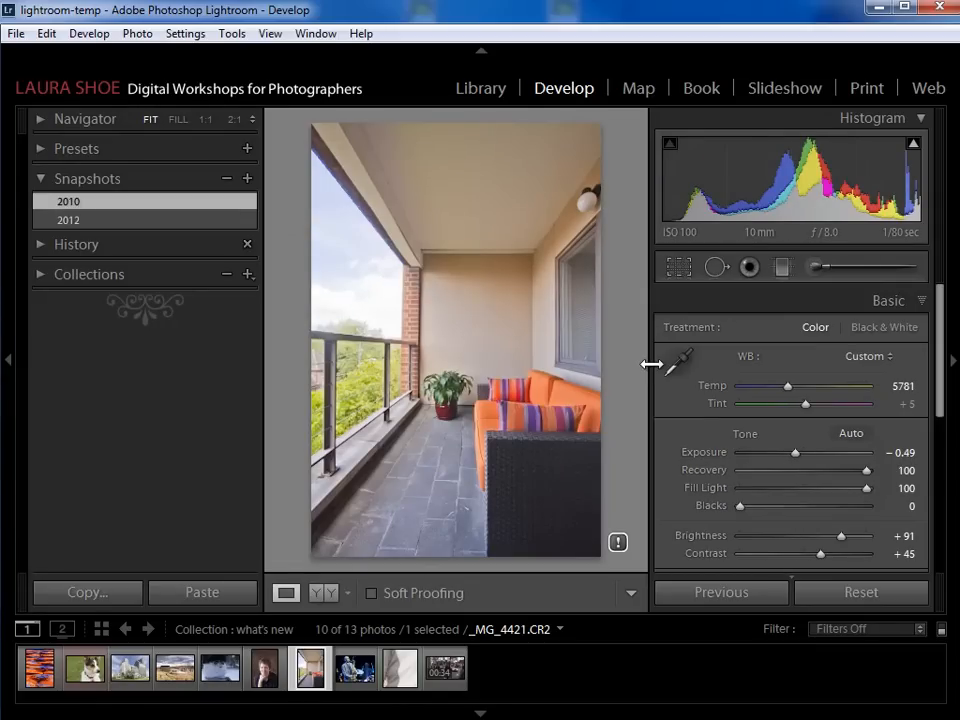
mouse_move(556, 448)
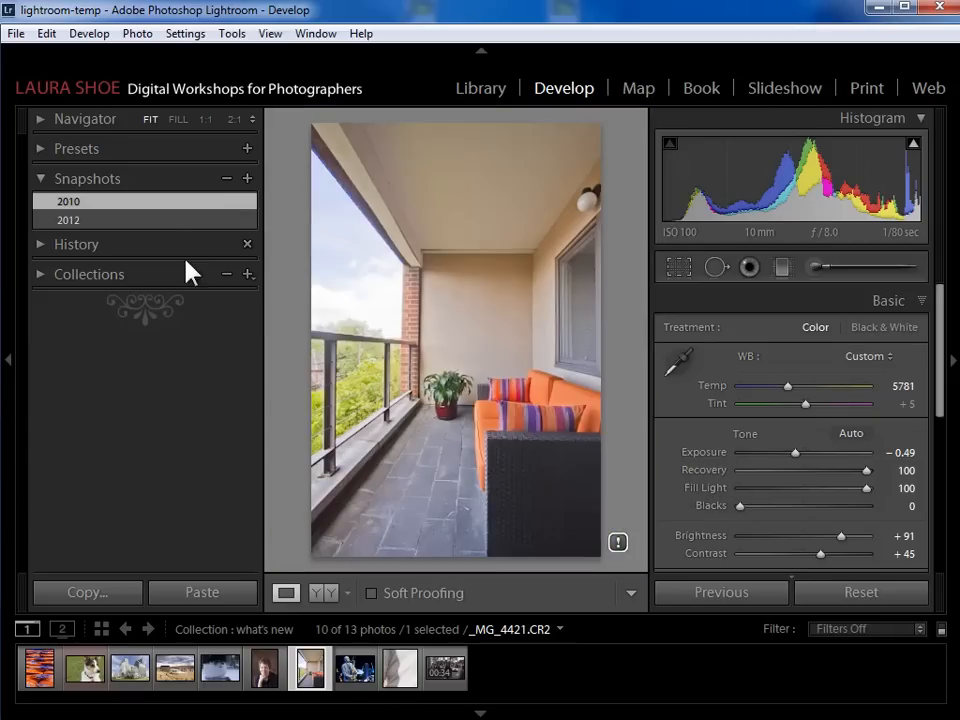
mouse_move(136, 220)
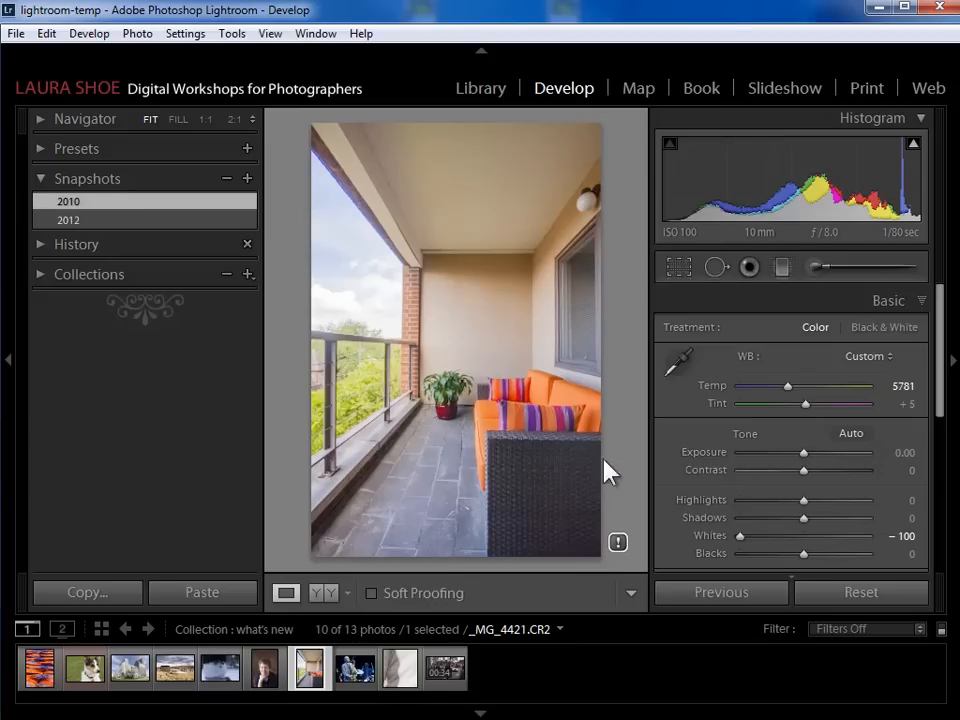
click(618, 544)
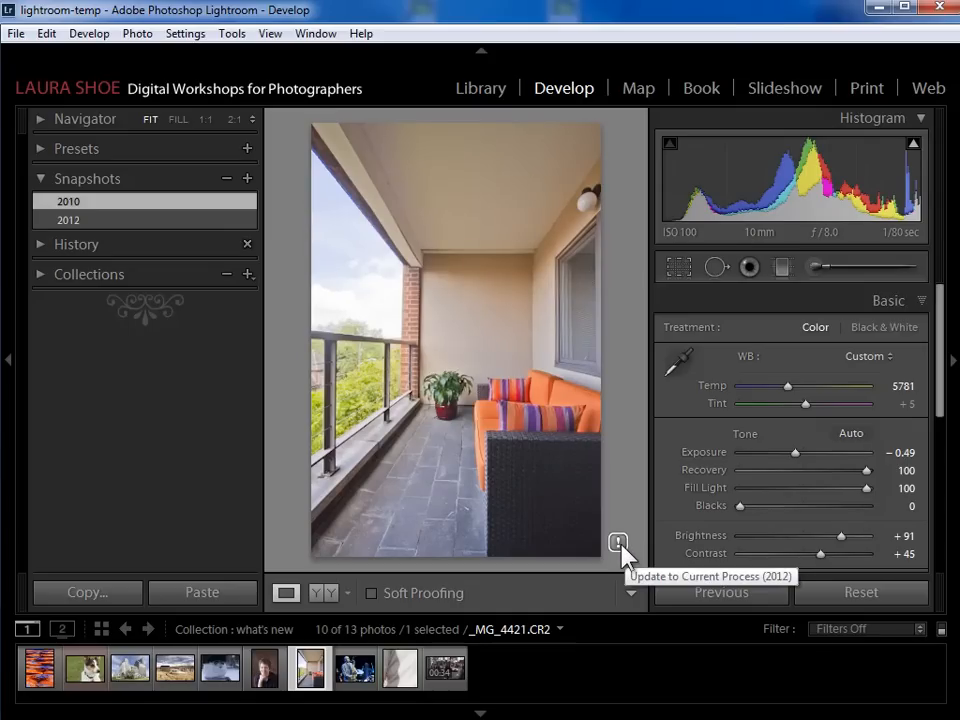
click(618, 544)
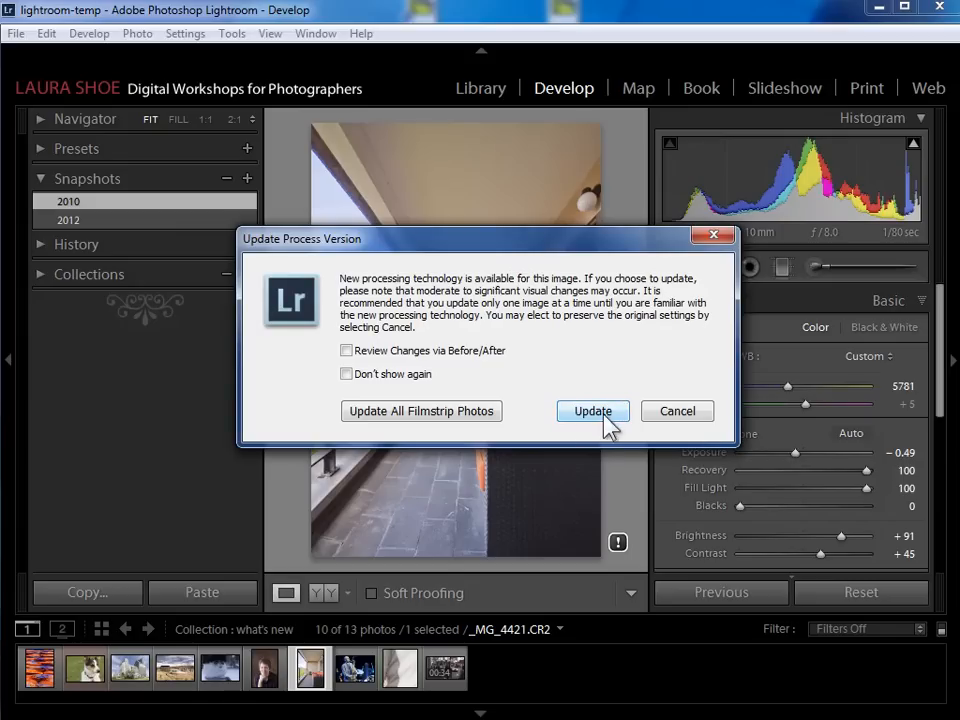
mouse_move(676, 412)
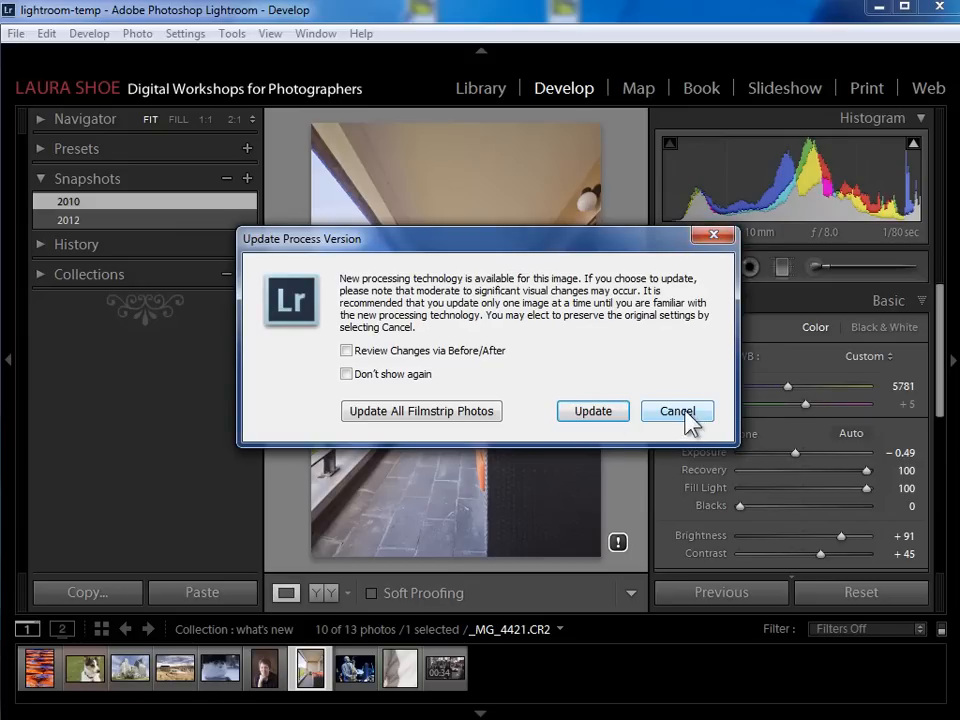
click(676, 412)
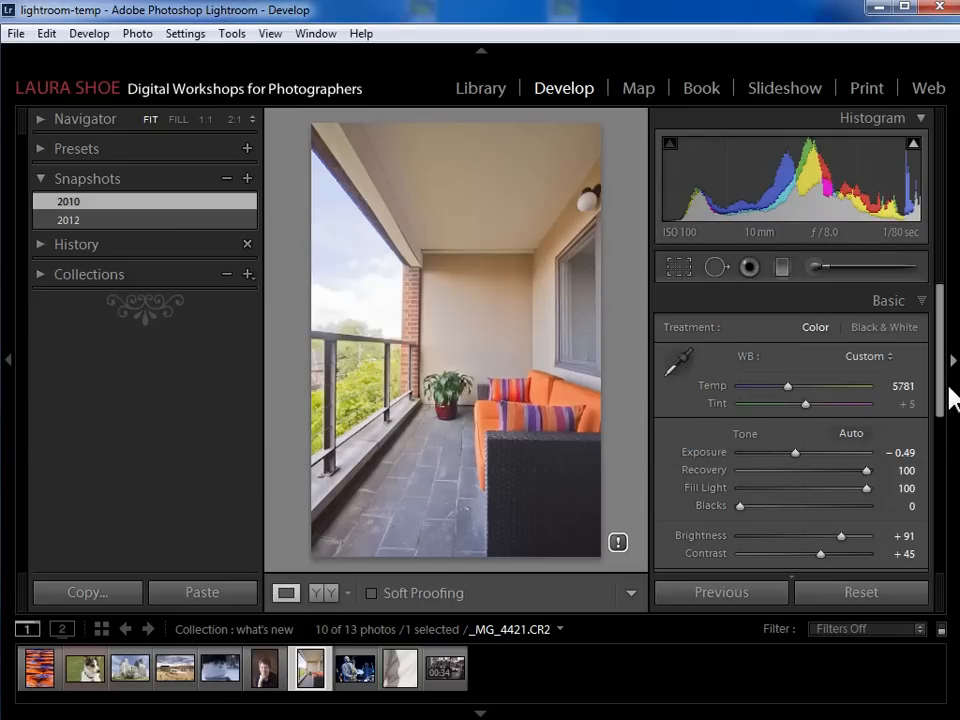
scroll(down, 3)
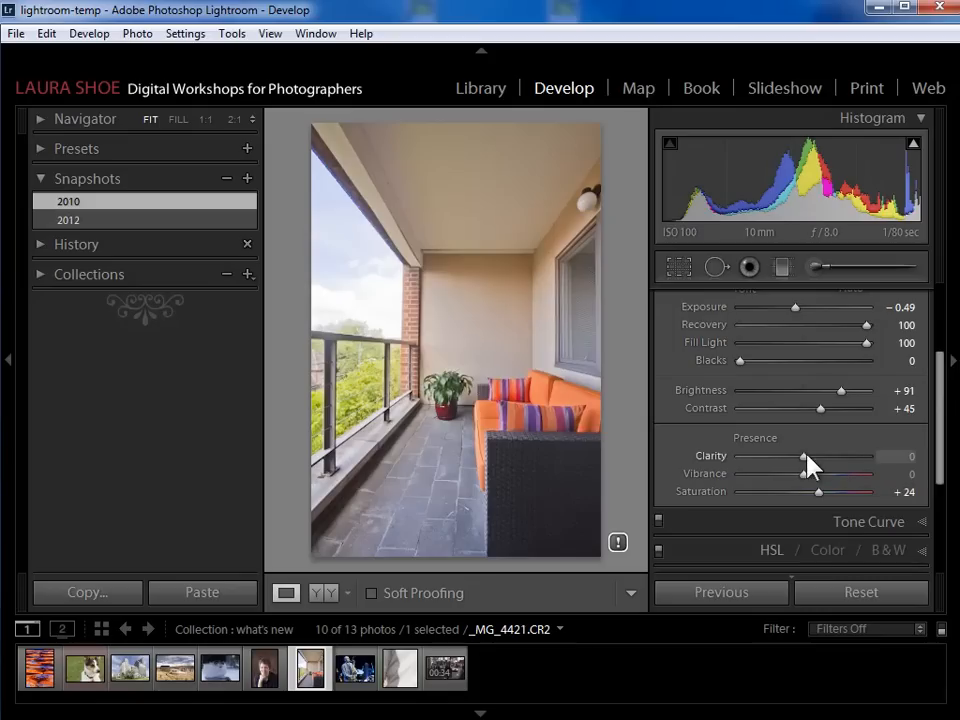
mouse_move(796, 468)
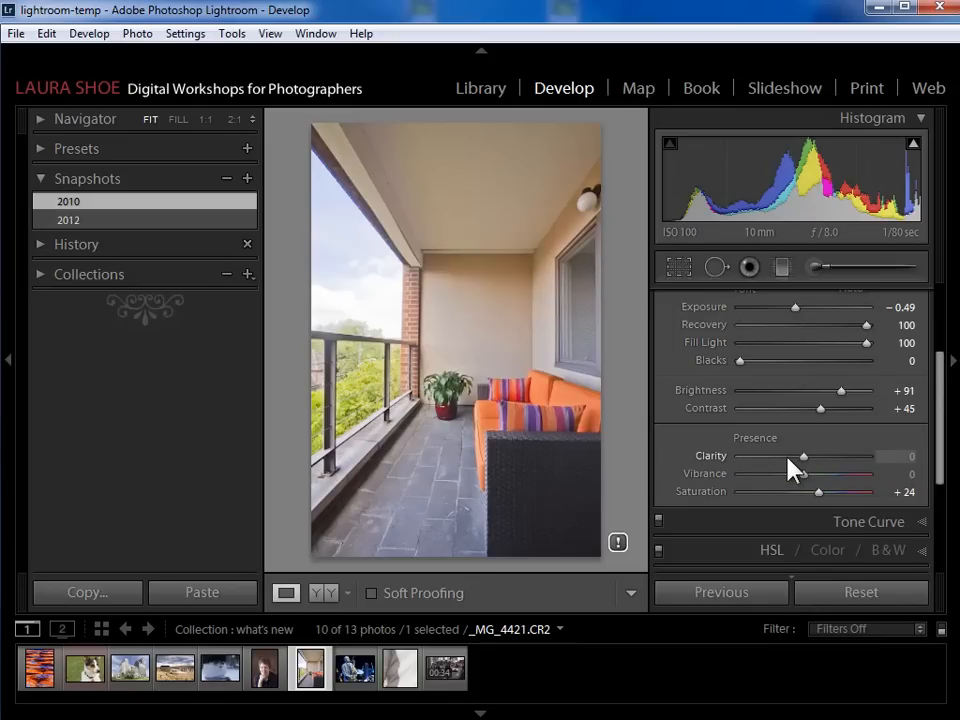
mouse_move(820, 468)
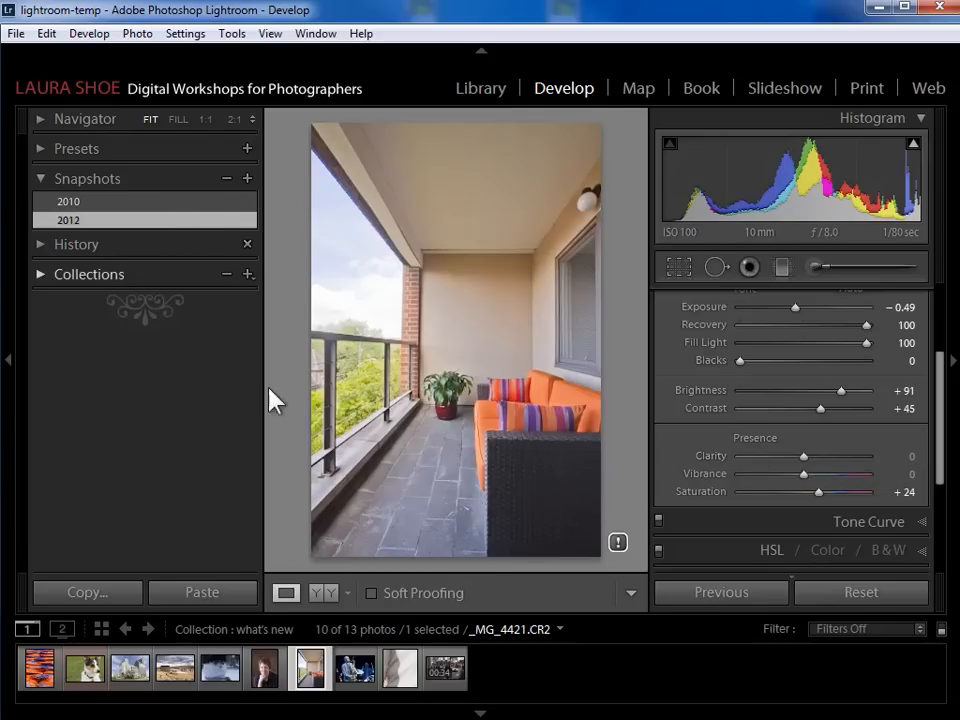
Brush the drummer in the saxophone photo warmer at Temp 100, then return to the balcony photo
click(356, 668)
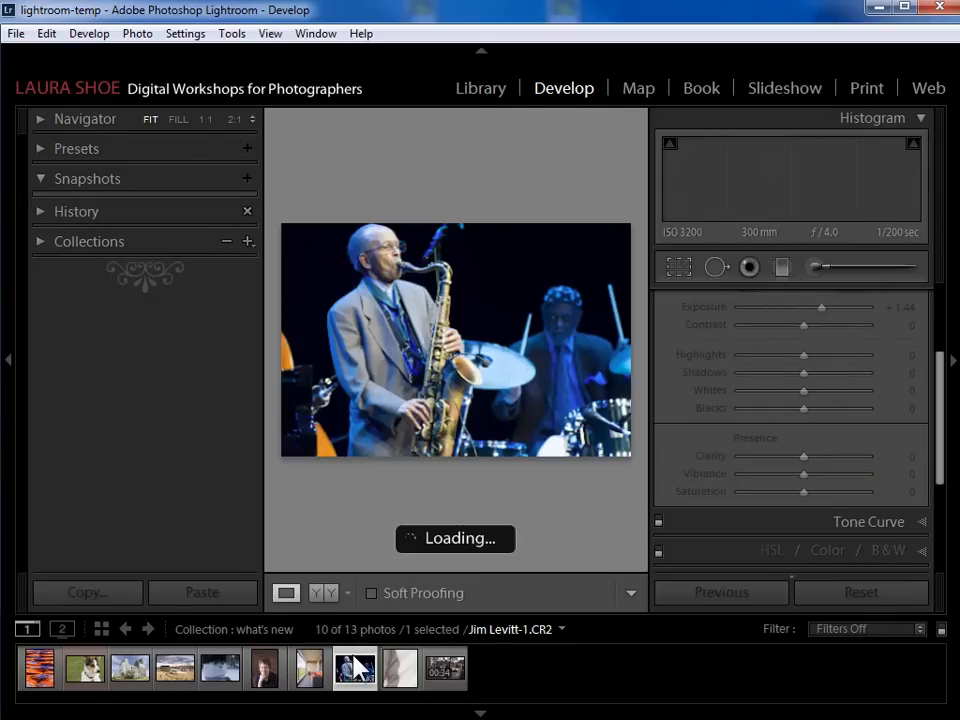
click(8, 360)
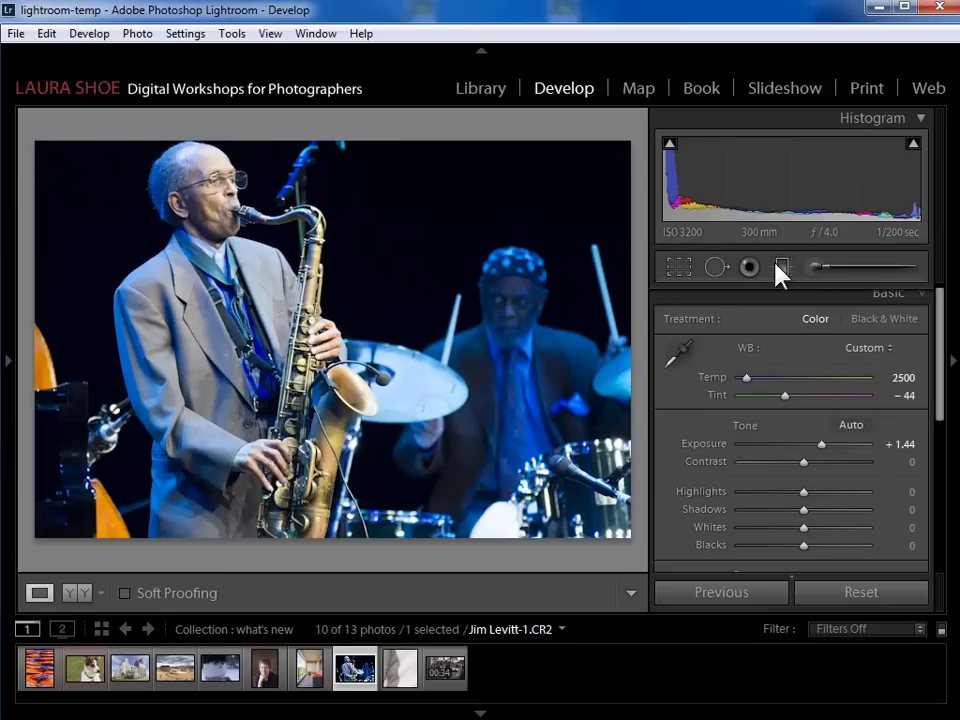
click(782, 268)
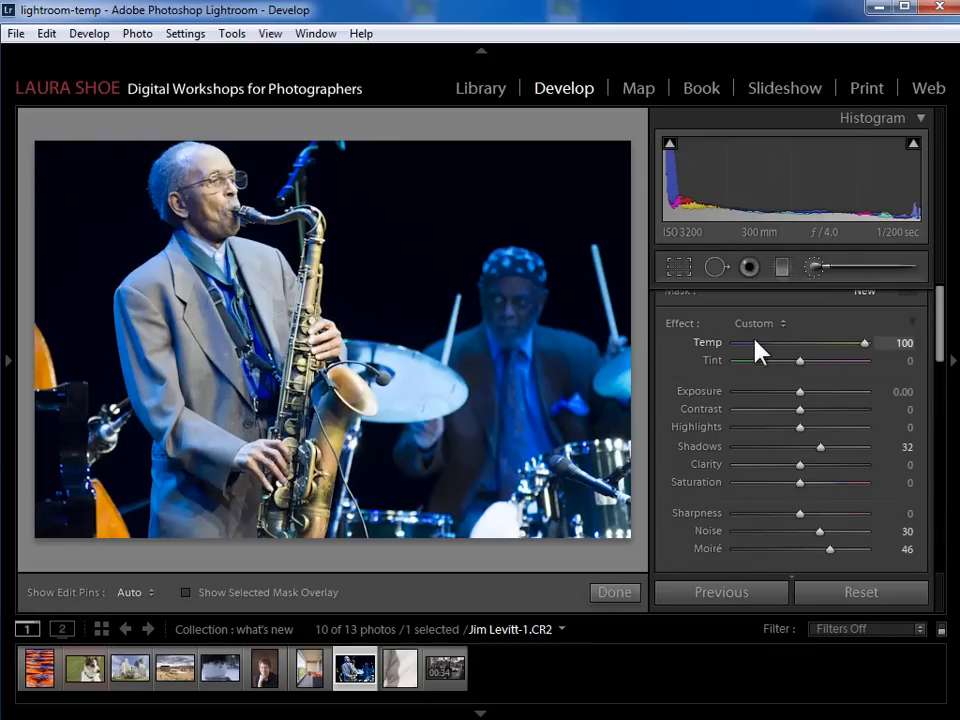
click(860, 592)
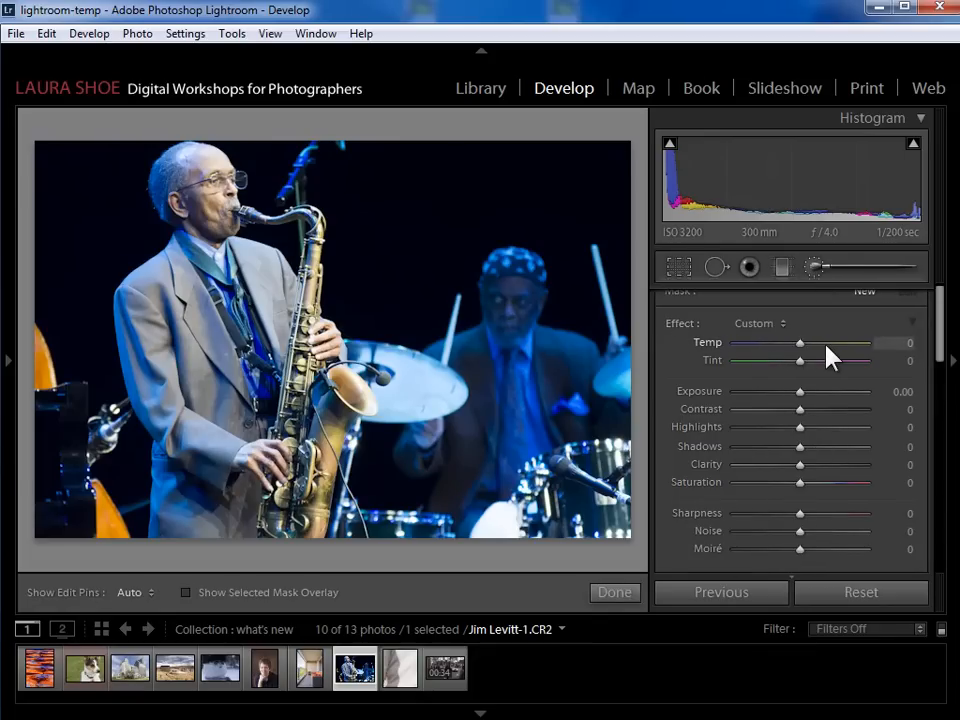
drag(800, 342, 864, 342)
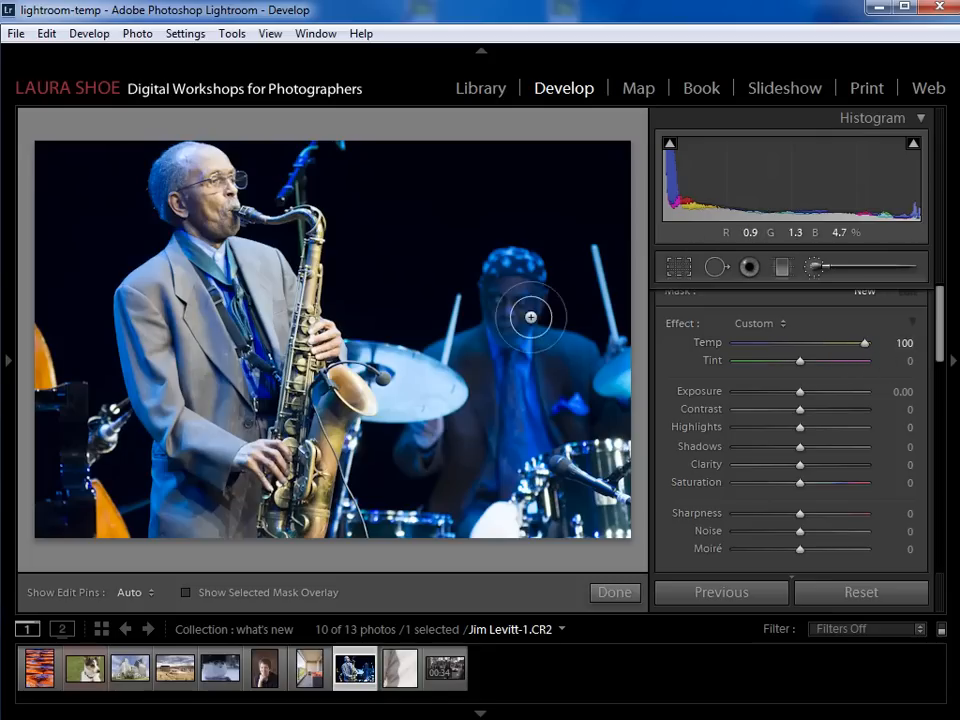
drag(530, 316, 610, 404)
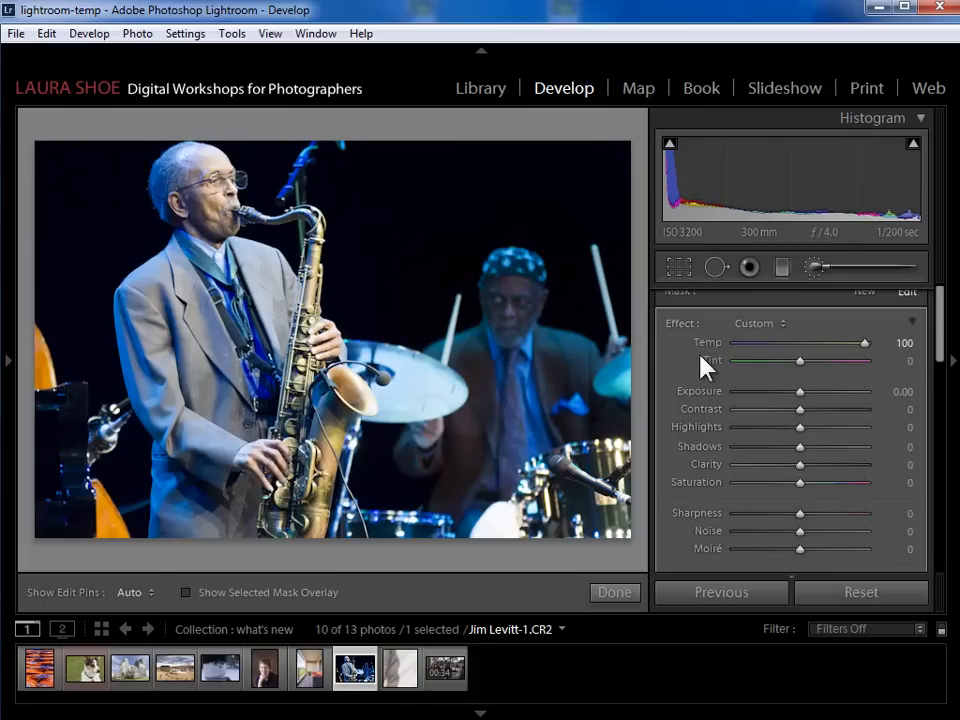
mouse_move(696, 430)
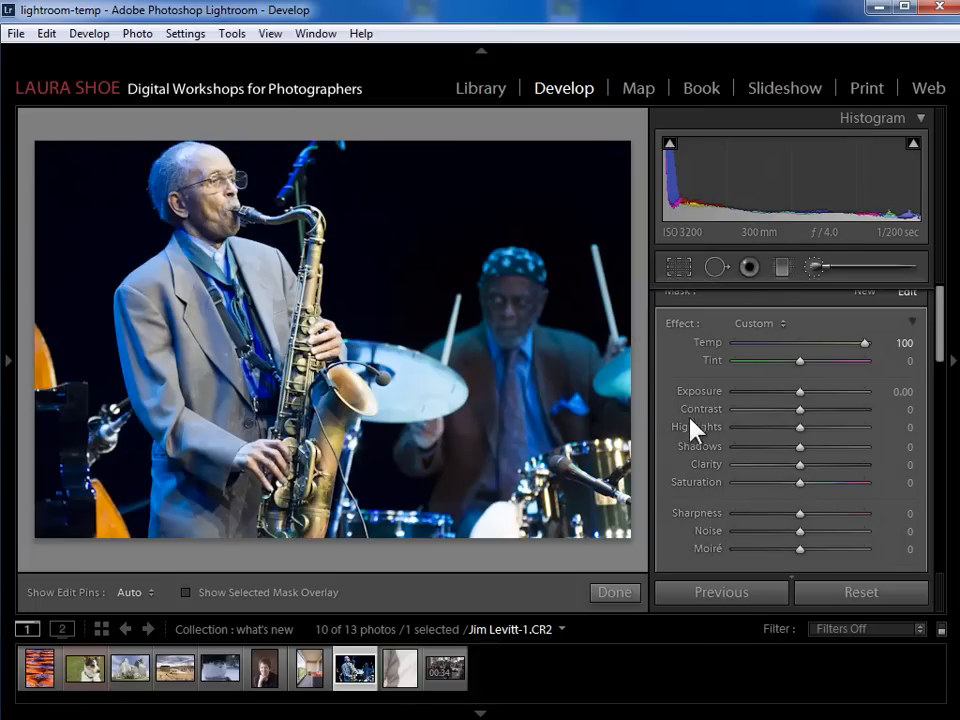
mouse_move(700, 436)
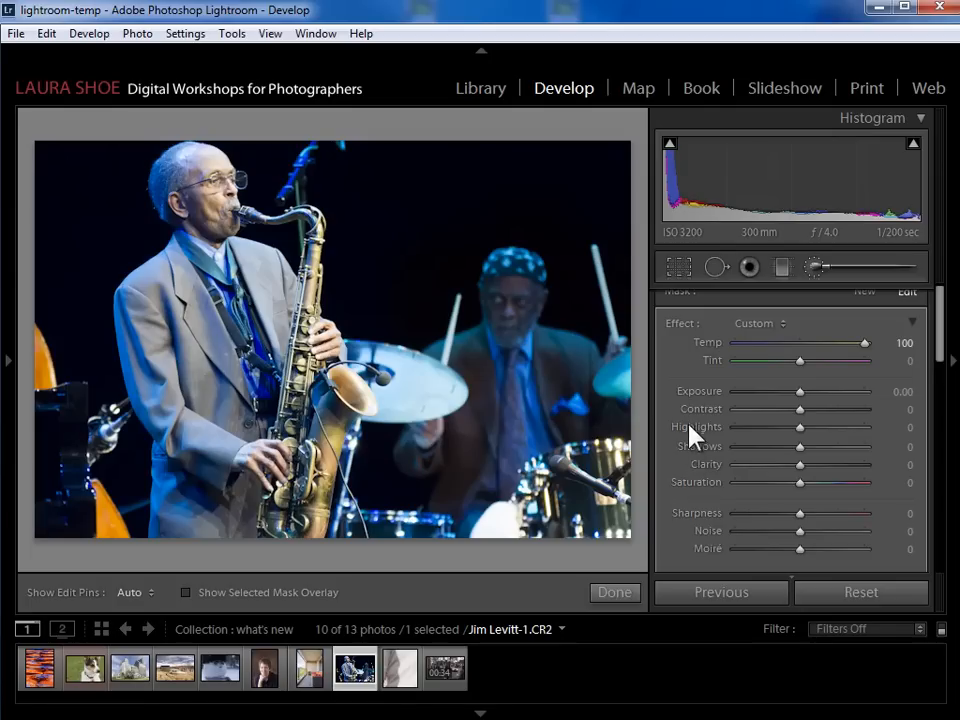
mouse_move(692, 456)
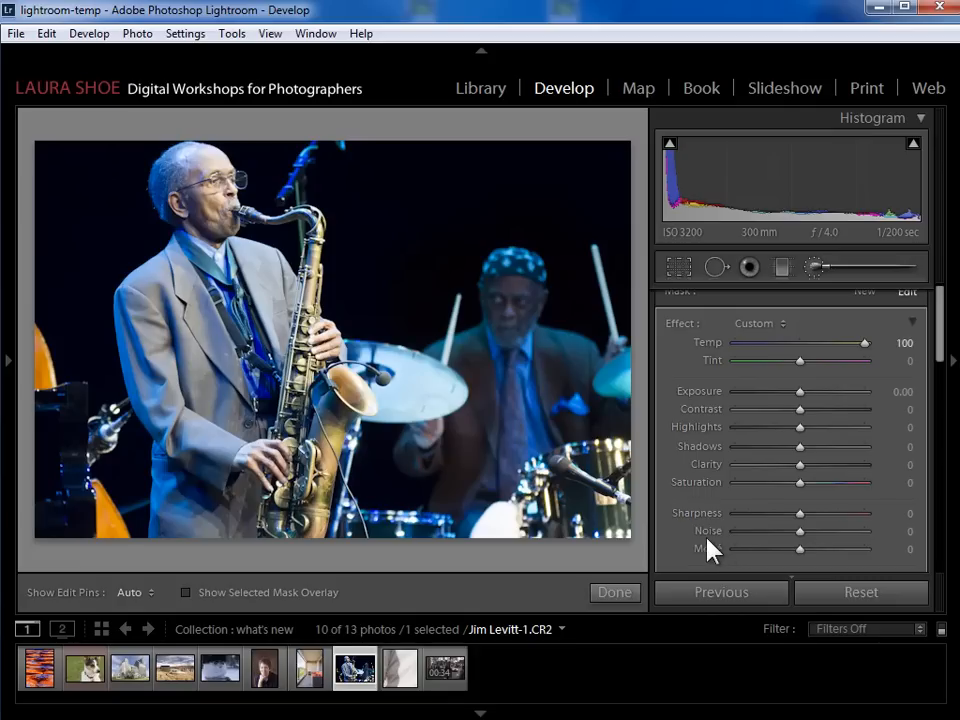
mouse_move(710, 560)
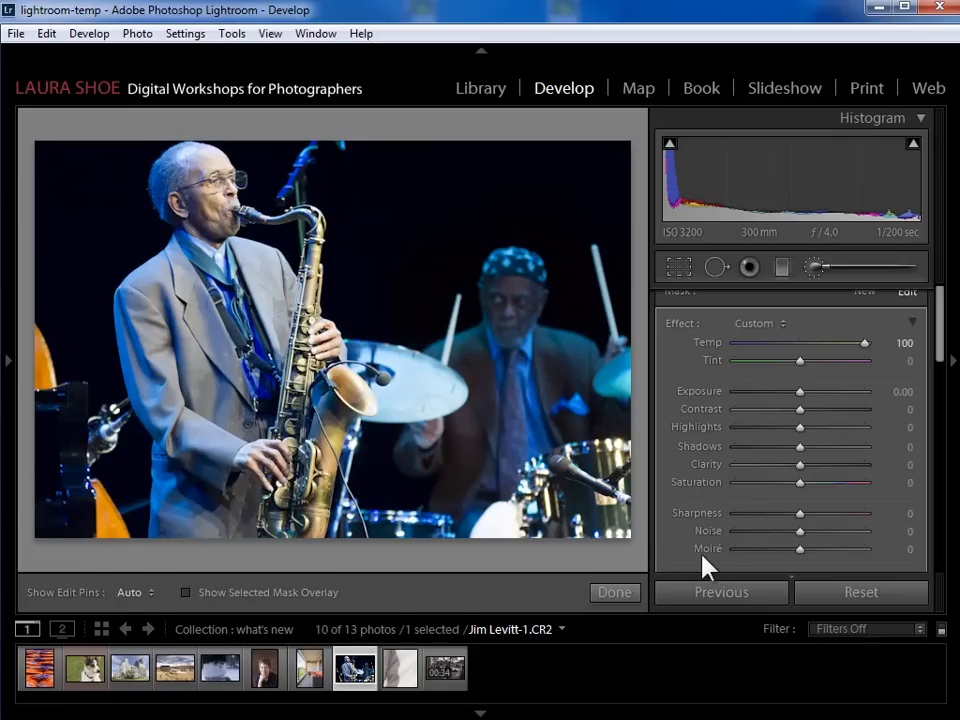
click(308, 668)
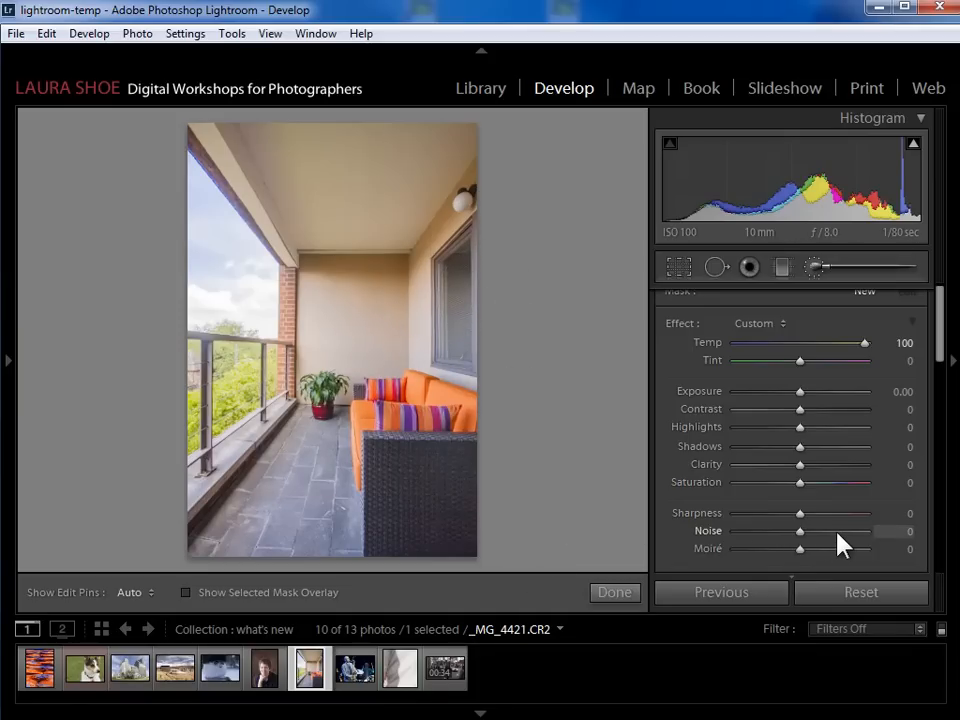
Raise the brush's Noise to 57 and open the grey knit sleeve close-up _DSC1283
drag(800, 532, 836, 532)
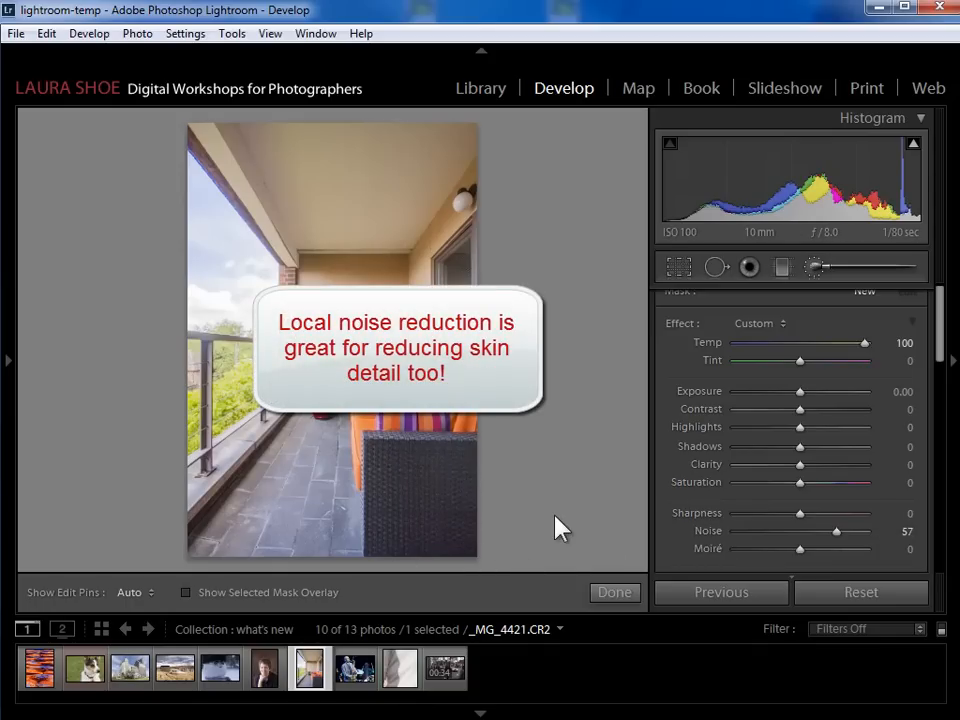
mouse_move(452, 620)
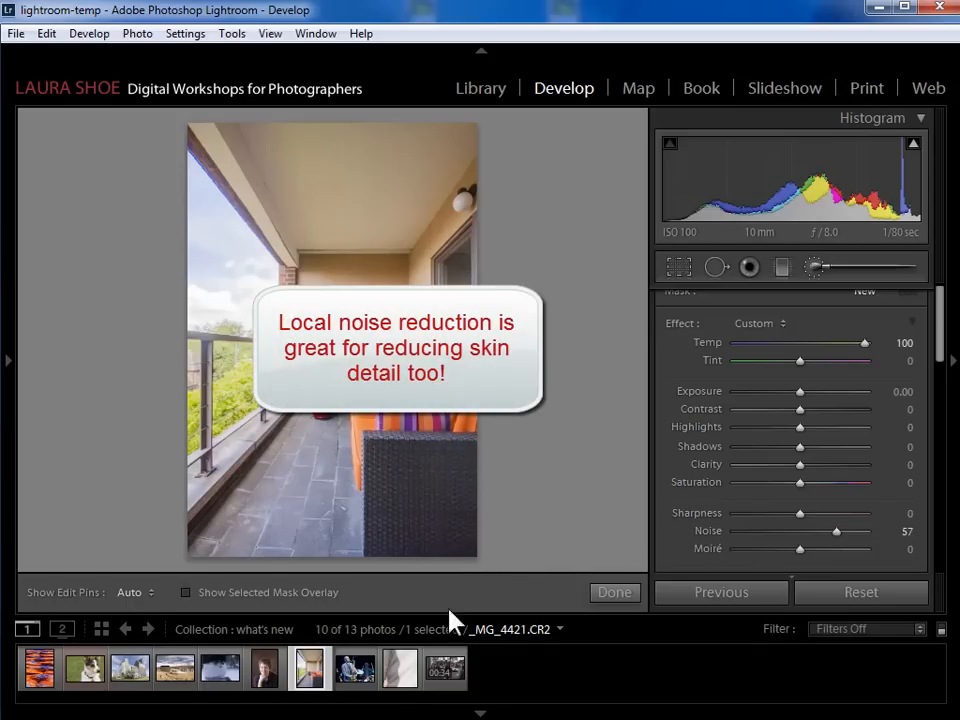
click(400, 668)
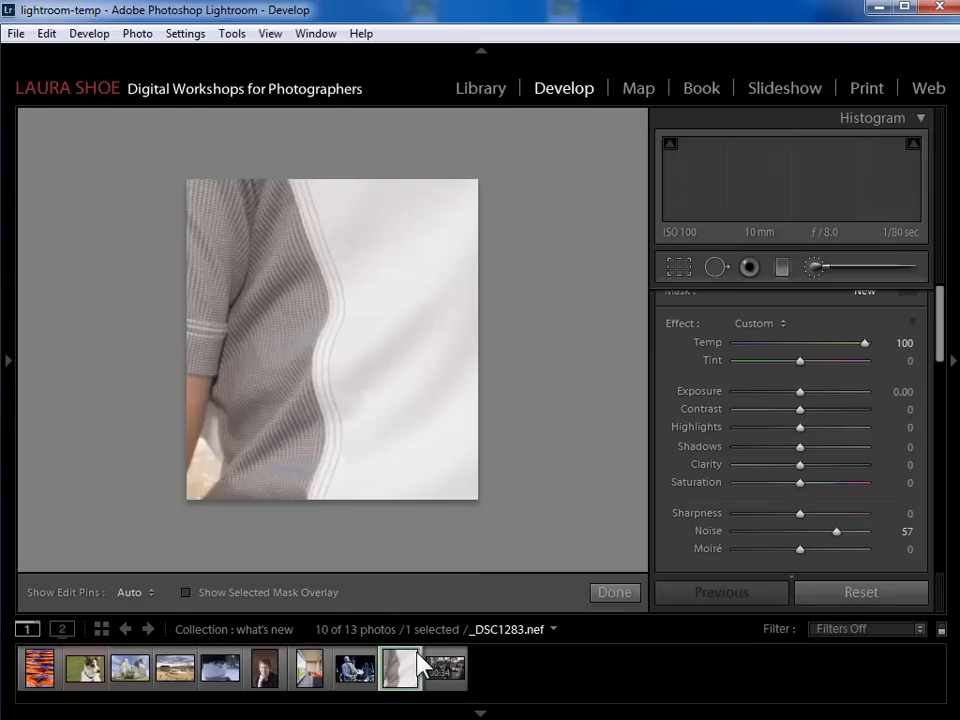
Zoom the shirt photo to 3:1 and set the brush's Moiré reduction to 71
click(398, 668)
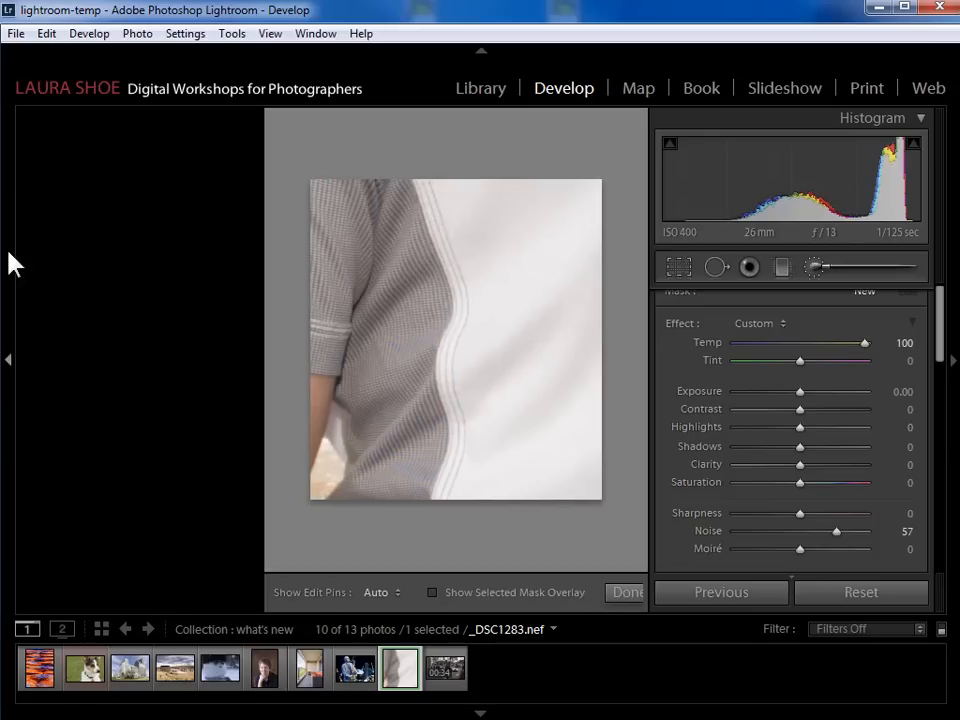
click(244, 118)
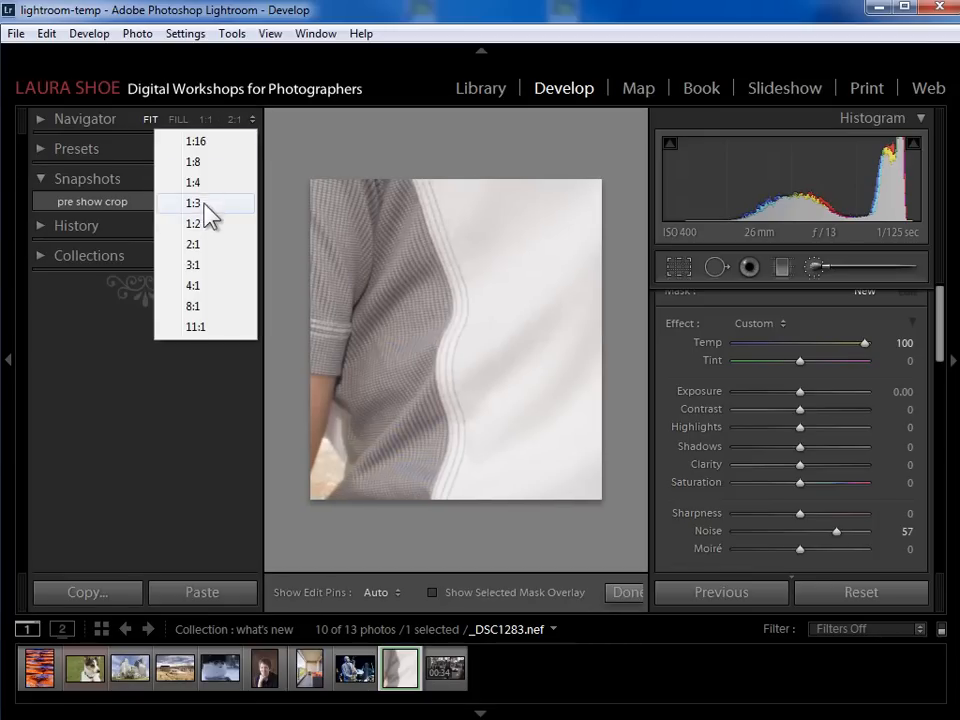
click(192, 264)
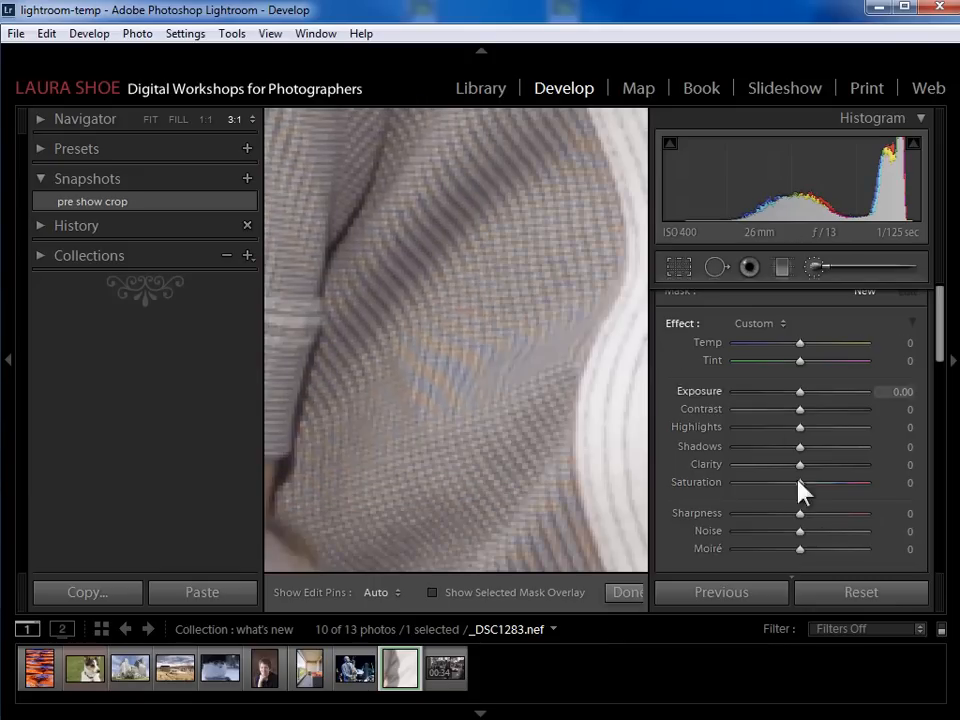
drag(800, 548, 844, 548)
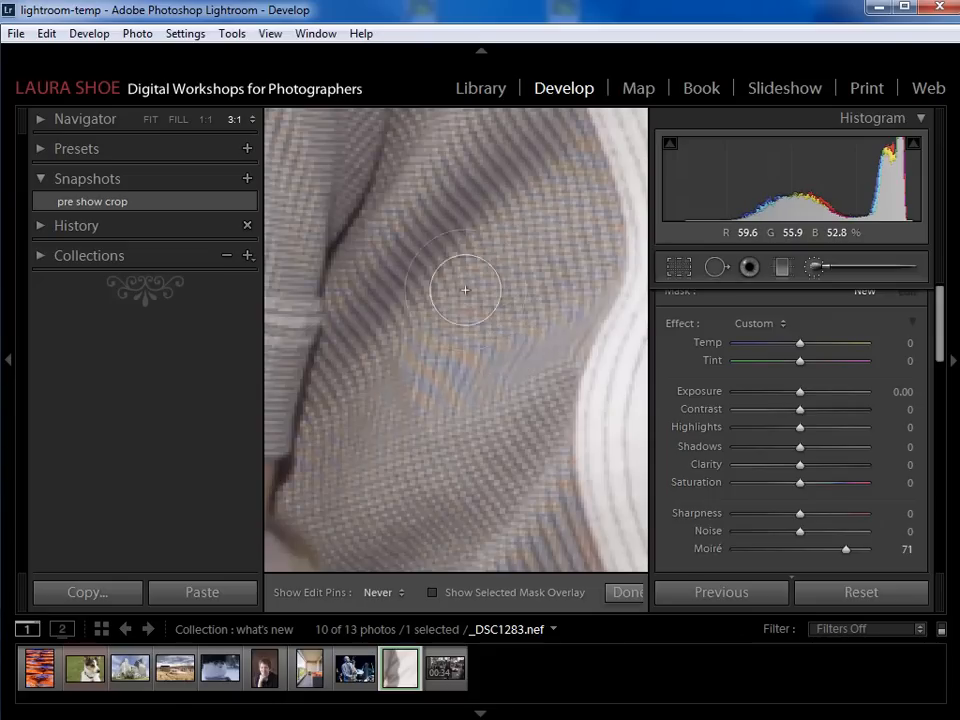
mouse_move(510, 510)
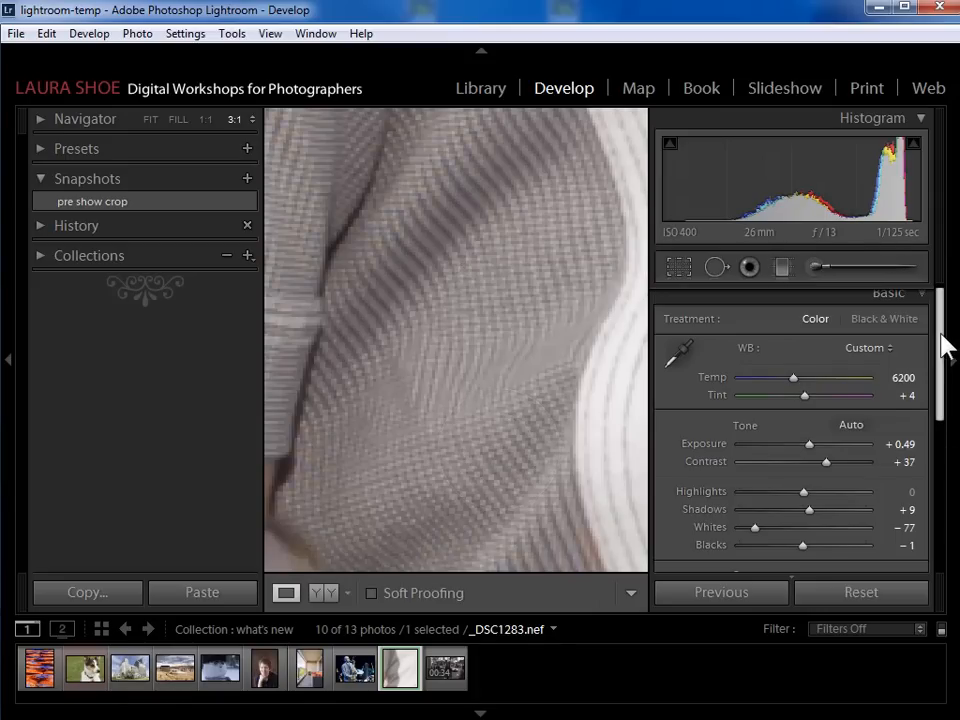
scroll(down, 3)
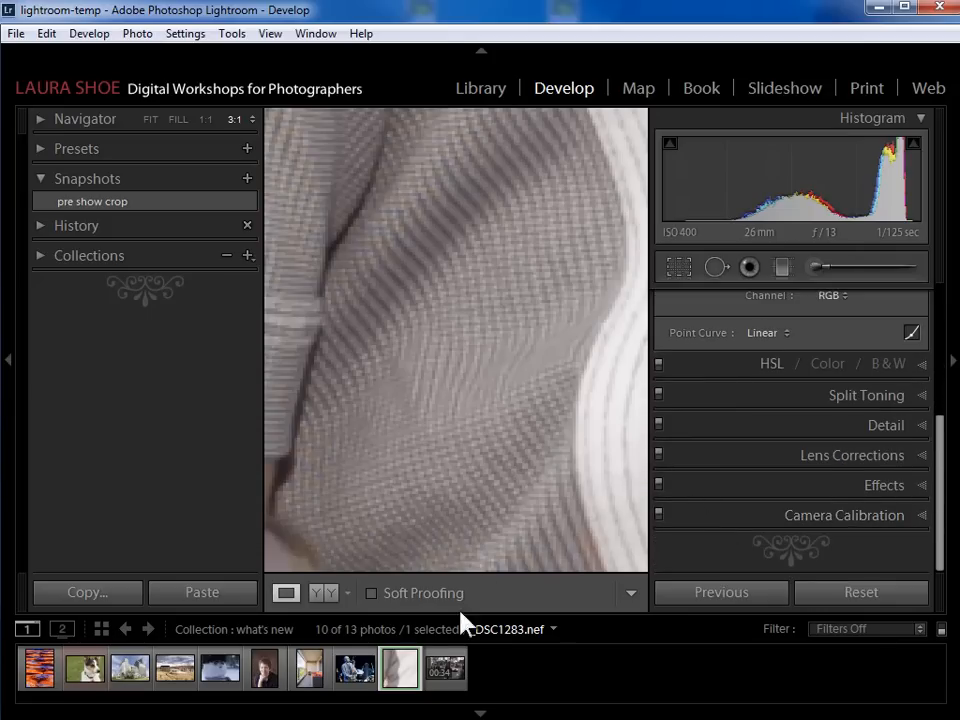
Darken the balcony photo's midtones with a tone curve point, then list the curve channels
click(308, 668)
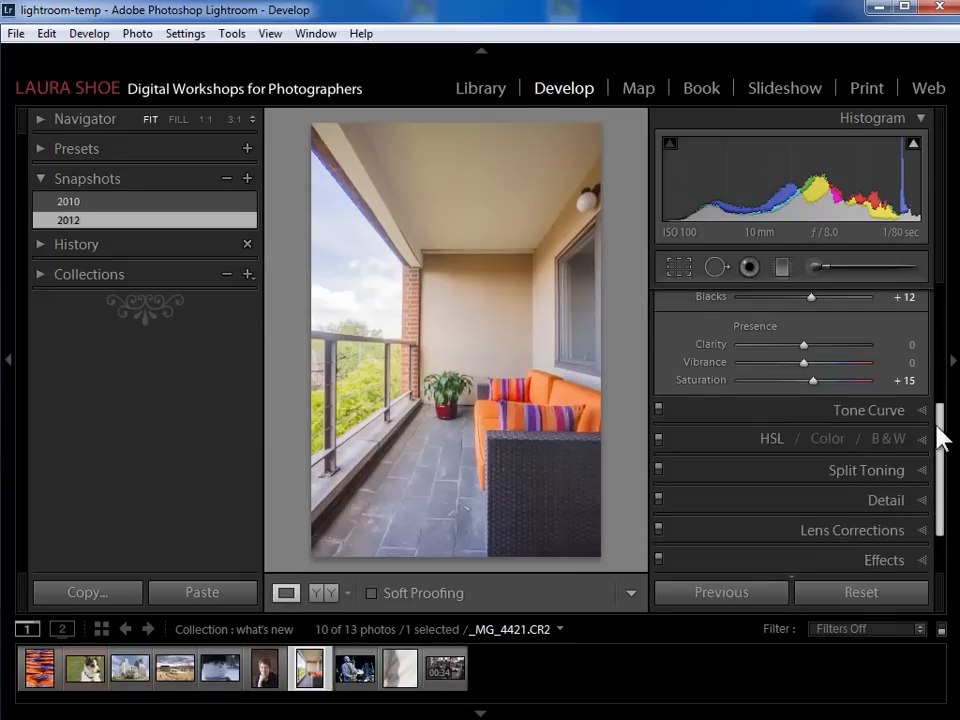
click(868, 410)
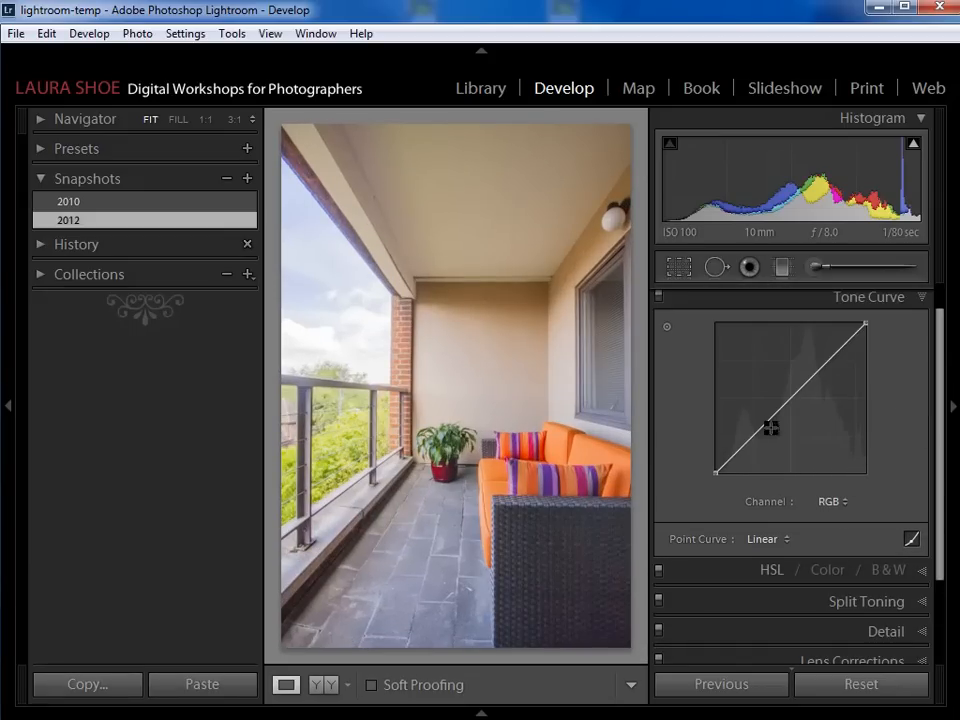
drag(770, 428, 768, 420)
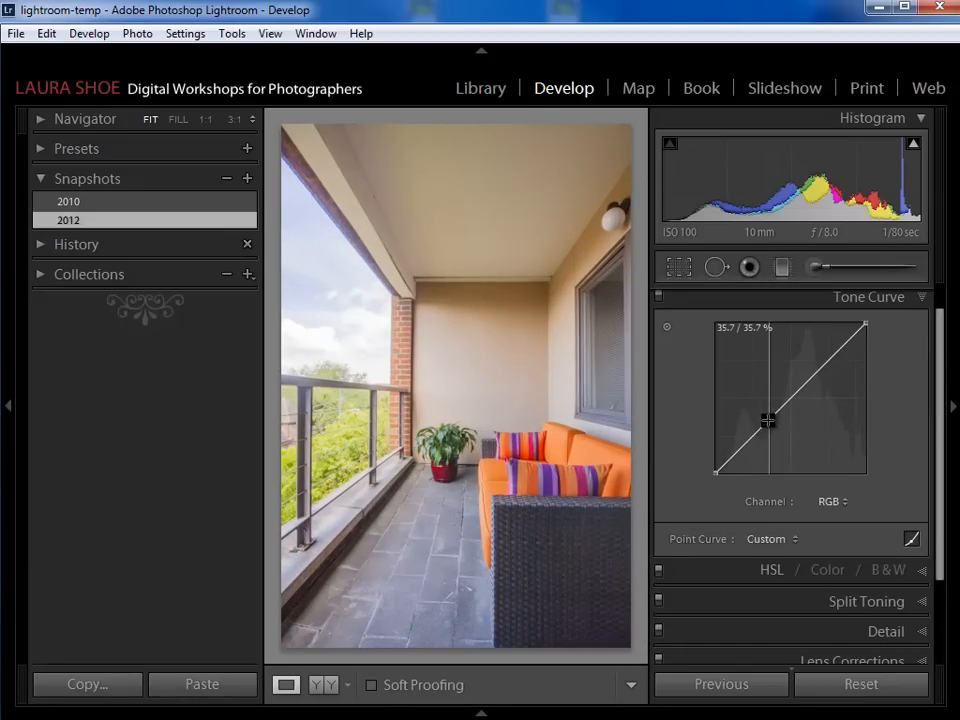
drag(768, 420, 778, 448)
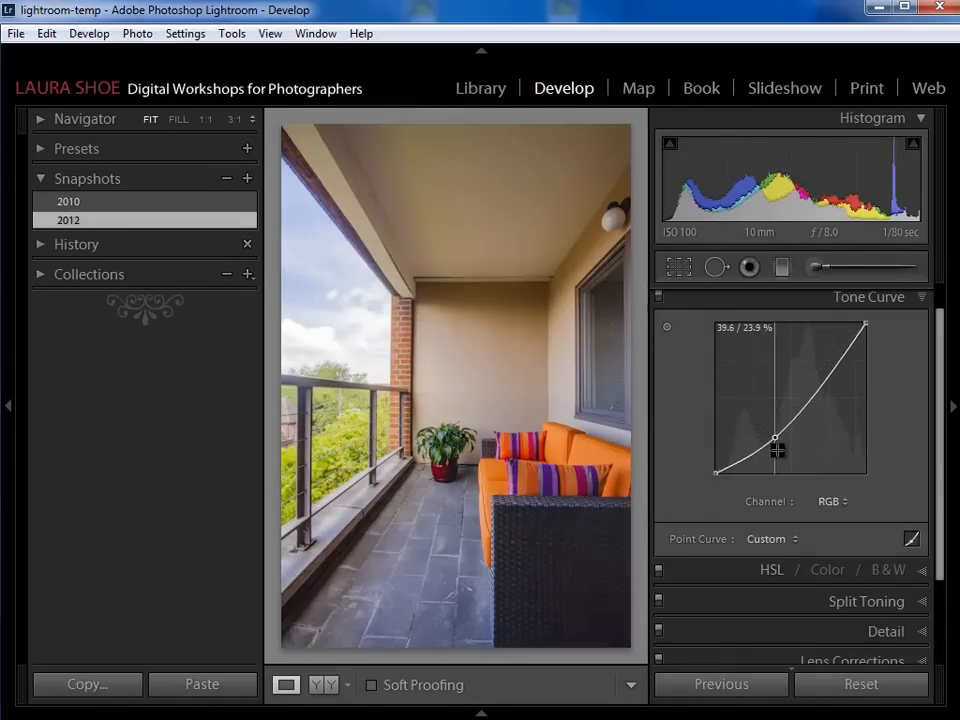
click(832, 500)
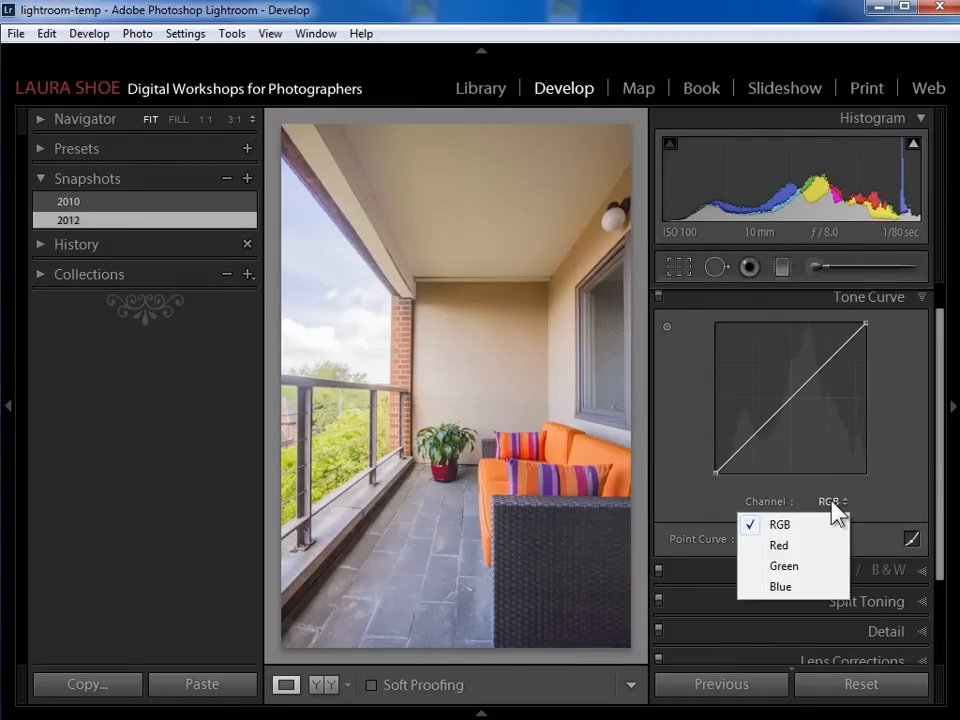
mouse_move(784, 544)
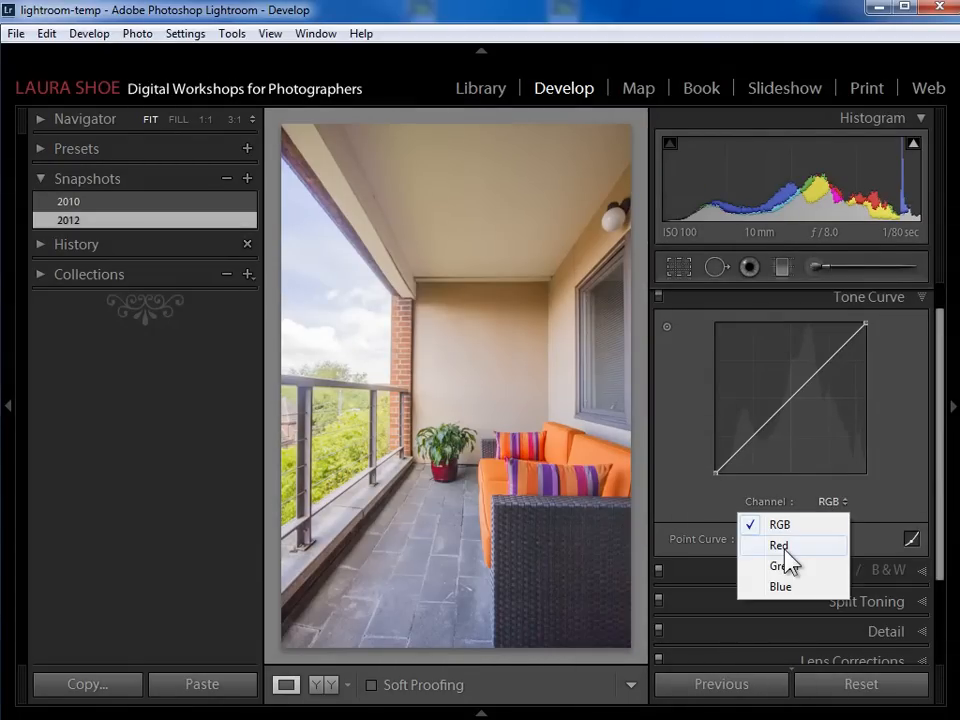
mouse_move(780, 588)
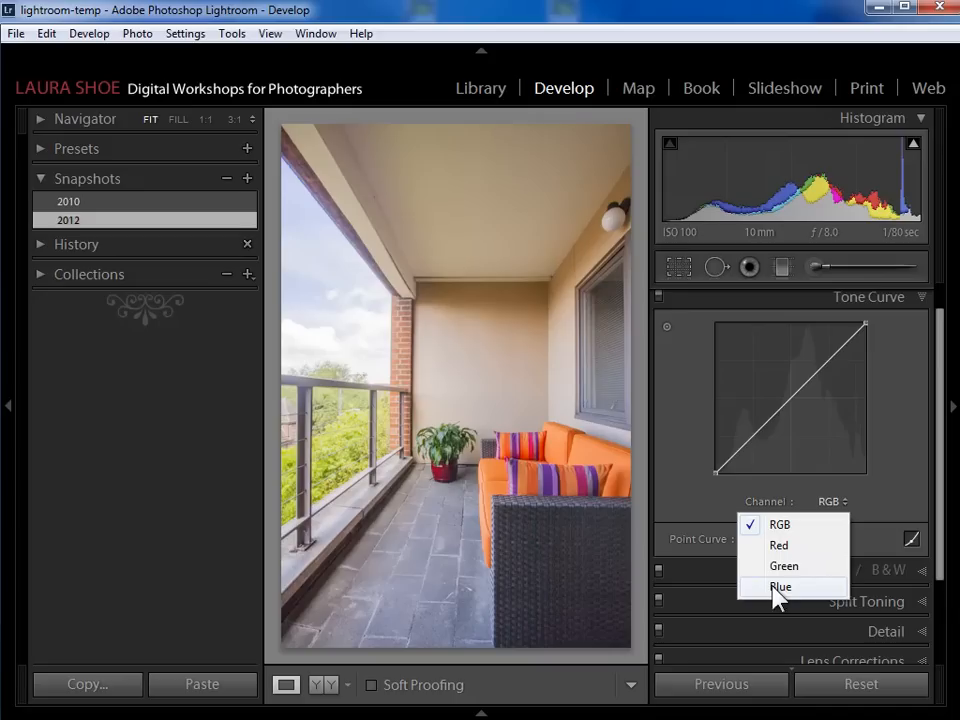
mouse_move(790, 598)
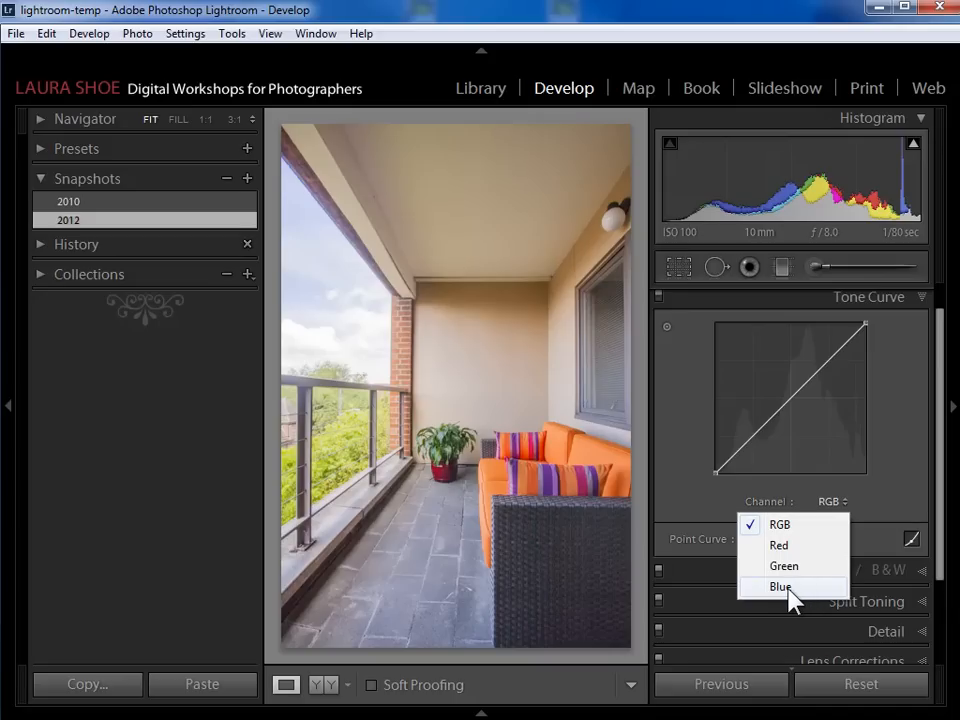
Shape the Blue channel curve with shadow and midtone points and compare without it
click(780, 586)
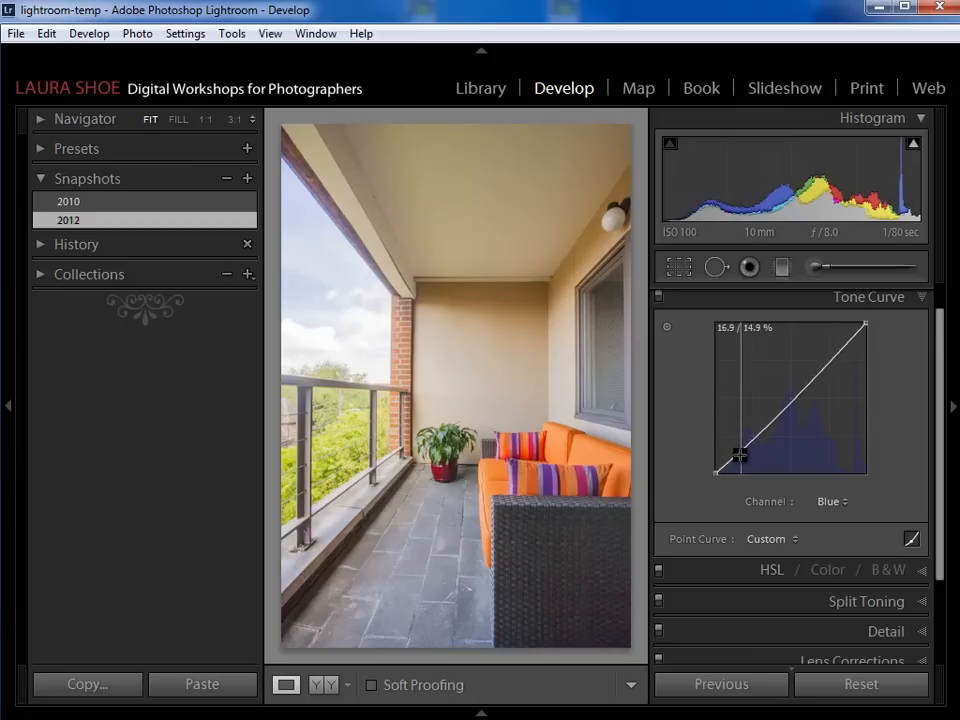
drag(736, 456, 740, 464)
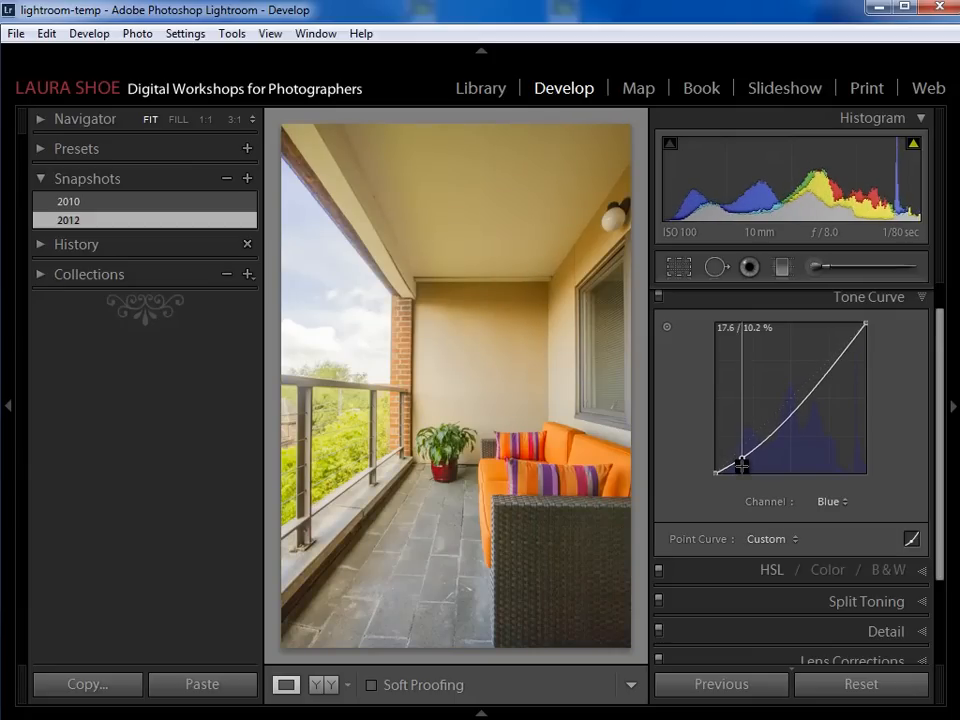
drag(740, 464, 740, 468)
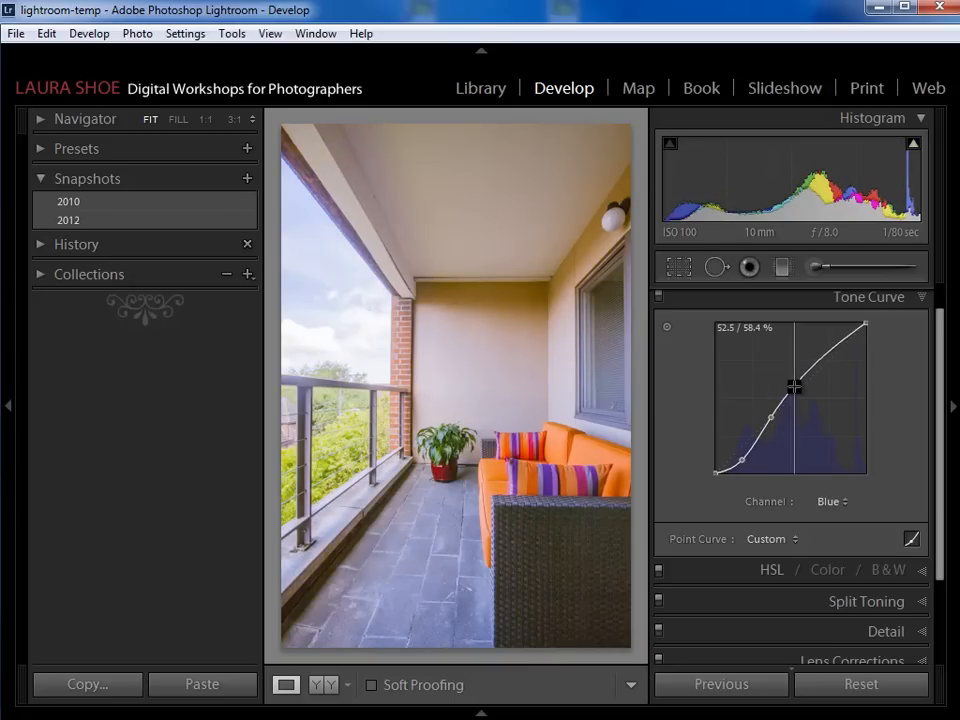
drag(794, 388, 790, 400)
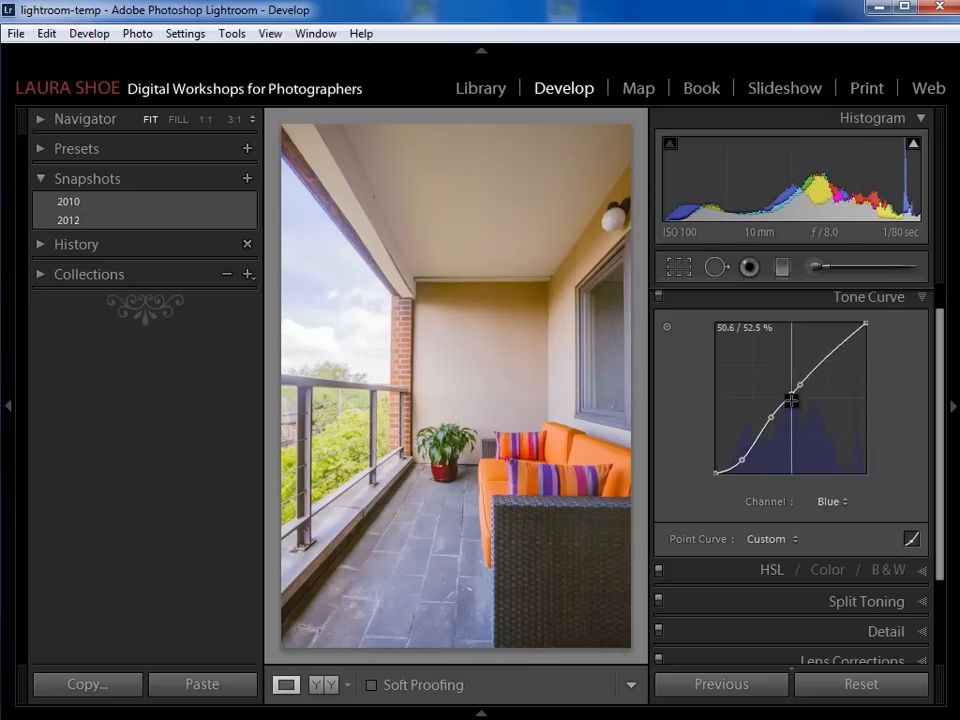
mouse_move(660, 296)
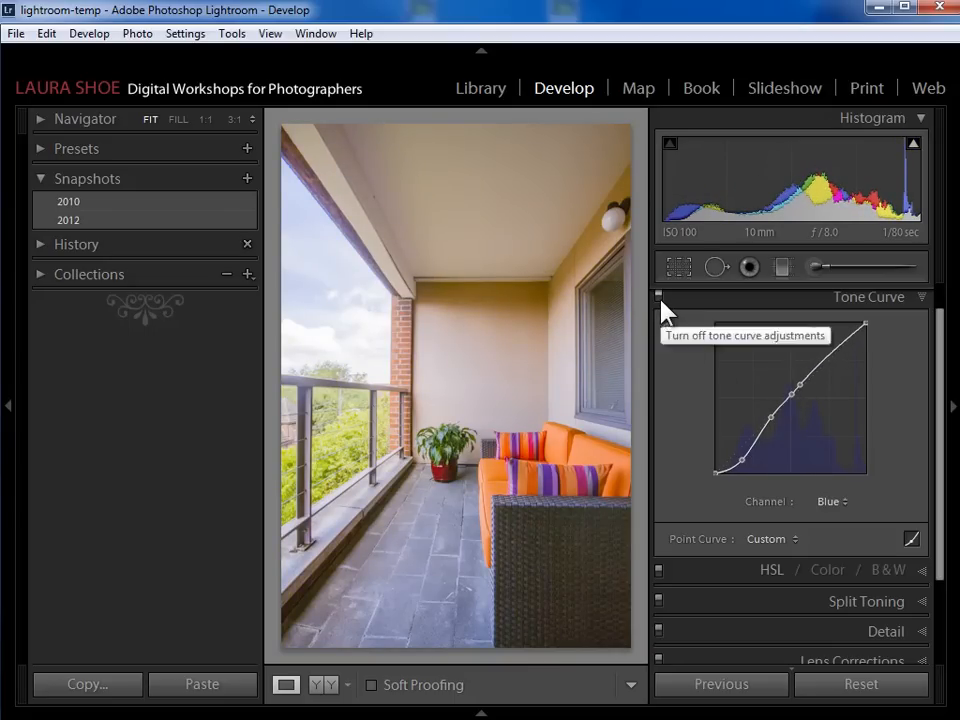
click(660, 298)
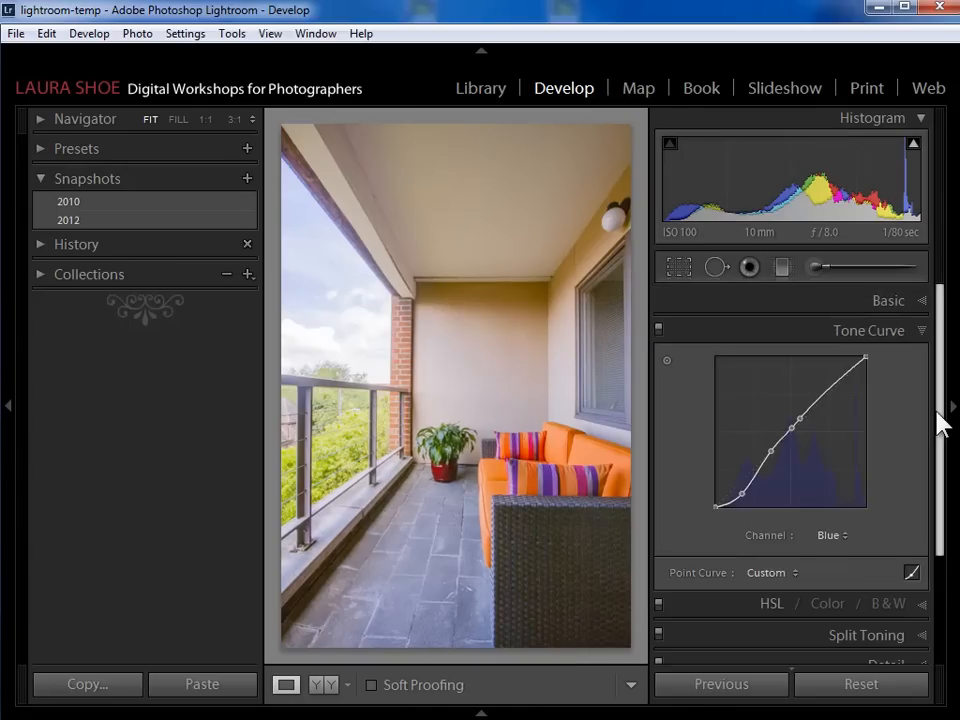
Enable lens profile corrections and Remove Chromatic Aberration on the grain elevator photo
scroll(down, 3)
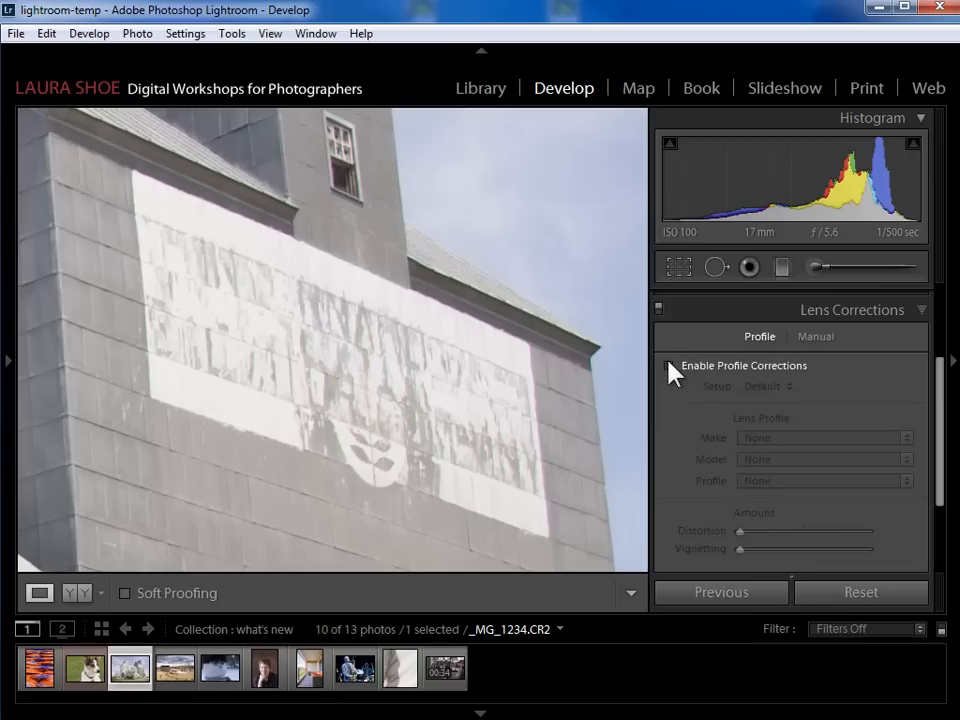
click(672, 364)
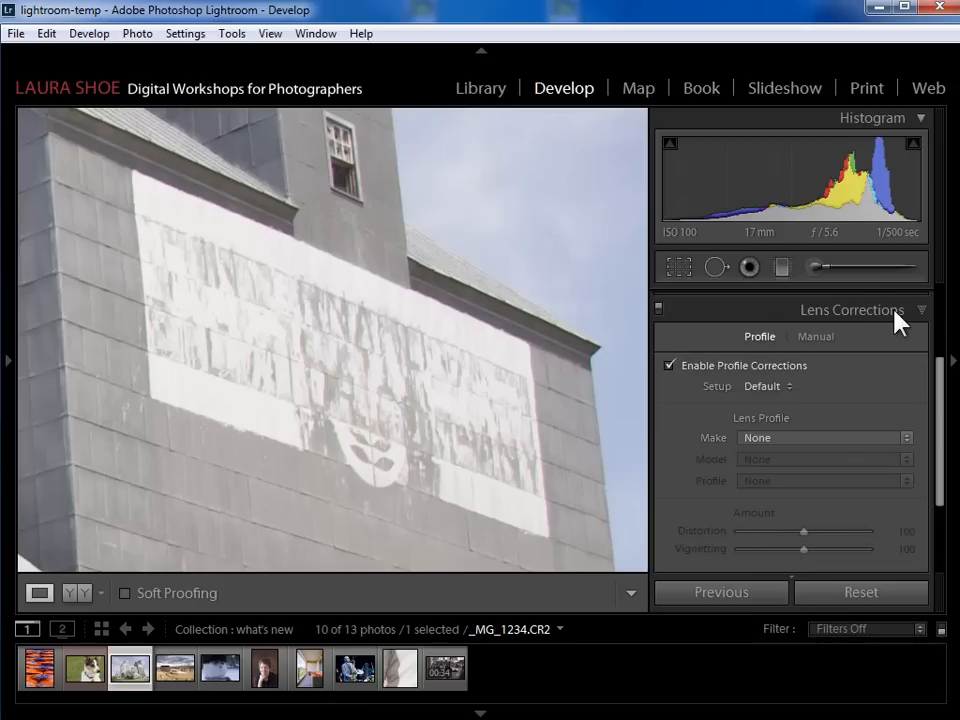
scroll(down, 3)
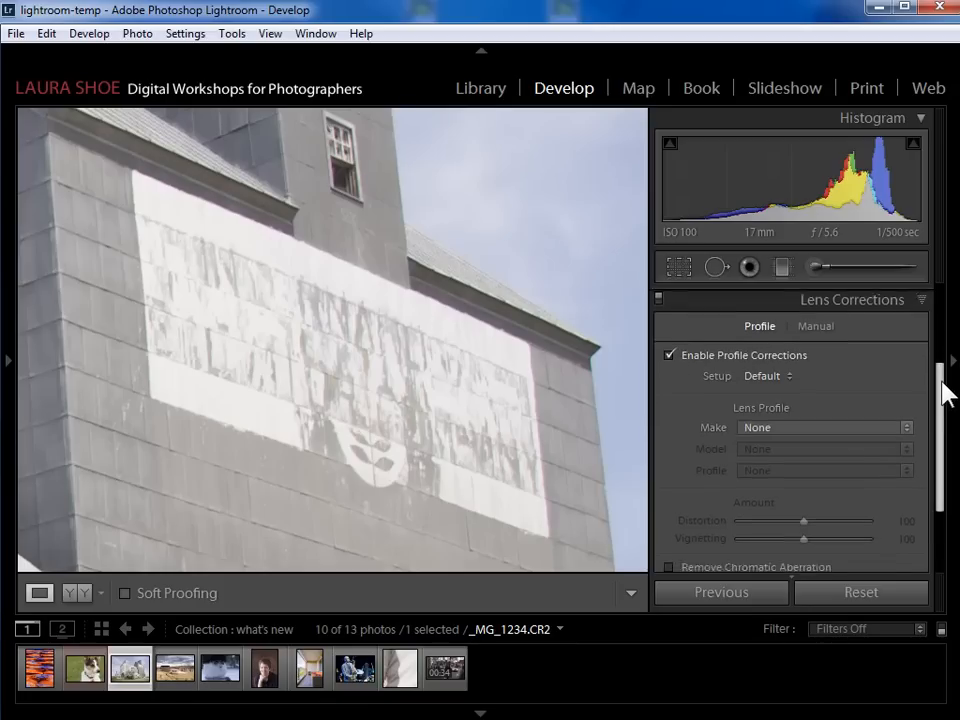
scroll(down, 3)
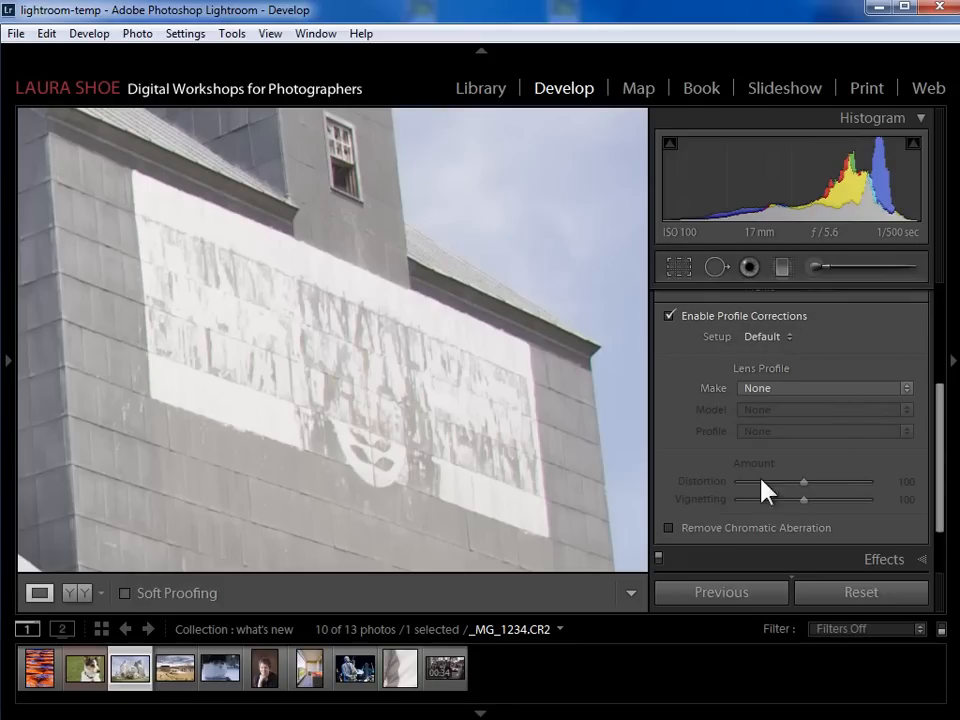
mouse_move(668, 536)
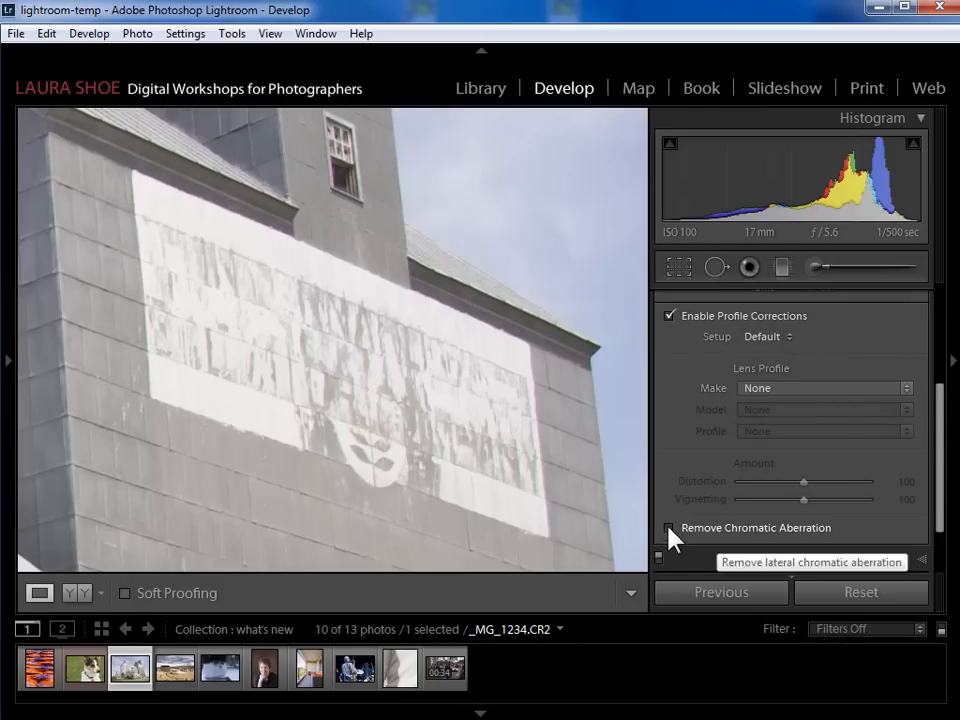
click(670, 528)
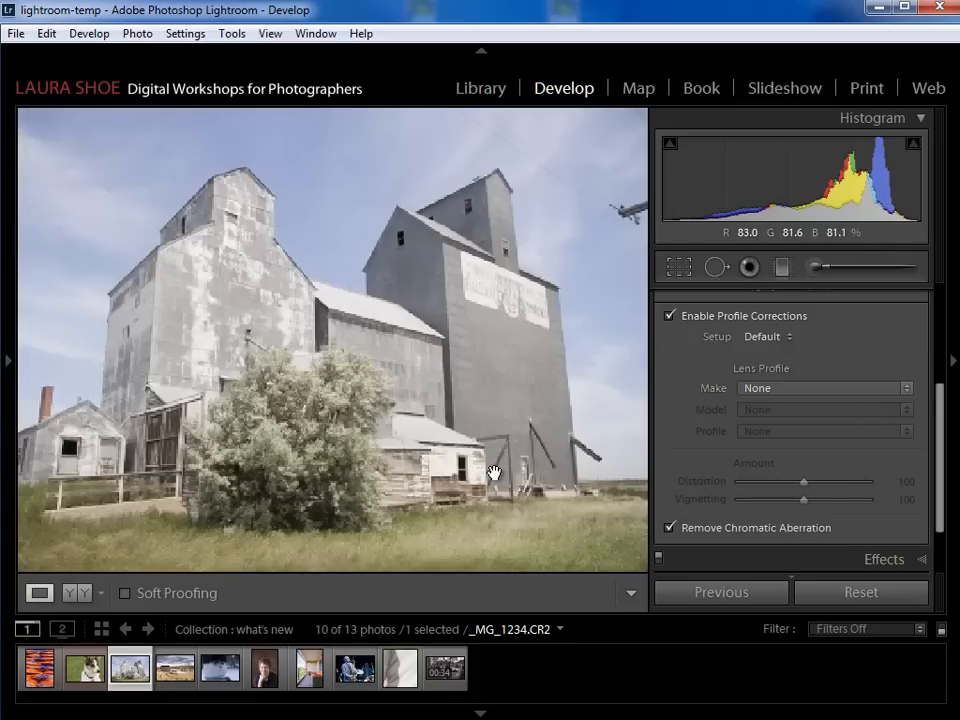
Bring up the orange-and-blue vews reflection photo in Develop
click(40, 668)
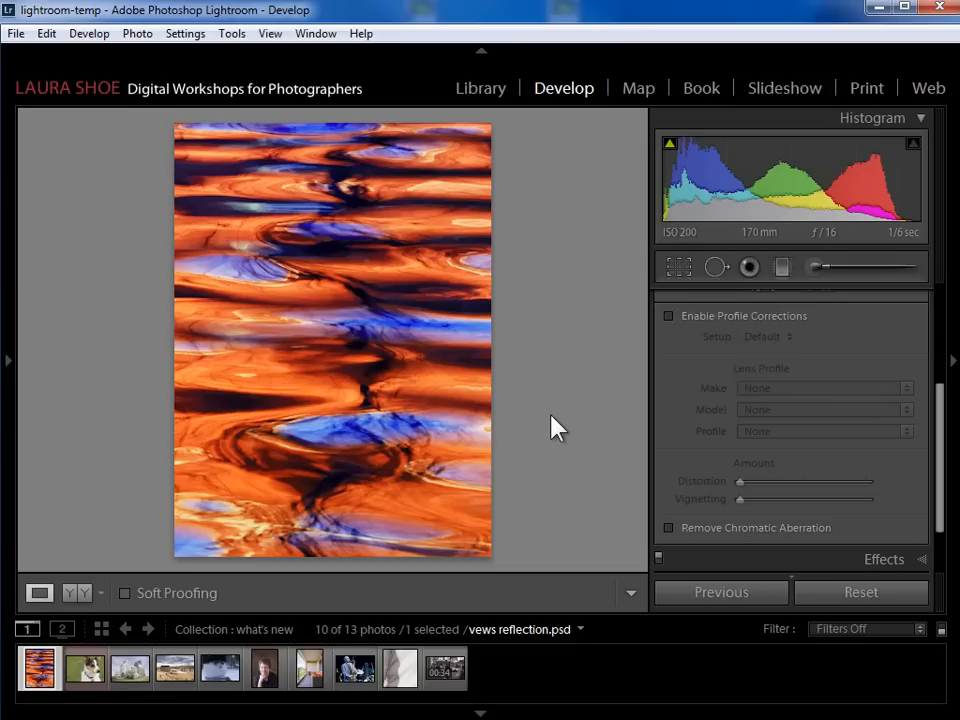
mouse_move(540, 206)
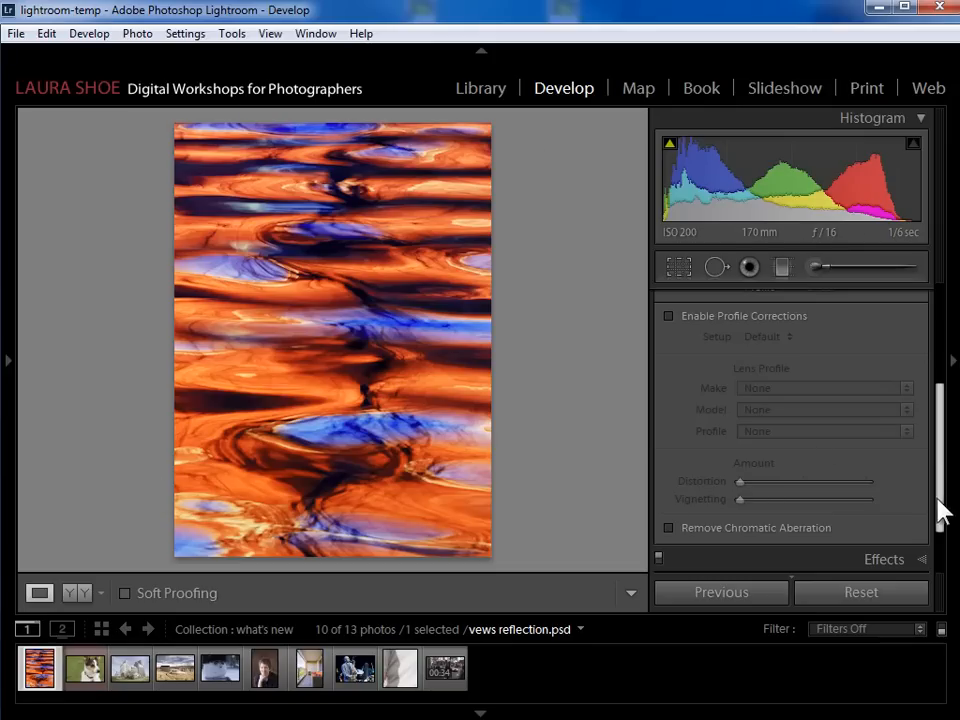
mouse_move(944, 518)
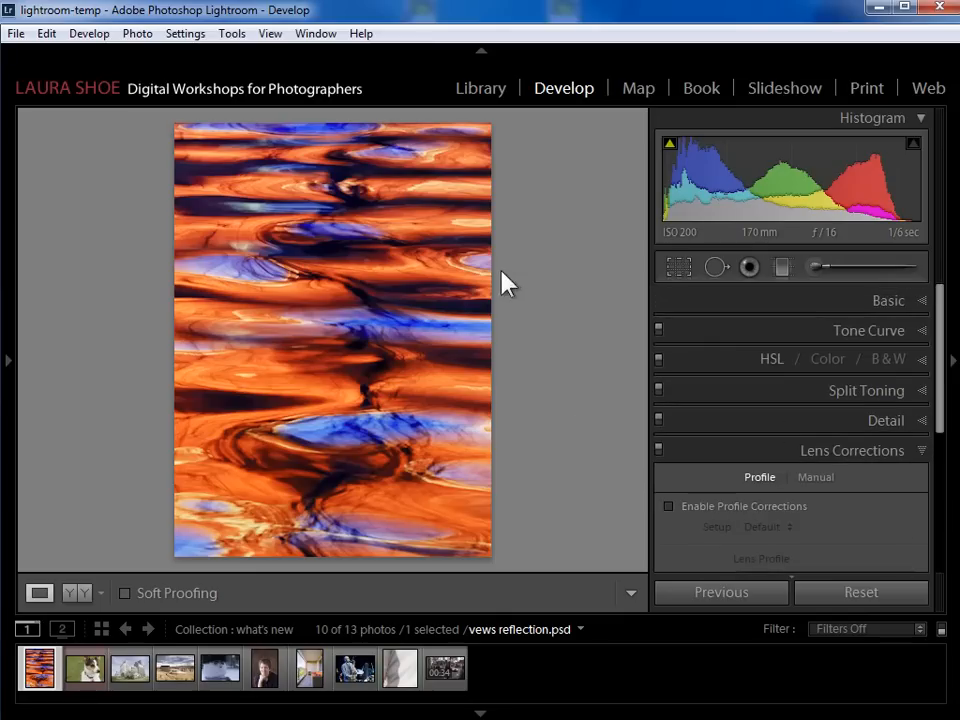
mouse_move(130, 604)
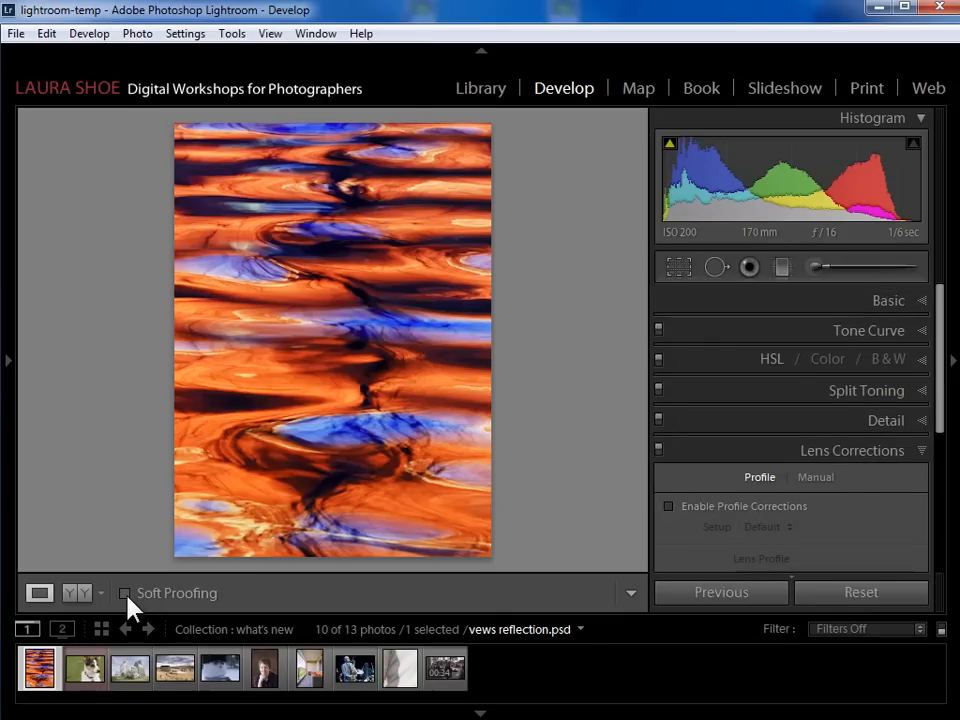
Soft proof with the Epson 3880 EnhancedMattePaper profile and try a paper-white then gray surround
click(126, 592)
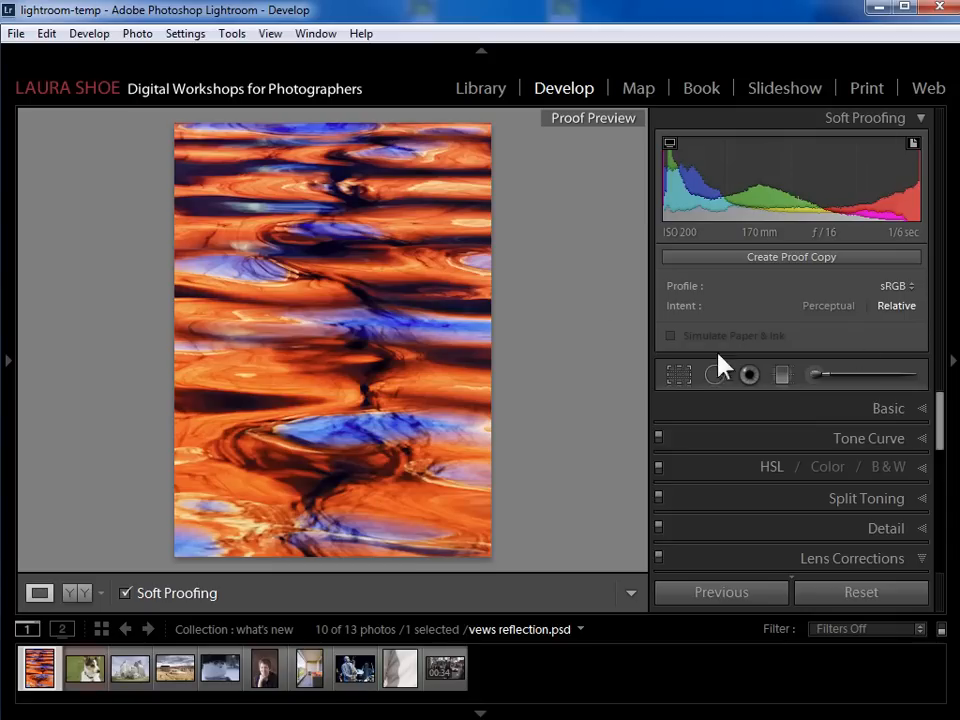
mouse_move(724, 300)
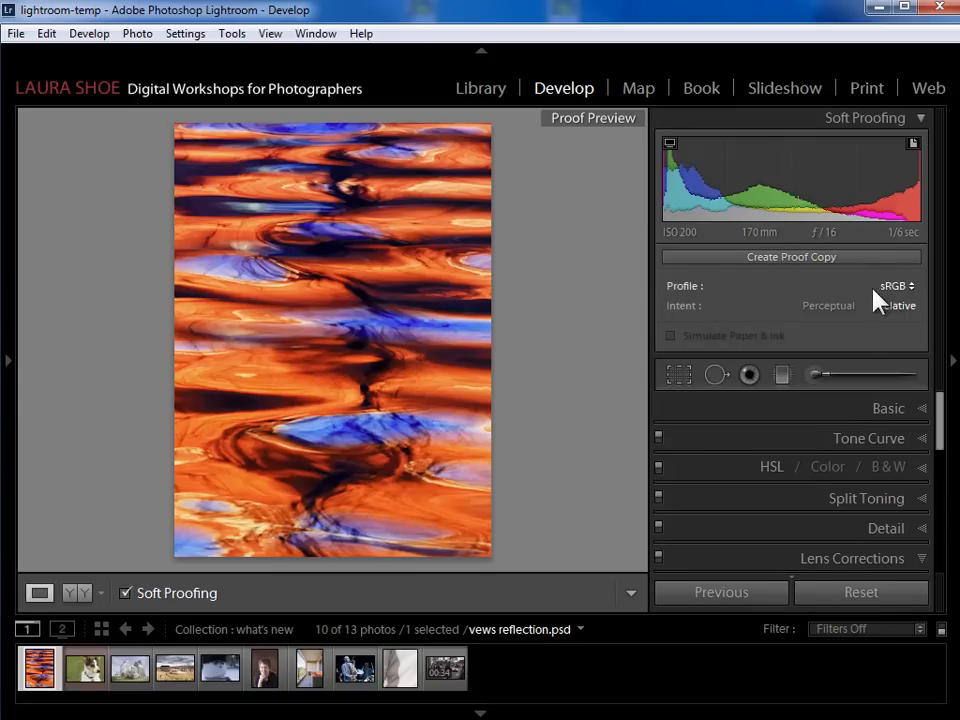
click(896, 284)
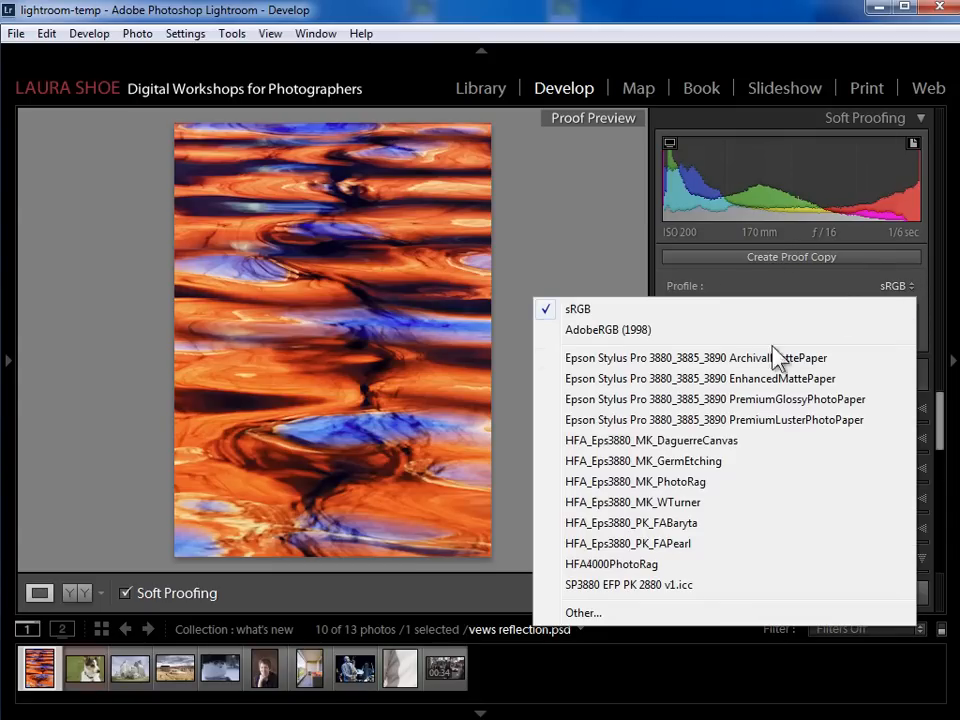
click(576, 308)
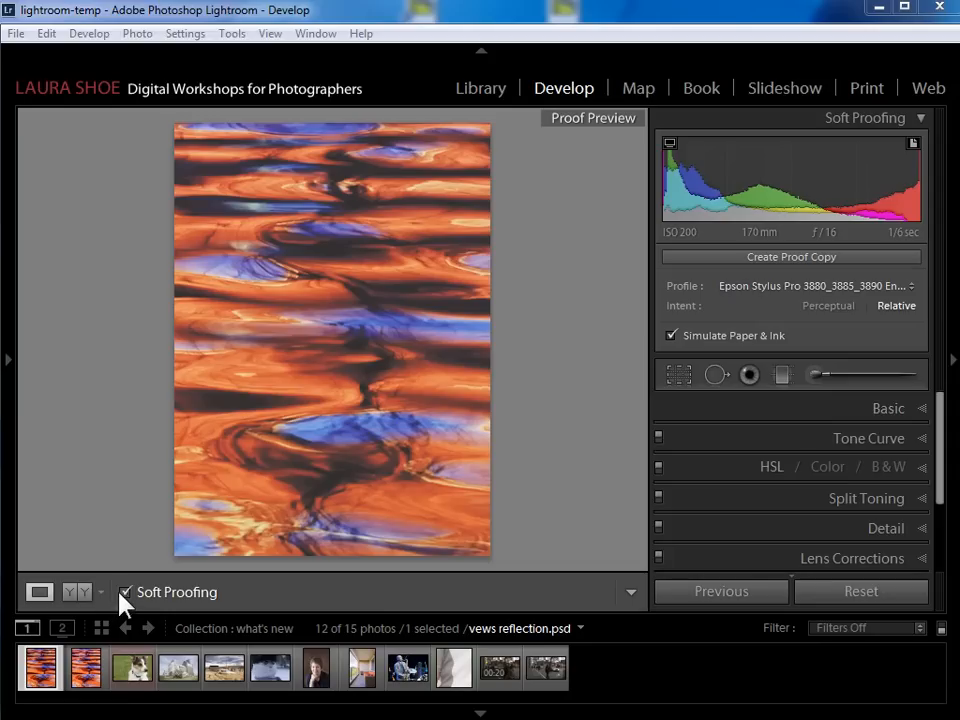
click(126, 592)
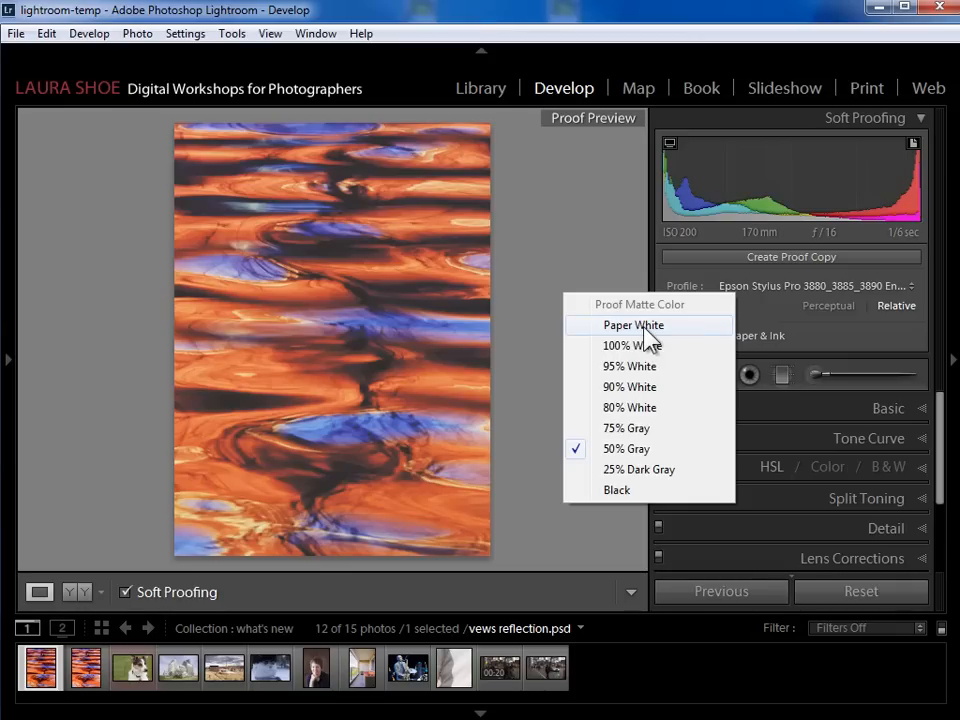
click(632, 324)
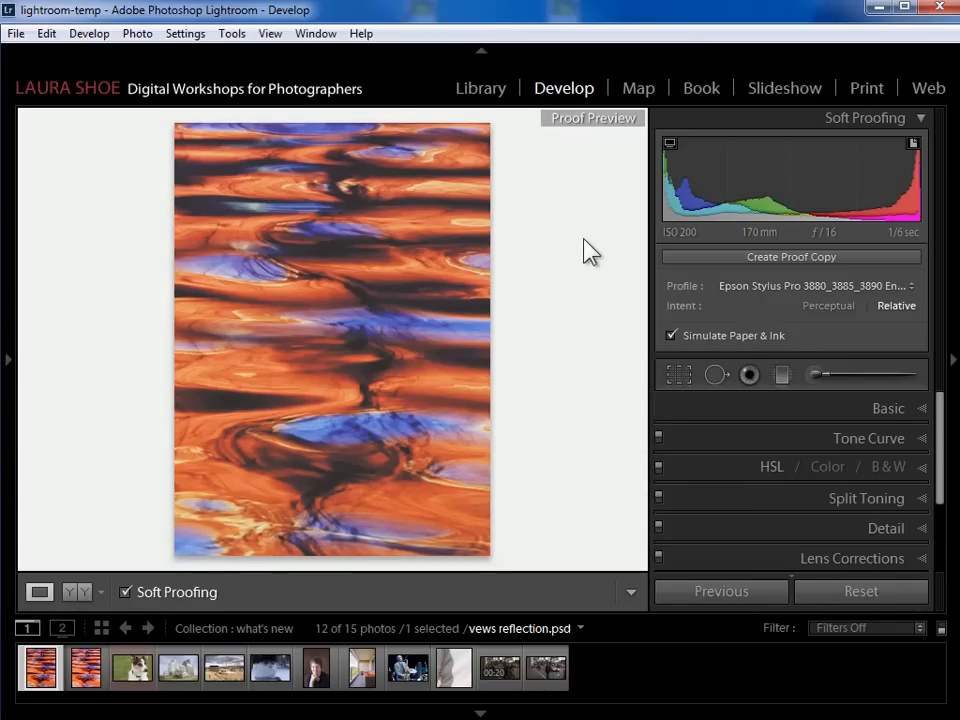
click(592, 248)
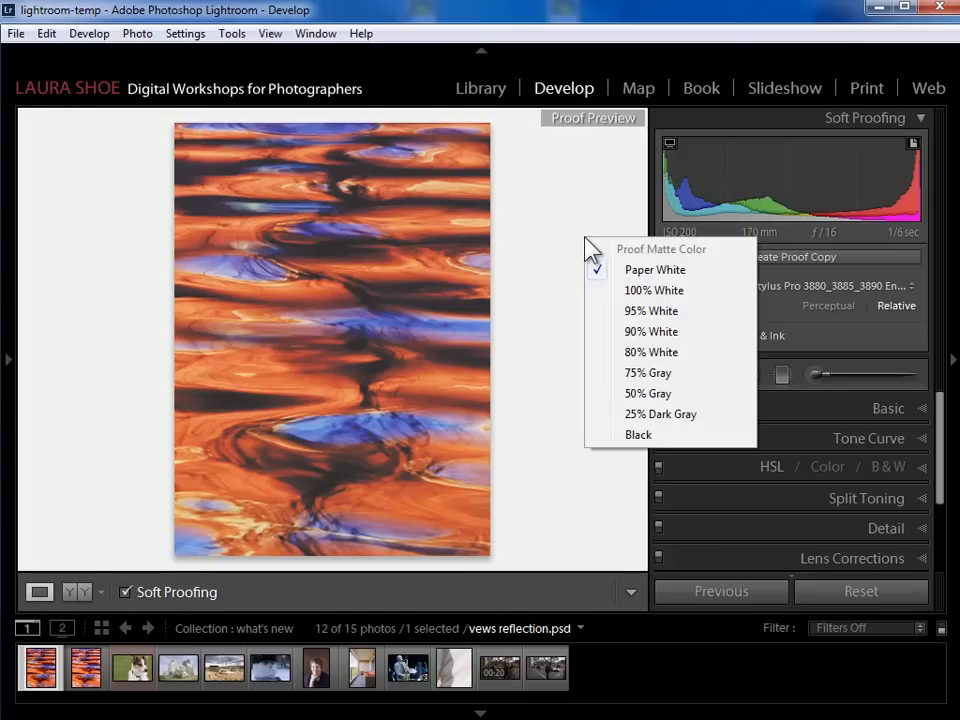
mouse_move(640, 392)
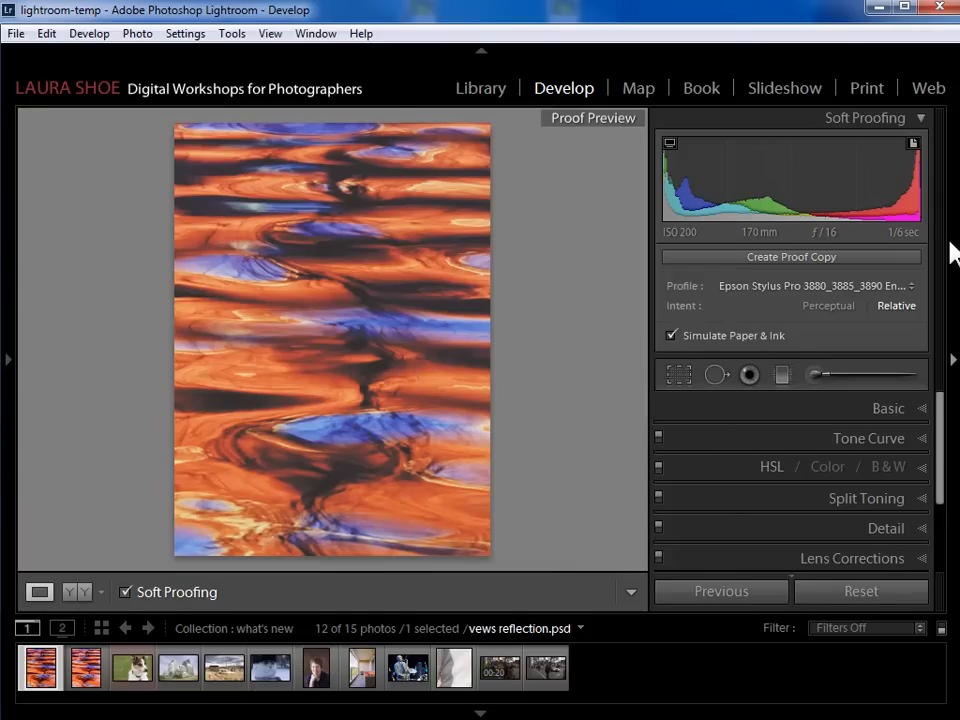
Switch off Simulate Paper & Ink and use the Relative rendering intent
click(912, 144)
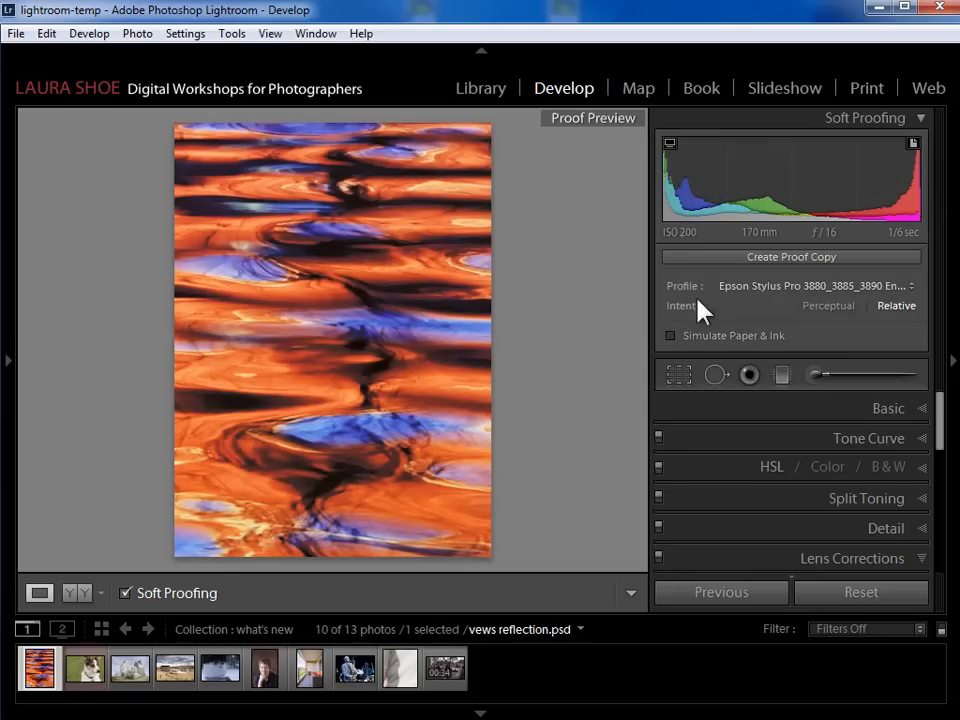
click(672, 336)
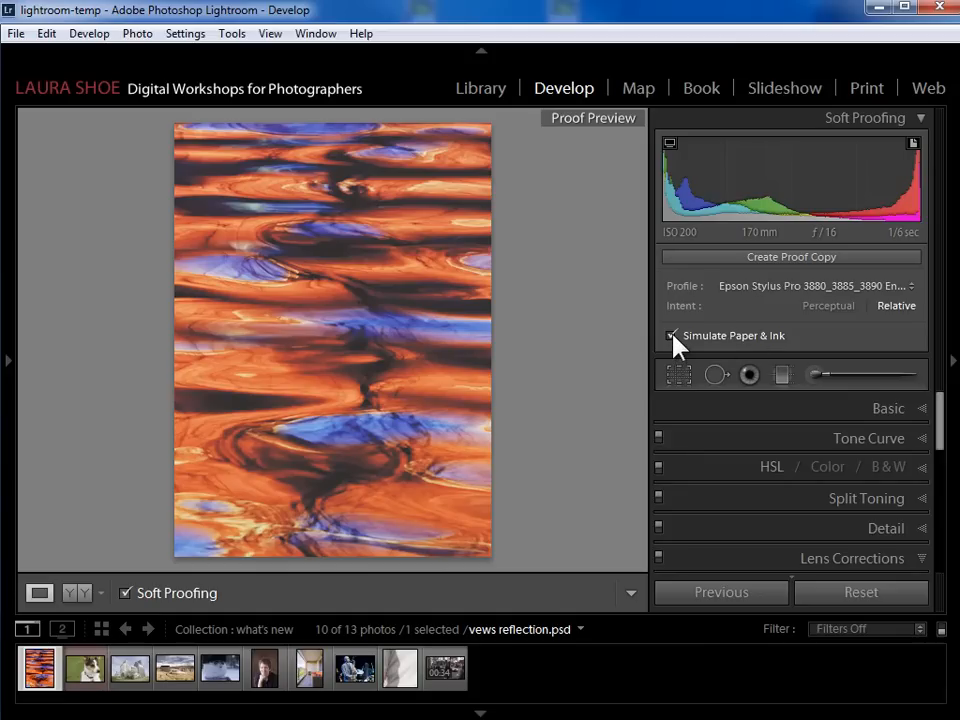
click(670, 336)
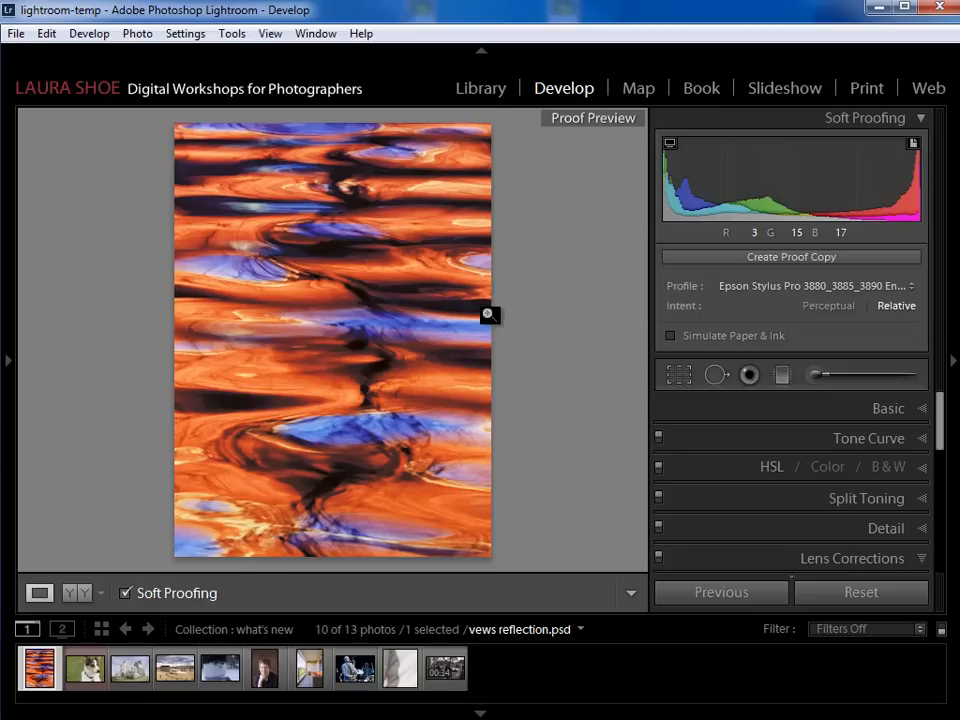
mouse_move(704, 280)
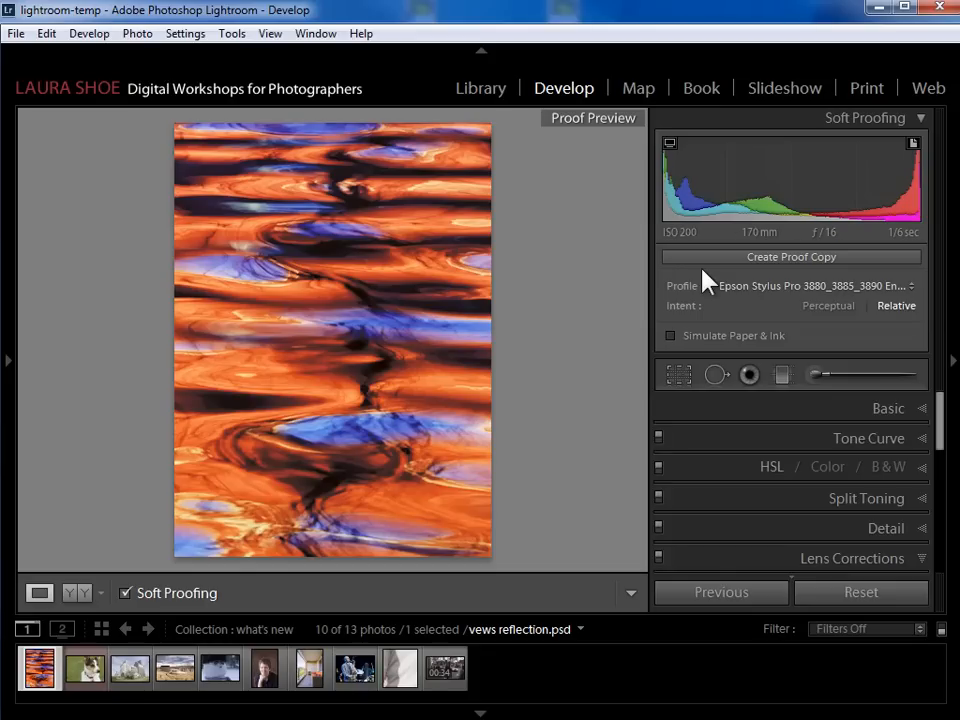
mouse_move(796, 310)
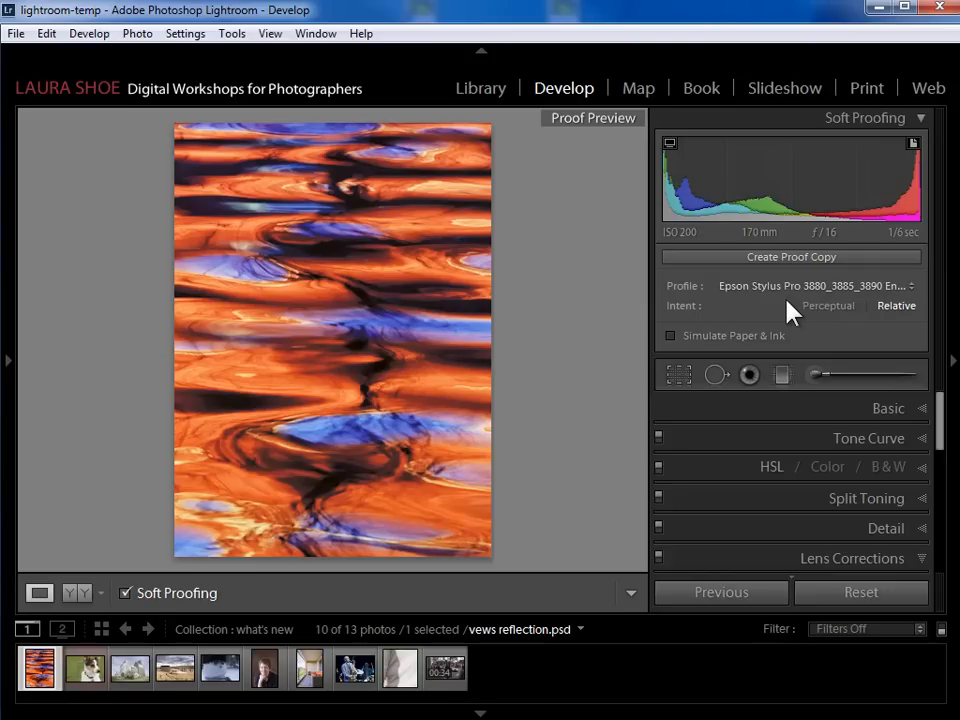
mouse_move(816, 300)
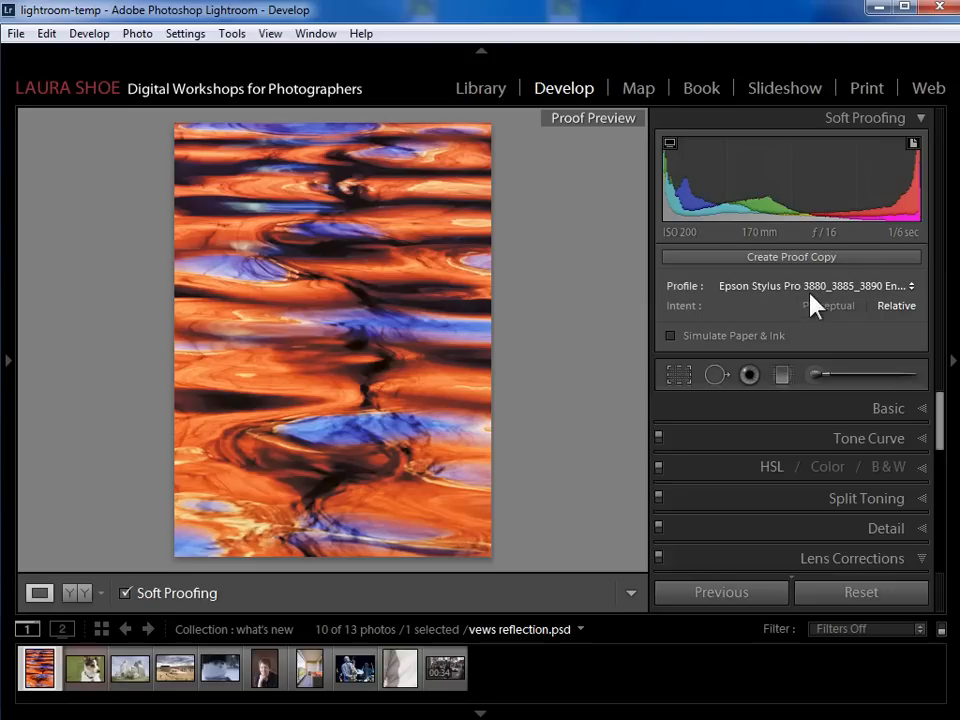
mouse_move(836, 300)
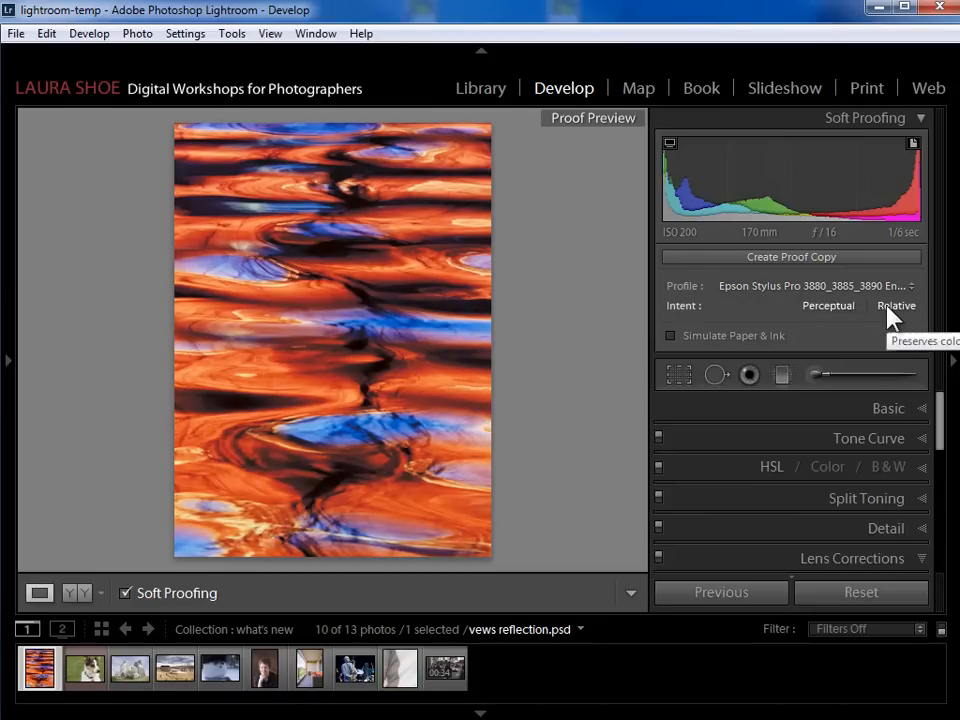
click(896, 304)
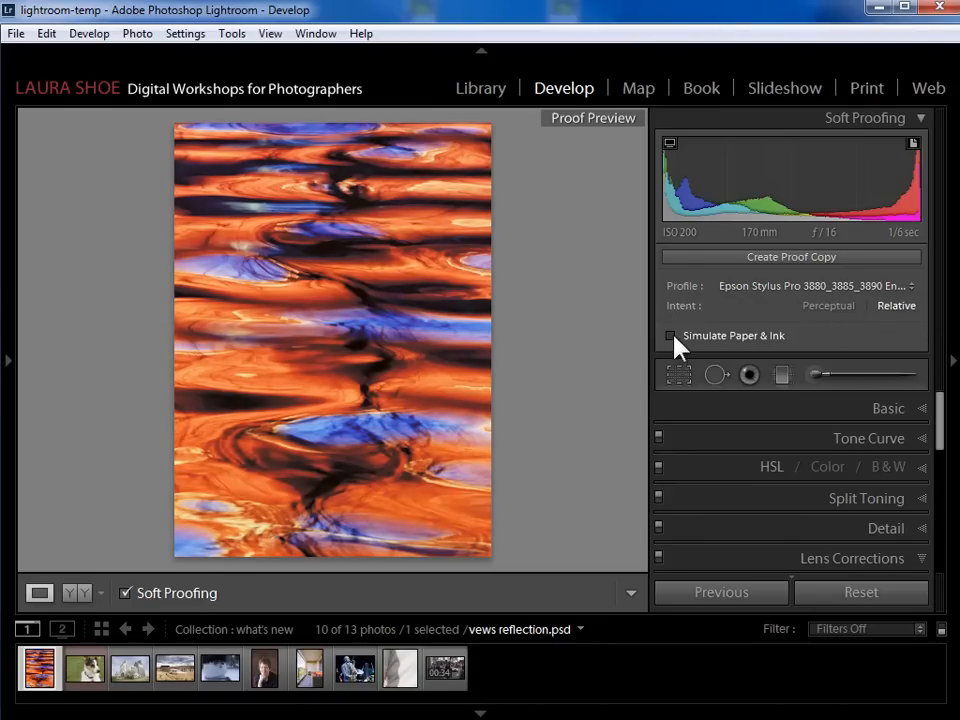
Re-enable Simulate Paper & Ink and brighten the proof copy's Exposure in the Basic panel
click(672, 336)
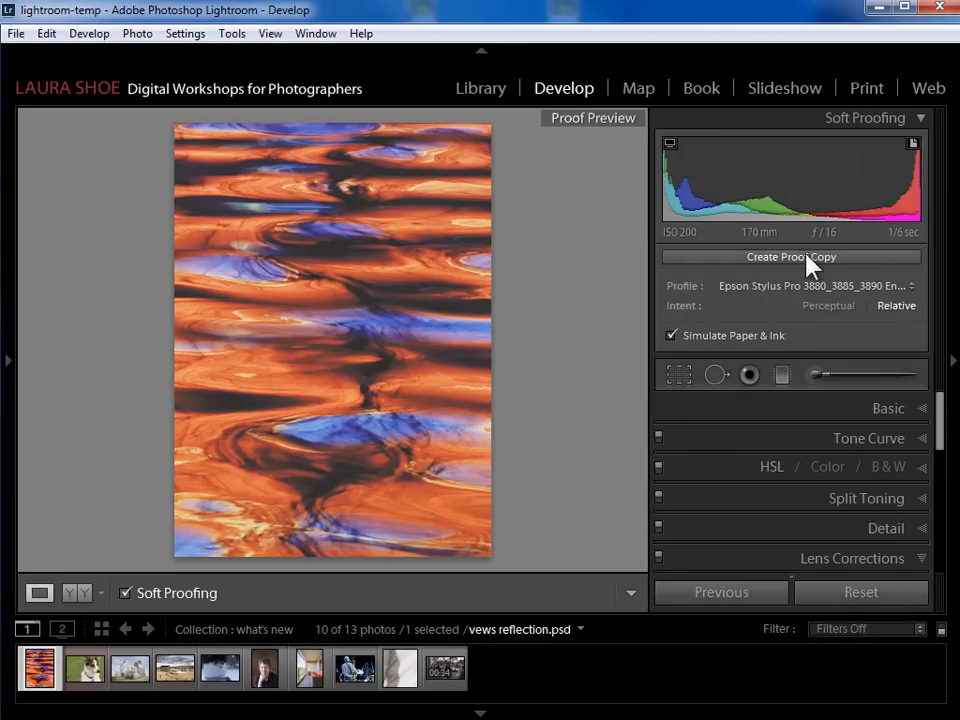
mouse_move(830, 272)
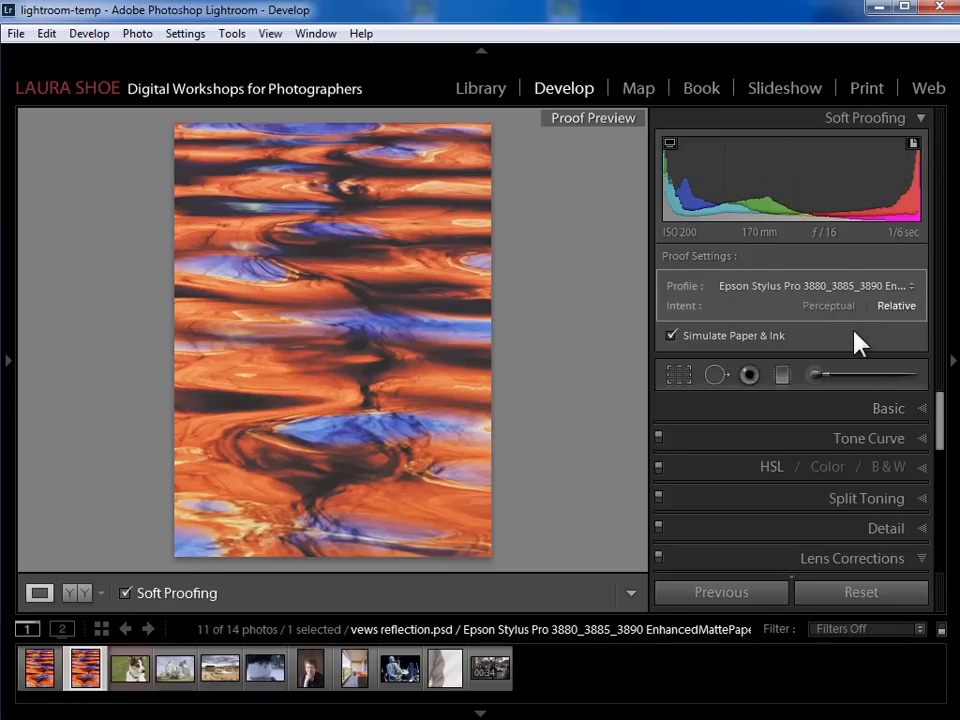
click(888, 408)
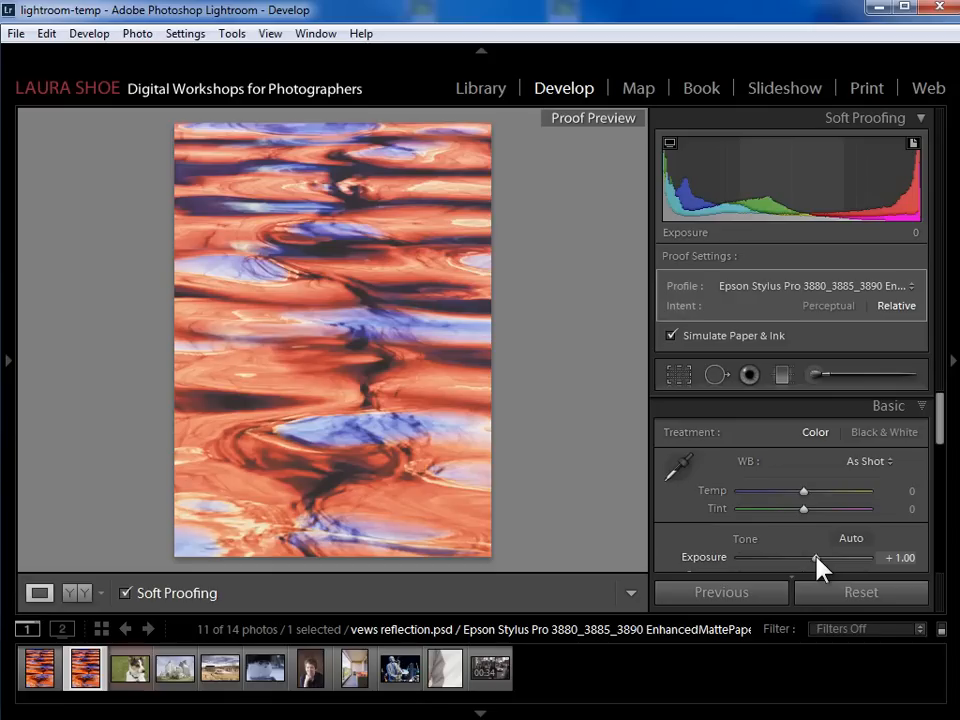
drag(816, 556, 808, 556)
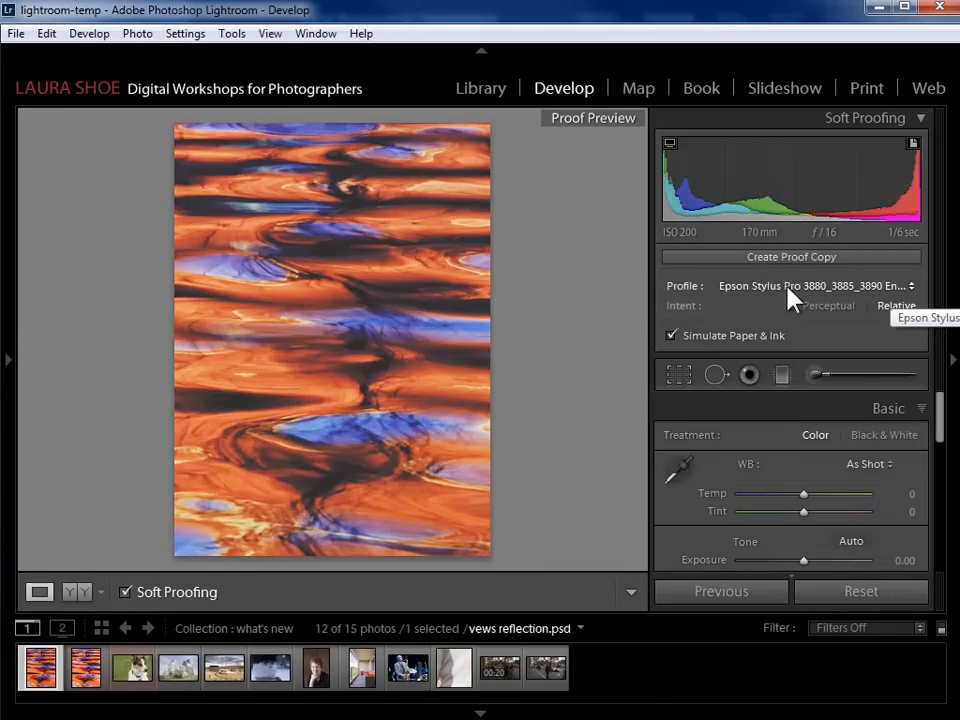
Proof with the sRGB profile, then return to the EnhancedMattePaper copy at Exposure +0.33
click(810, 284)
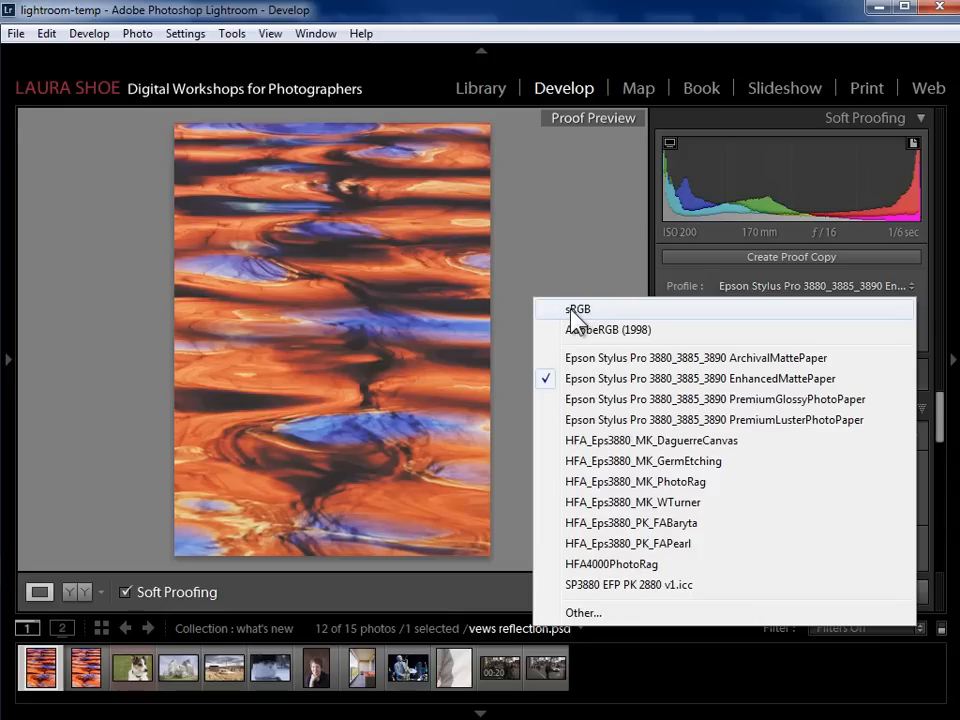
click(576, 308)
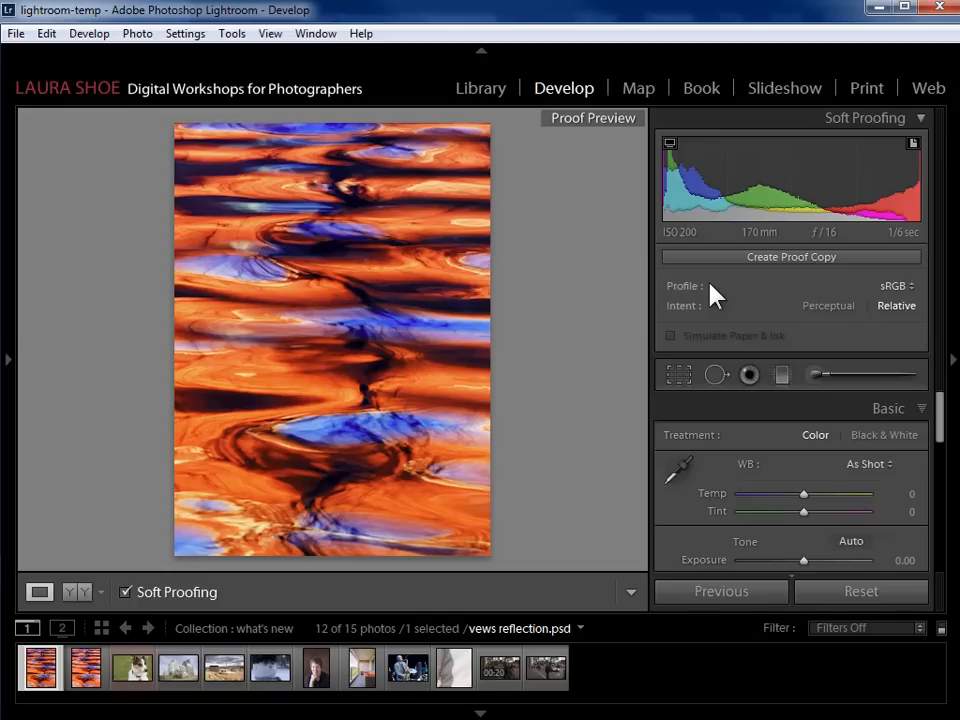
mouse_move(878, 300)
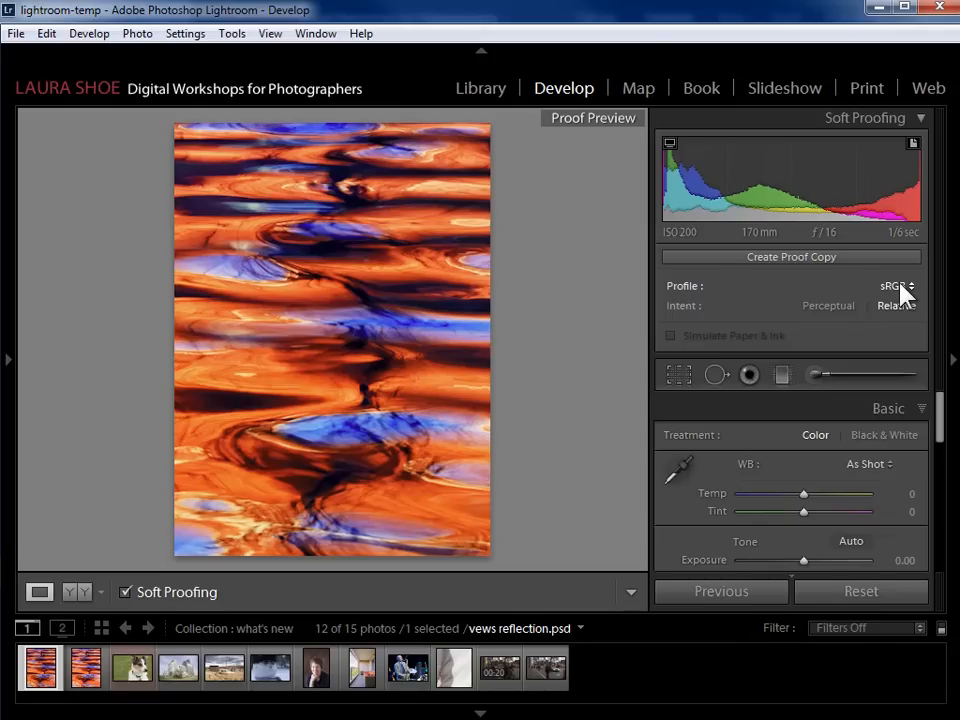
click(896, 286)
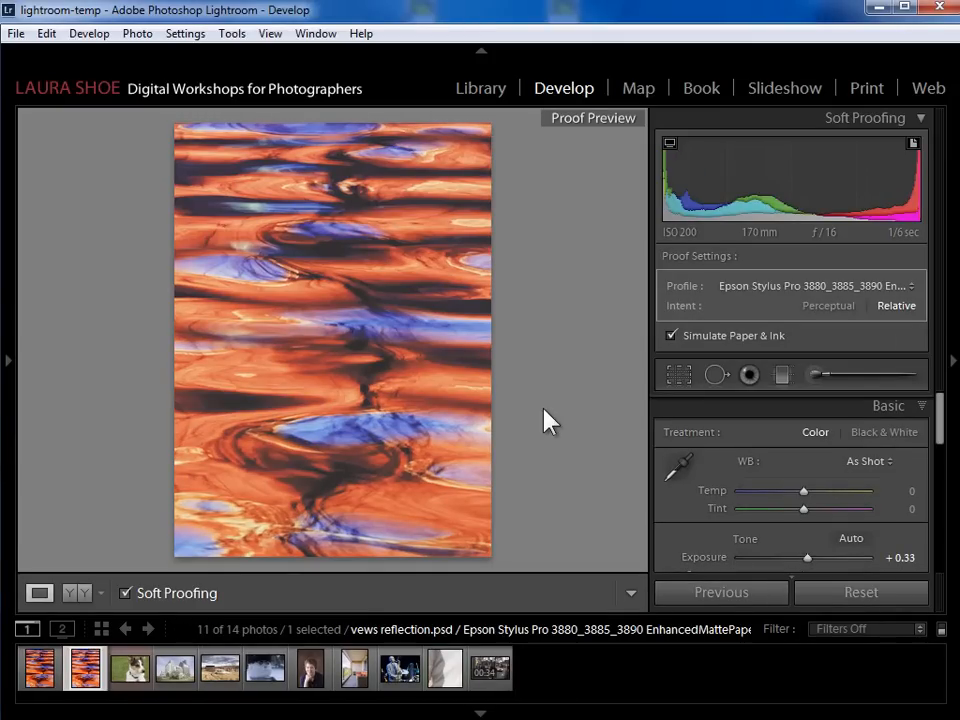
mouse_move(480, 96)
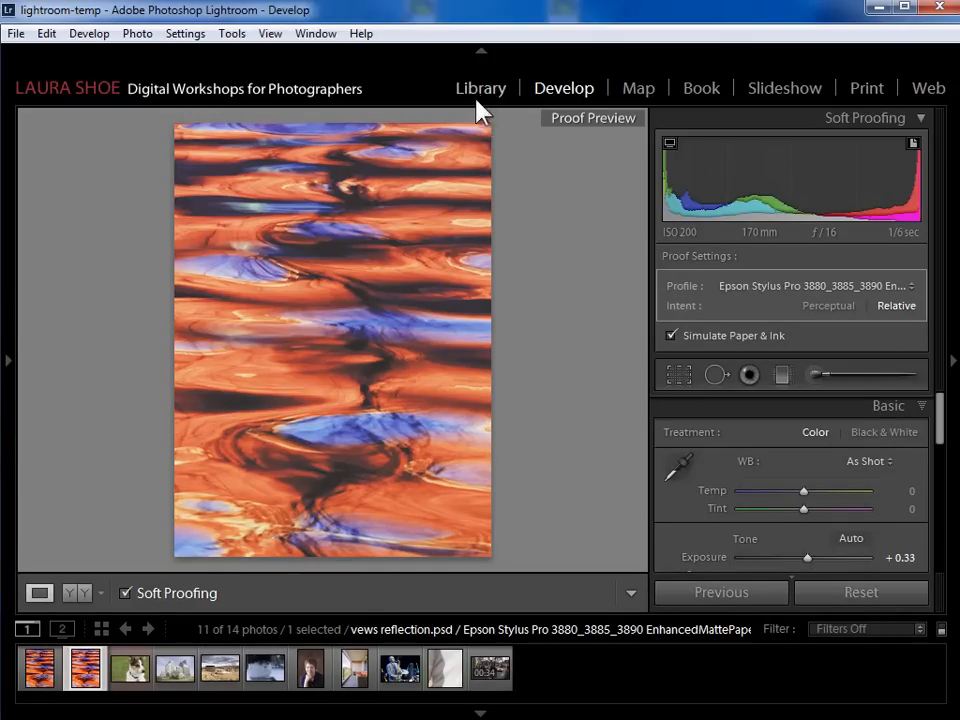
Switch to the Library grid and scroll down to the IMG_0326.MOV video clip
click(480, 88)
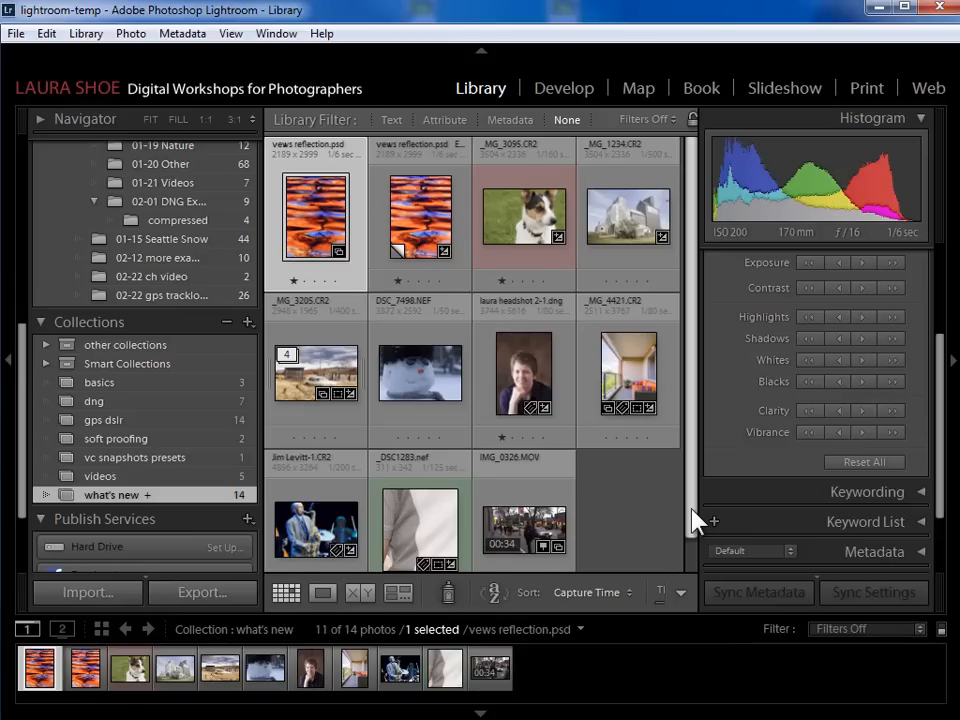
scroll(down, 3)
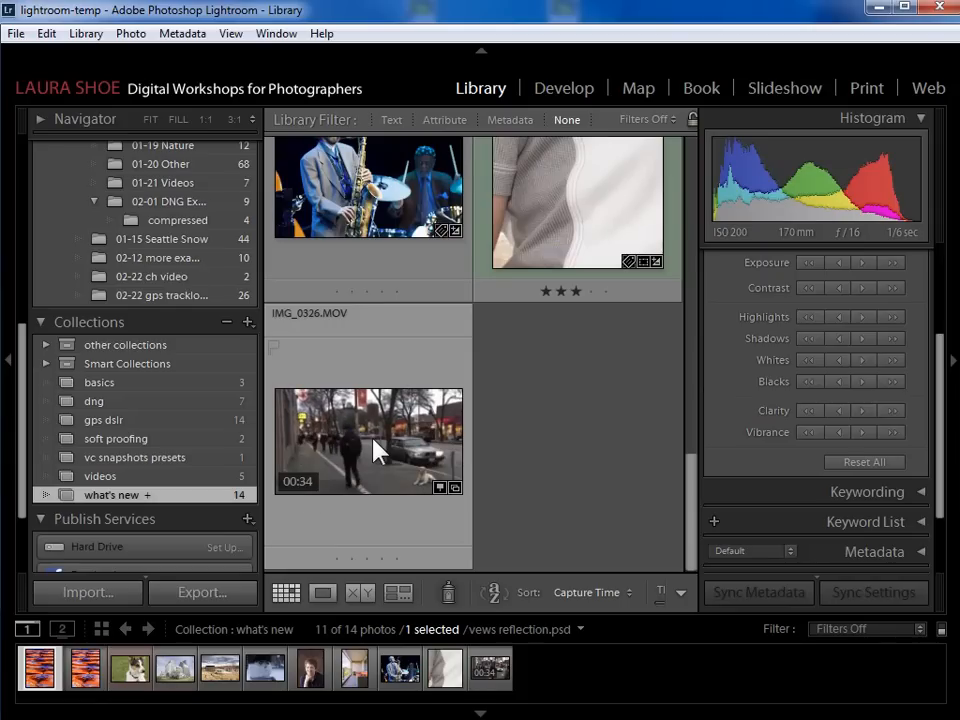
Open IMG_0326.MOV in Loupe, play it and scrub the playhead ahead to 00:34
double_click(368, 440)
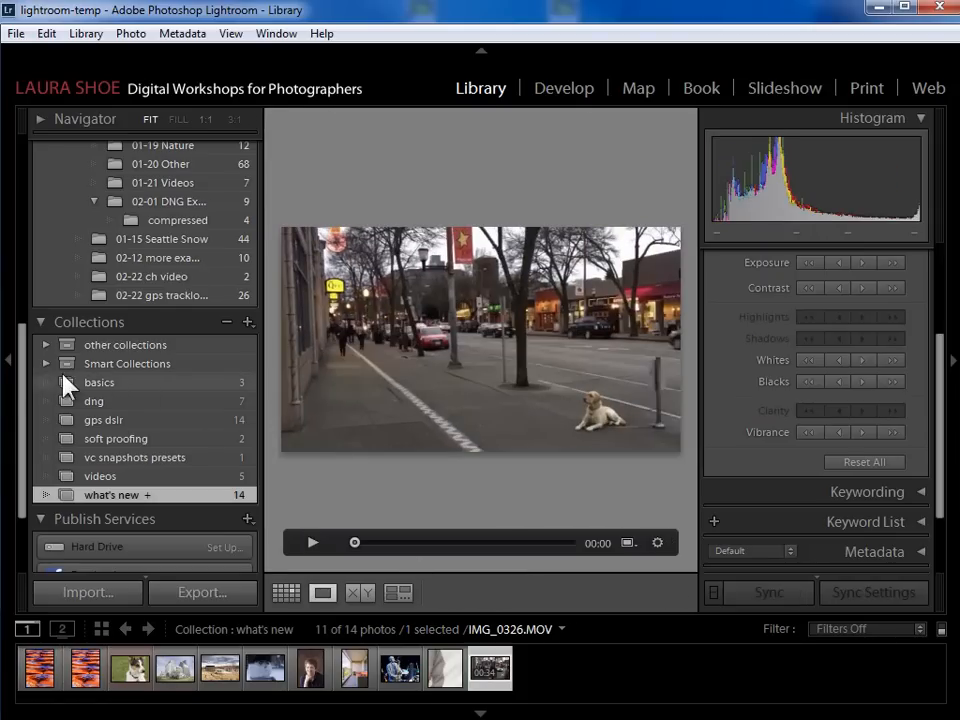
click(8, 360)
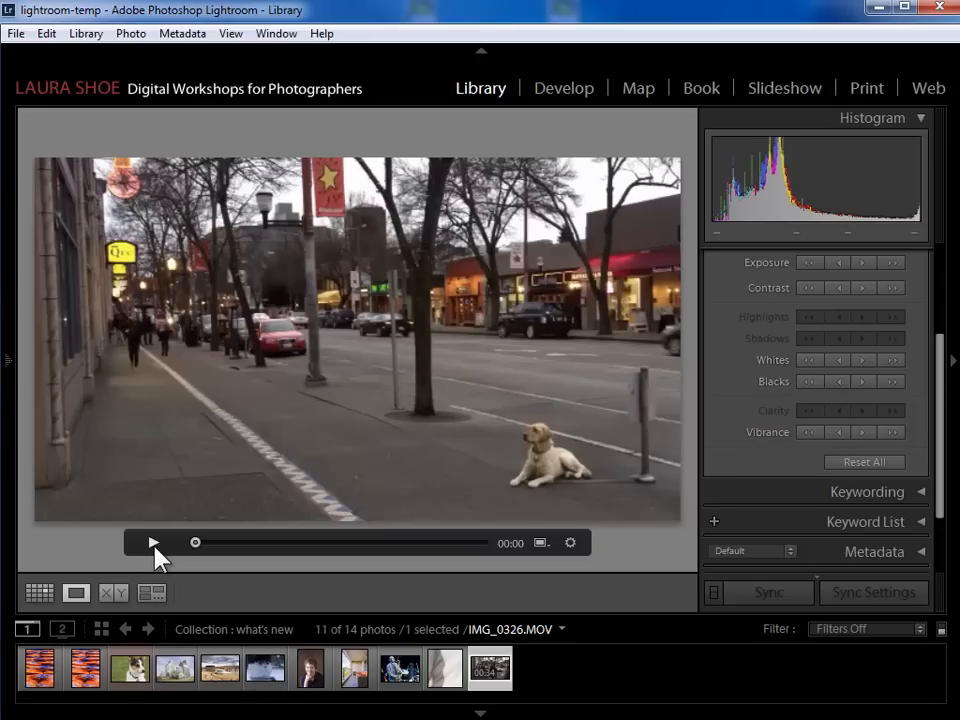
click(152, 542)
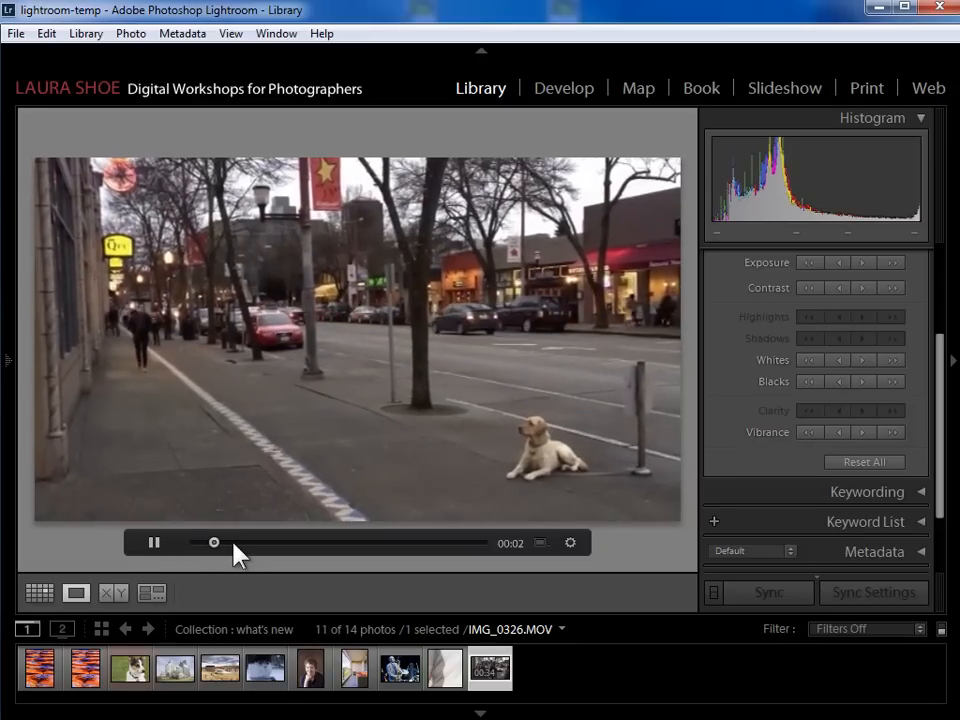
drag(212, 542, 288, 542)
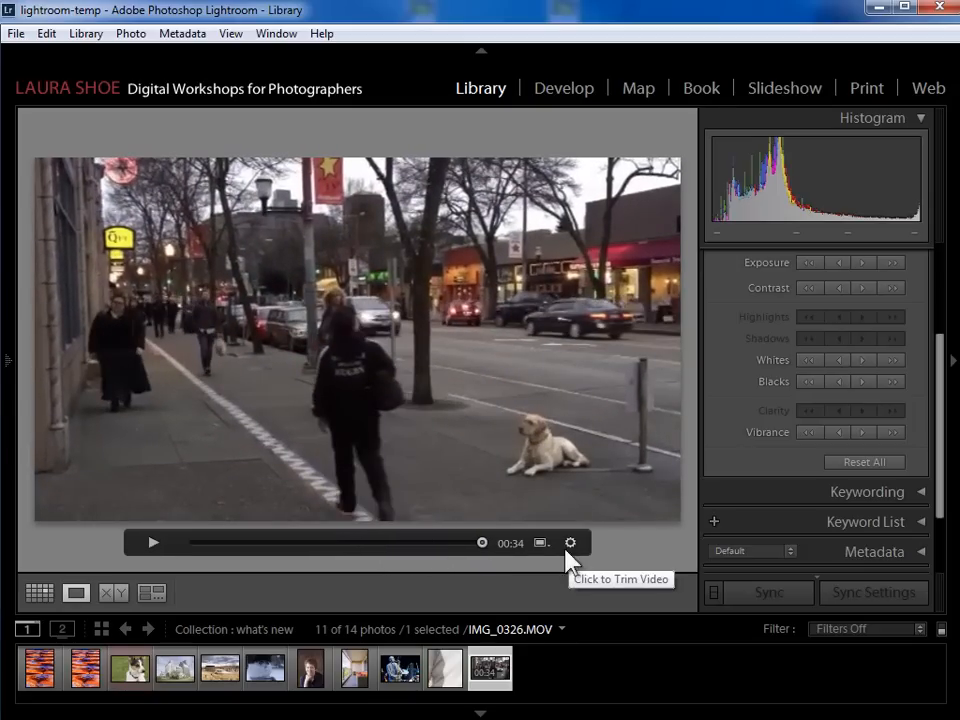
Enter Trim Video and pull the end handle inward to shorten the clip
click(570, 542)
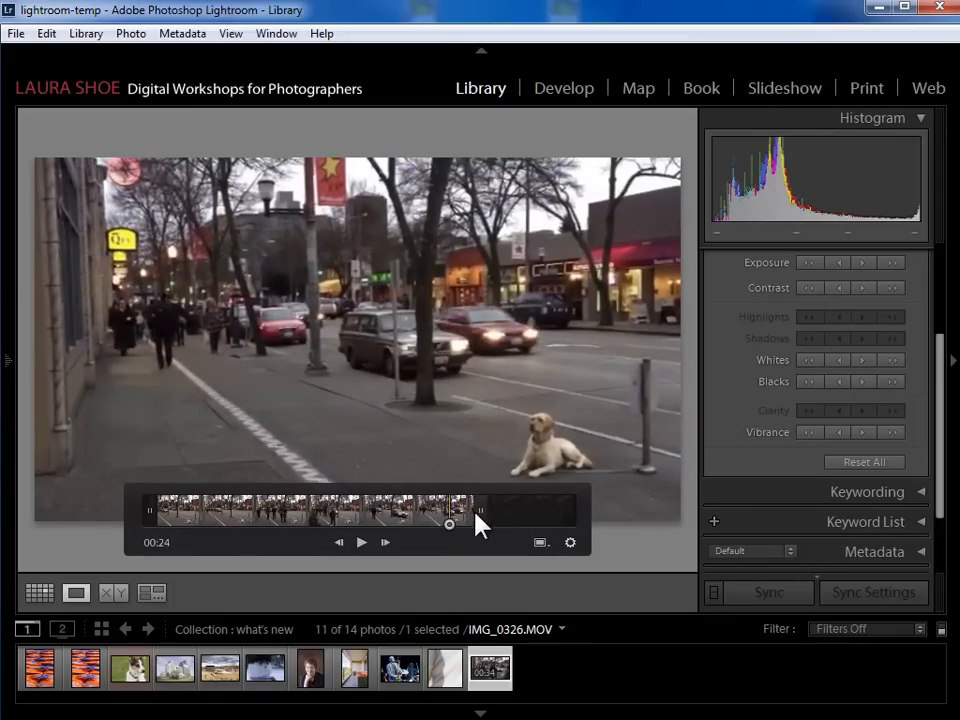
drag(448, 524, 404, 524)
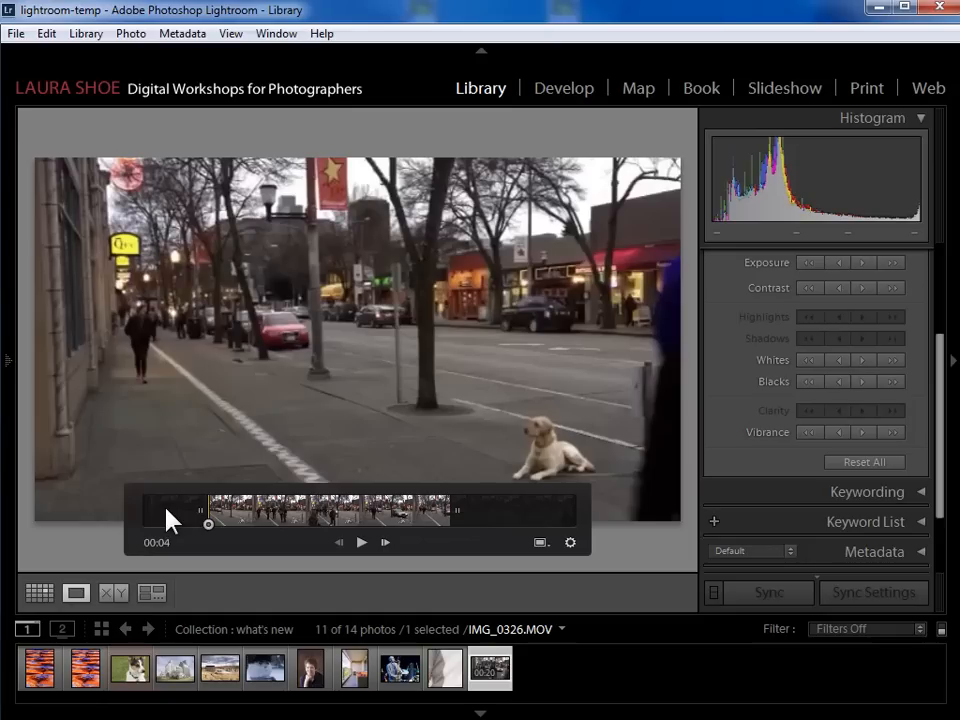
mouse_move(312, 536)
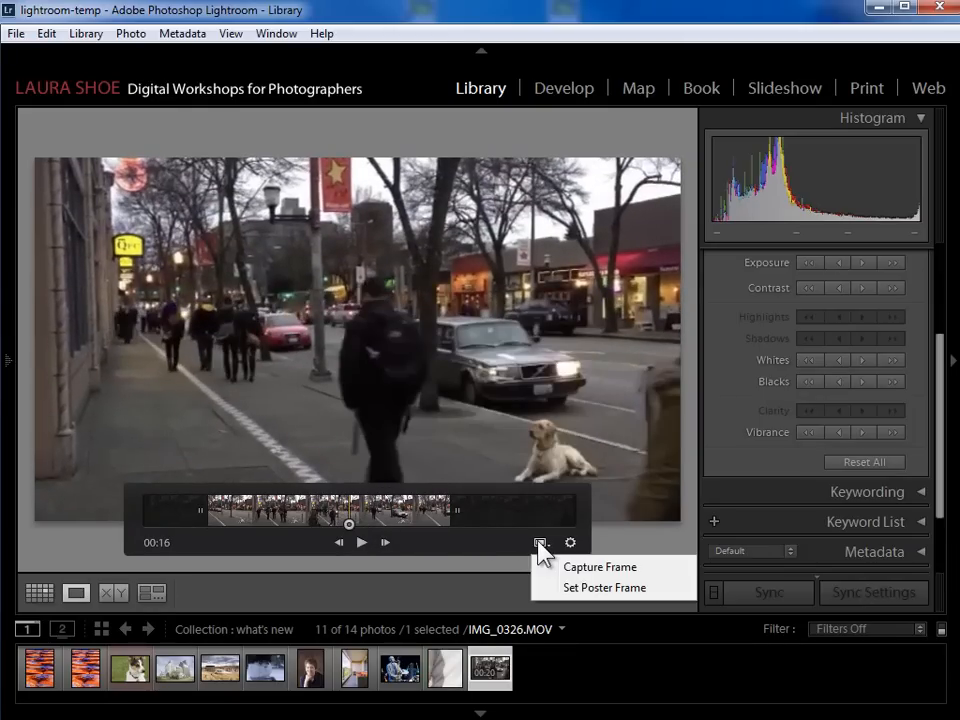
Capture the current frame as a still photo, then set it as the clip's poster frame
click(600, 568)
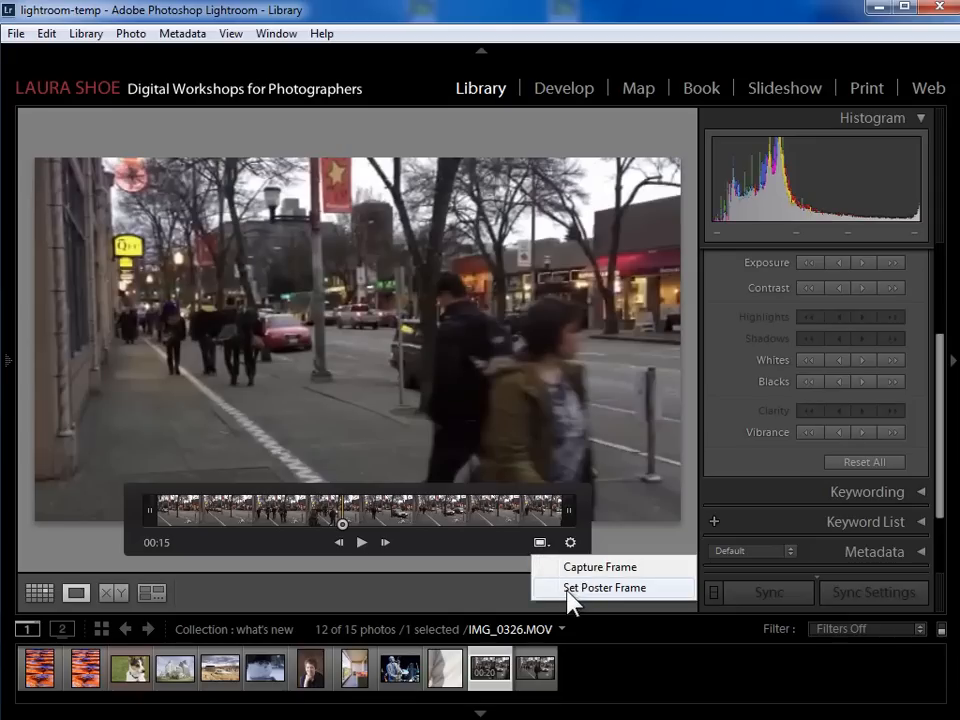
click(604, 588)
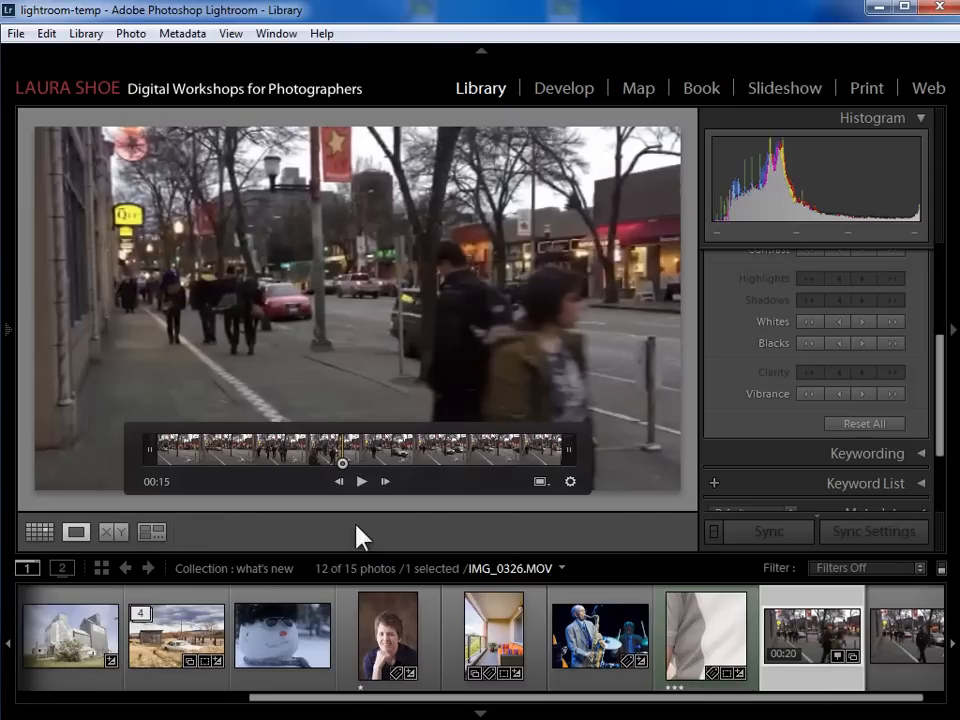
mouse_move(568, 532)
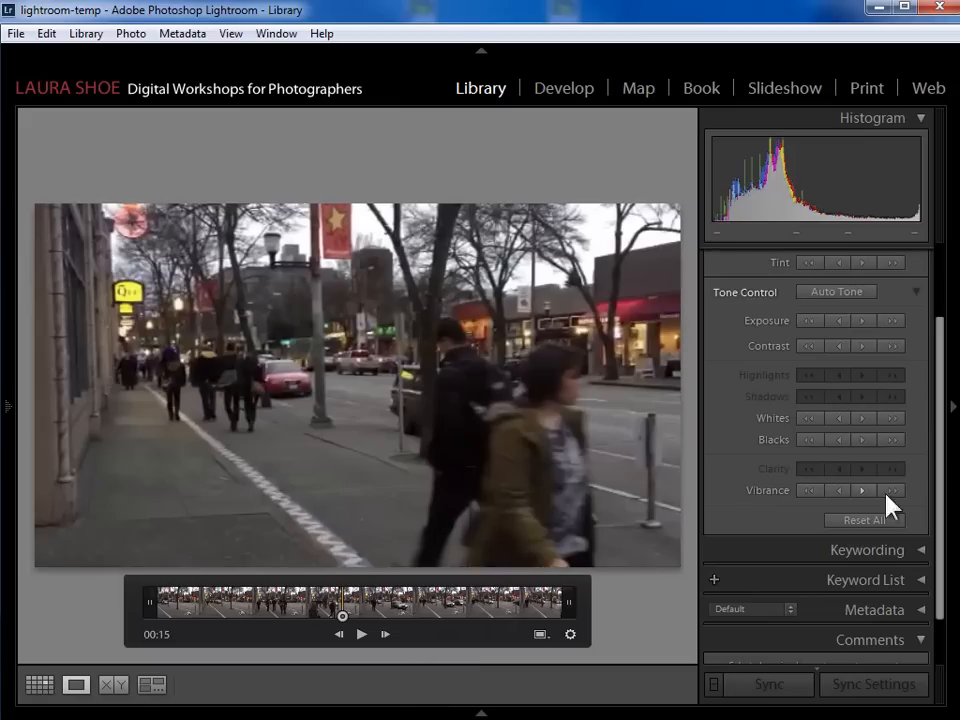
mouse_move(576, 644)
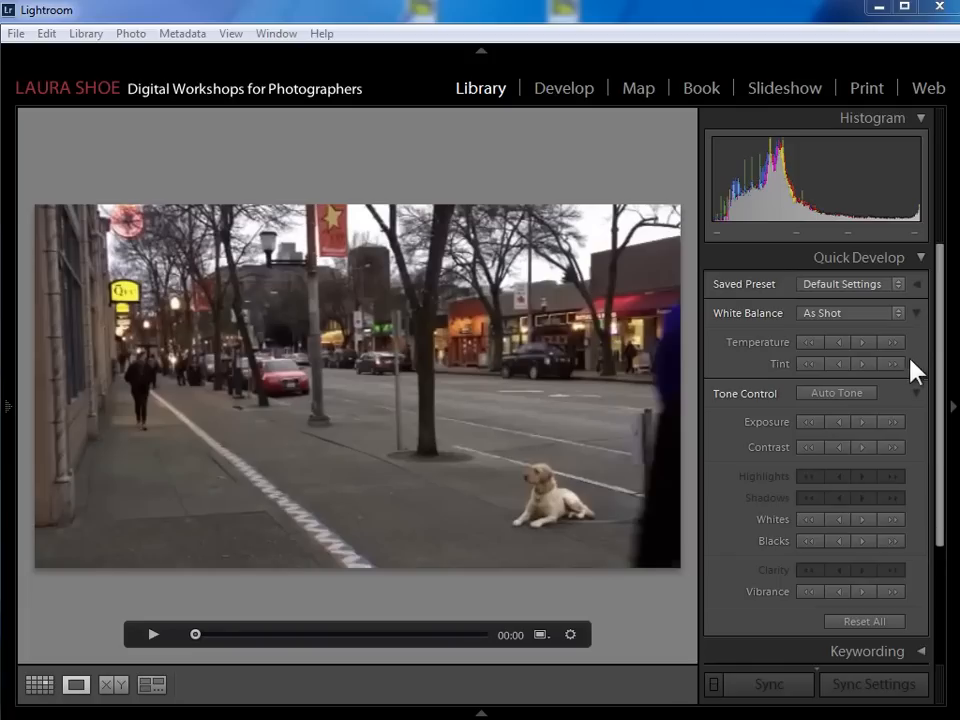
Apply Auto Tone to the street clip in Quick Develop and nudge its Exposure
click(836, 392)
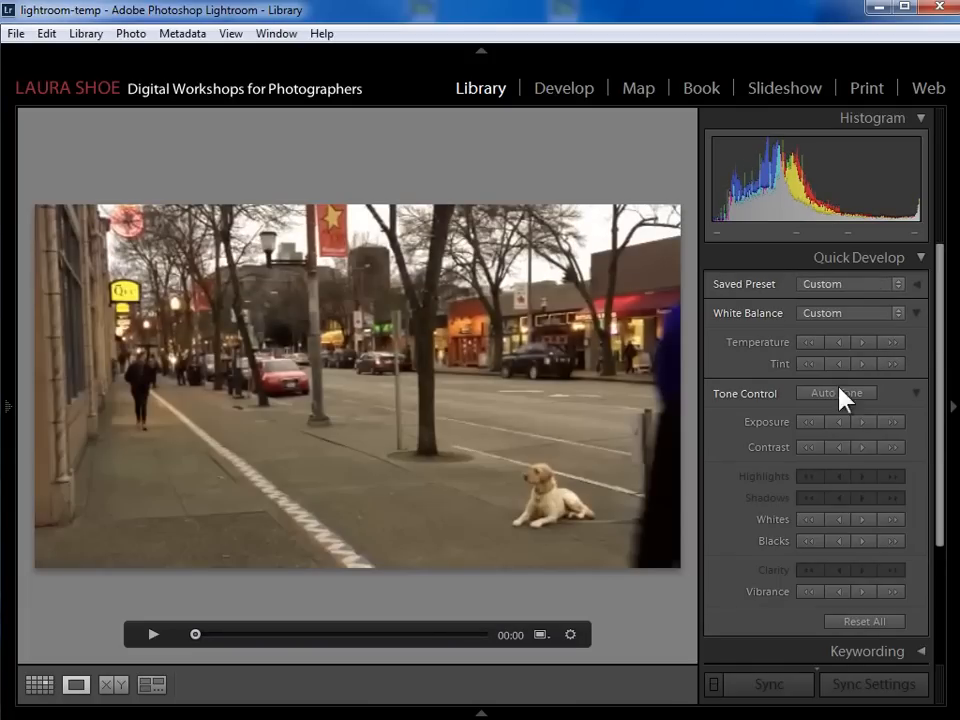
click(836, 392)
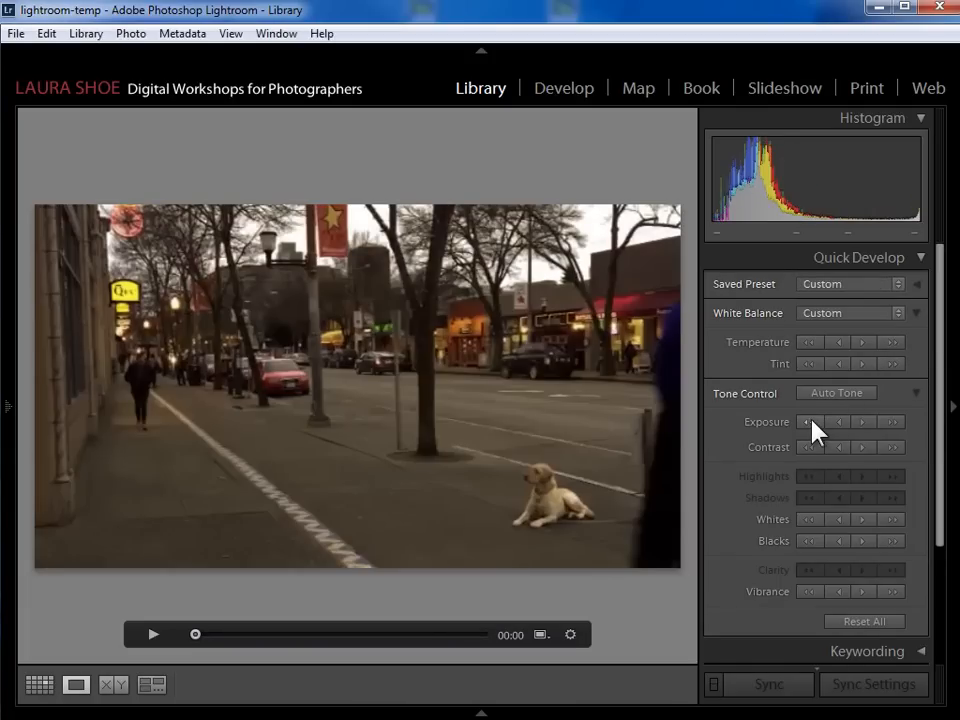
mouse_move(904, 296)
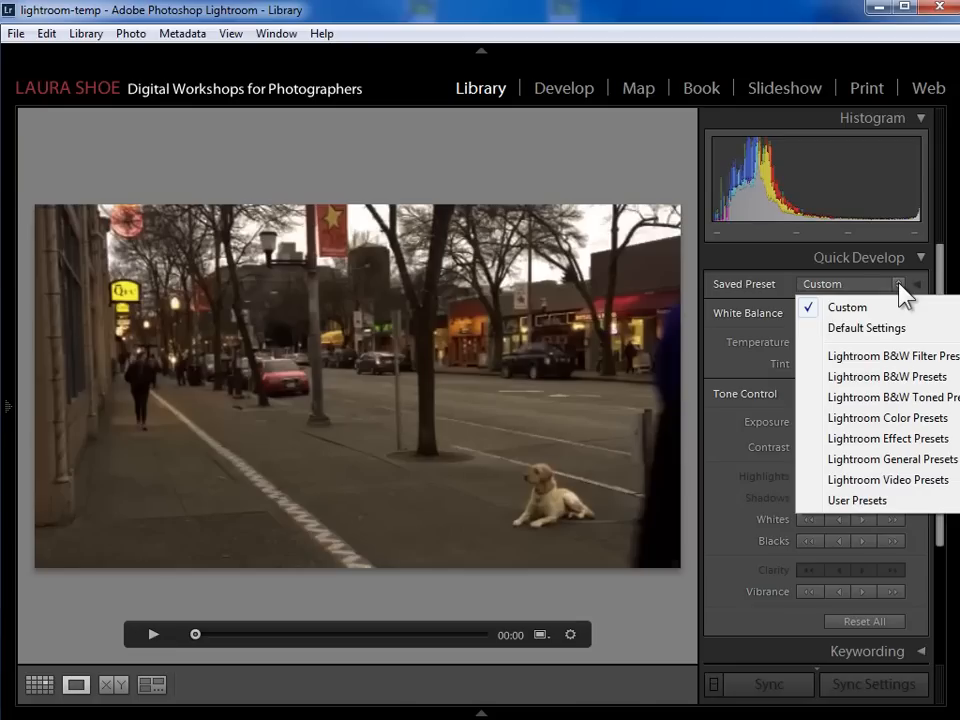
mouse_move(836, 486)
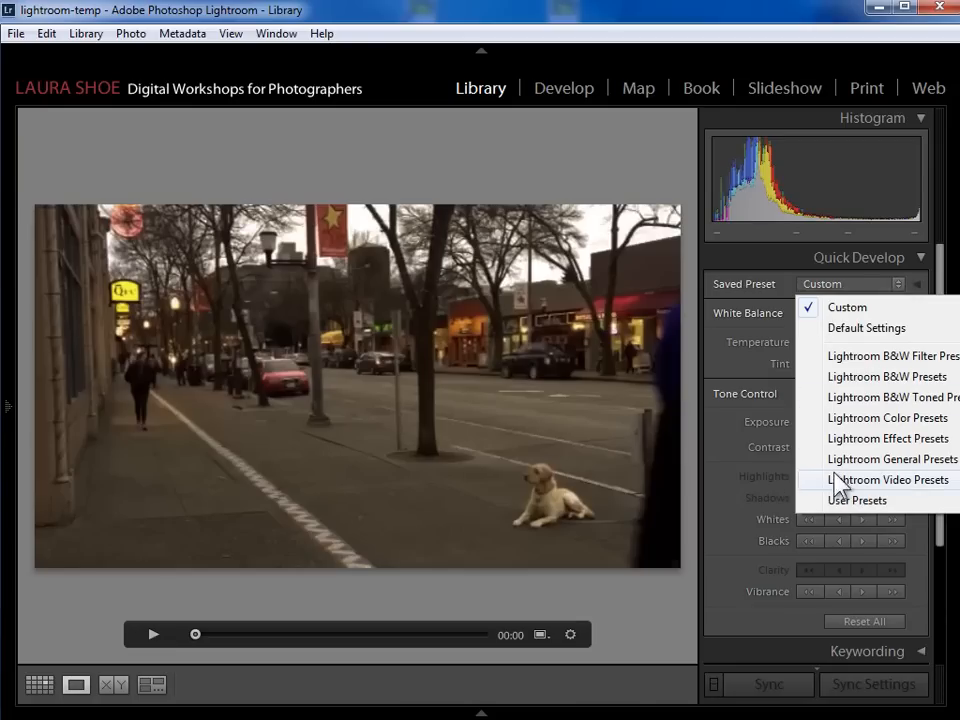
mouse_move(764, 470)
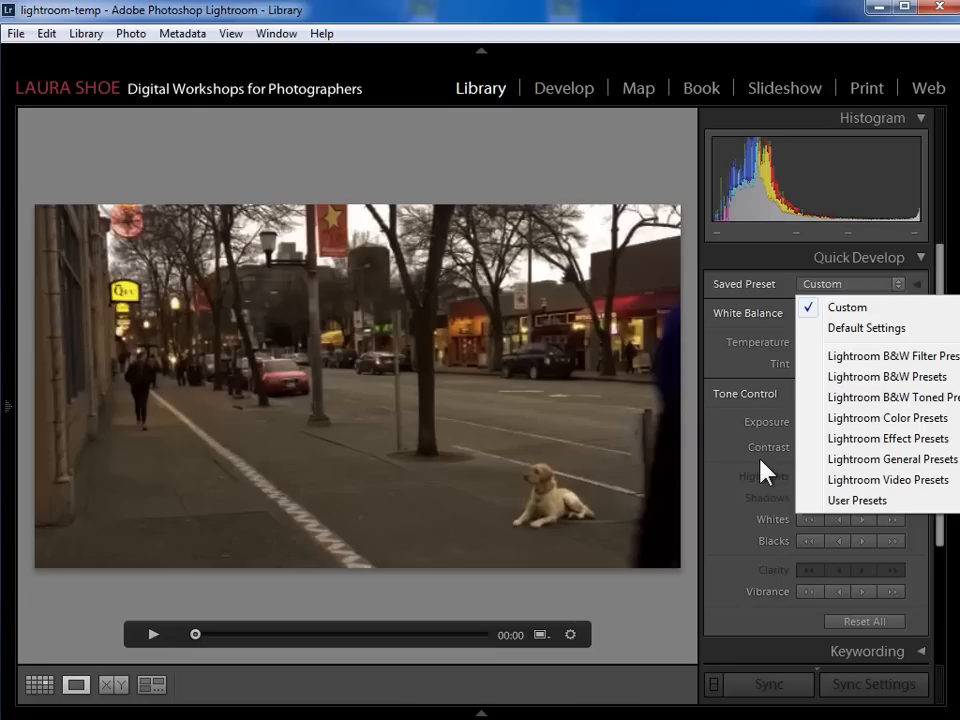
mouse_move(866, 328)
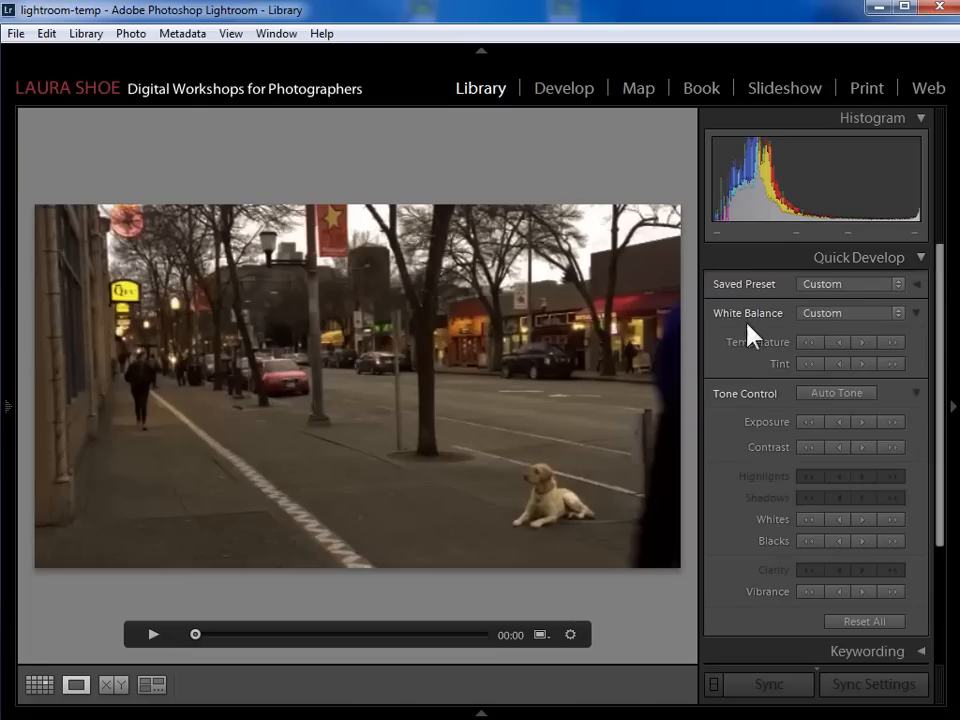
mouse_move(744, 352)
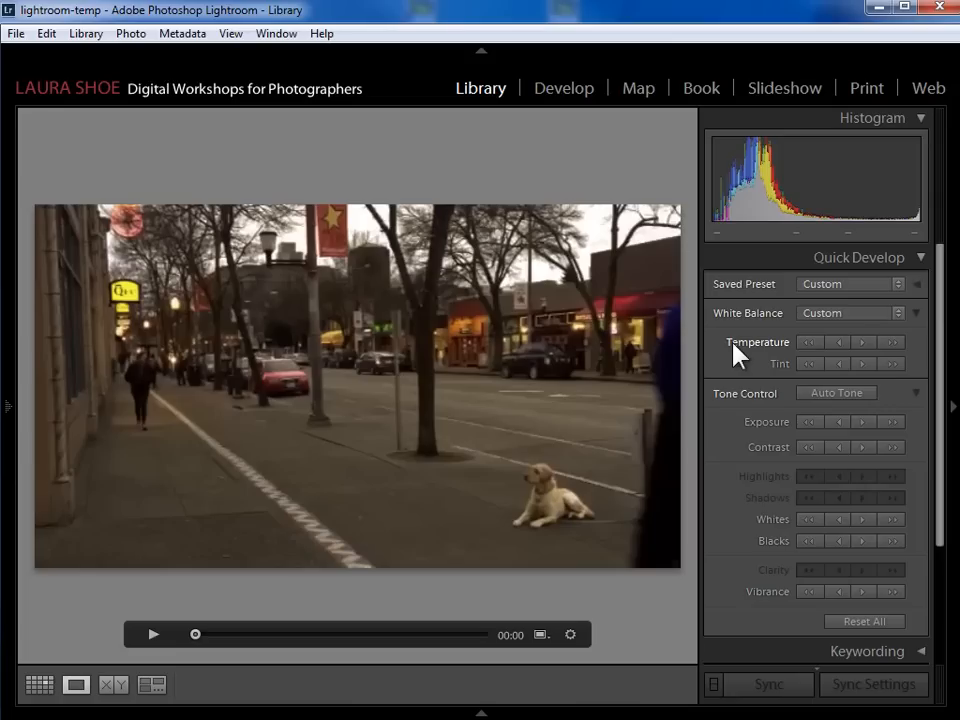
mouse_move(724, 352)
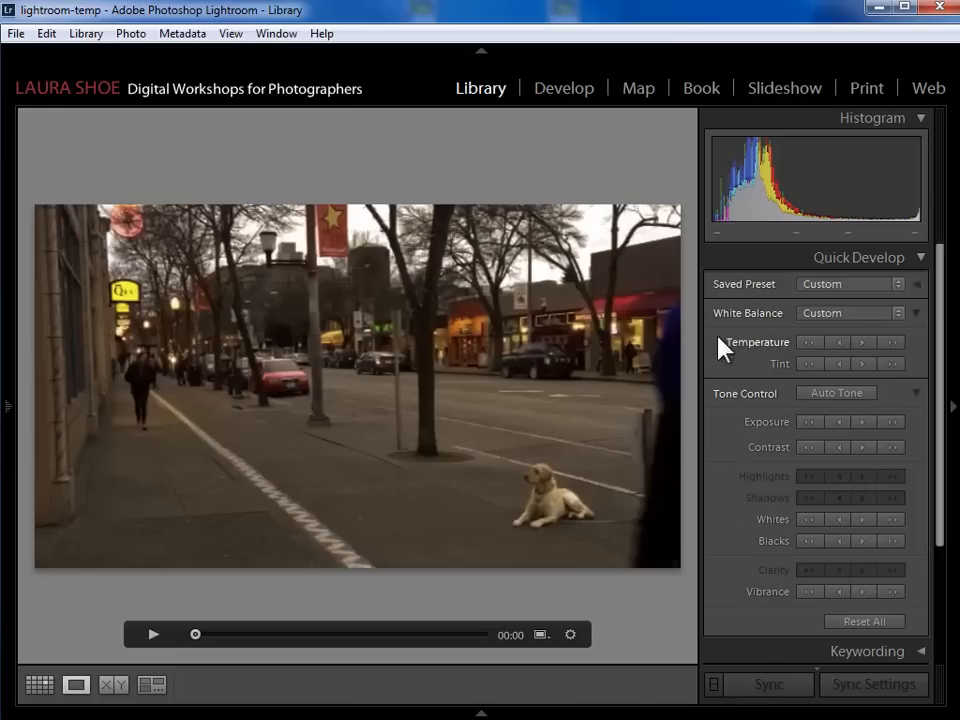
mouse_move(726, 328)
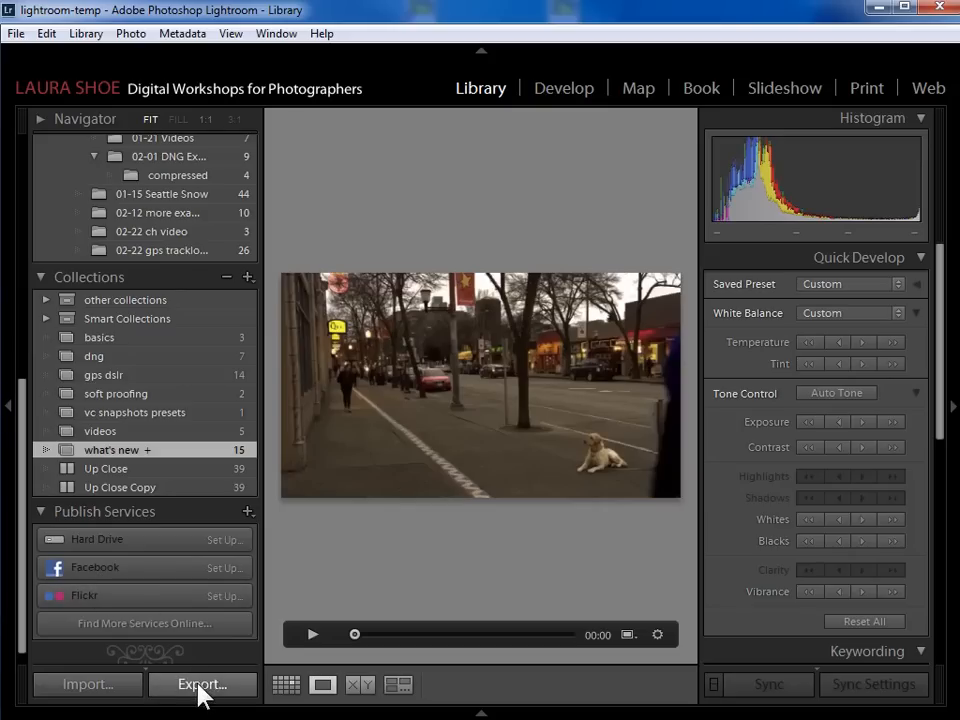
click(202, 684)
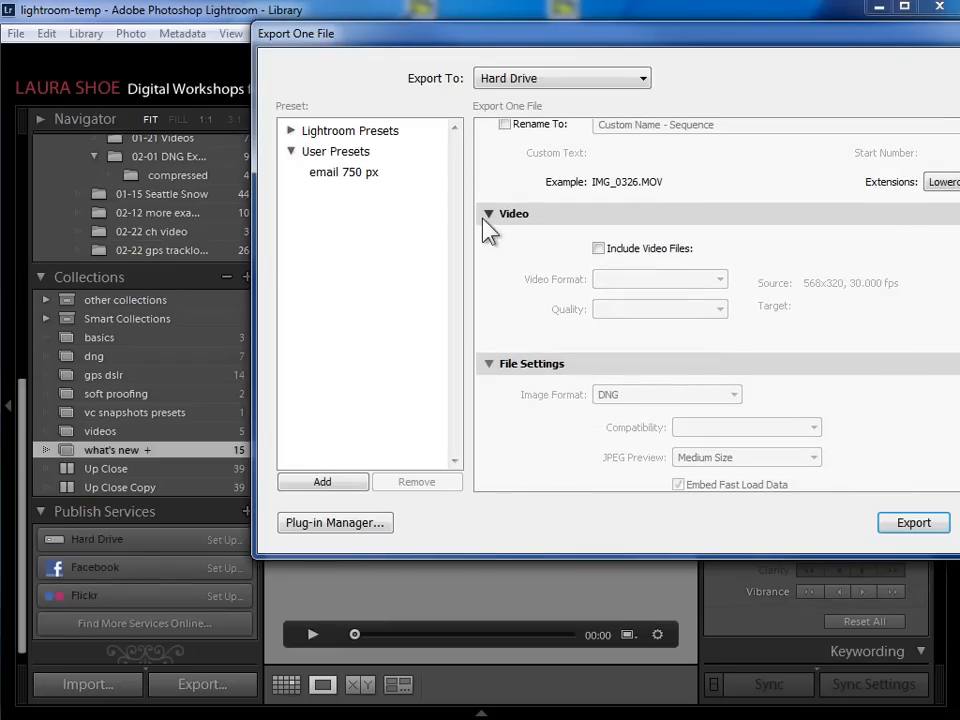
click(598, 248)
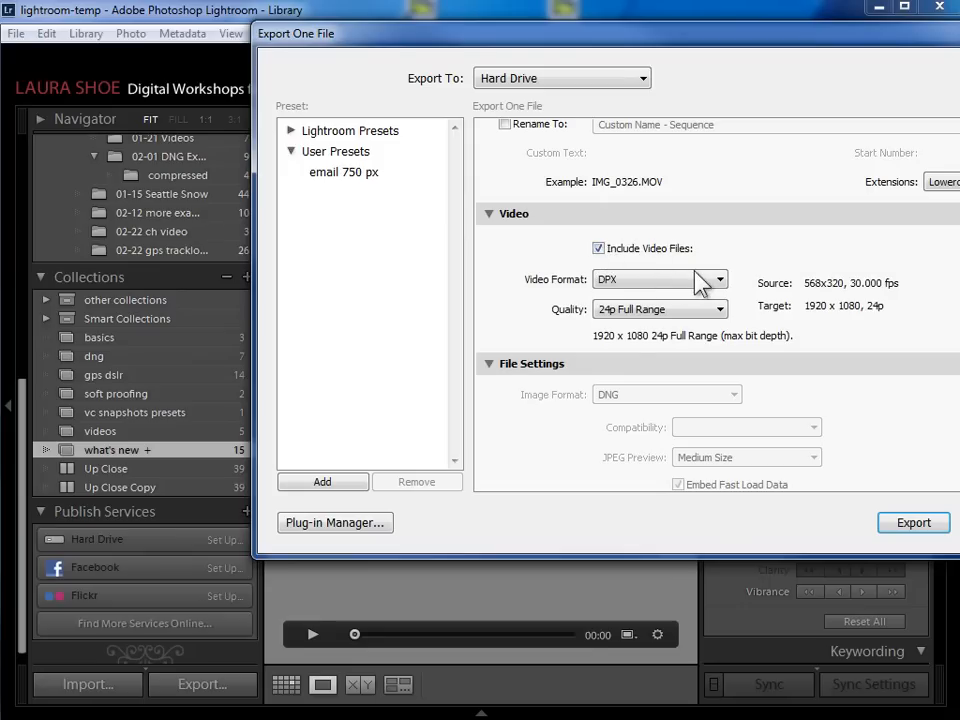
click(660, 280)
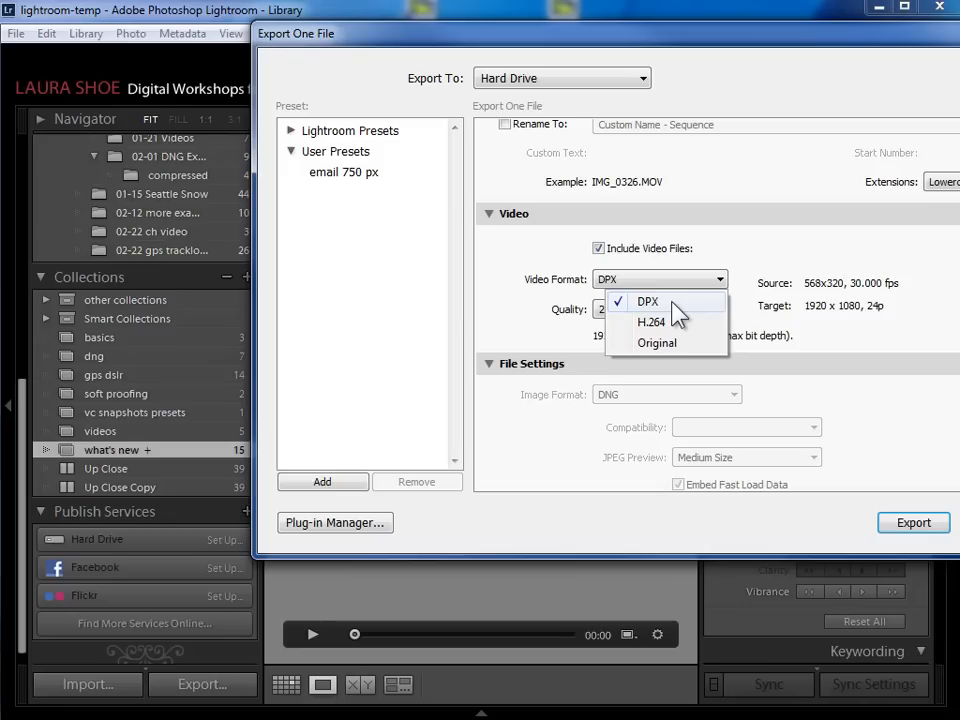
mouse_move(668, 330)
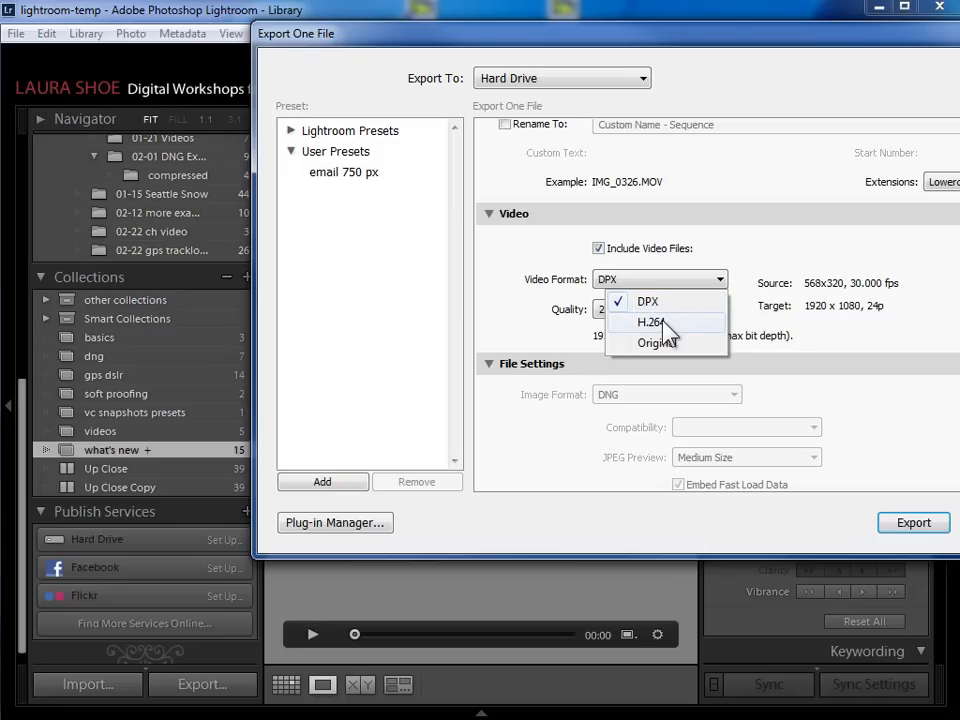
click(652, 320)
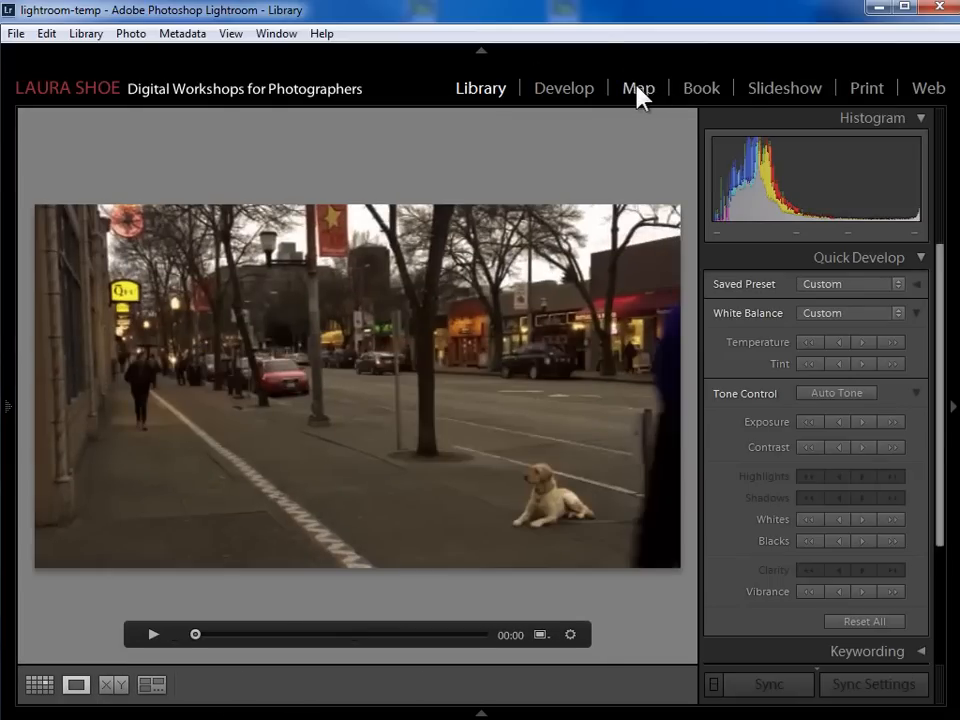
Show All Photographs on the Map and zoom in on the Seattle-area cluster
click(636, 88)
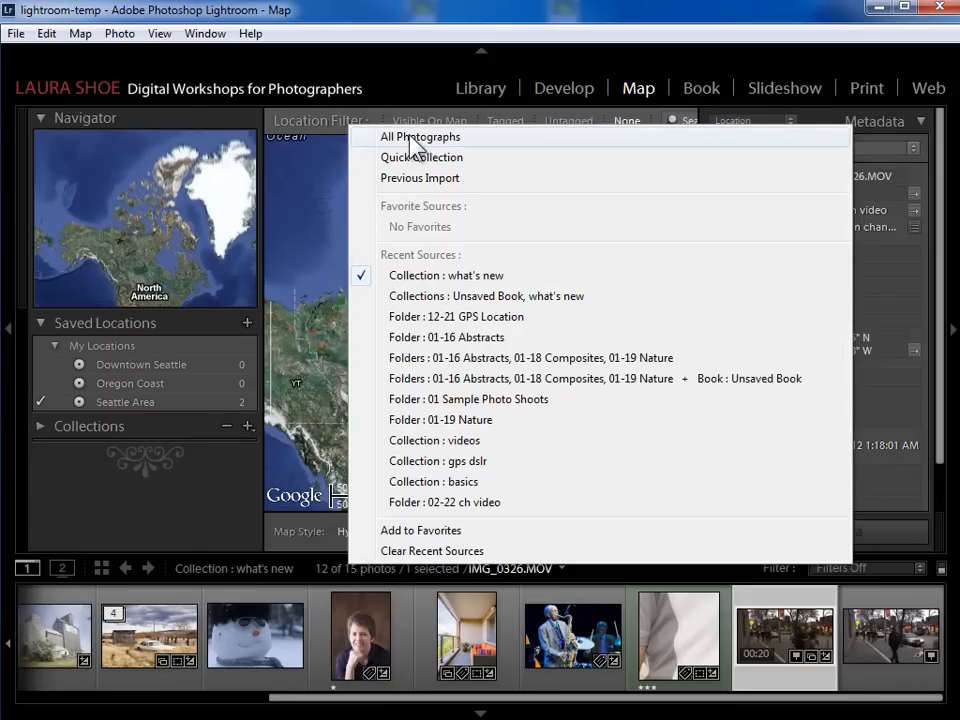
click(420, 136)
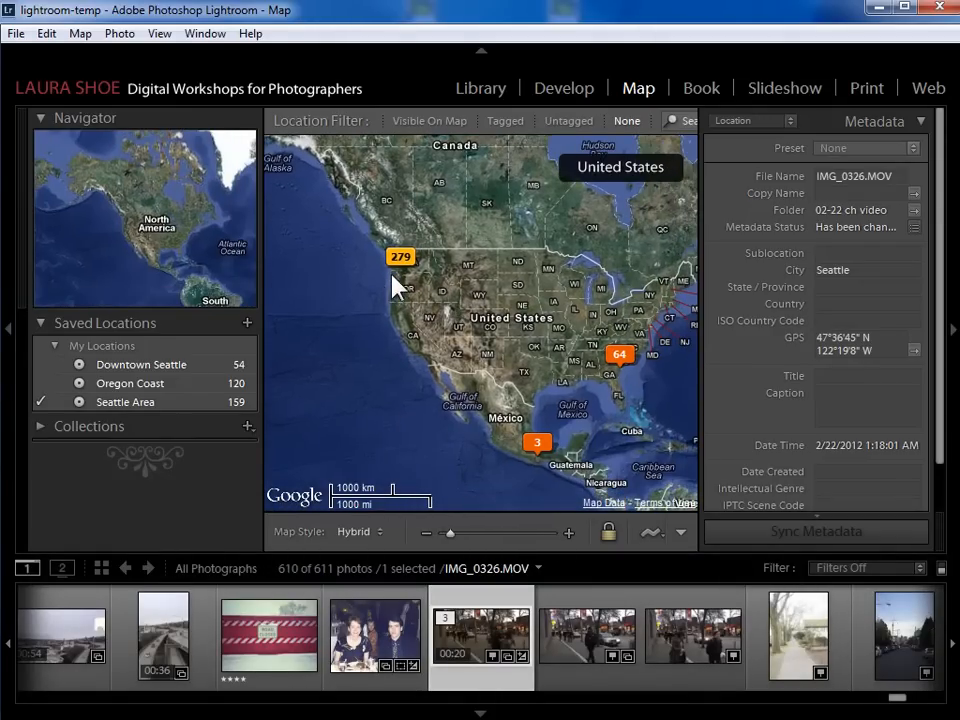
click(400, 256)
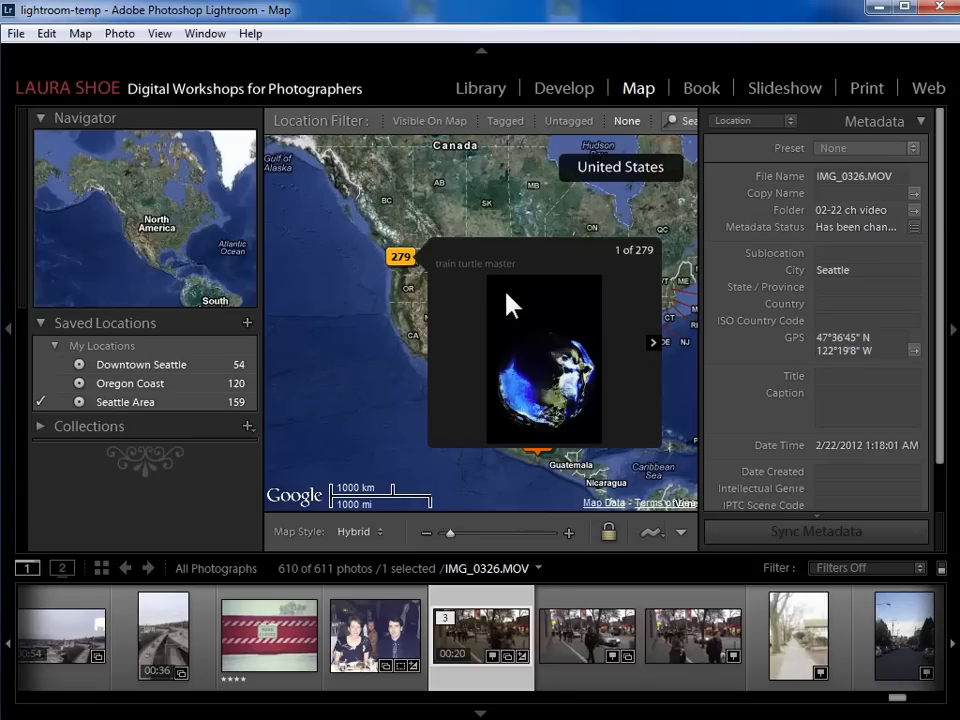
click(652, 342)
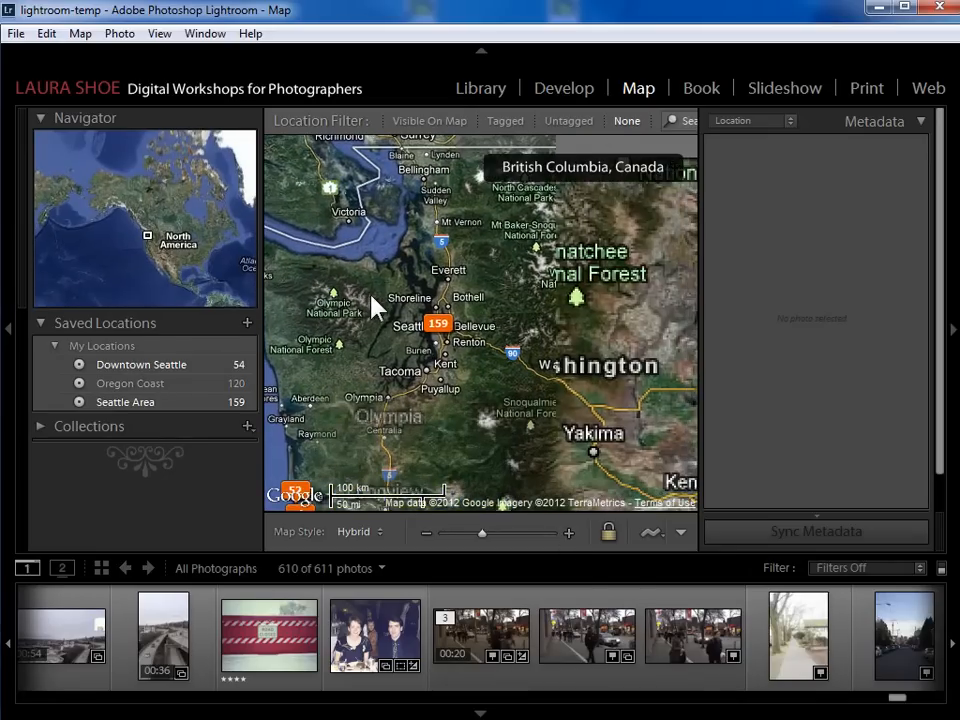
Select l and j.jpg from the Seattle pin and review its Washington location metadata
click(436, 322)
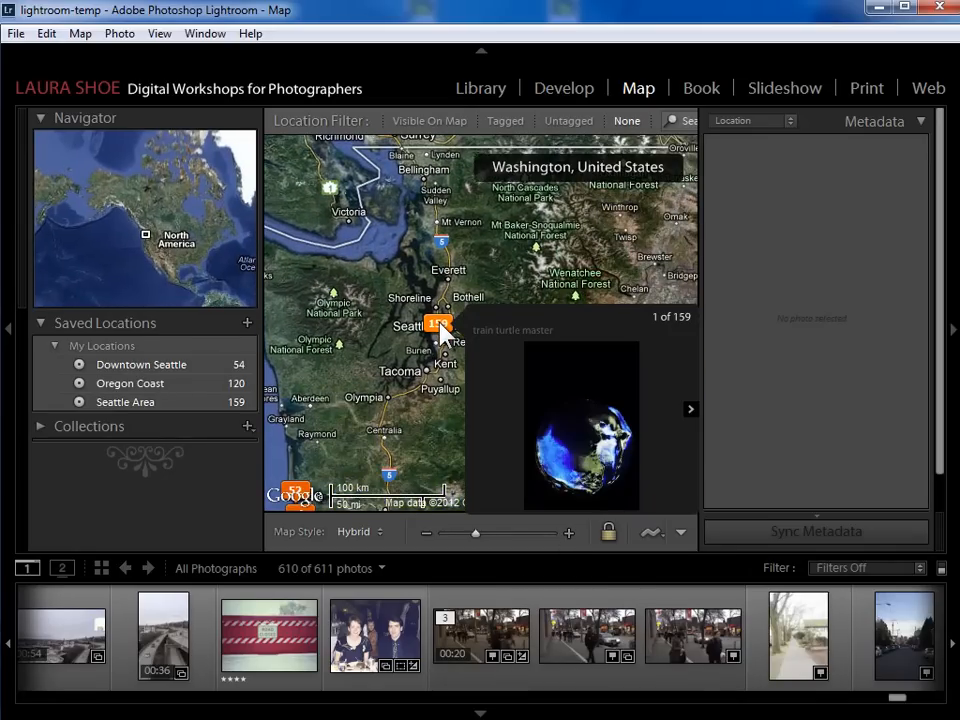
click(376, 636)
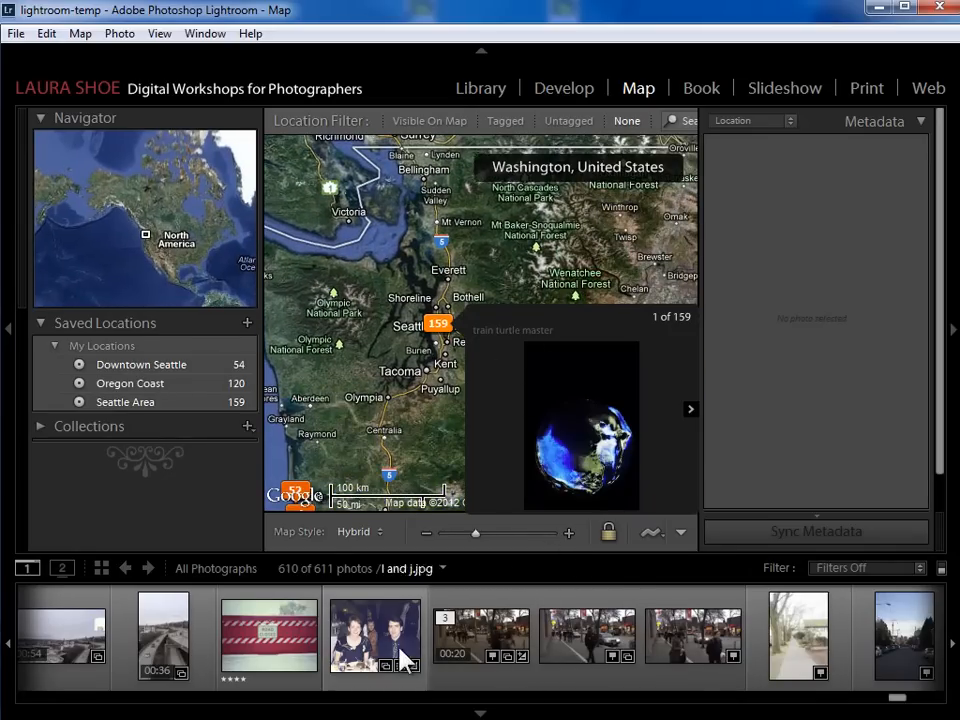
mouse_move(416, 668)
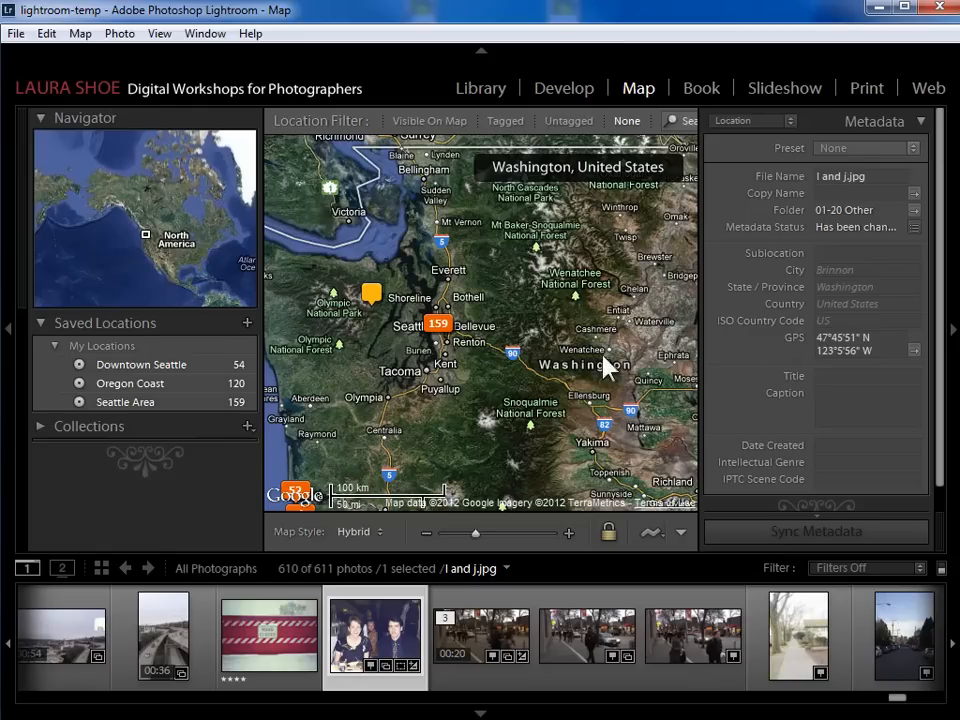
mouse_move(560, 438)
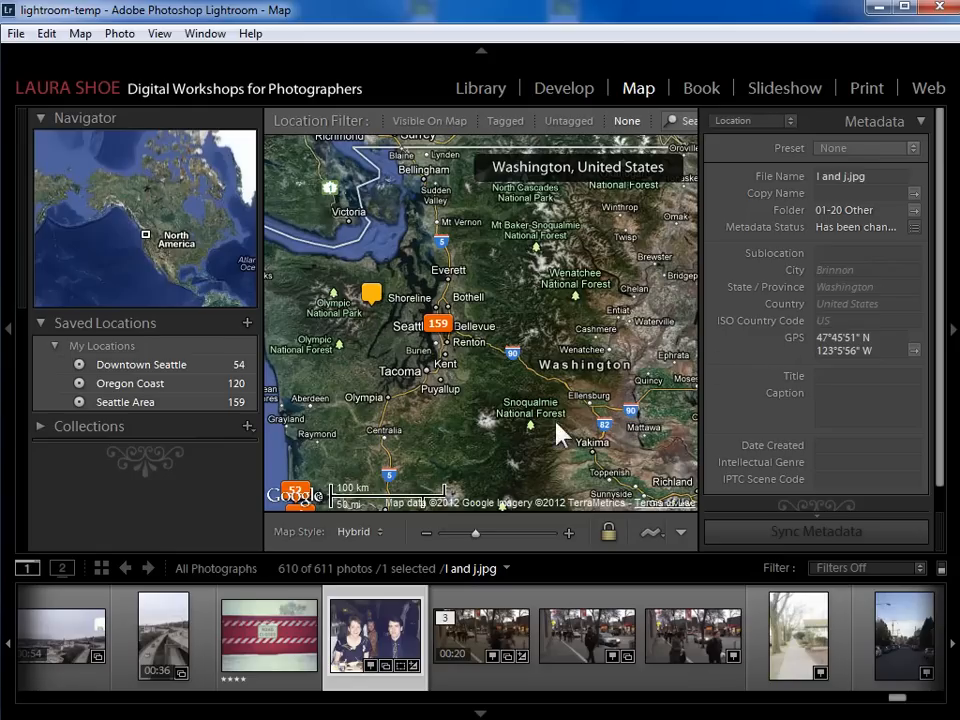
mouse_move(808, 368)
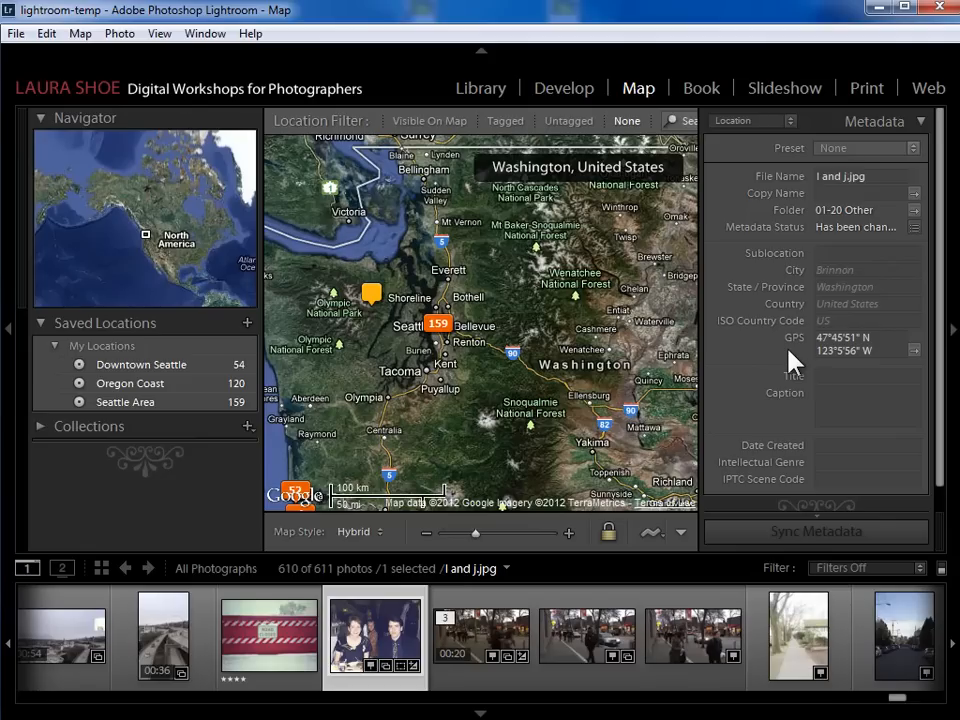
mouse_move(790, 330)
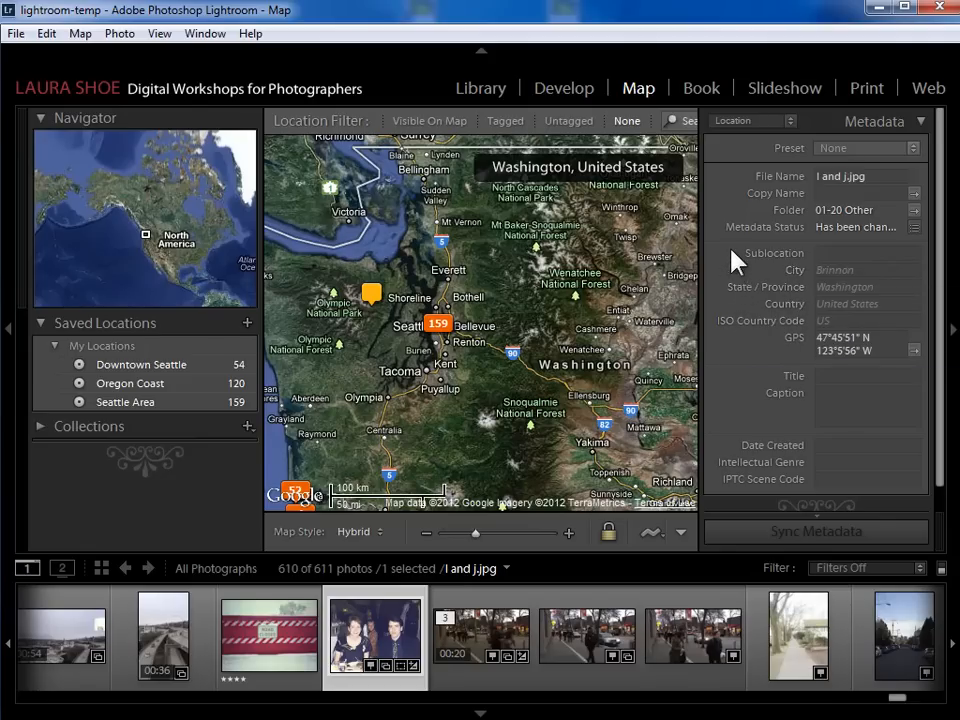
mouse_move(700, 278)
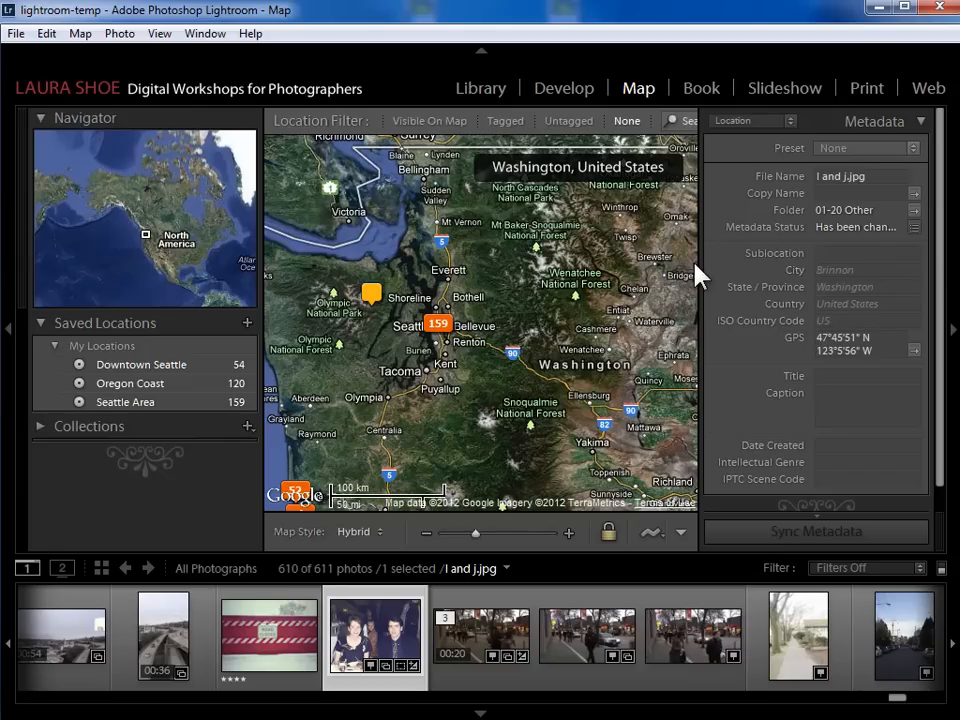
click(864, 286)
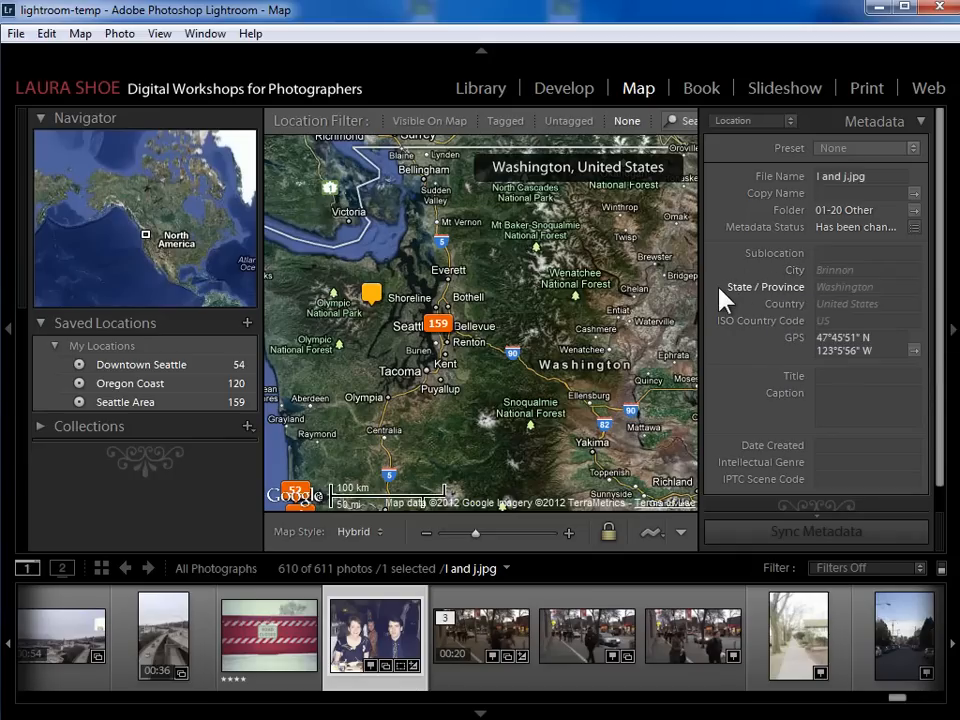
mouse_move(730, 270)
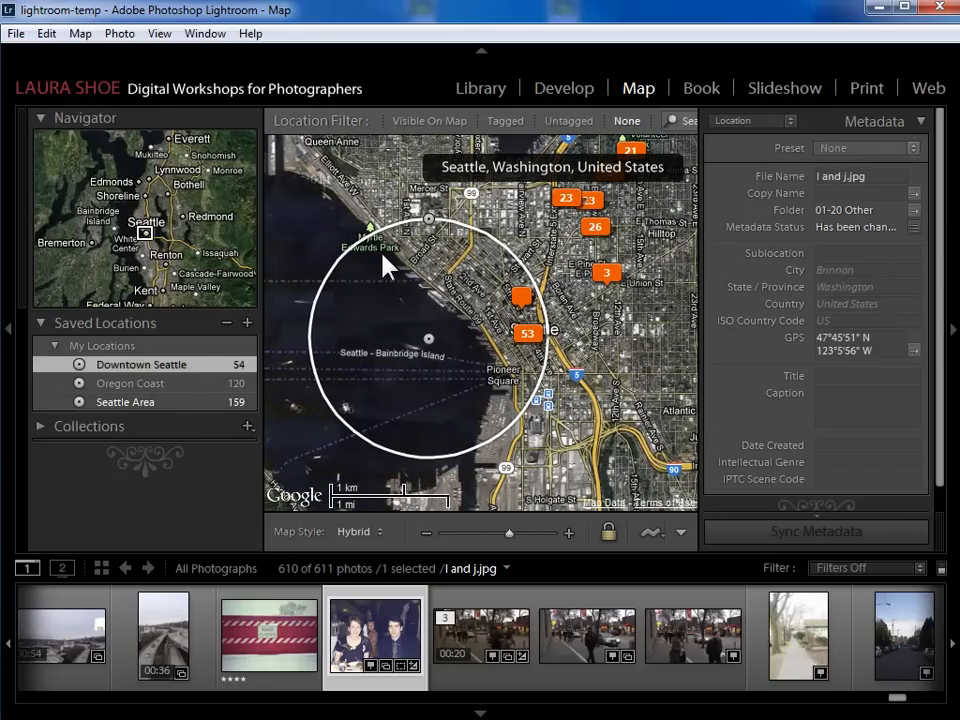
mouse_move(440, 252)
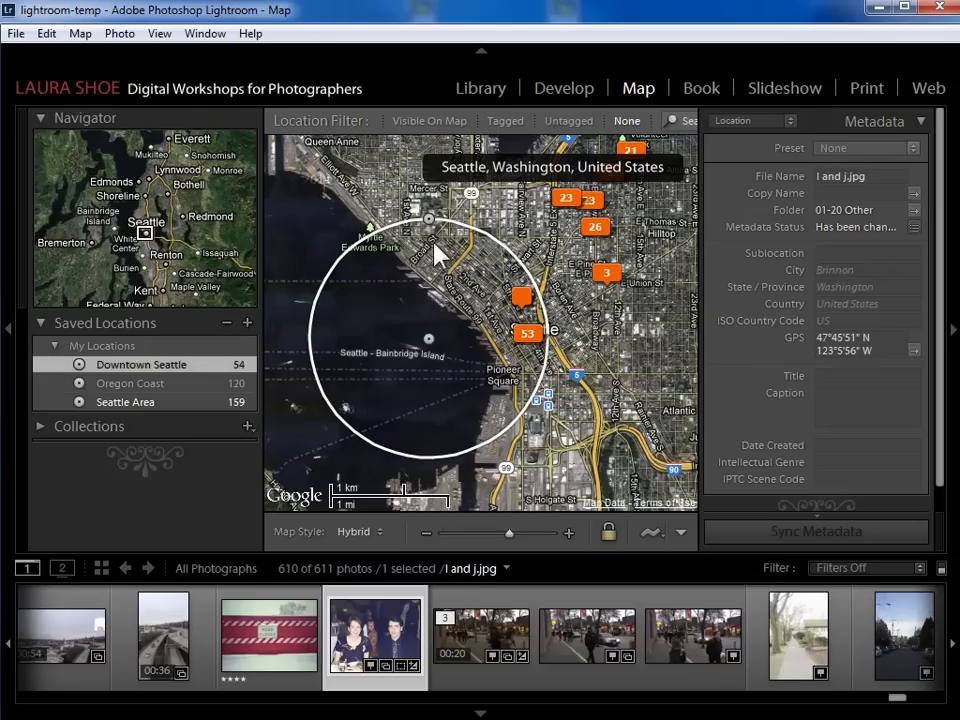
mouse_move(464, 390)
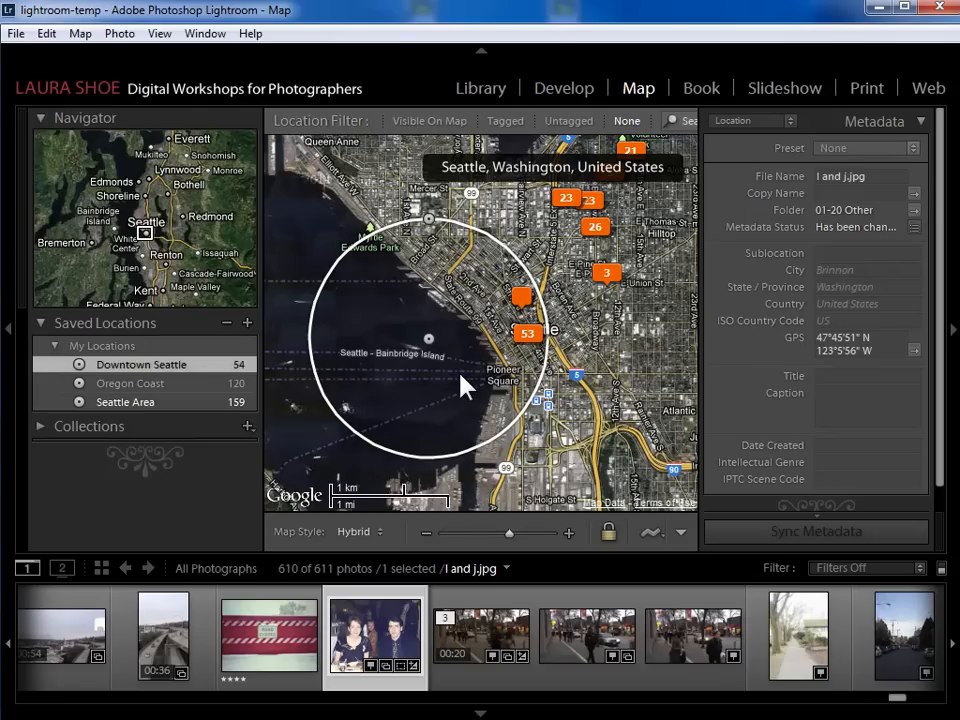
mouse_move(410, 290)
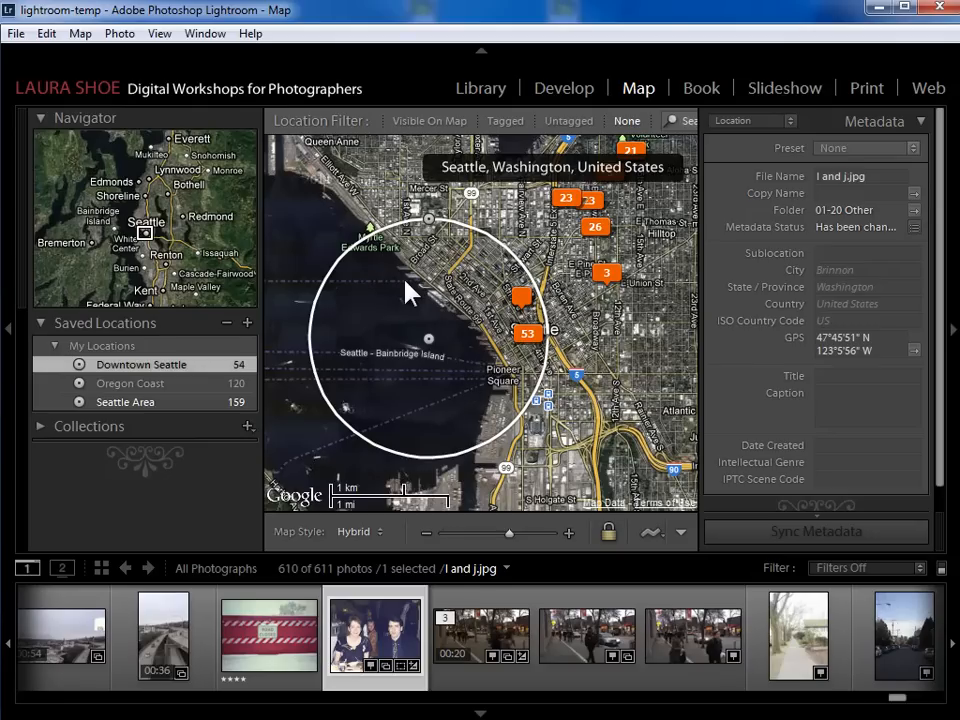
mouse_move(584, 396)
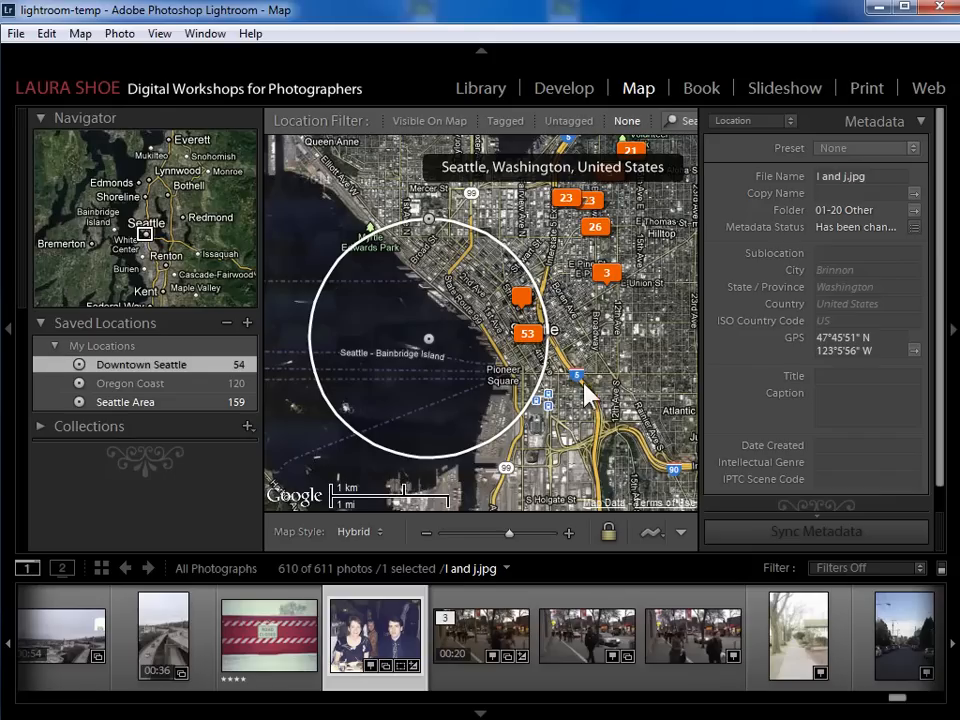
mouse_move(612, 362)
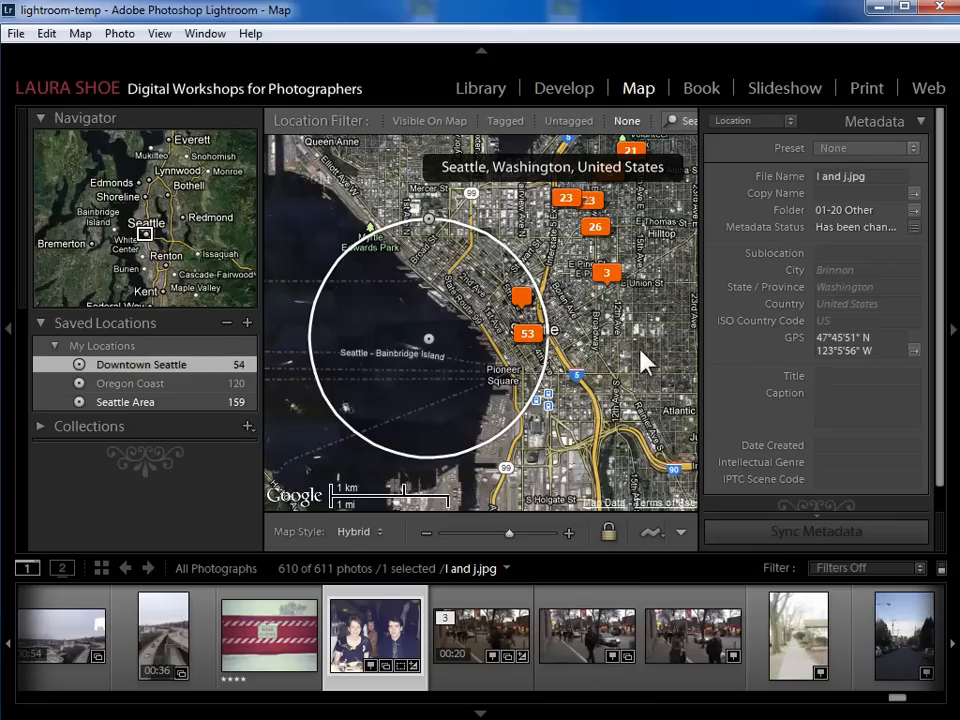
mouse_move(644, 300)
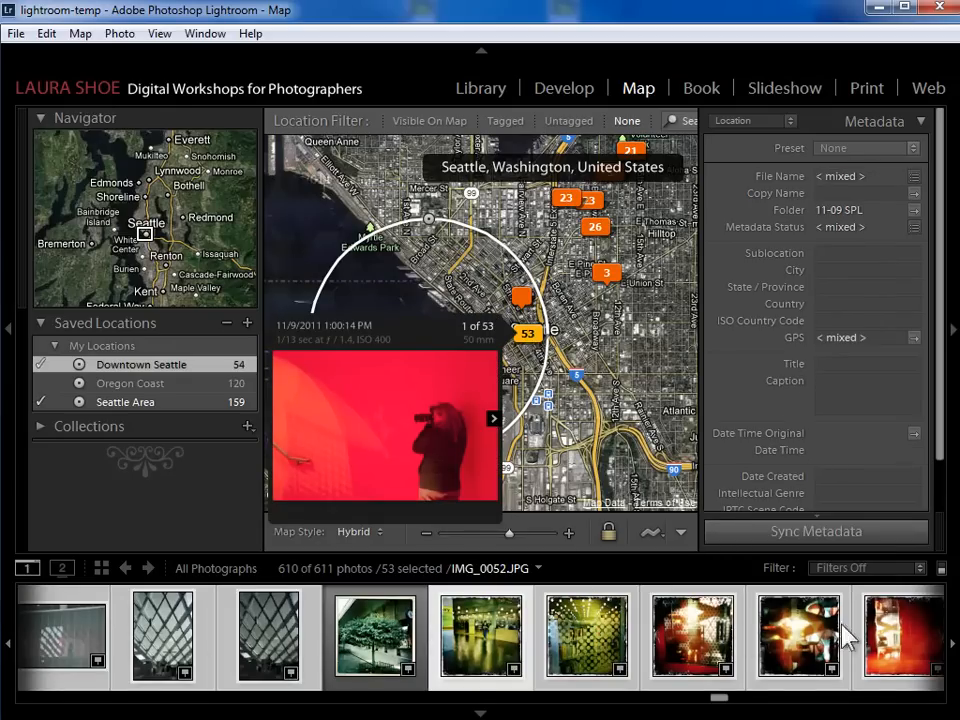
mouse_move(790, 640)
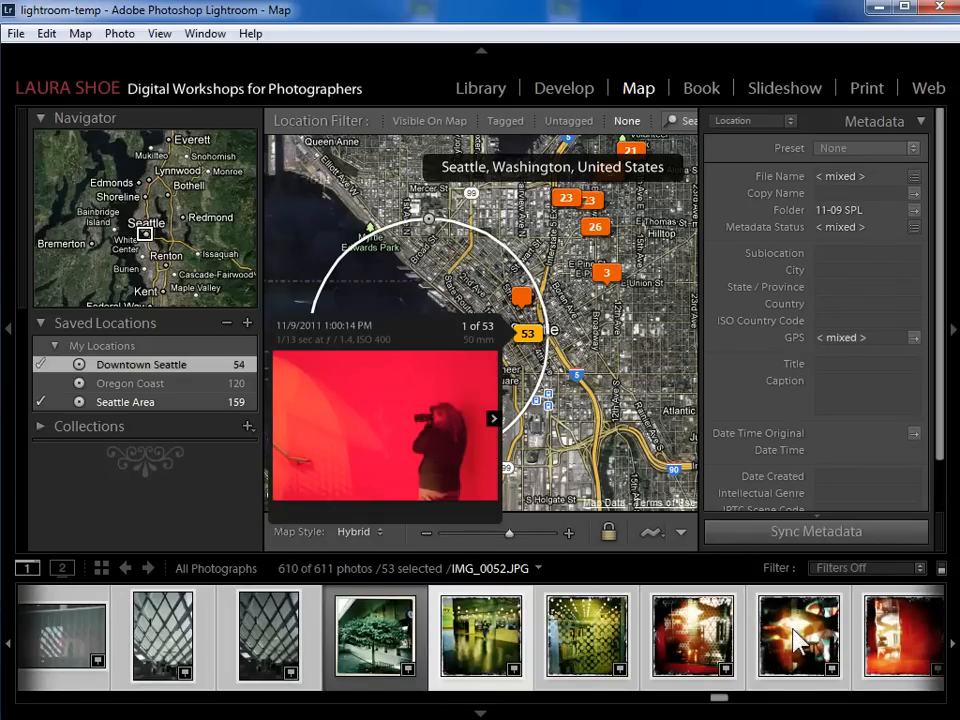
Make IMG_0049.JPG the active photo and view it large in the Library module
click(480, 636)
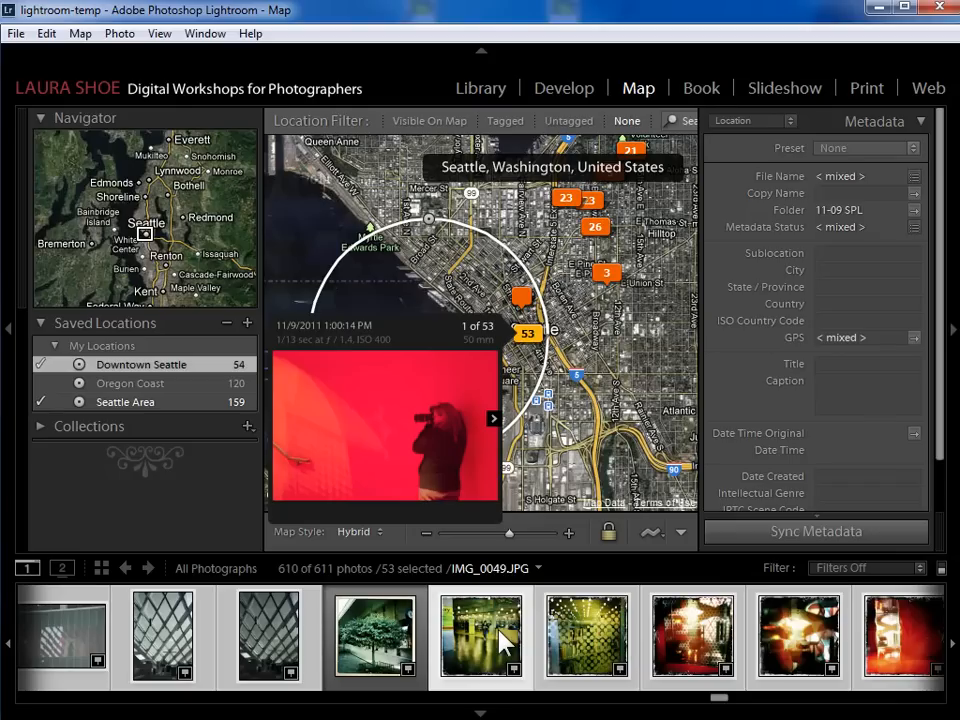
mouse_move(540, 340)
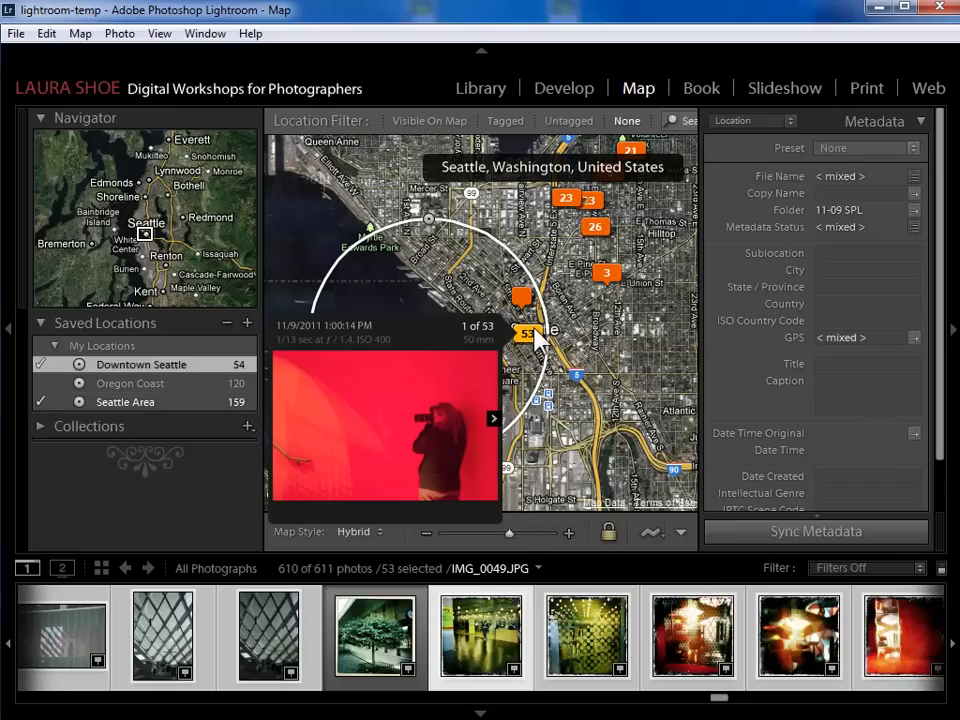
mouse_move(536, 344)
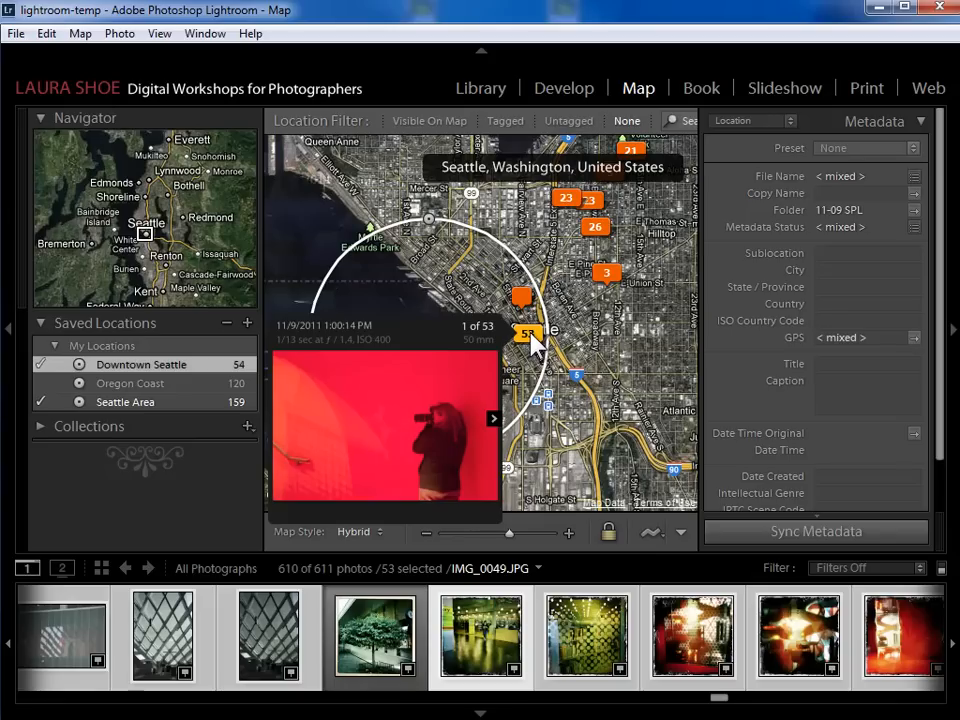
click(480, 88)
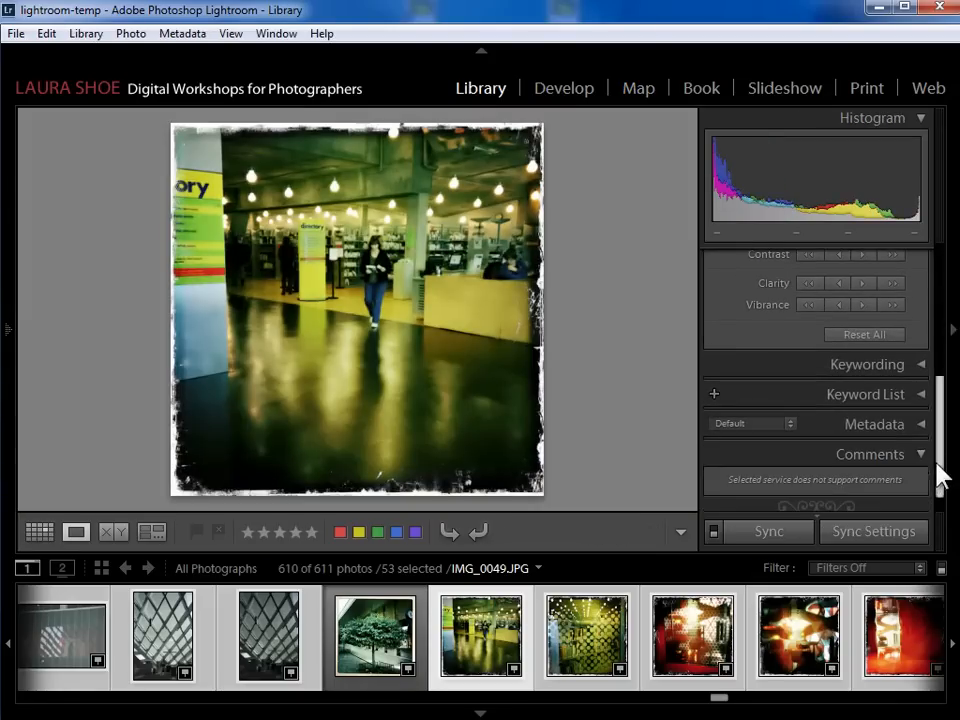
Tag IMG_0049.JPG with the keyword 'Seattle Public Library' and return to the Map module
click(868, 364)
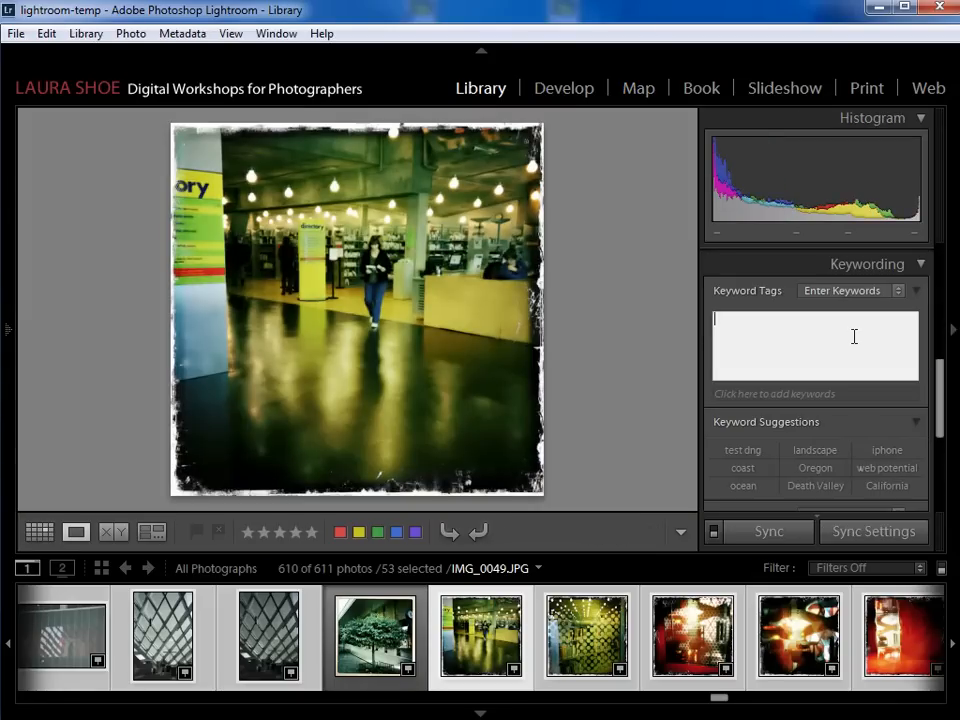
text(Seattle Public Library)
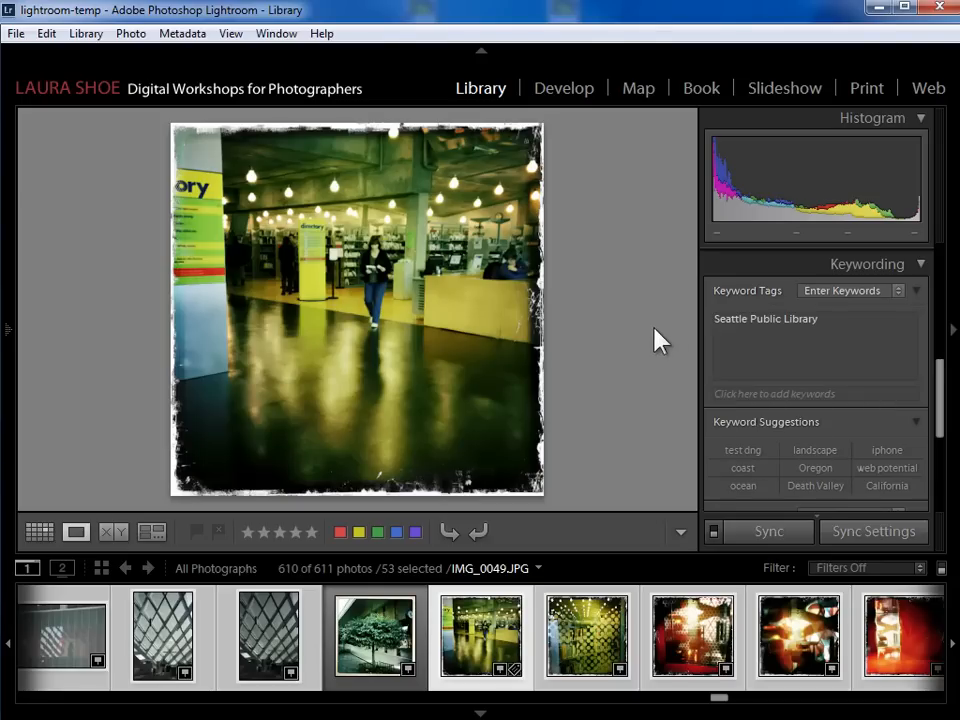
click(638, 88)
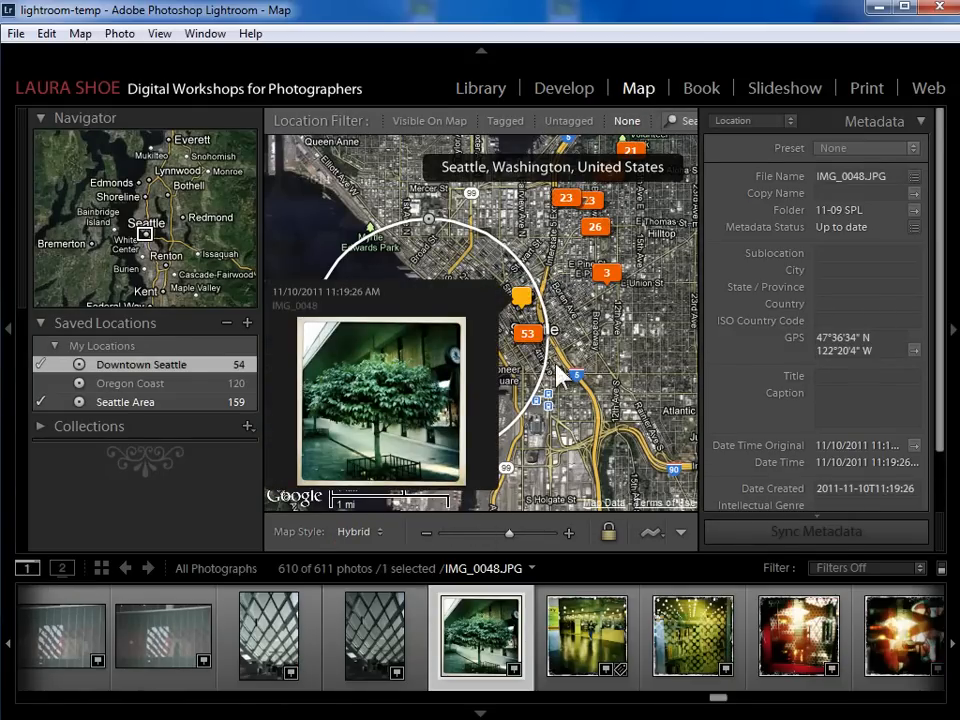
mouse_move(584, 312)
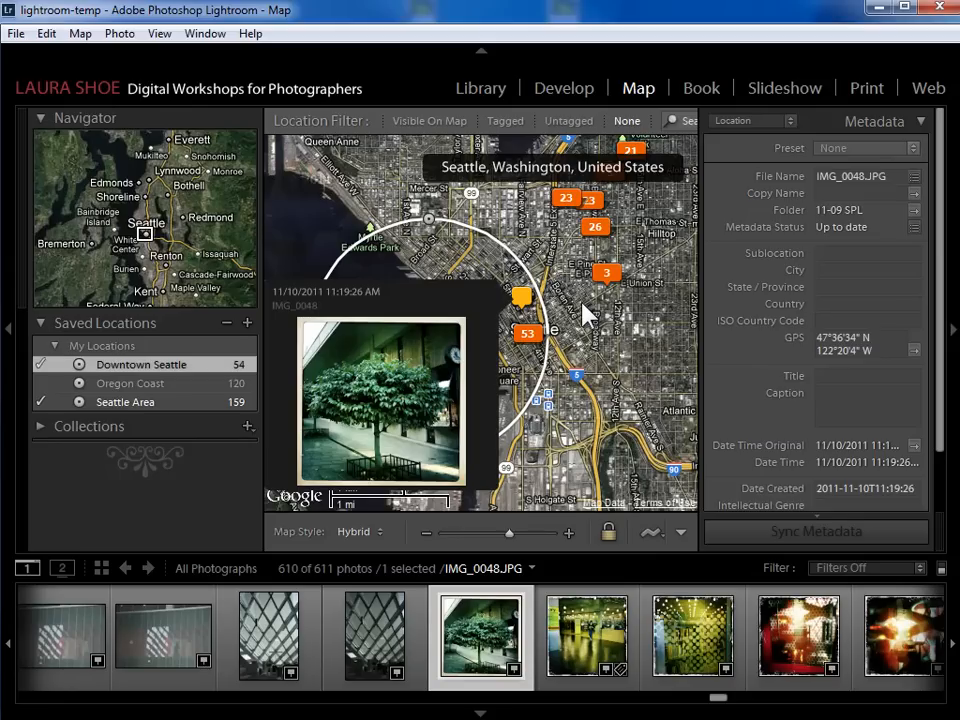
mouse_move(584, 316)
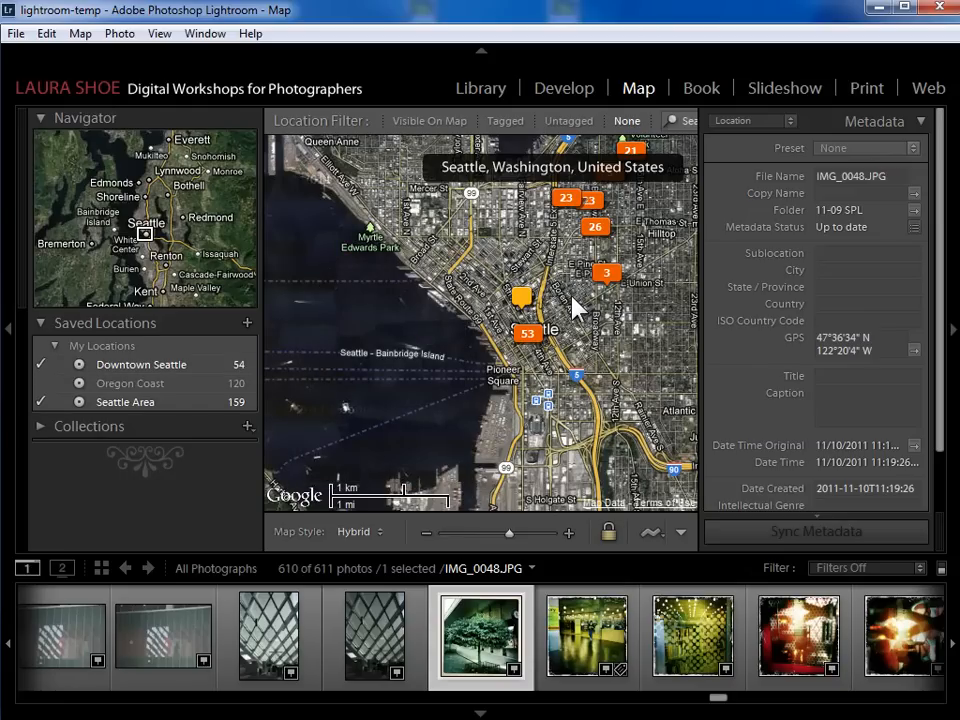
mouse_move(596, 270)
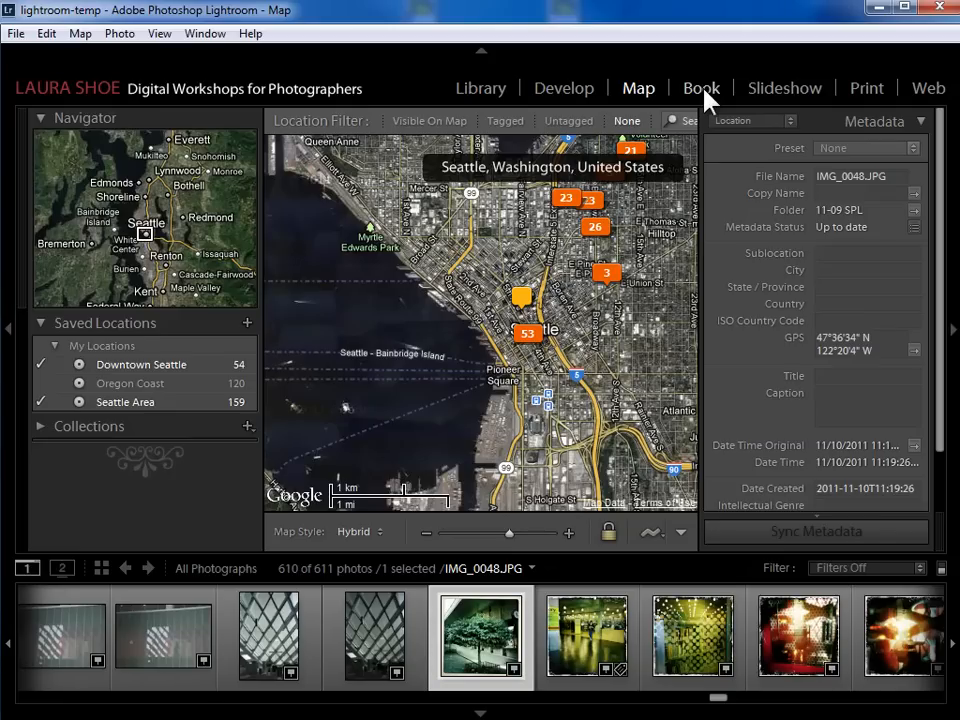
Switch the filmstrip source to the 15-photo folder 01-16 Abstracts from the recent sources list
click(216, 568)
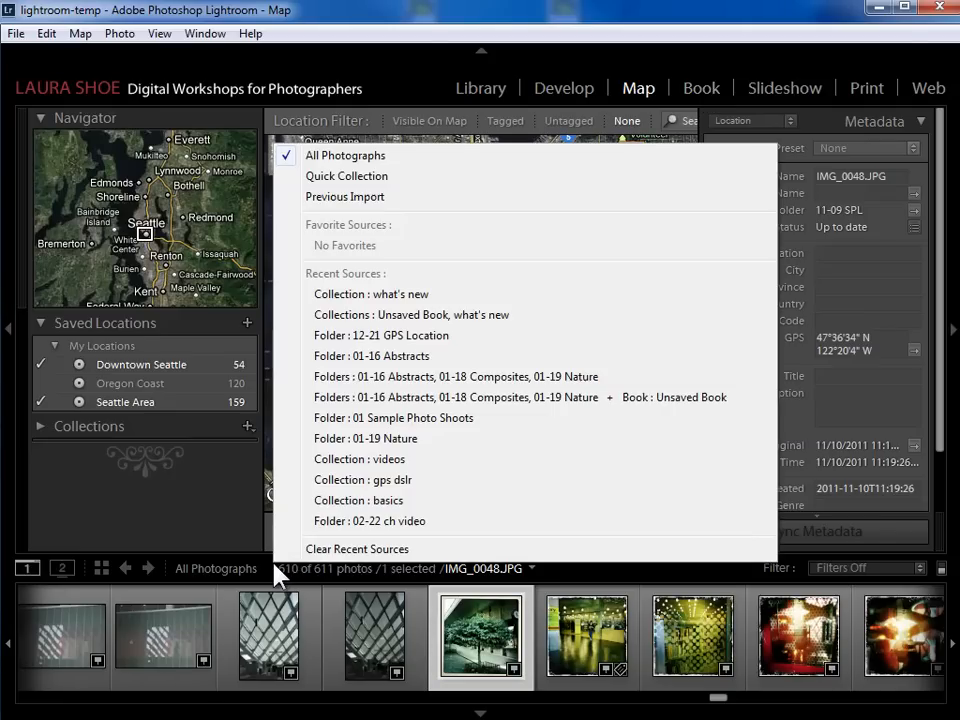
mouse_move(430, 294)
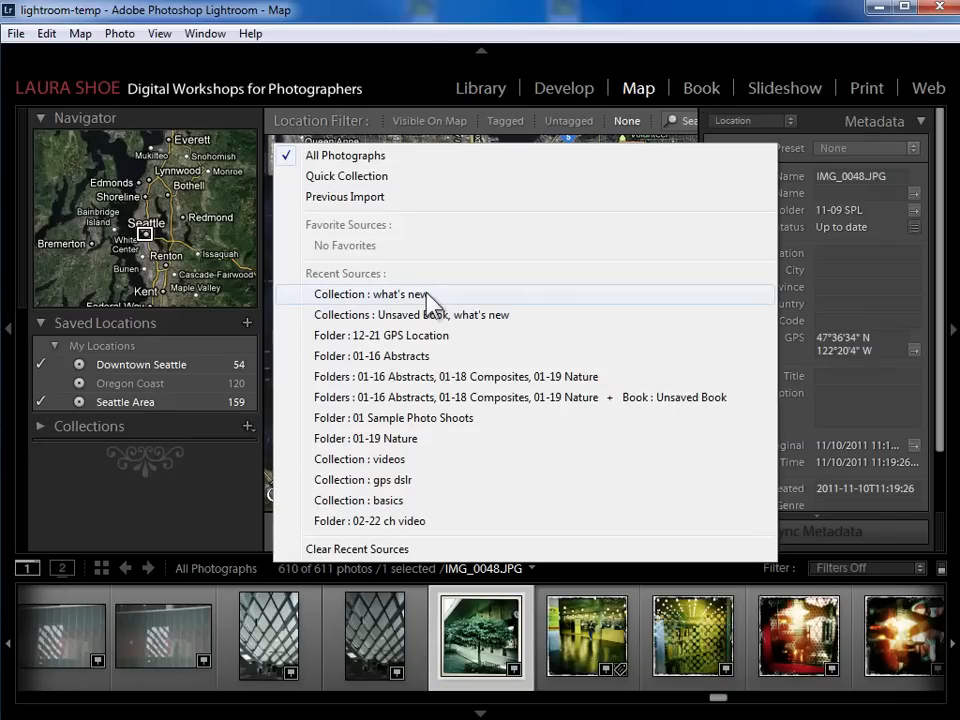
click(372, 356)
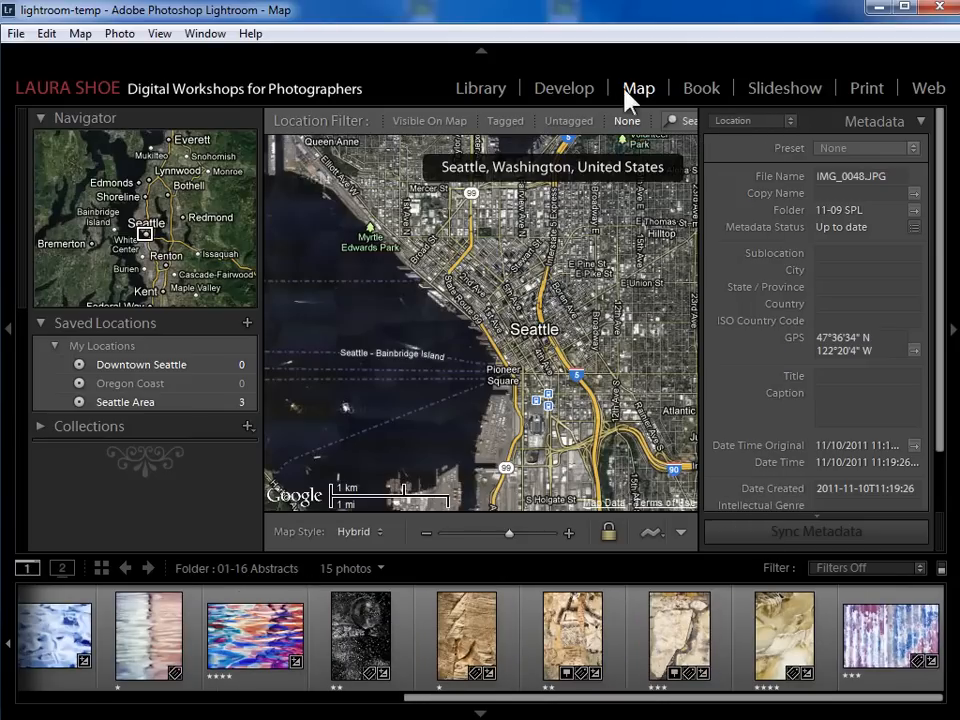
click(700, 88)
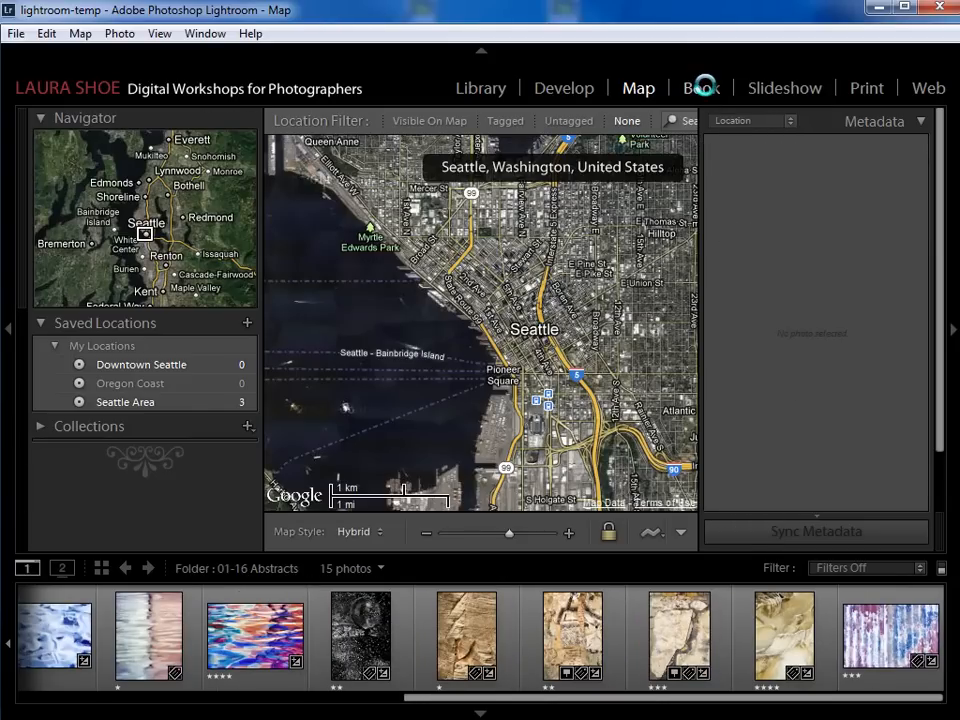
click(700, 88)
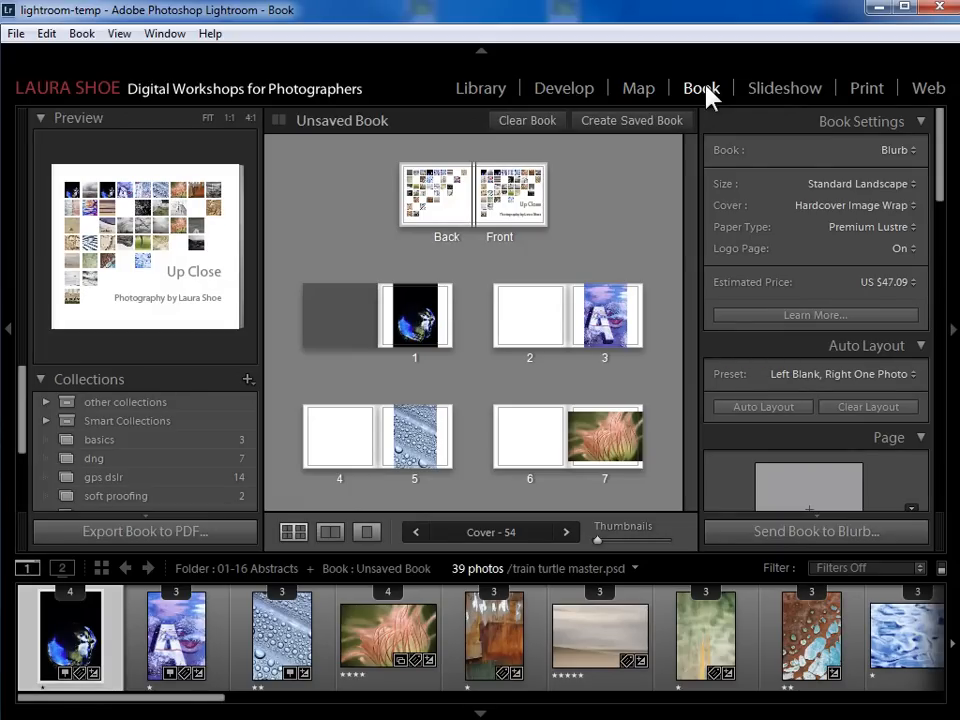
mouse_move(784, 110)
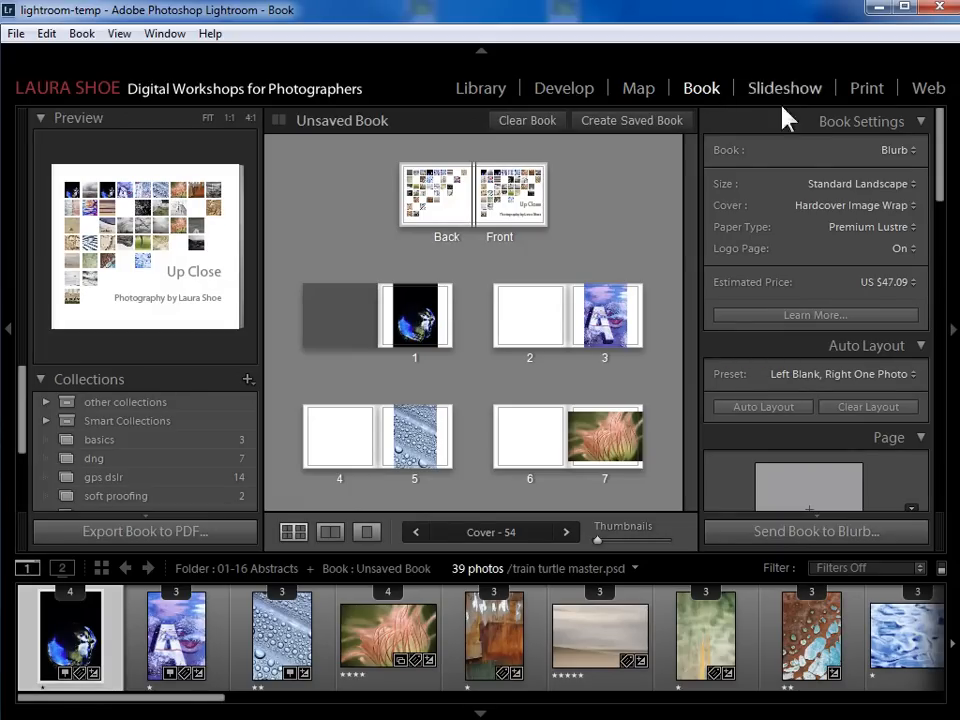
mouse_move(904, 164)
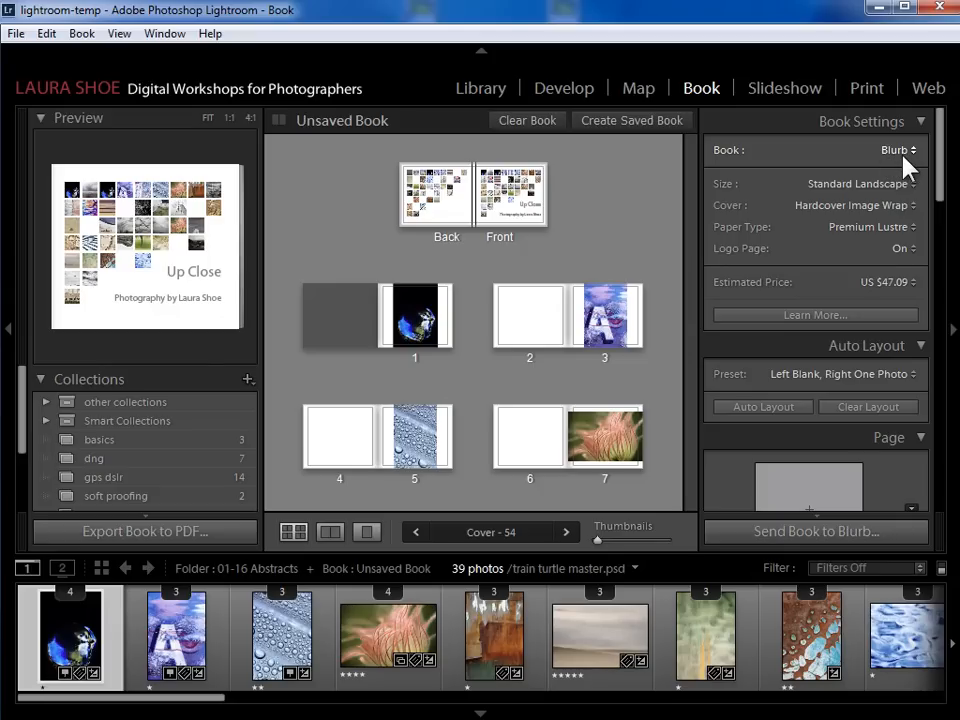
mouse_move(896, 164)
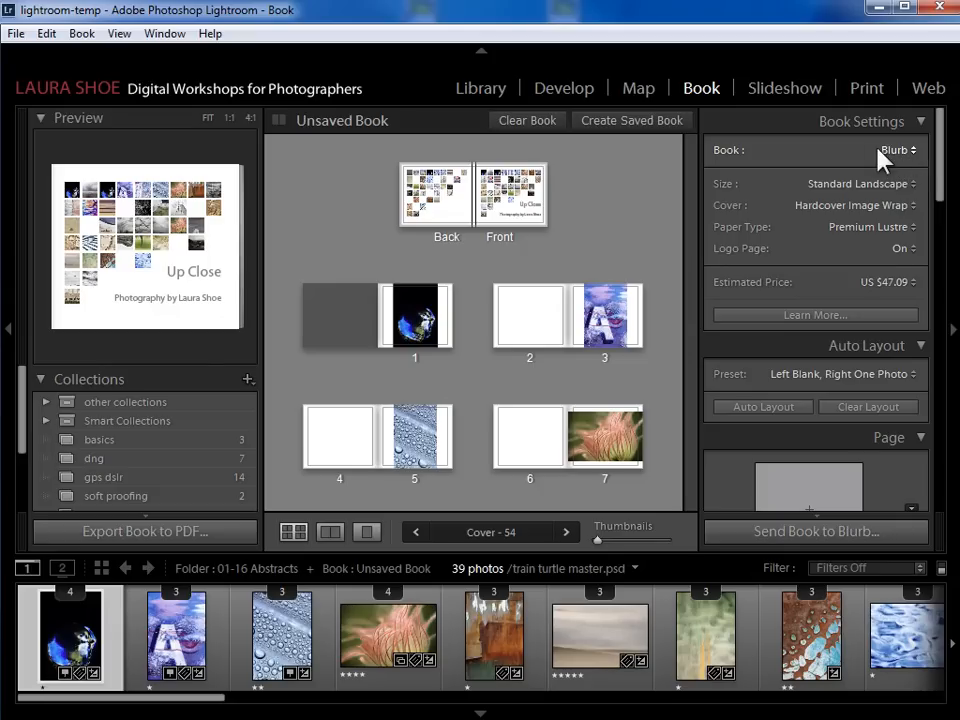
click(896, 148)
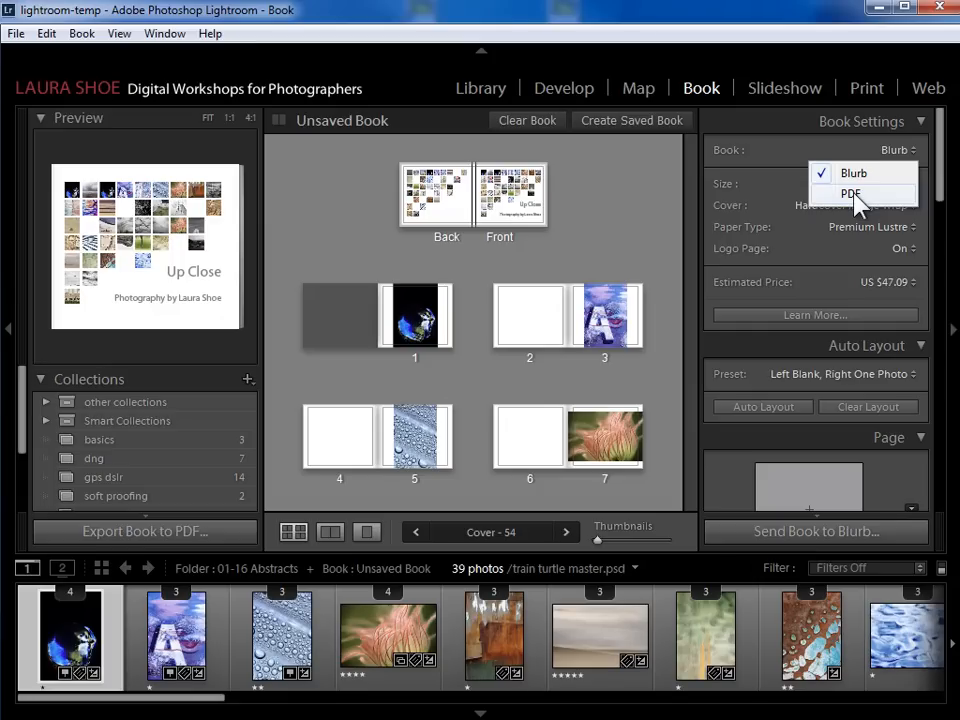
mouse_move(848, 198)
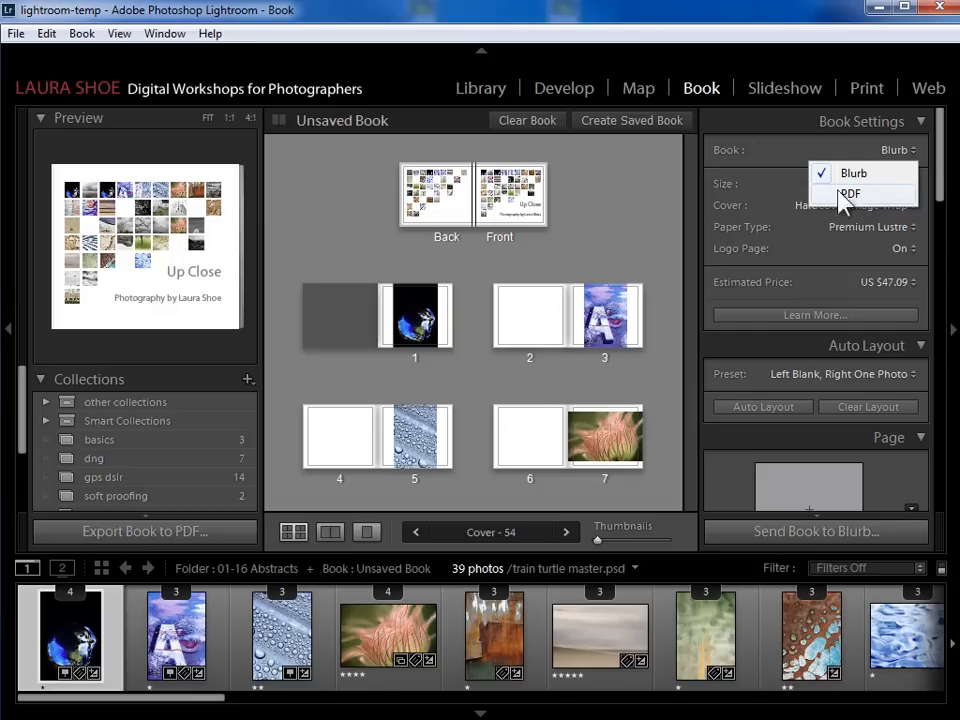
click(854, 172)
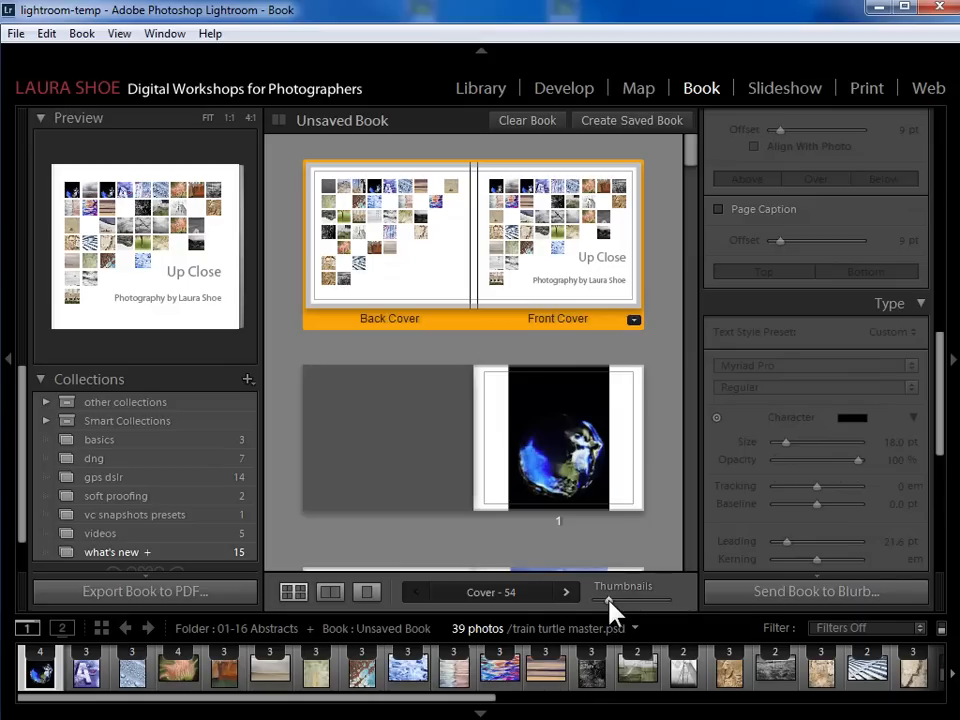
Review the cover layouts, then place the weathered green wall photo on page 1 and reposition it
click(634, 320)
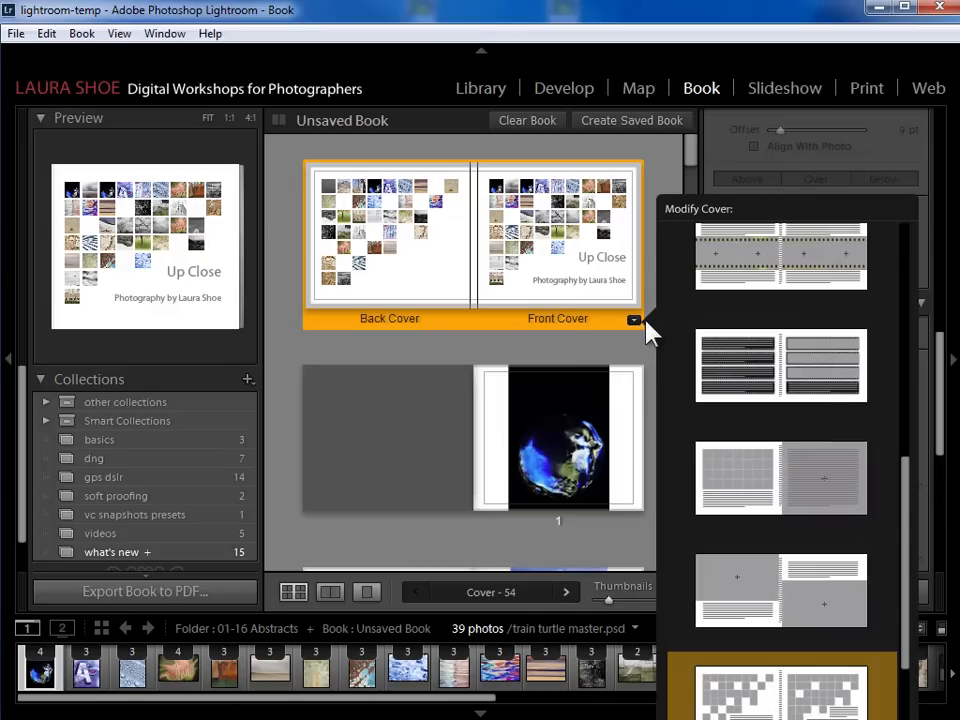
mouse_move(780, 540)
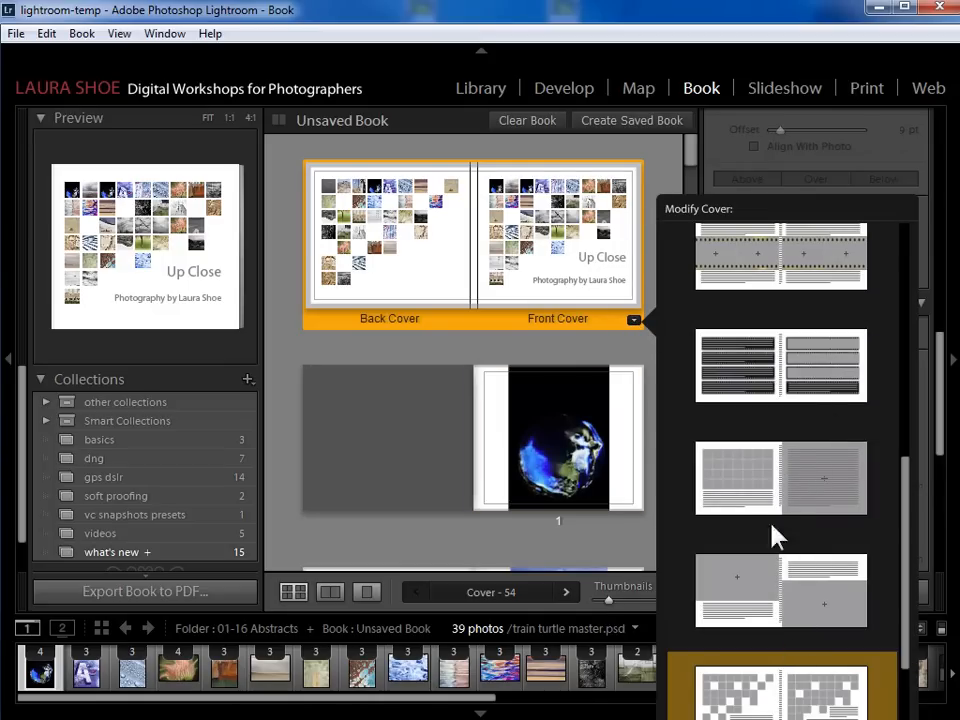
mouse_move(420, 556)
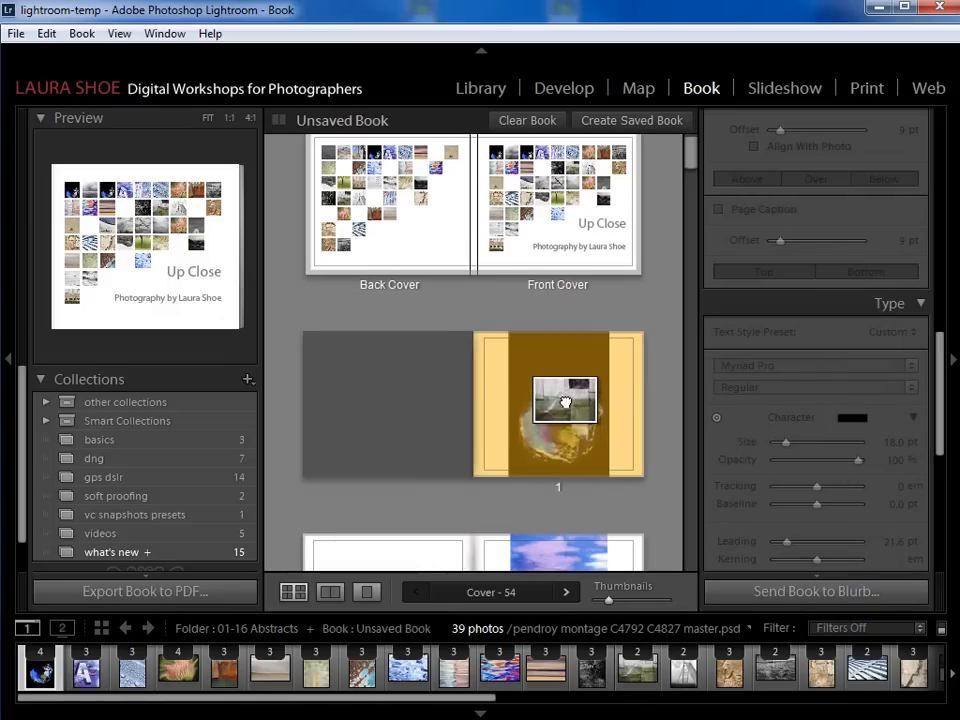
click(560, 404)
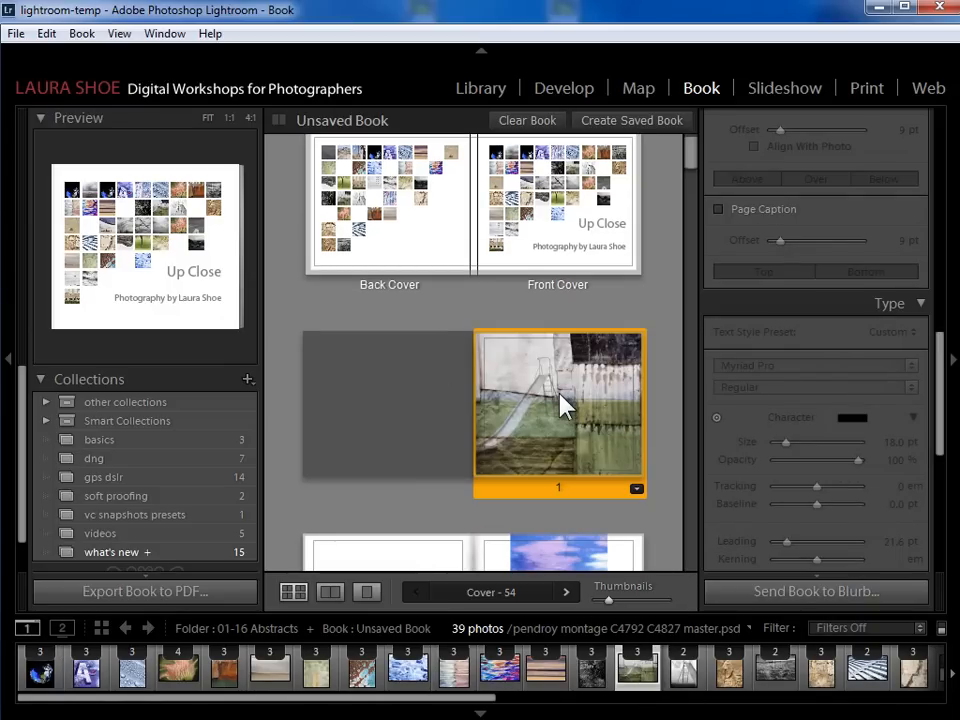
drag(560, 408, 548, 302)
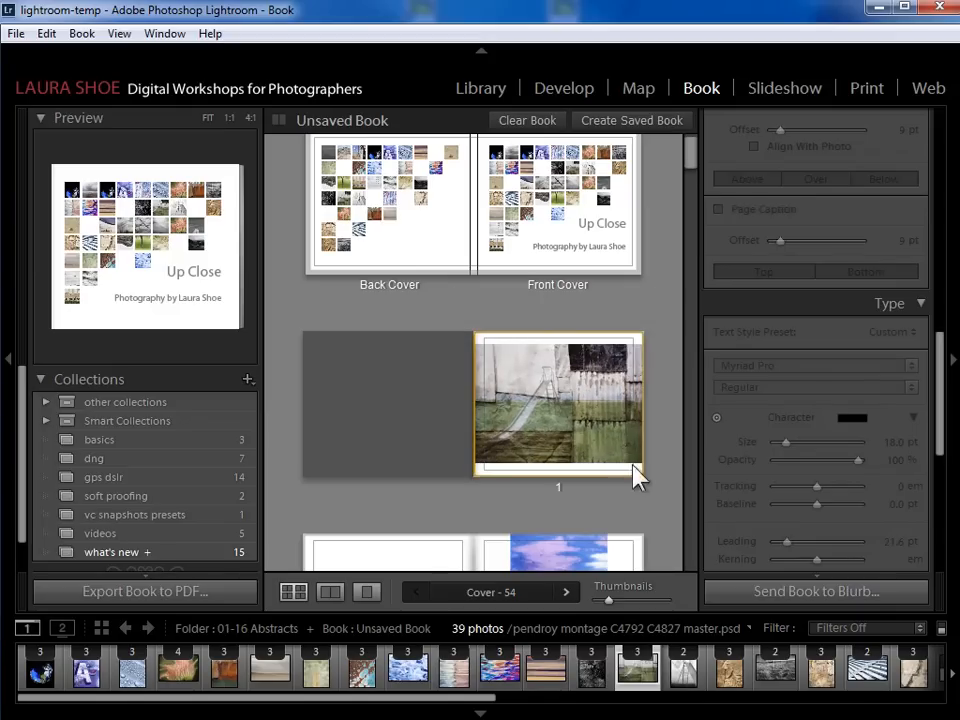
click(636, 488)
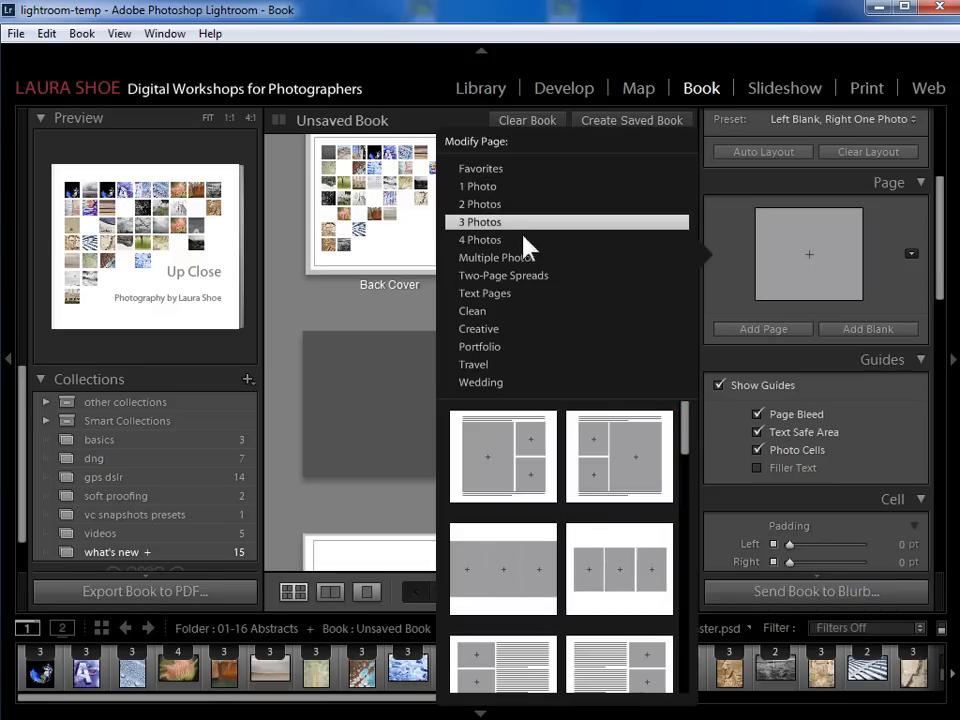
mouse_move(590, 430)
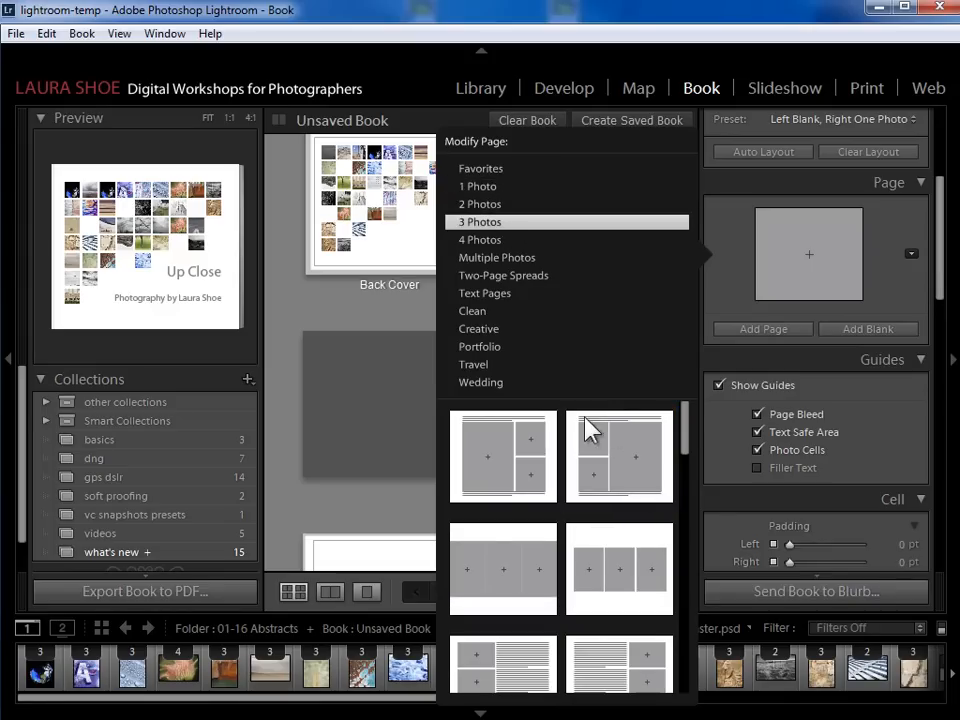
mouse_move(616, 470)
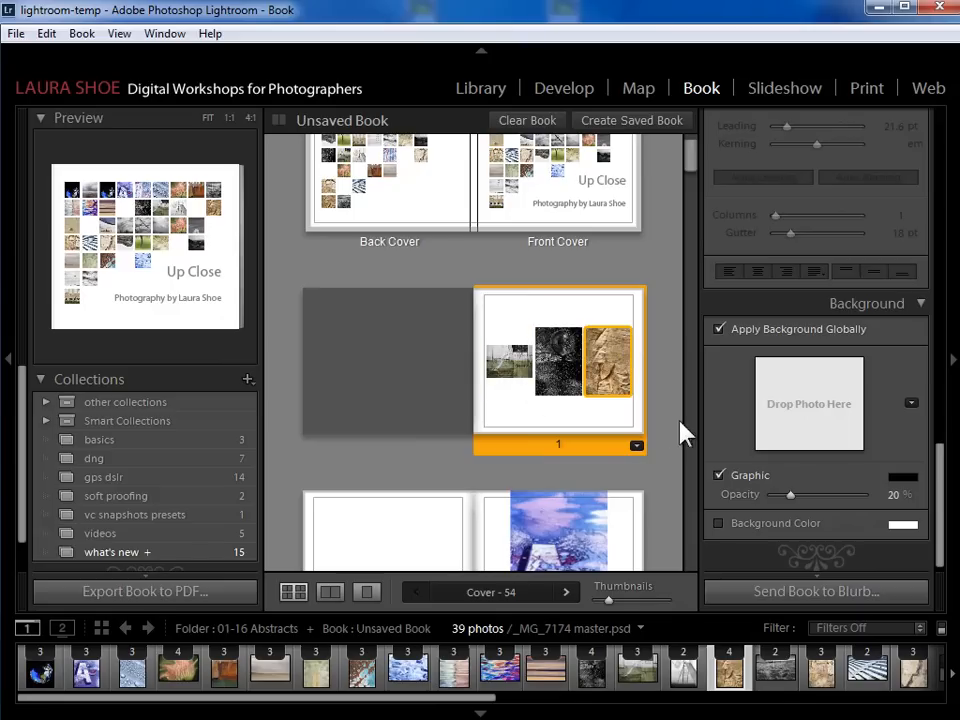
Set a map graphic as the page background at higher opacity, applied globally to all pages
click(910, 404)
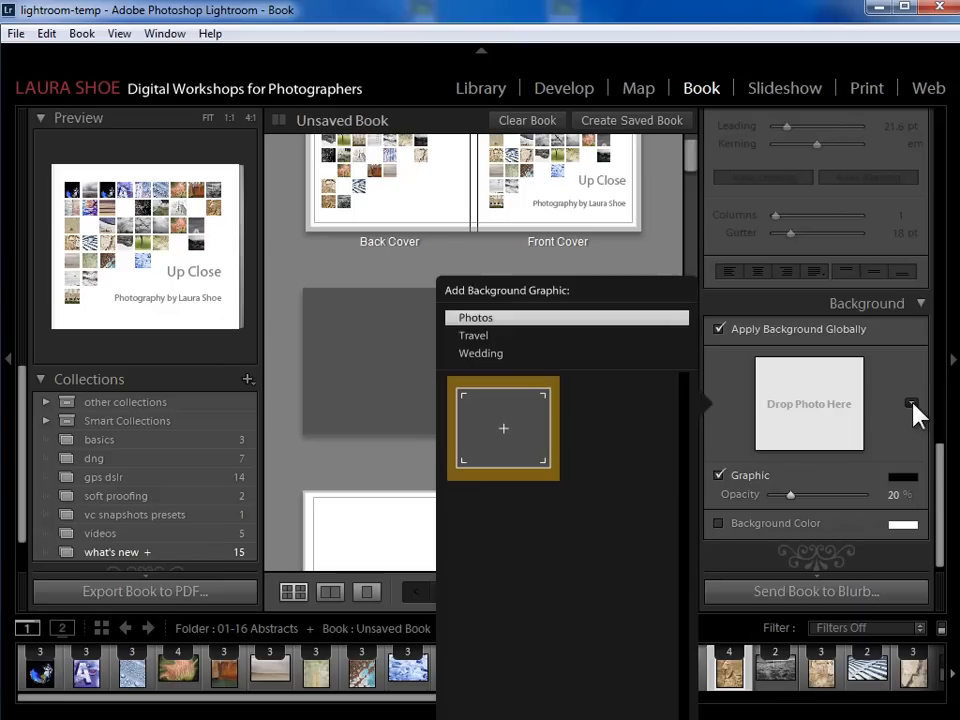
click(472, 336)
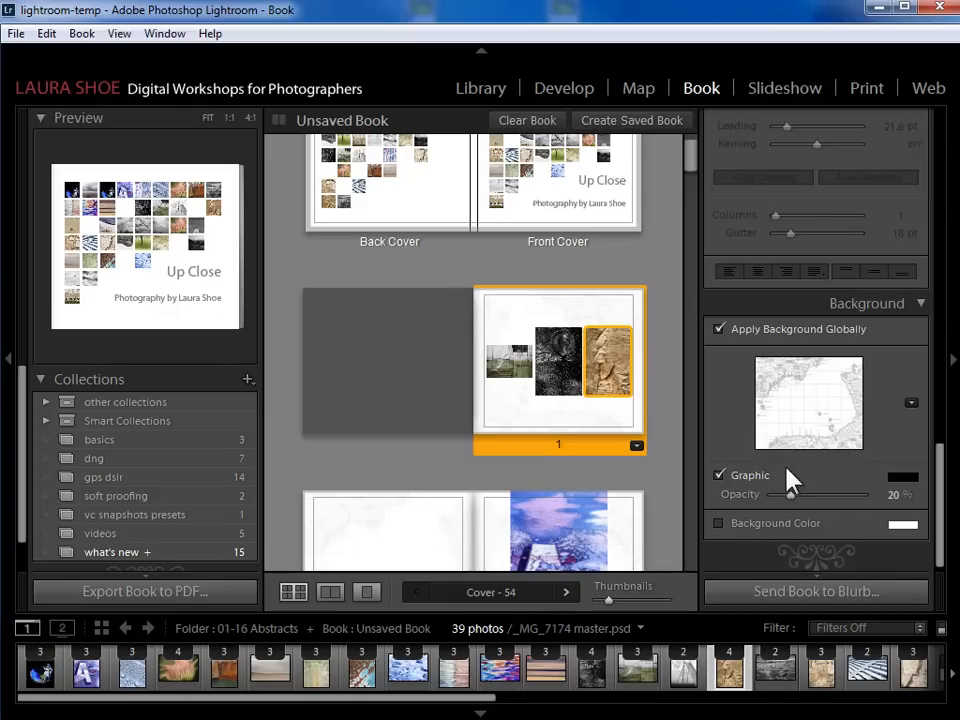
drag(792, 494, 860, 494)
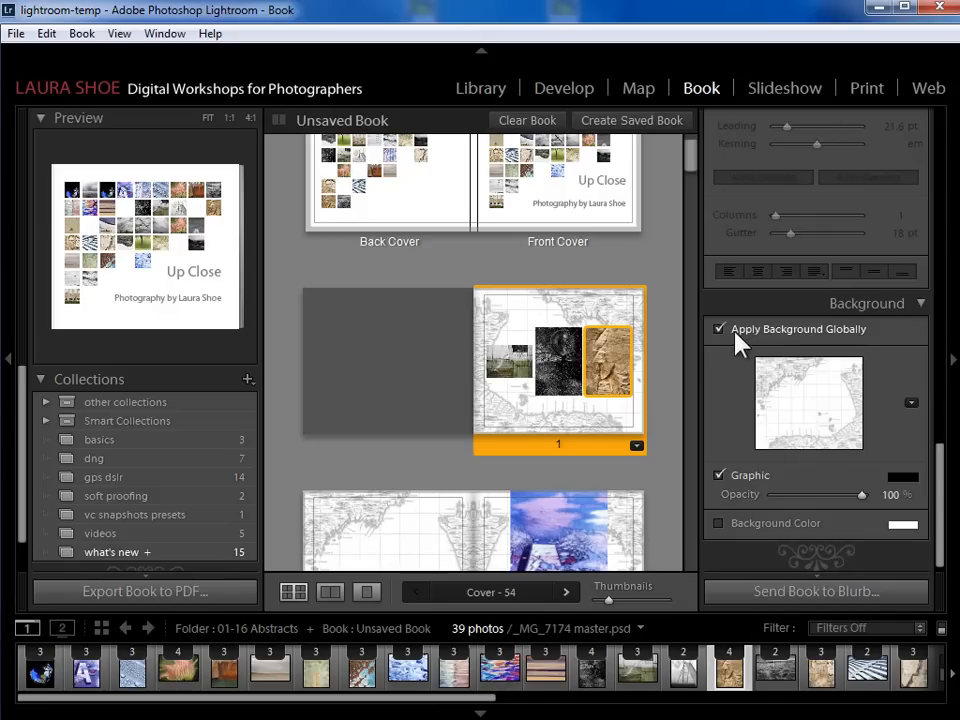
click(718, 328)
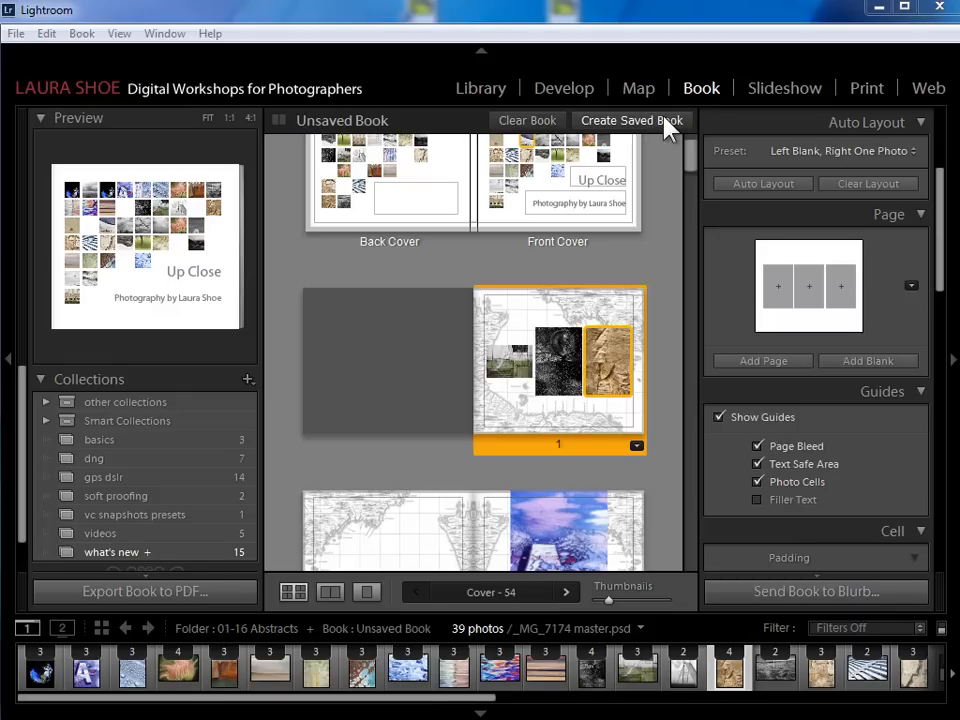
mouse_move(640, 138)
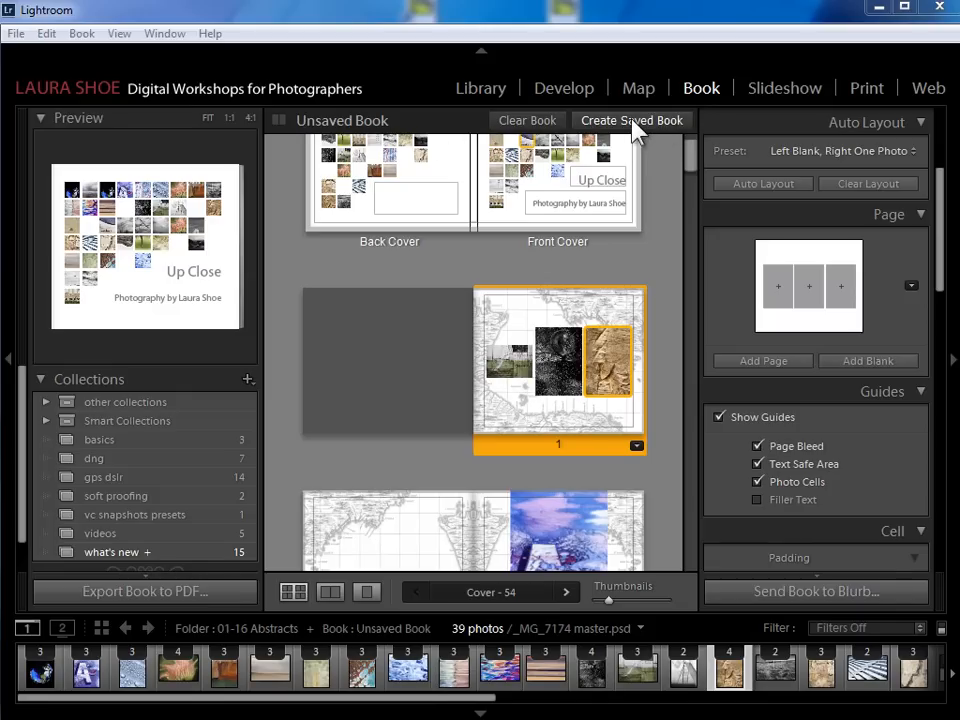
Save the book as a collection named 'Up Close' holding 39 photos
click(632, 120)
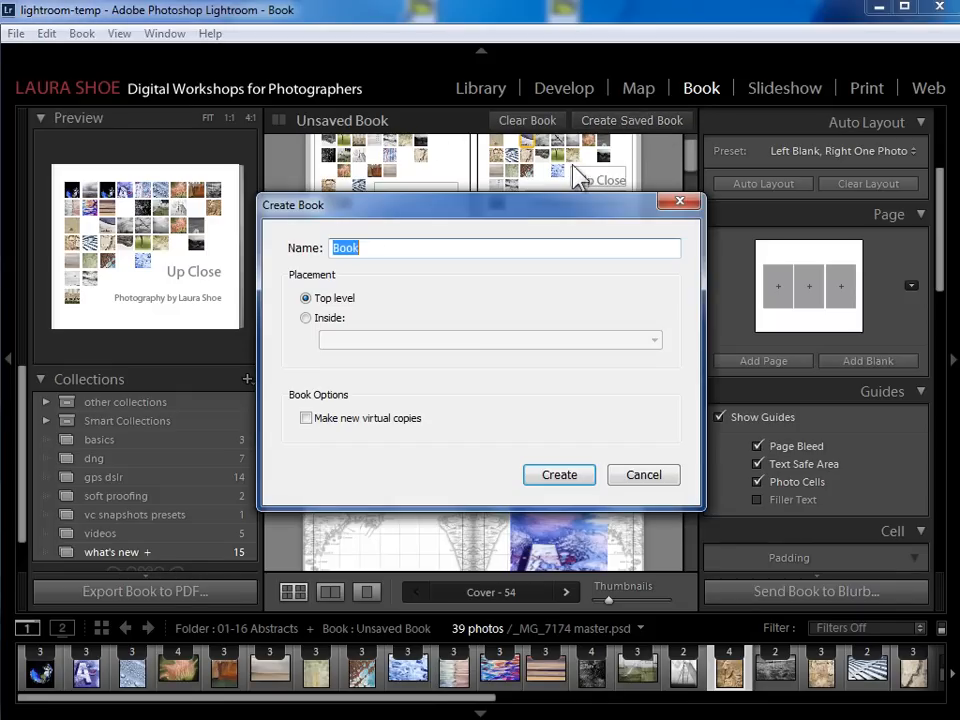
text(Up Close)
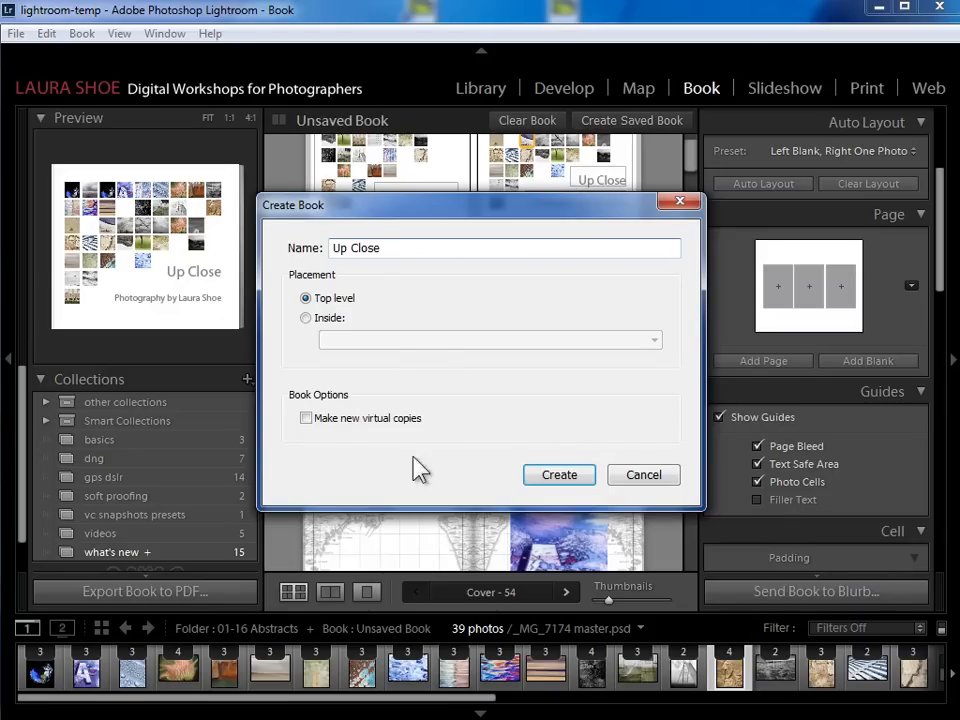
click(560, 474)
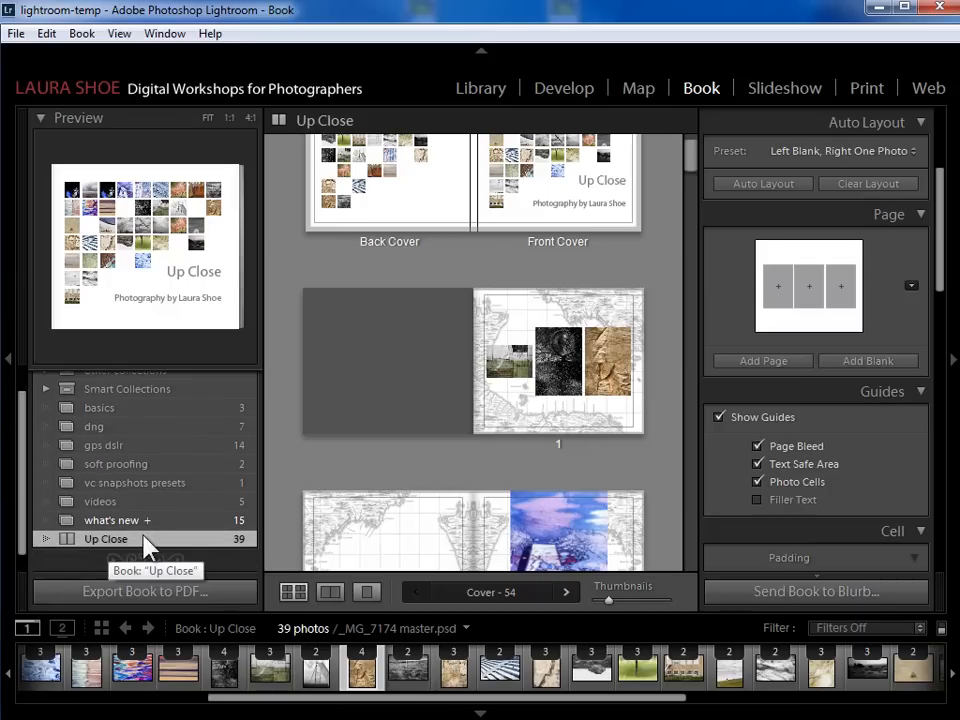
mouse_move(196, 544)
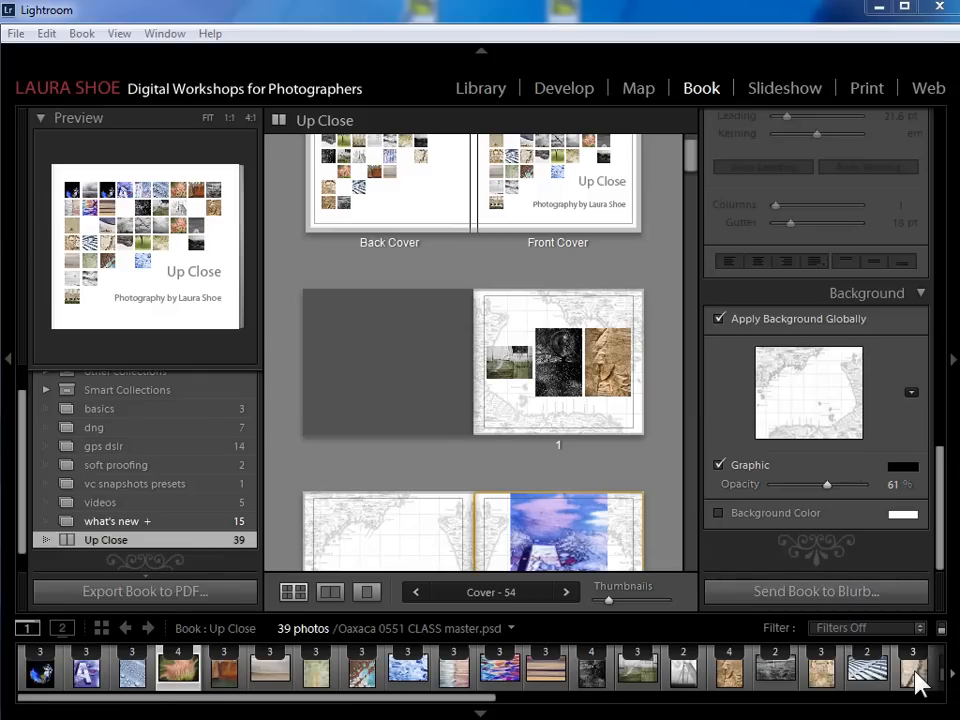
click(684, 664)
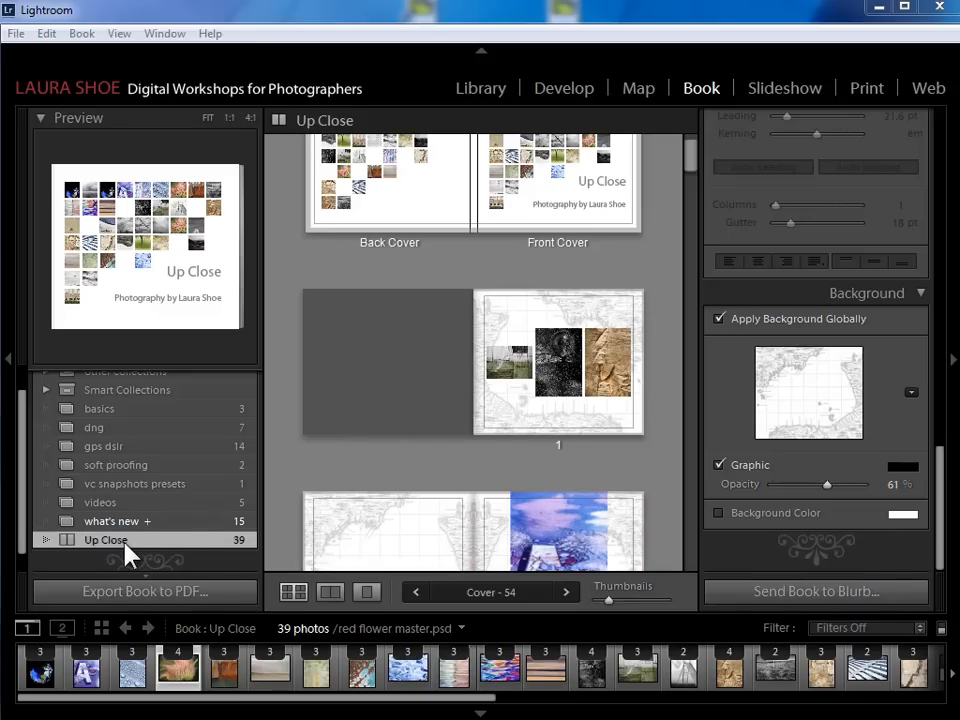
mouse_move(416, 412)
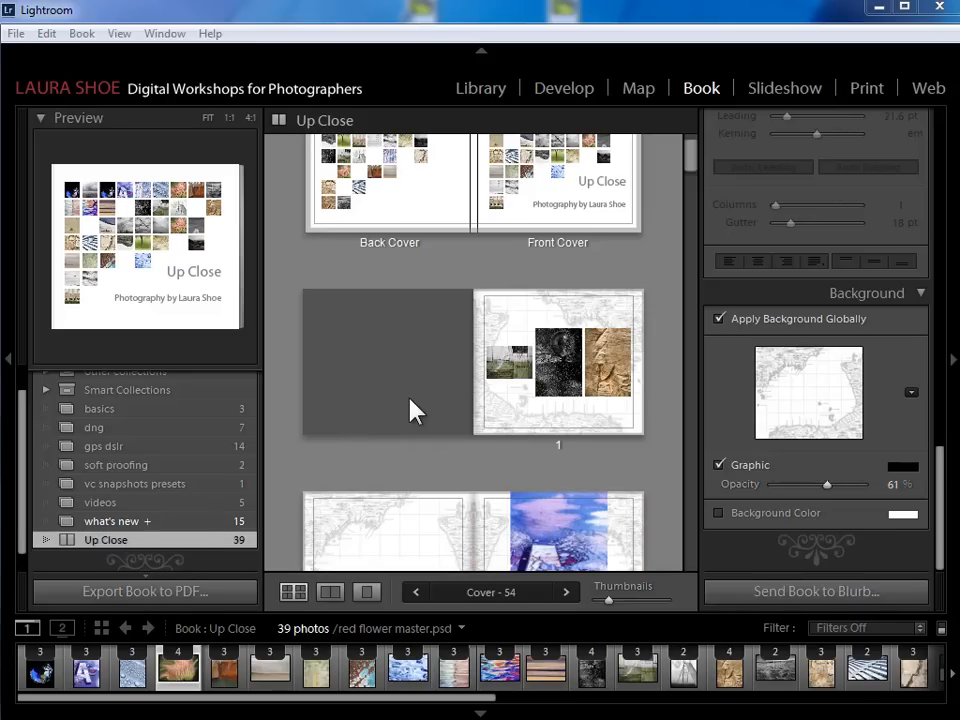
mouse_move(316, 500)
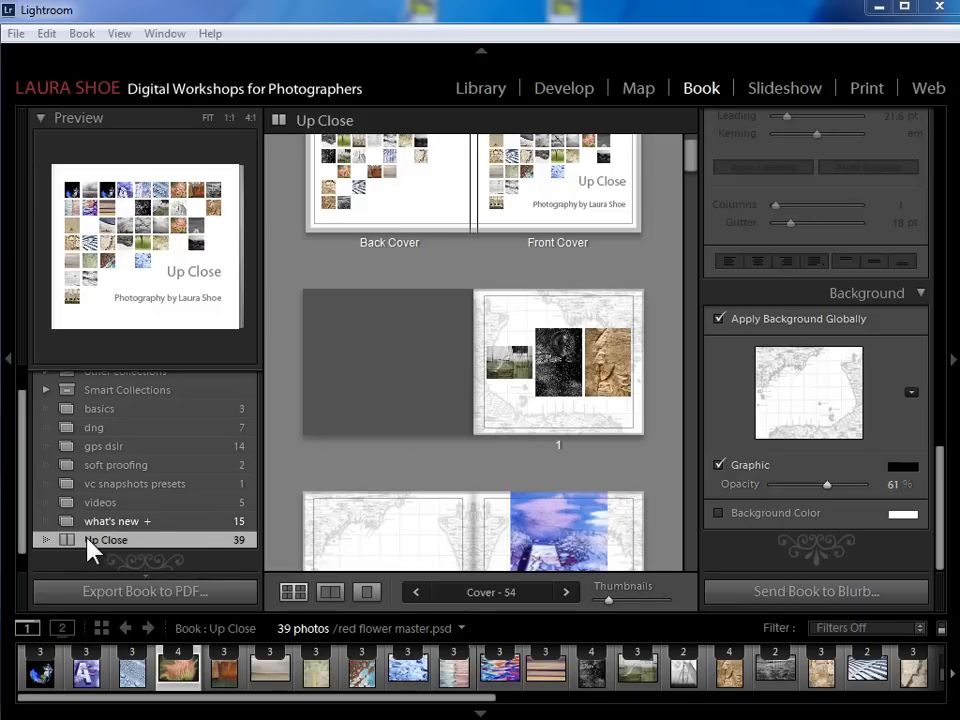
Duplicate the Up Close book collection as 'Up Close Copy' and go to the Library module
right_click(106, 540)
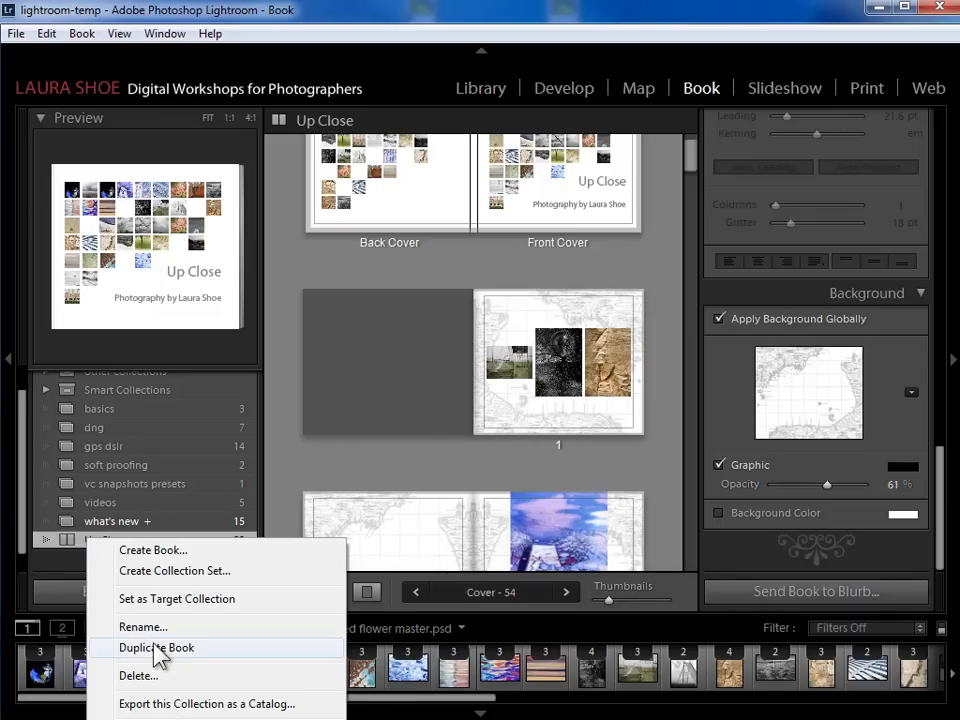
click(156, 648)
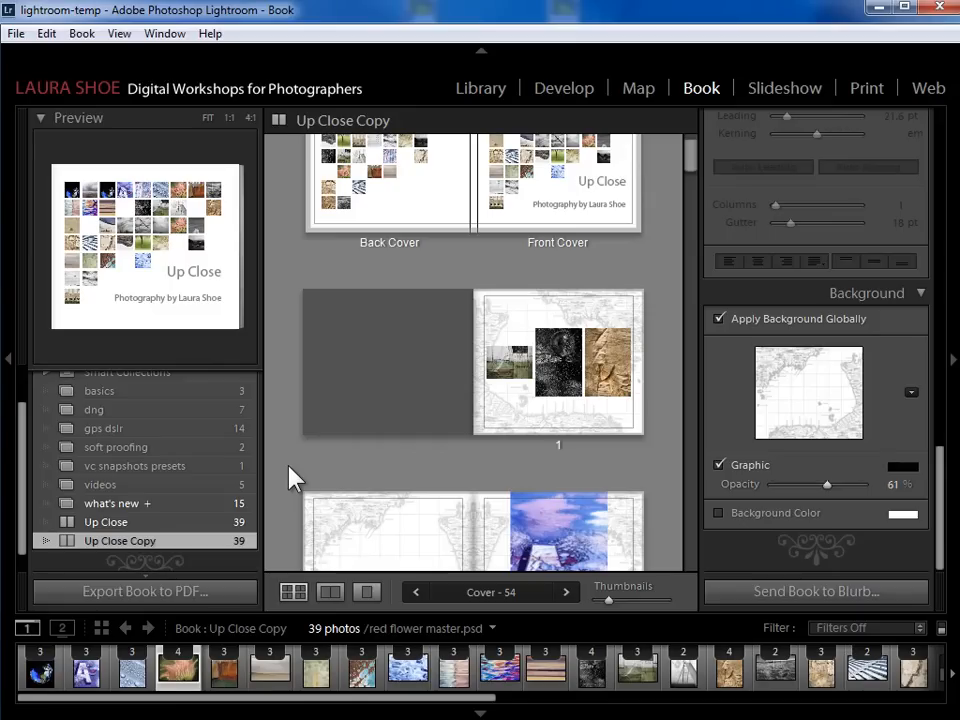
click(480, 88)
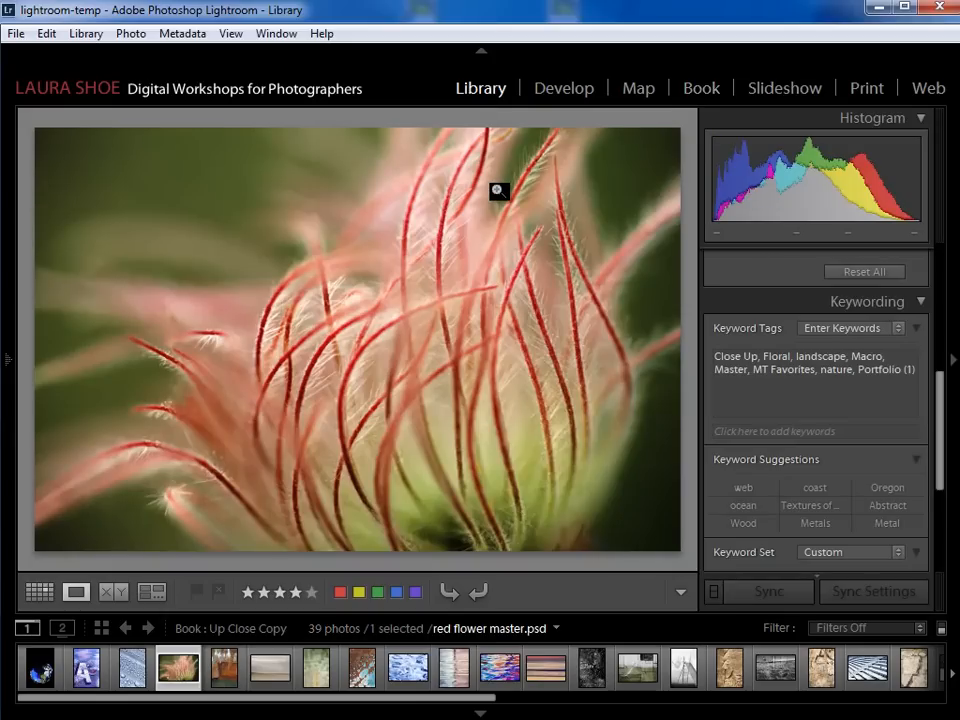
Start an email message with the two selected photos attached
click(270, 668)
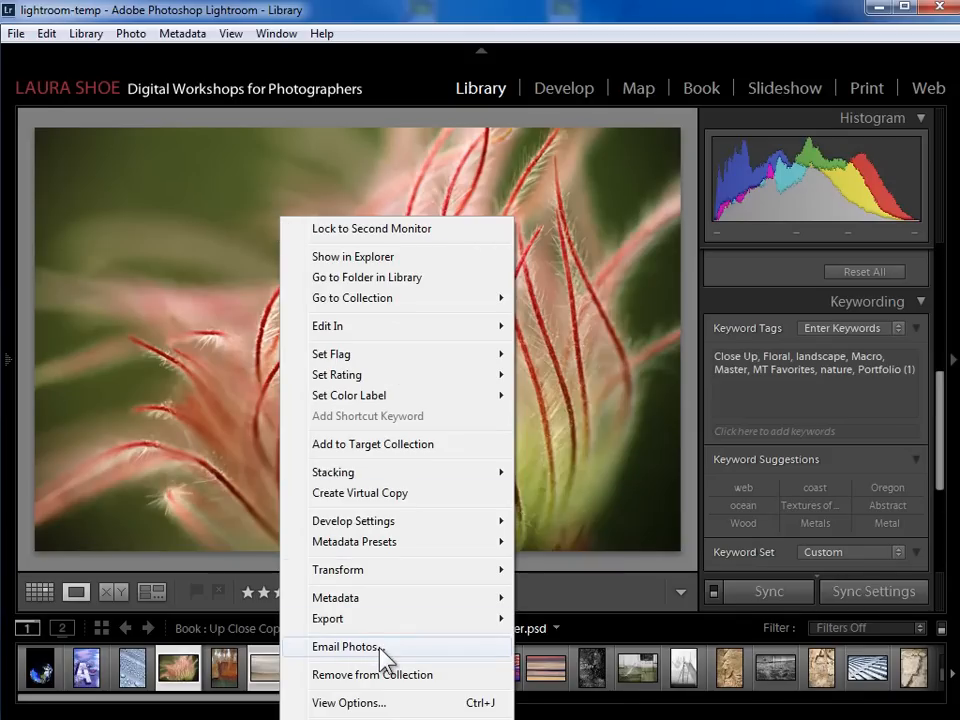
click(344, 646)
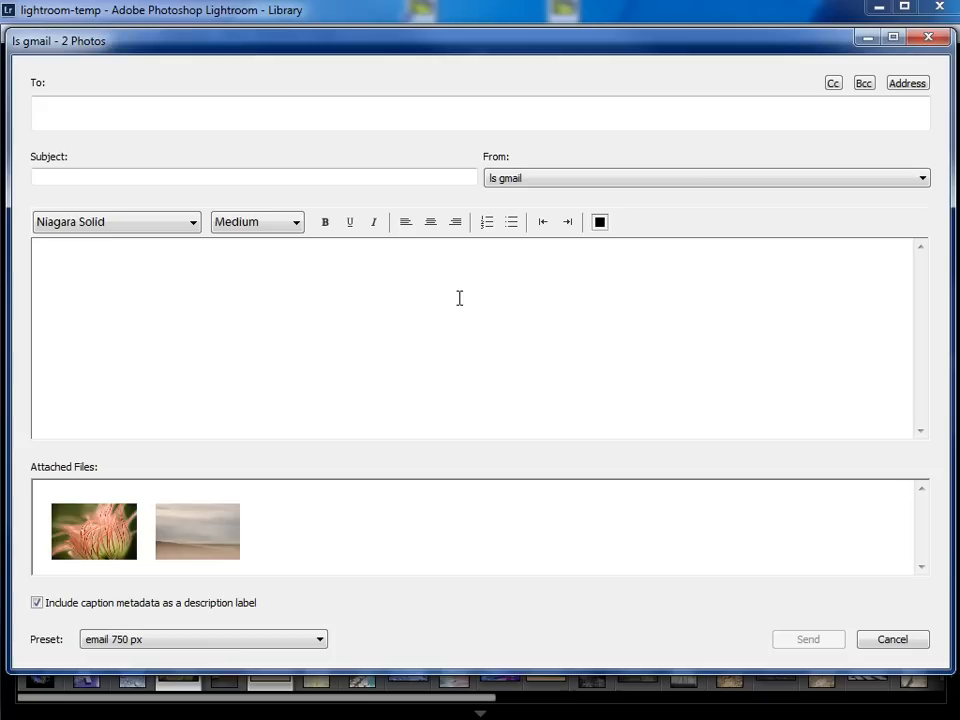
mouse_move(492, 284)
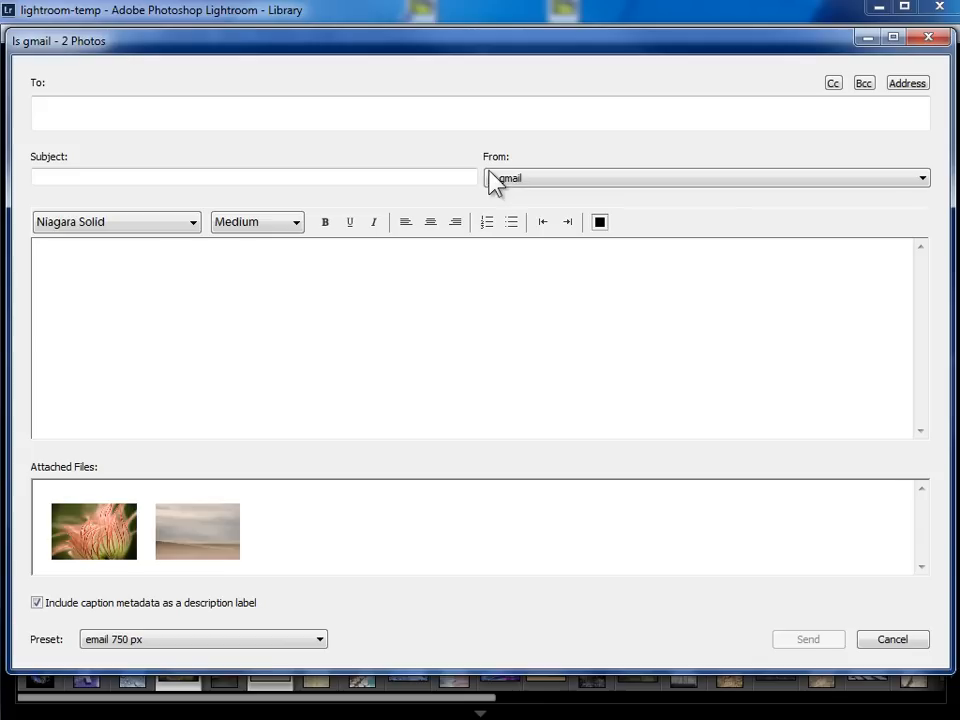
click(706, 176)
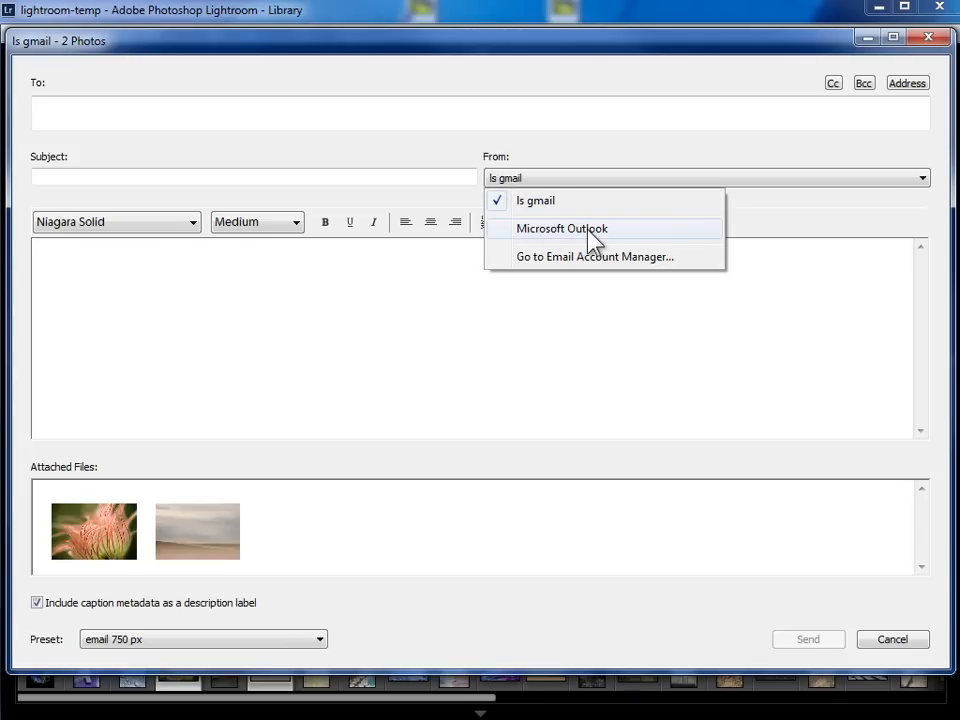
mouse_move(512, 204)
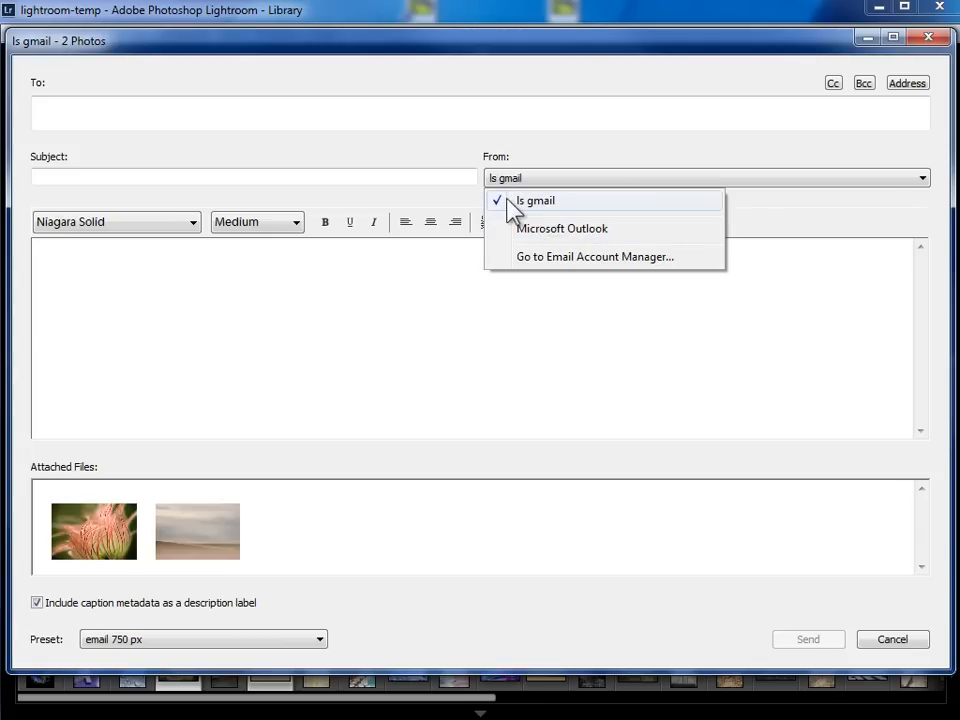
mouse_move(610, 276)
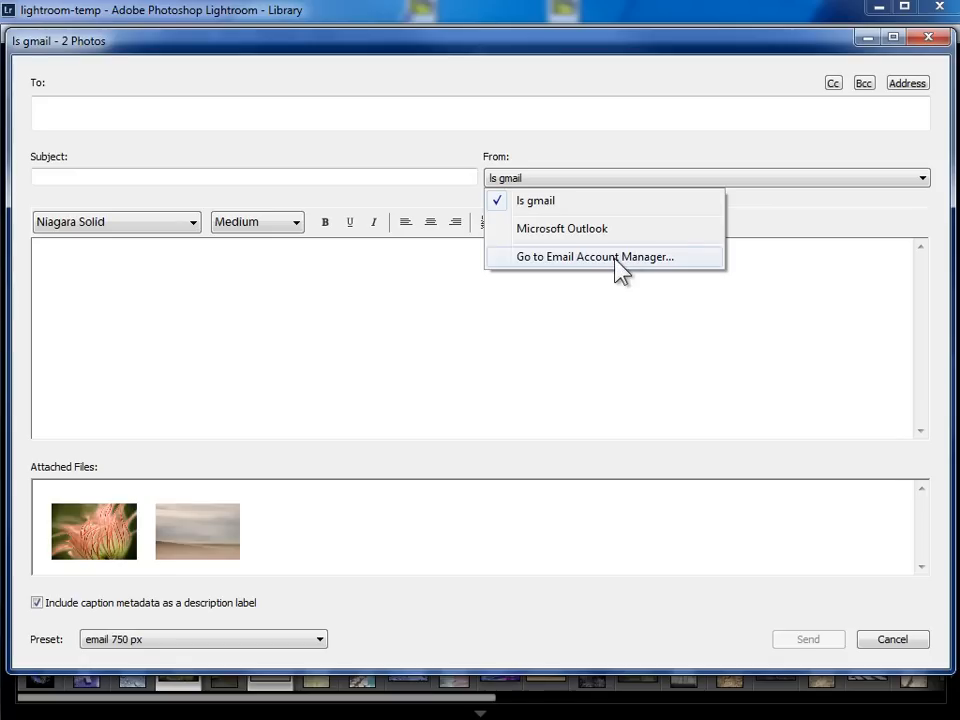
mouse_move(348, 168)
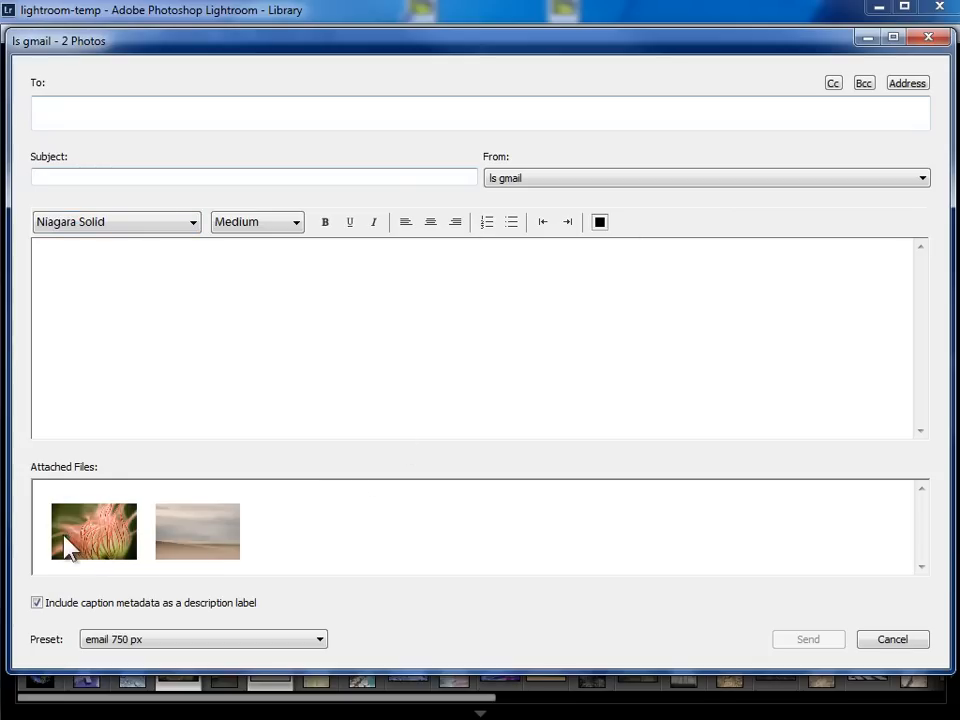
mouse_move(126, 656)
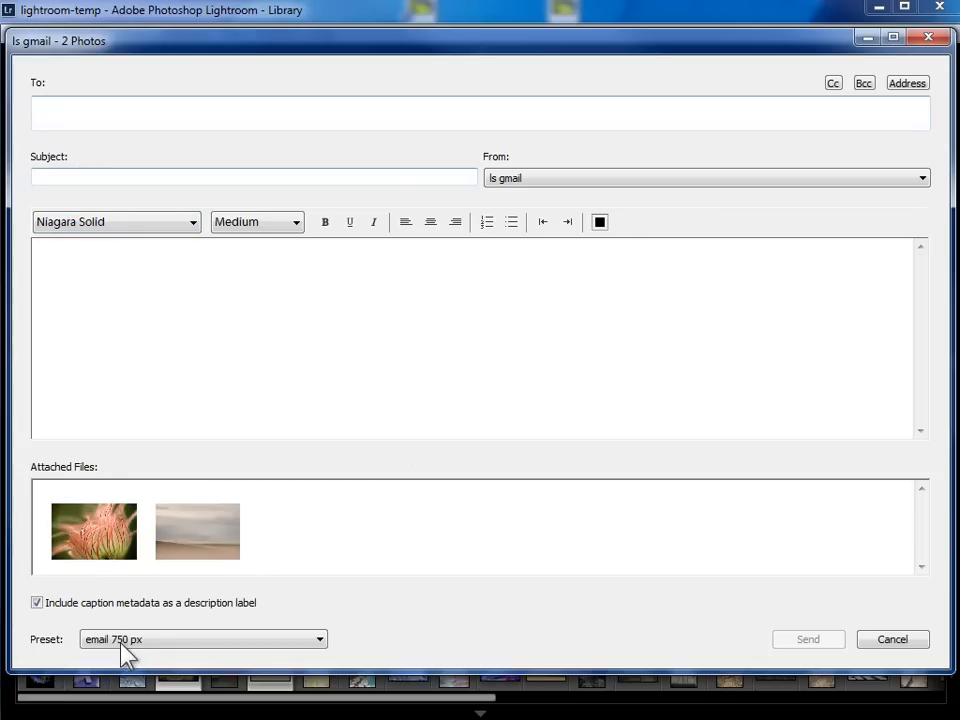
Choose the attachment preset Large - 800 px long edge, high quality
click(202, 640)
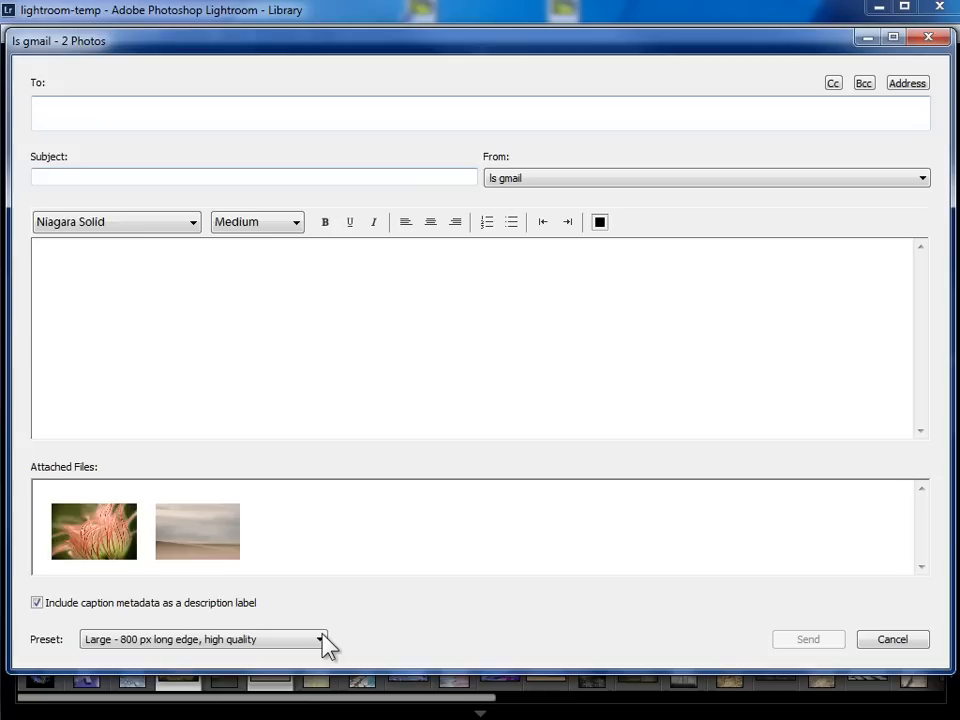
mouse_move(418, 604)
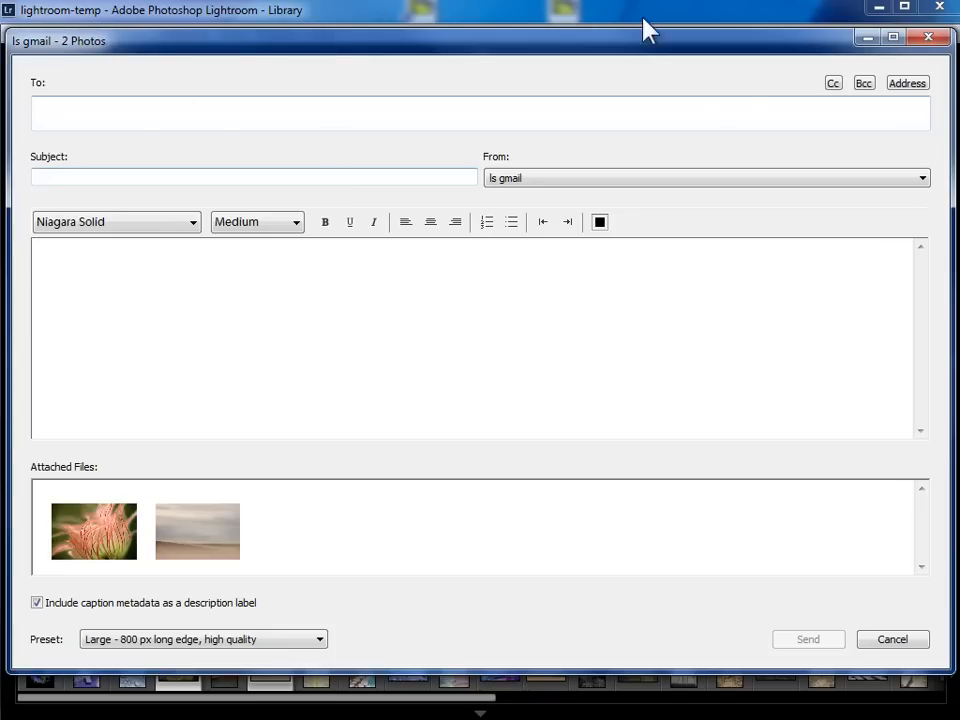
mouse_move(738, 96)
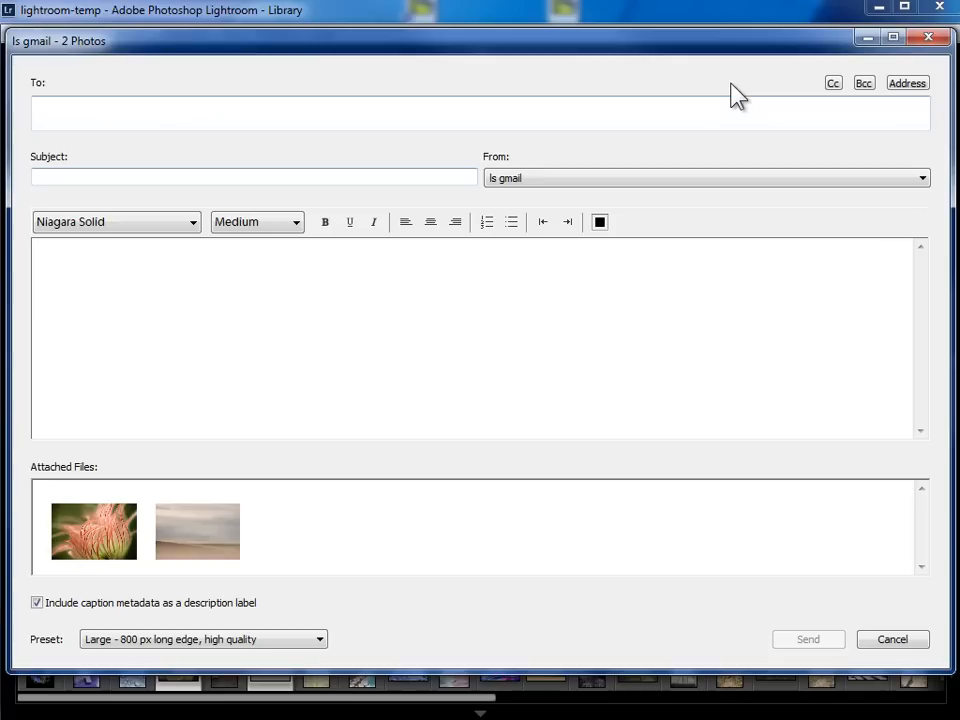
mouse_move(248, 168)
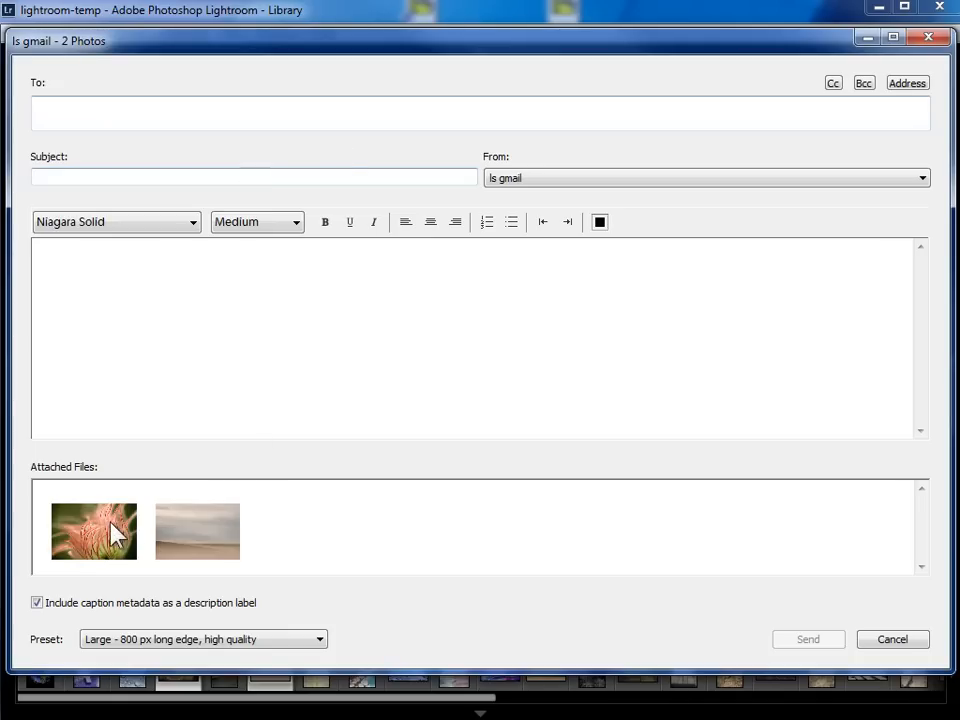
mouse_move(126, 524)
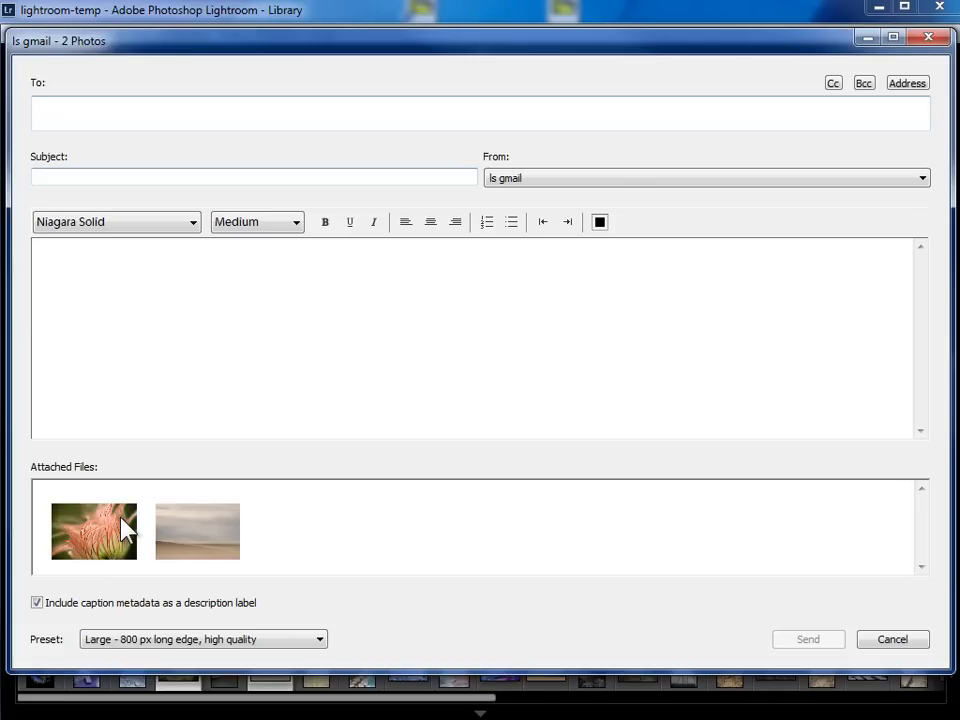
mouse_move(892, 640)
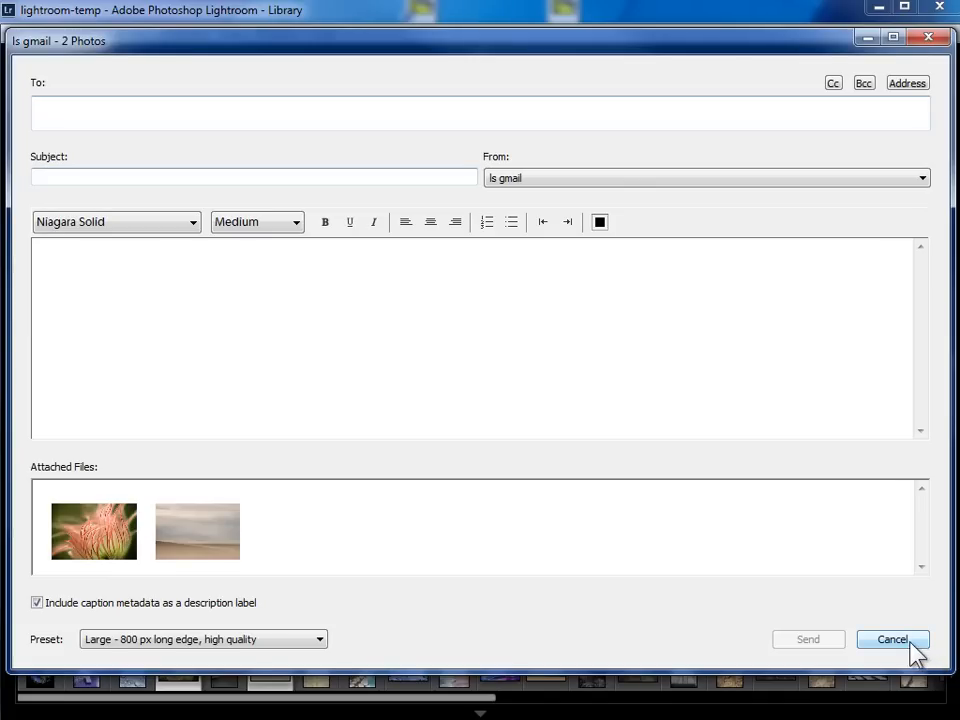
Cancel the email unsent, then review the Export To destinations in the Export dialog
click(892, 640)
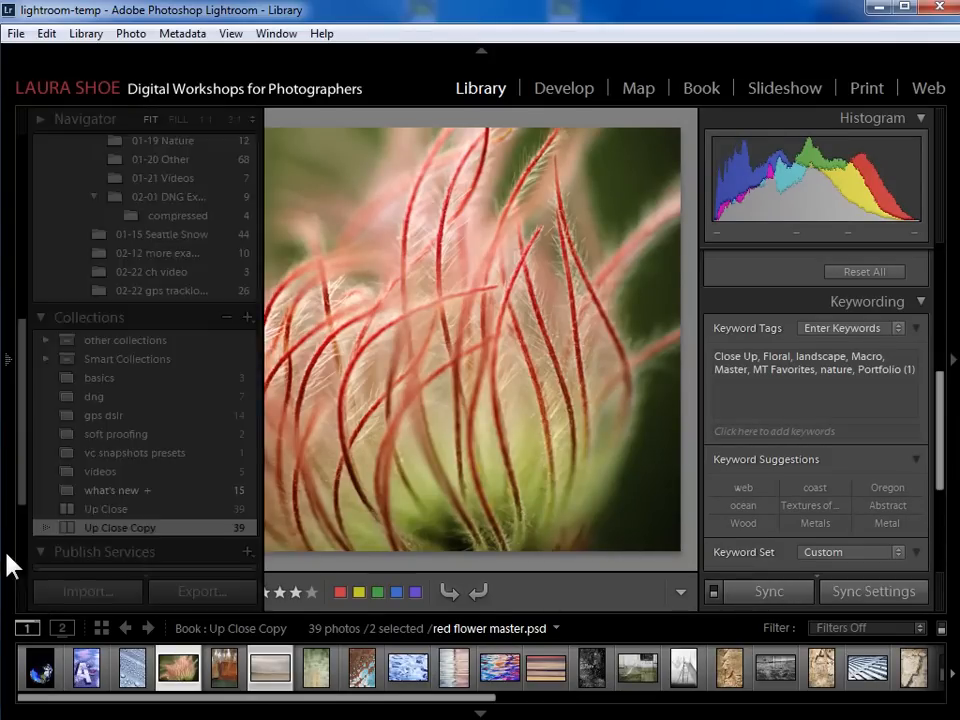
click(202, 592)
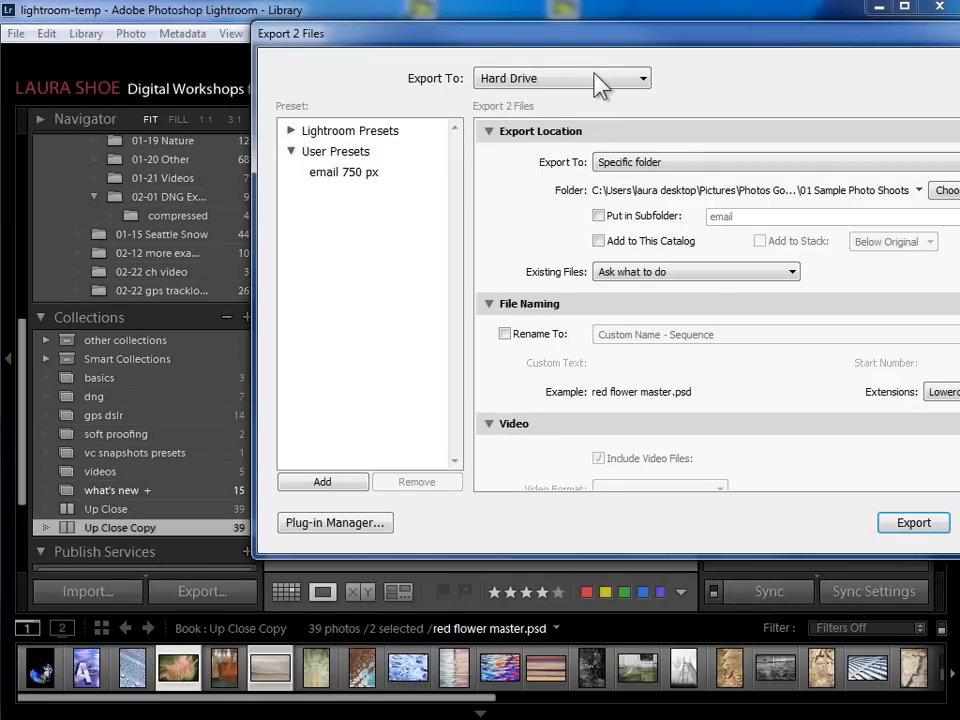
click(562, 78)
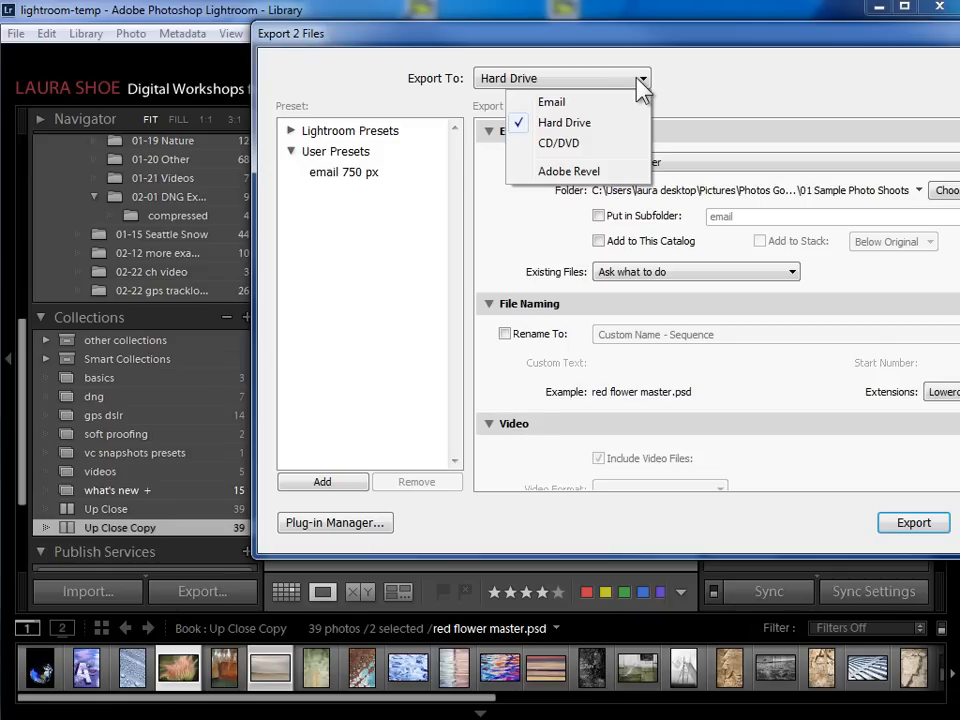
mouse_move(596, 150)
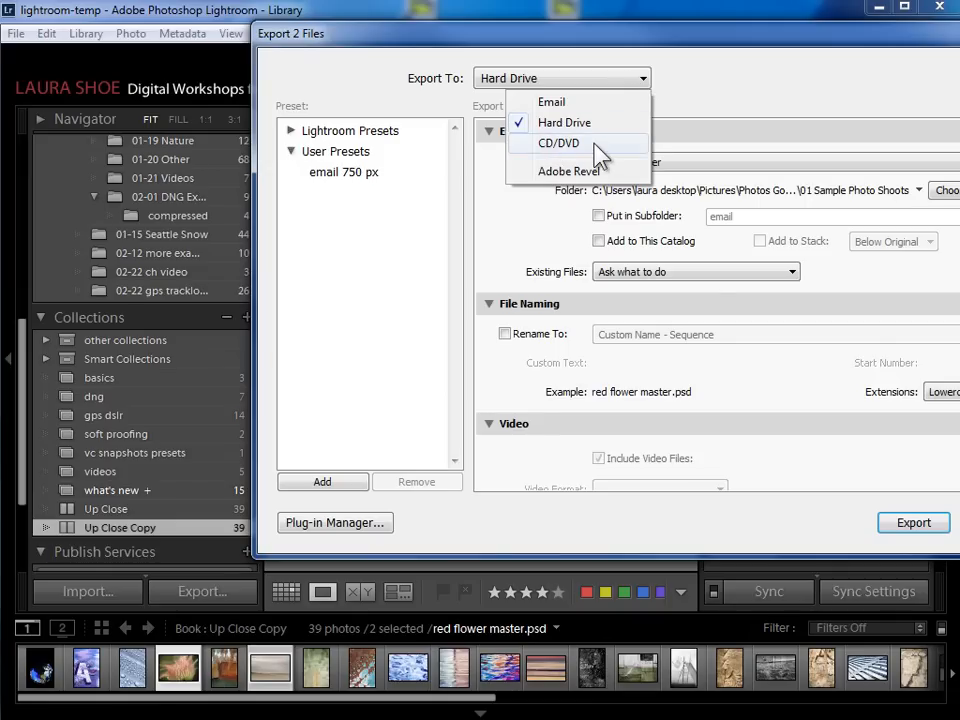
mouse_move(564, 156)
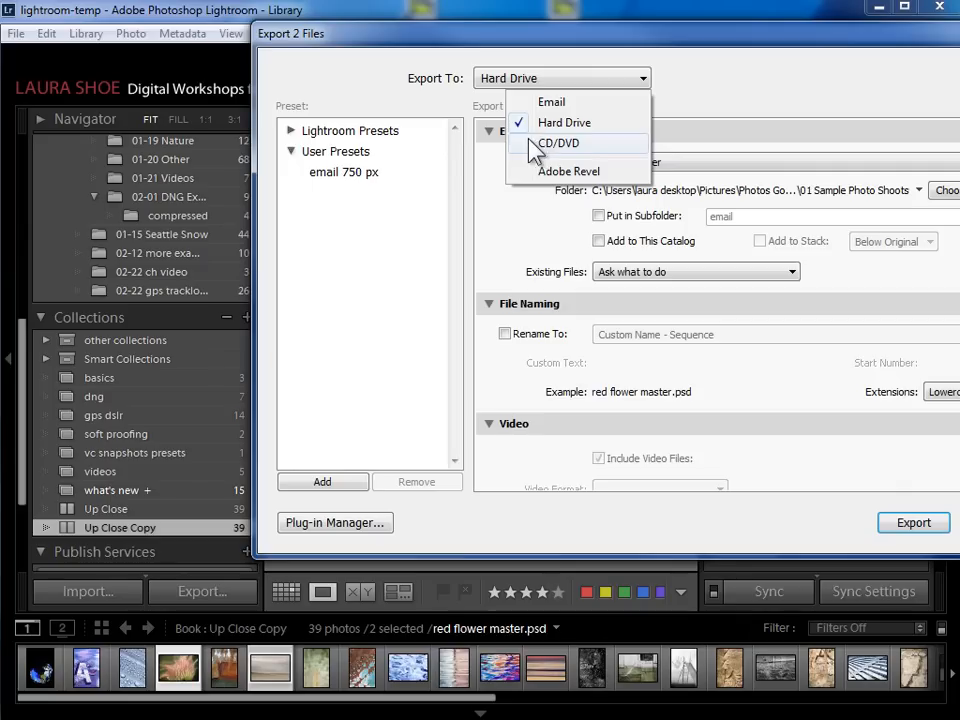
mouse_move(550, 150)
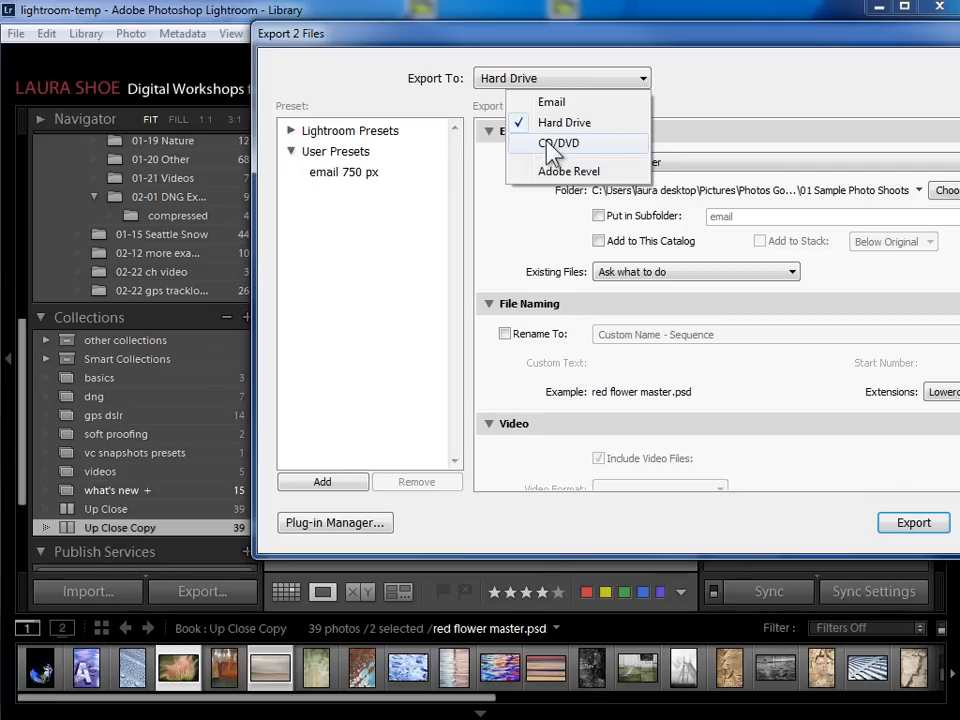
click(568, 172)
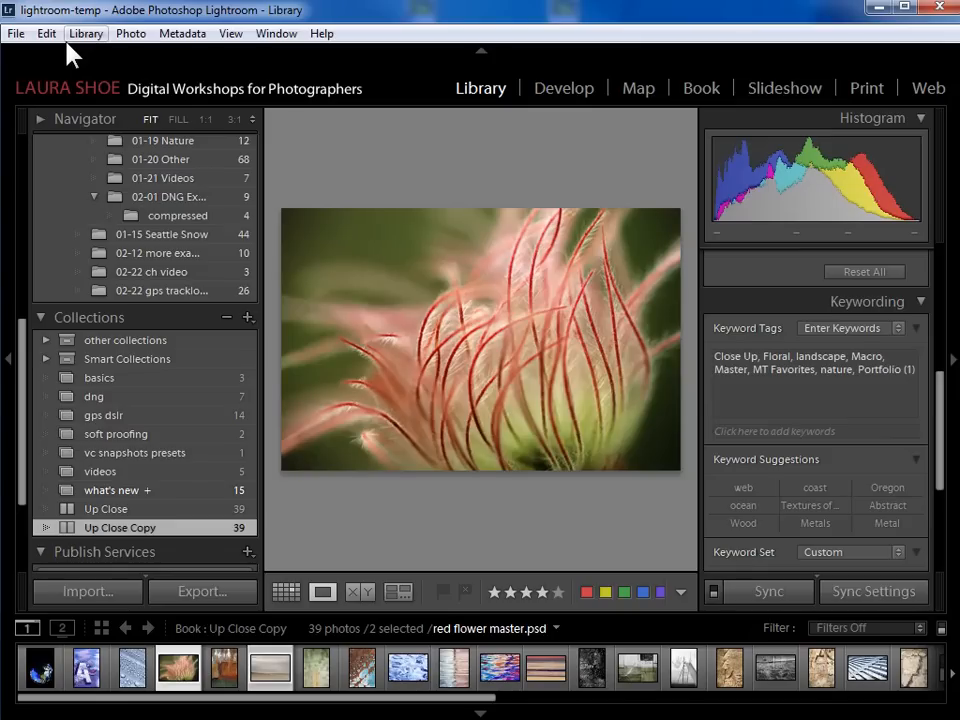
Begin opening Preferences from the Edit menu
click(46, 32)
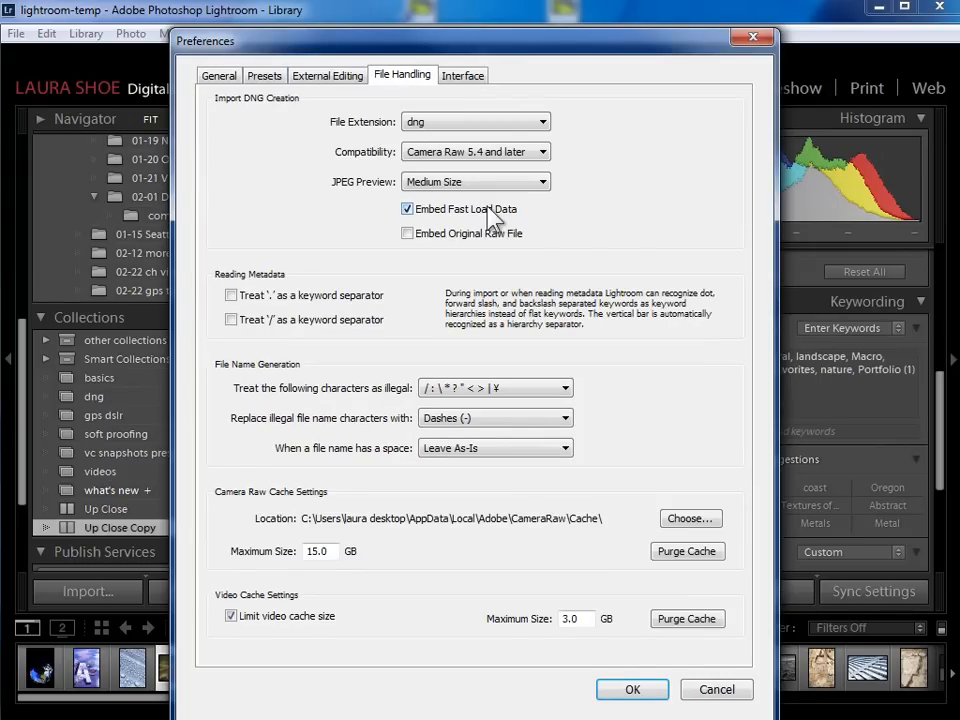
mouse_move(408, 210)
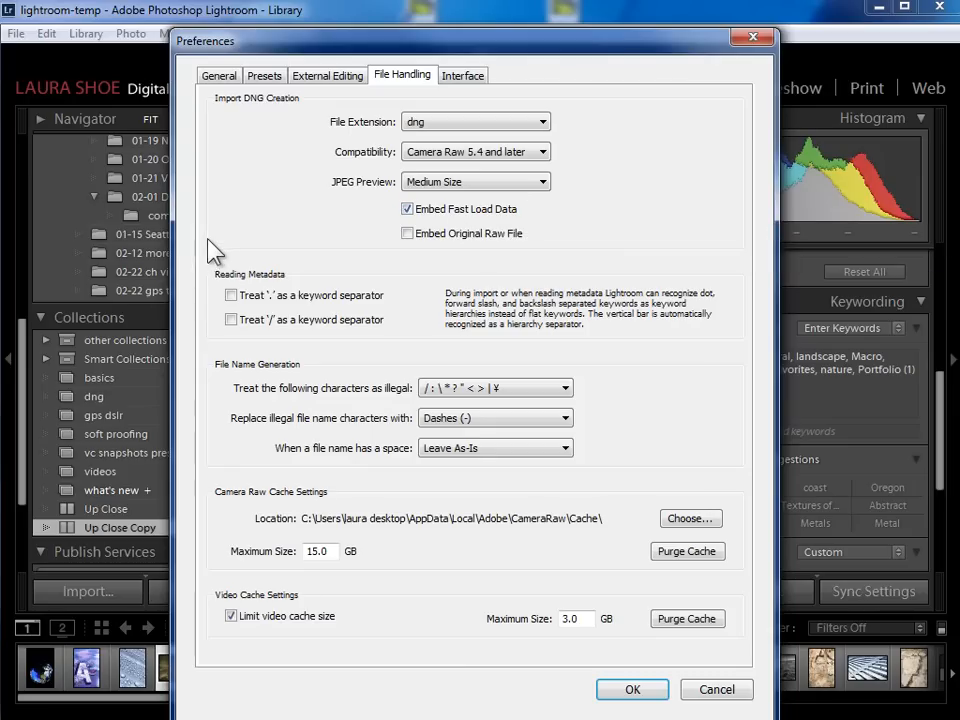
mouse_move(228, 236)
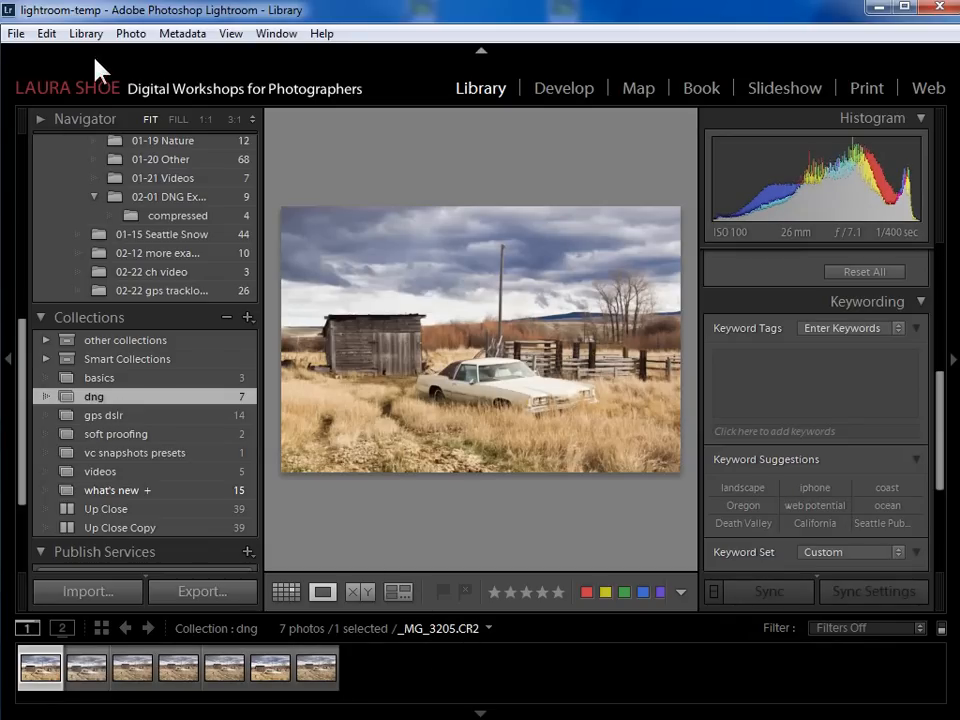
Configure Convert Photo to DNG with Camera Raw 6.6 compatibility and lossy compression enabled
click(84, 32)
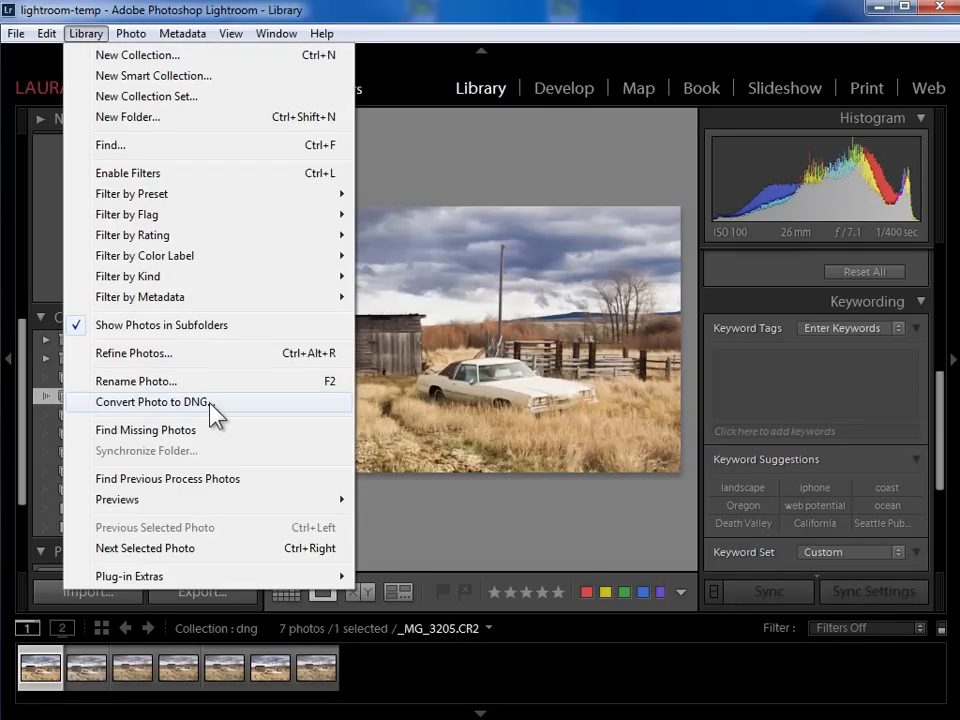
click(152, 400)
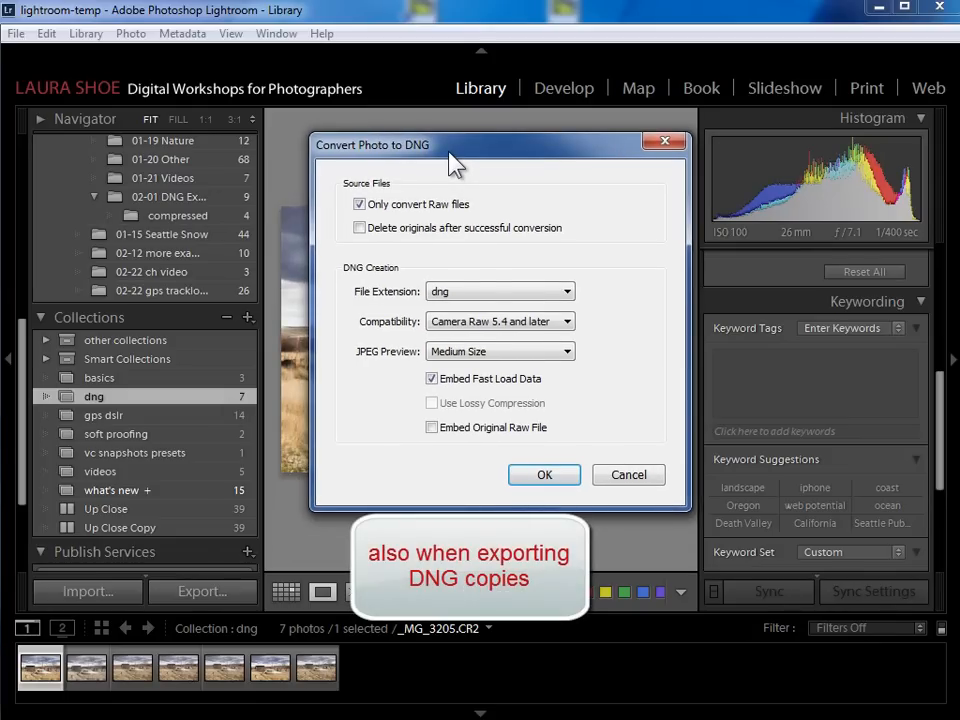
click(500, 320)
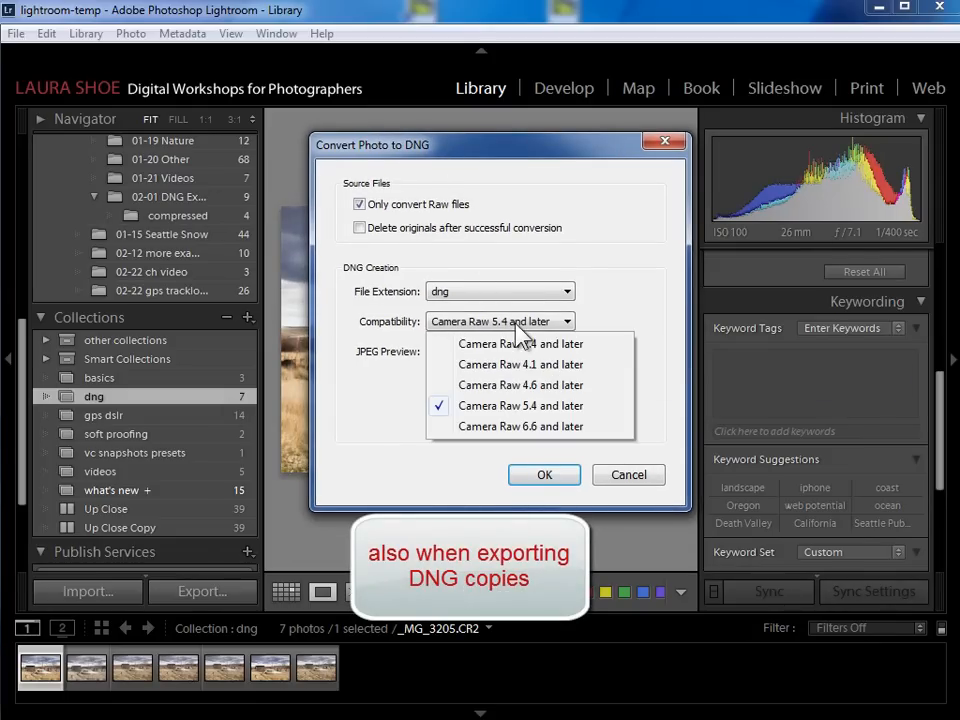
click(520, 426)
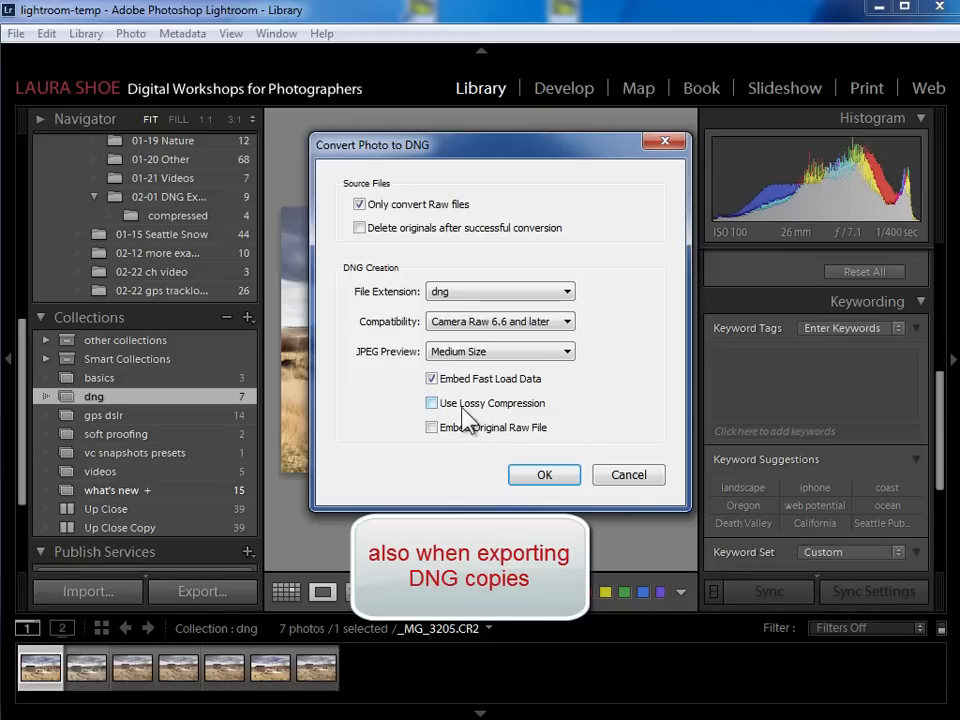
click(432, 402)
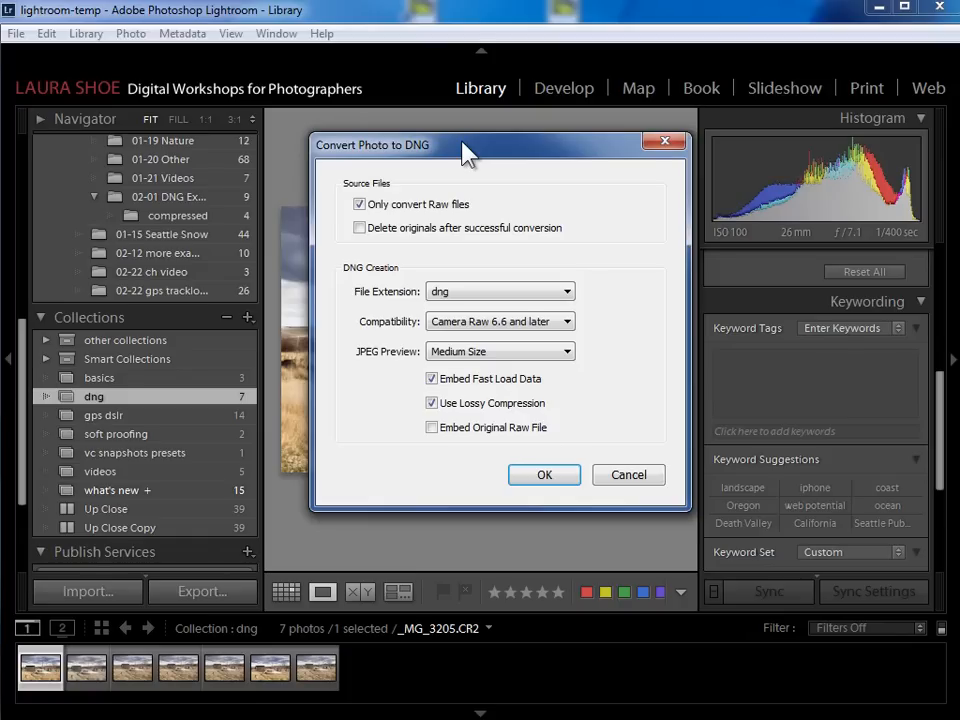
mouse_move(432, 402)
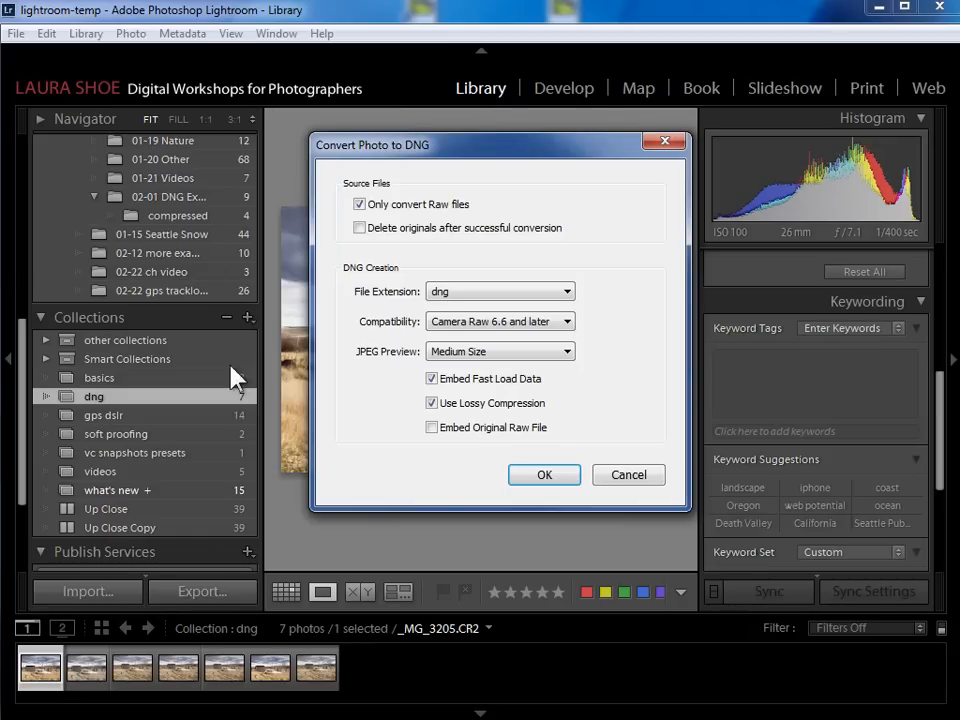
mouse_move(598, 388)
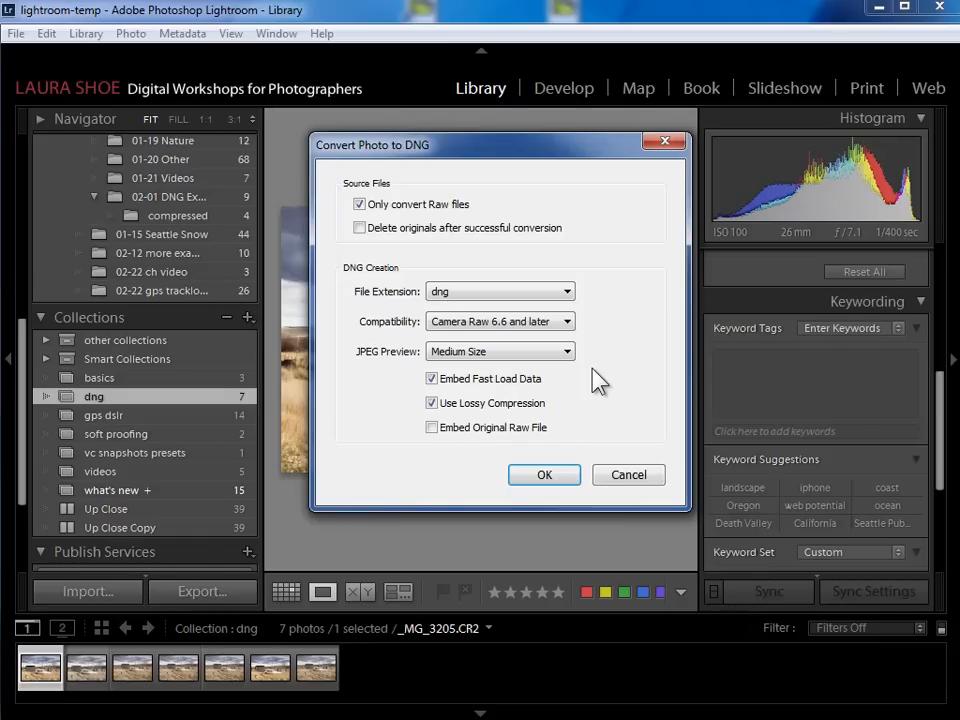
mouse_move(432, 404)
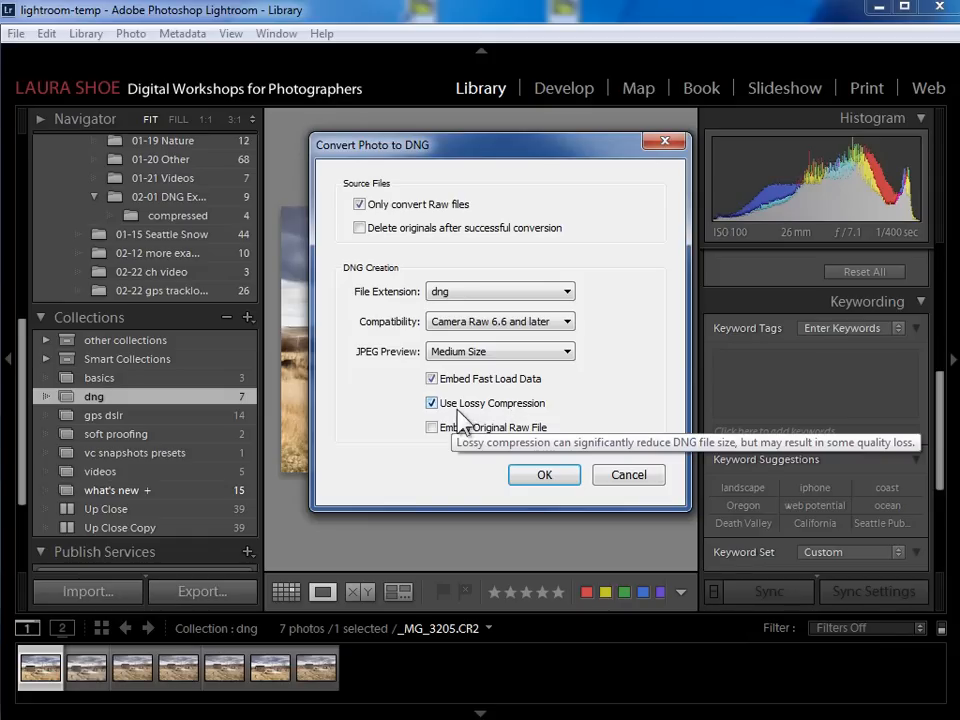
mouse_move(510, 420)
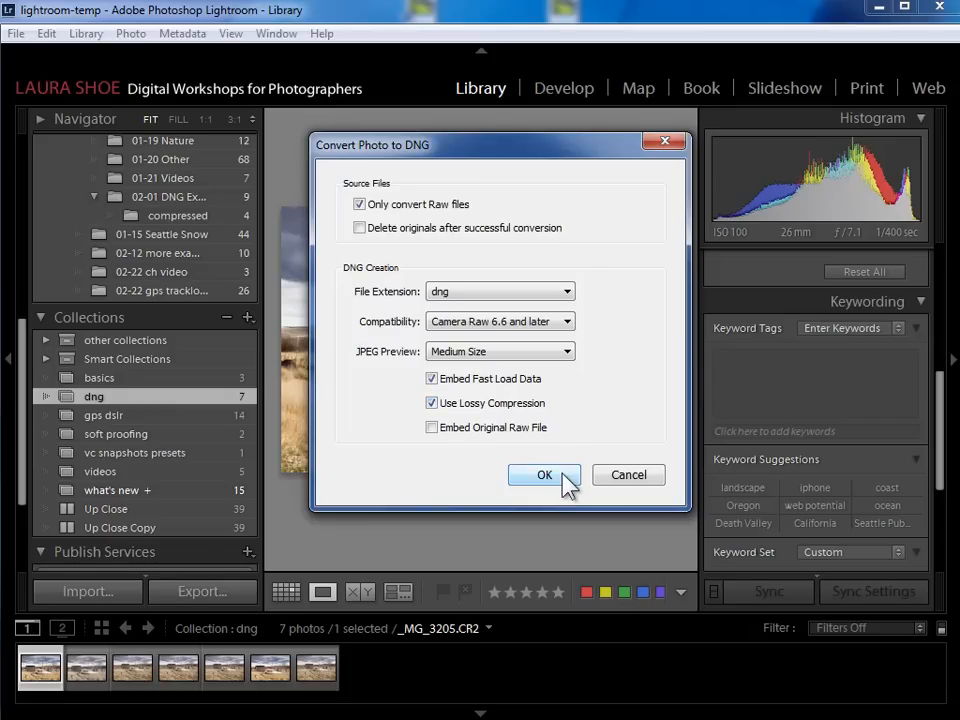
Convert the photo to lossy DNG, then start an export targeting Hard Drive
click(544, 476)
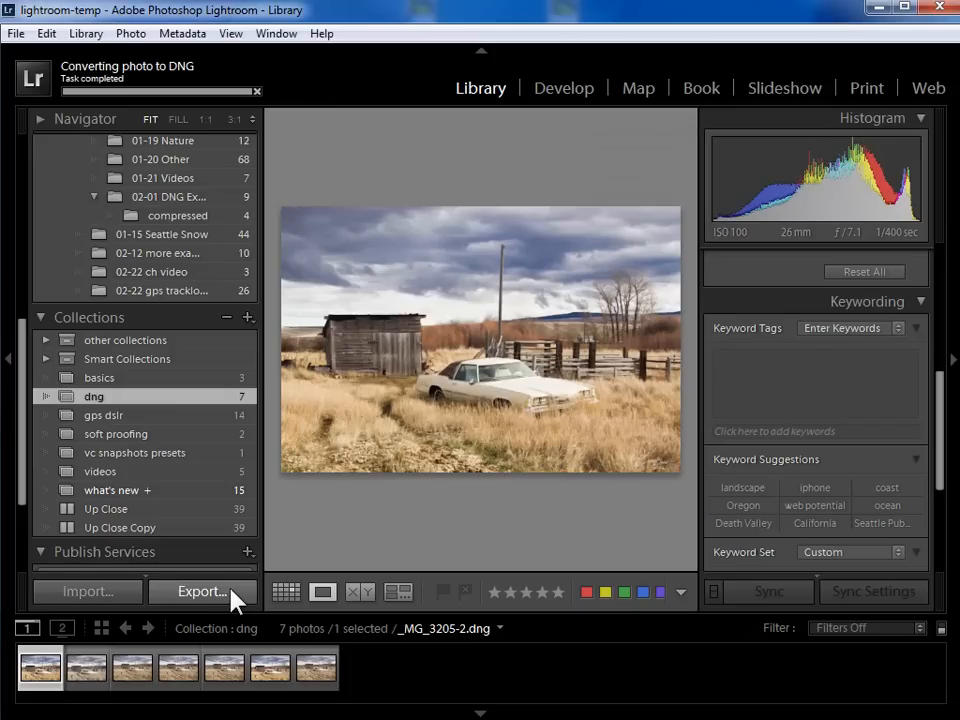
click(202, 592)
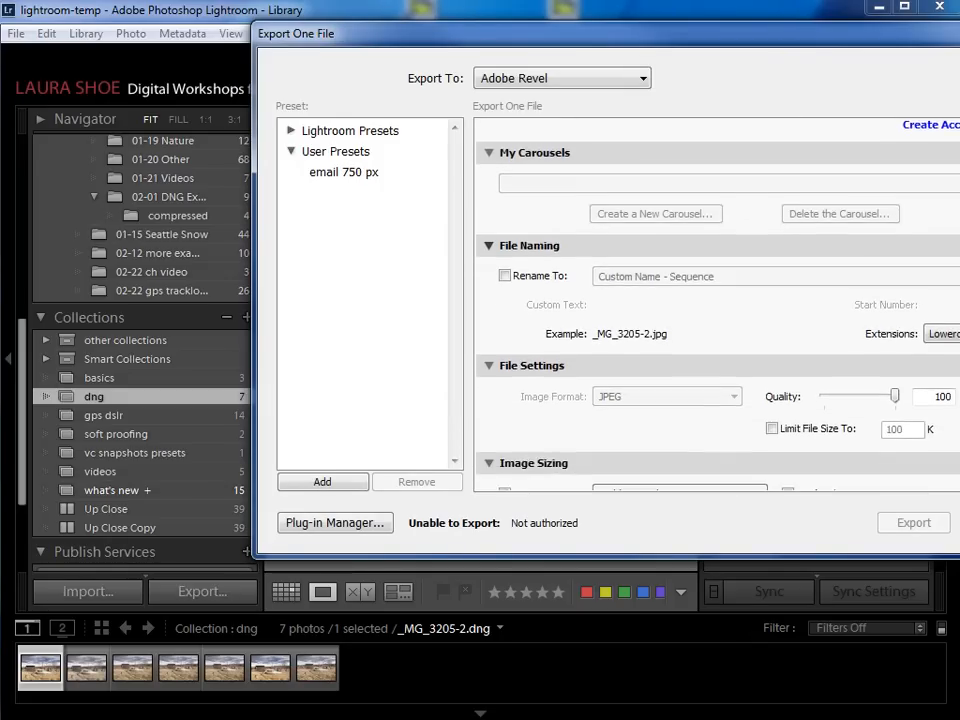
scroll(down, 3)
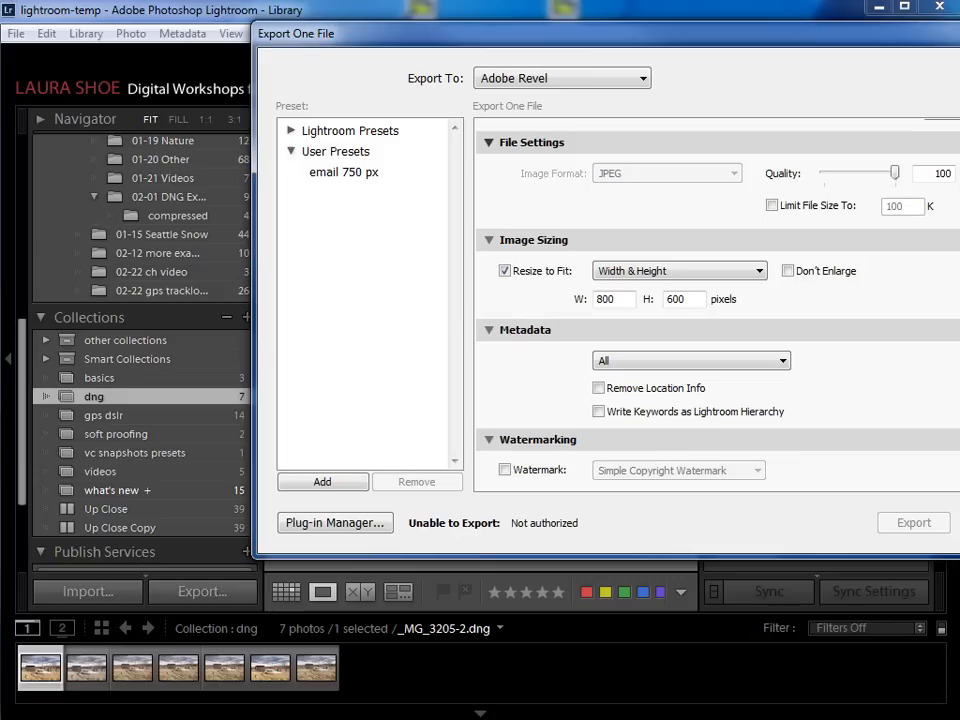
mouse_move(528, 78)
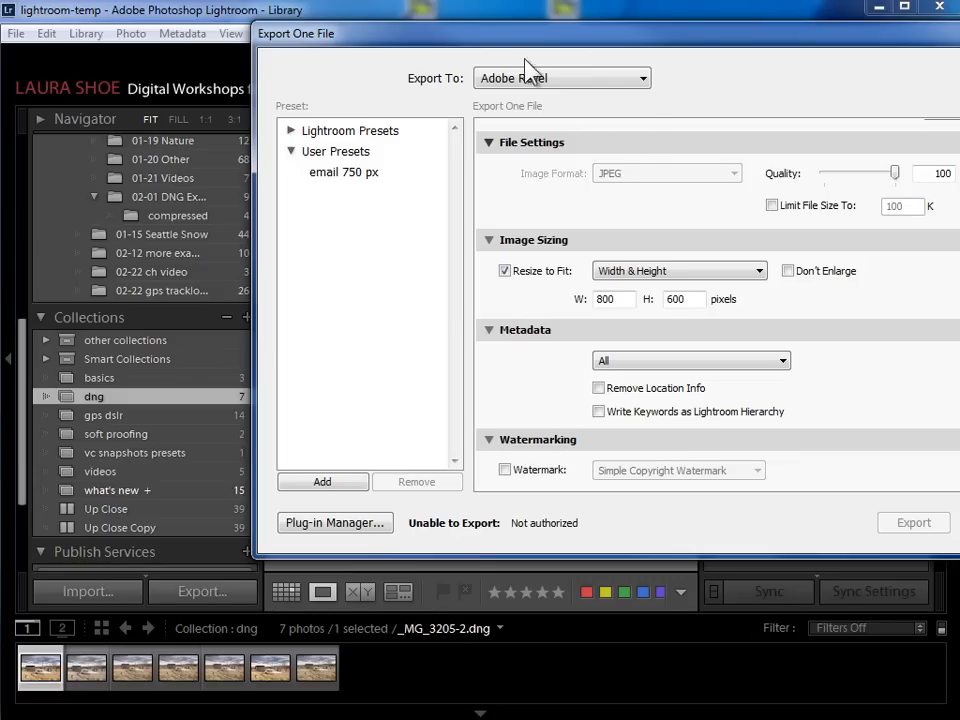
click(560, 78)
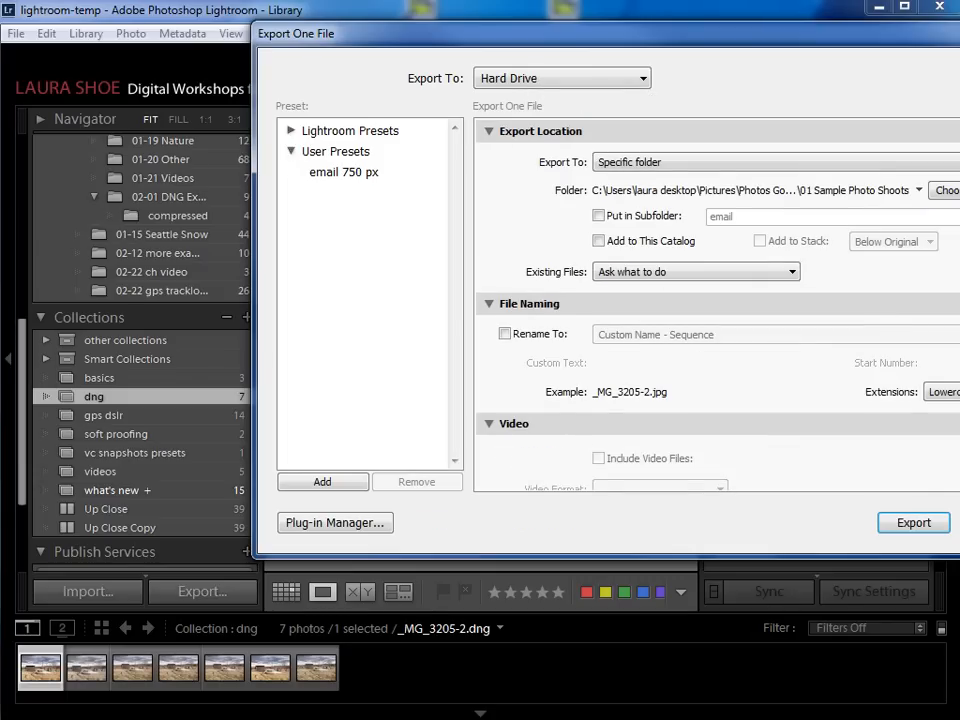
Set the export image format to DNG with Resize to Fit enabled
scroll(down, 3)
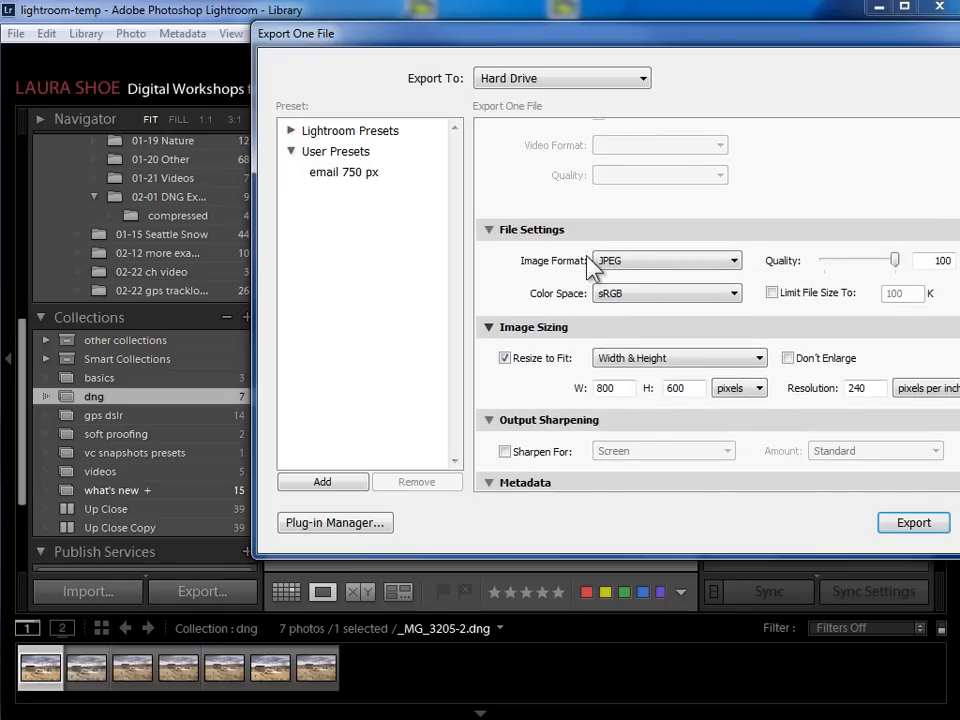
click(666, 260)
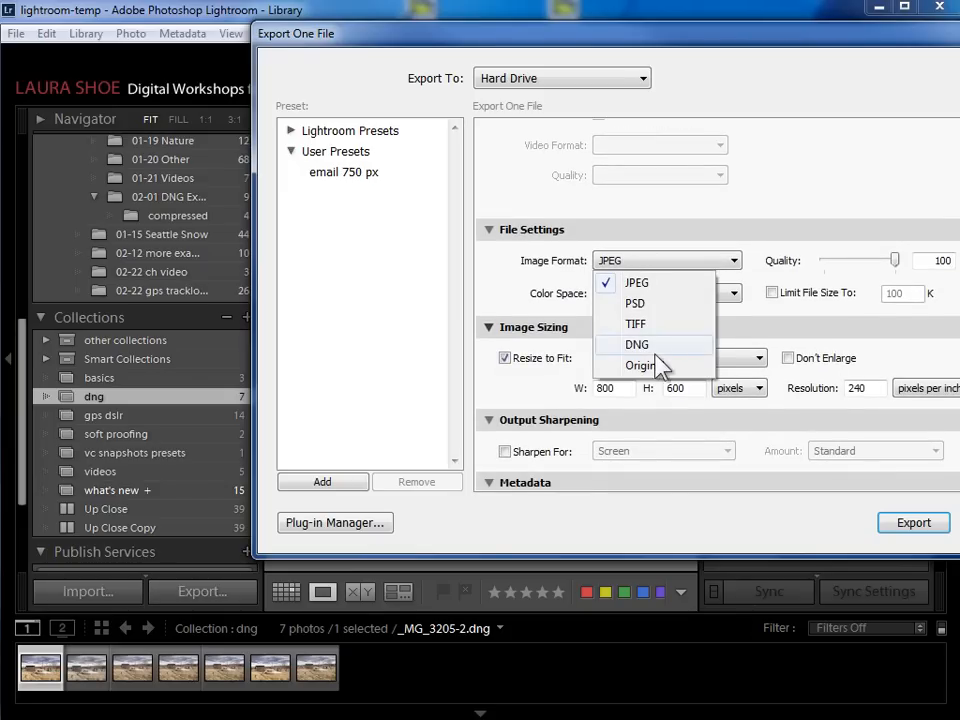
click(636, 344)
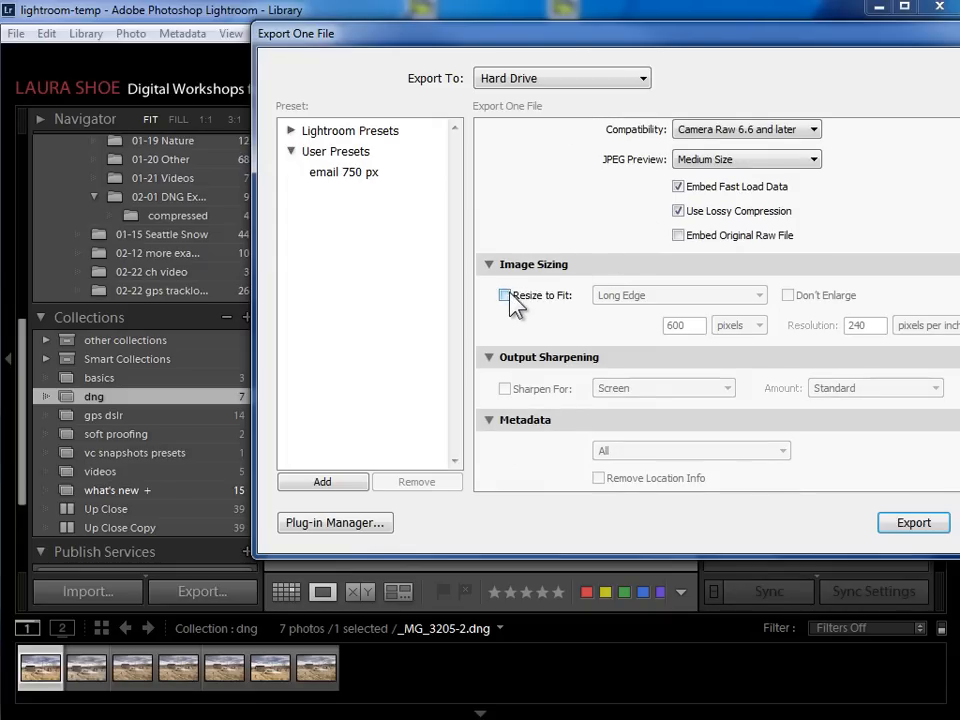
click(504, 296)
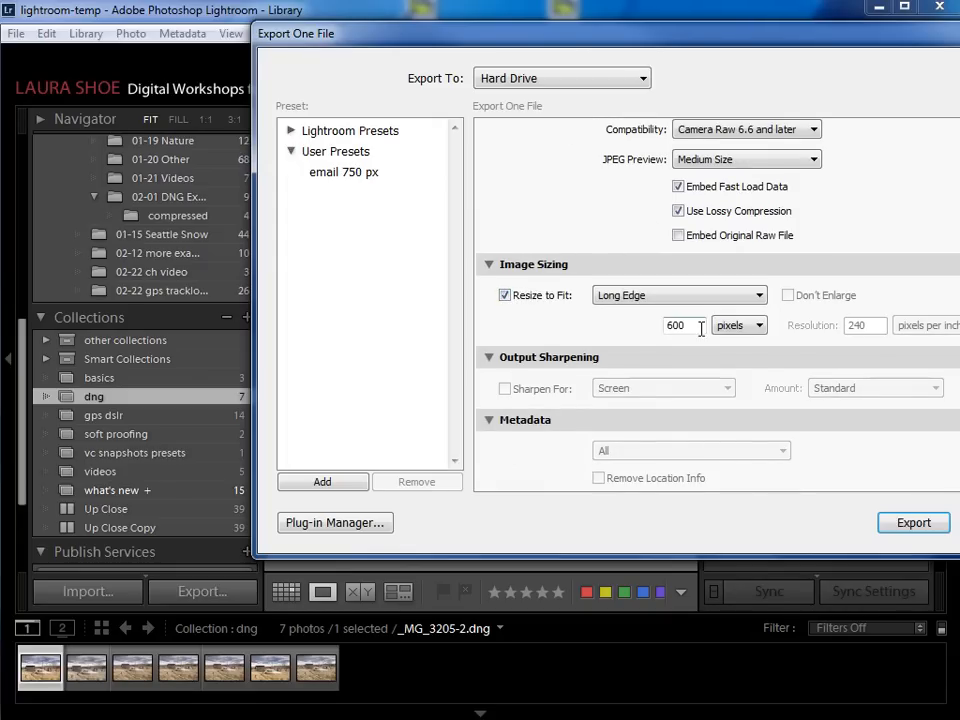
mouse_move(744, 336)
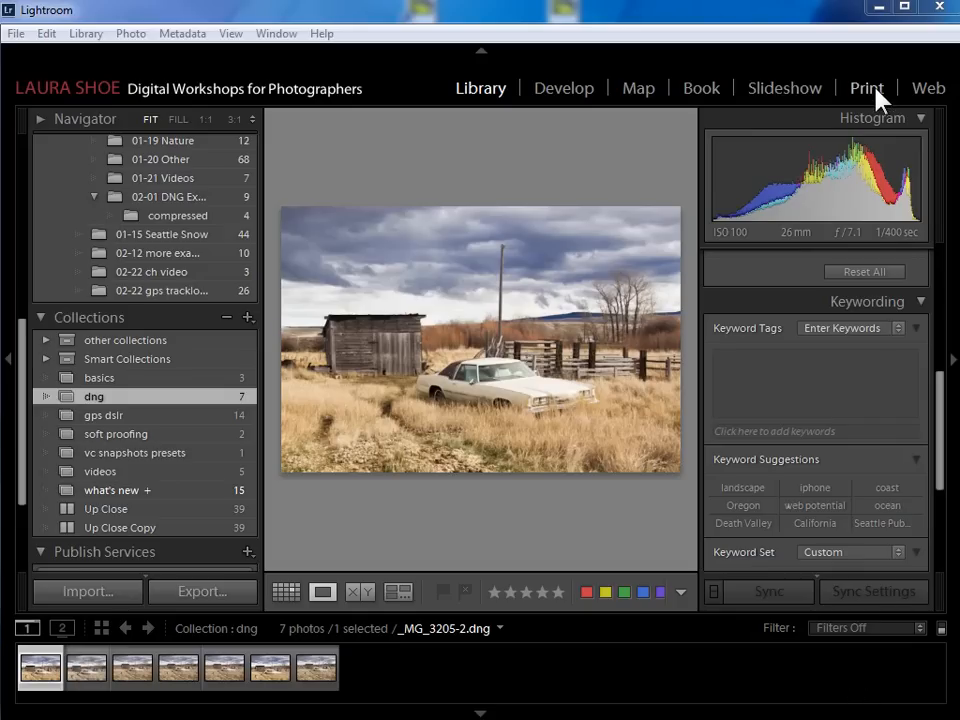
In the Print module, enable Print Adjustment and raise brightness to +8
click(866, 88)
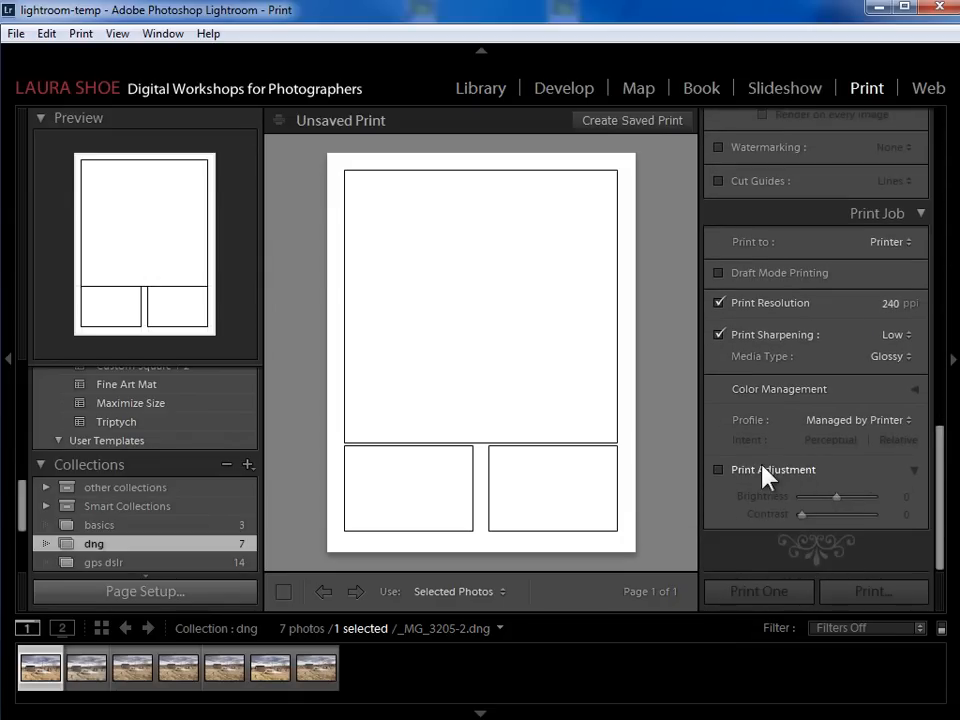
click(718, 468)
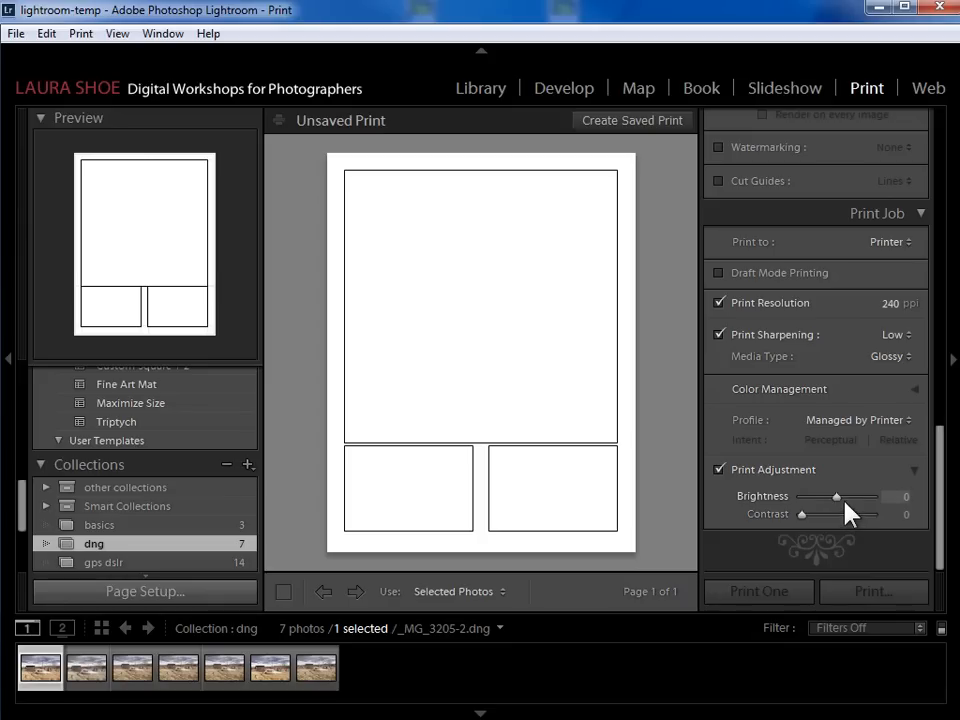
mouse_move(780, 504)
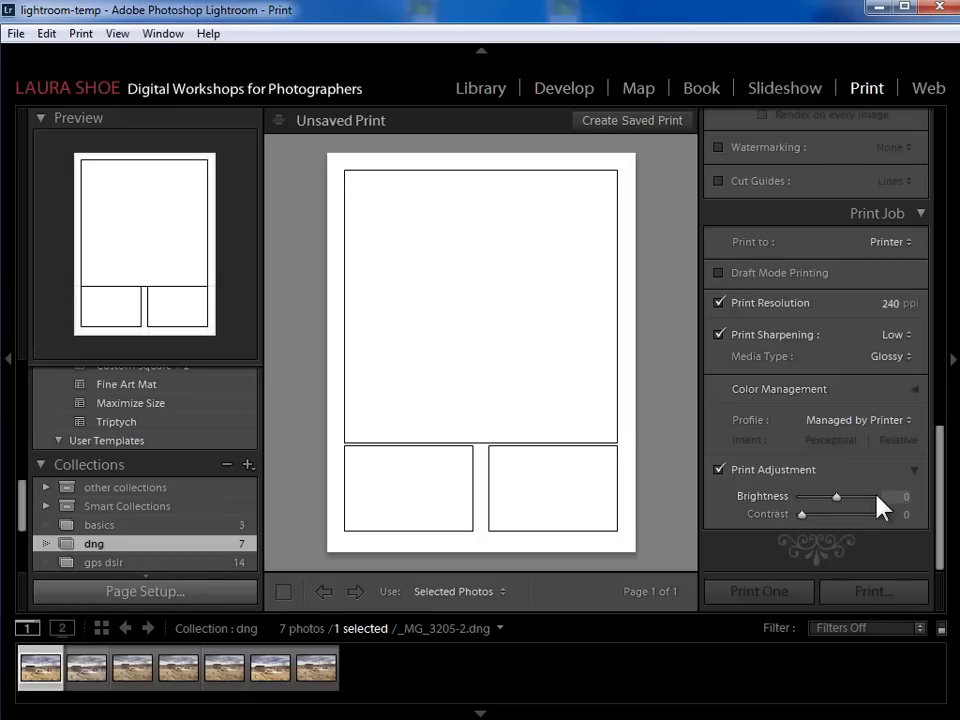
drag(836, 496, 830, 496)
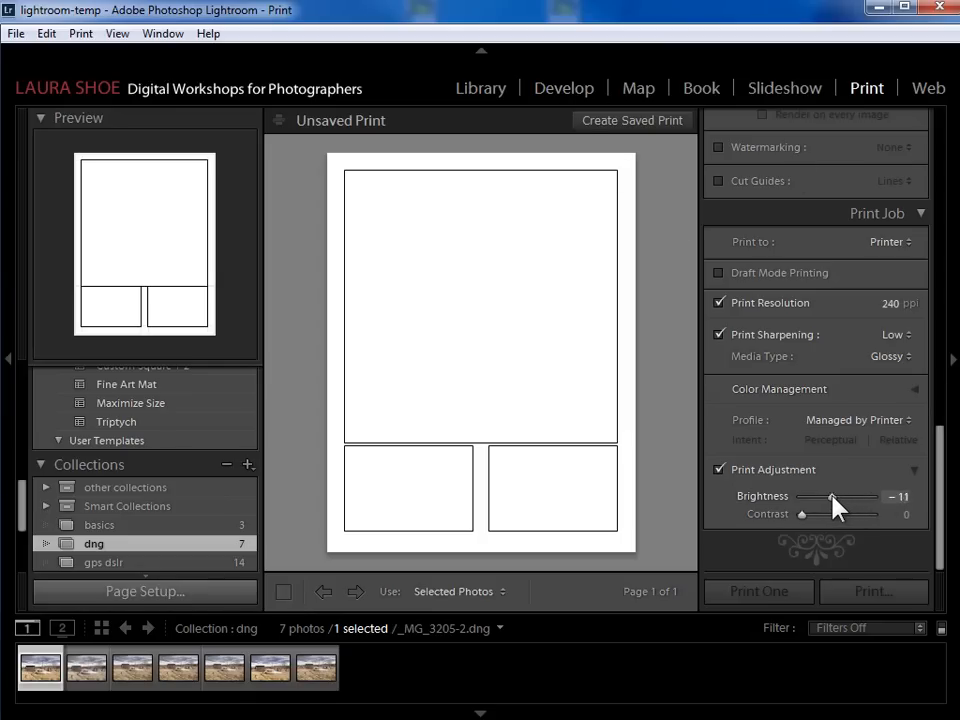
drag(830, 496, 838, 496)
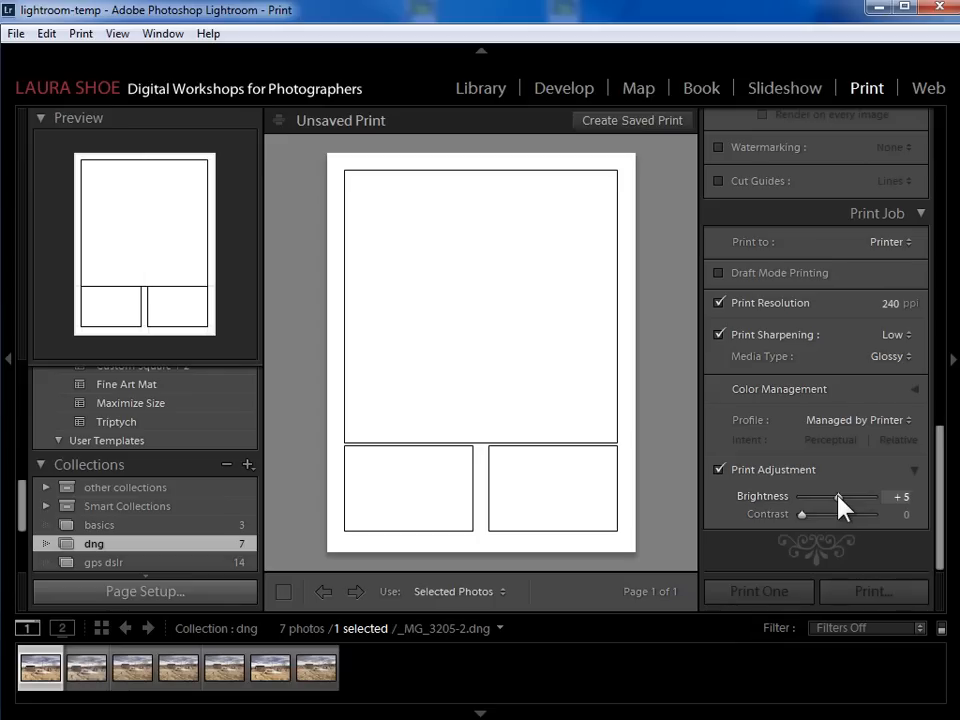
drag(836, 496, 844, 496)
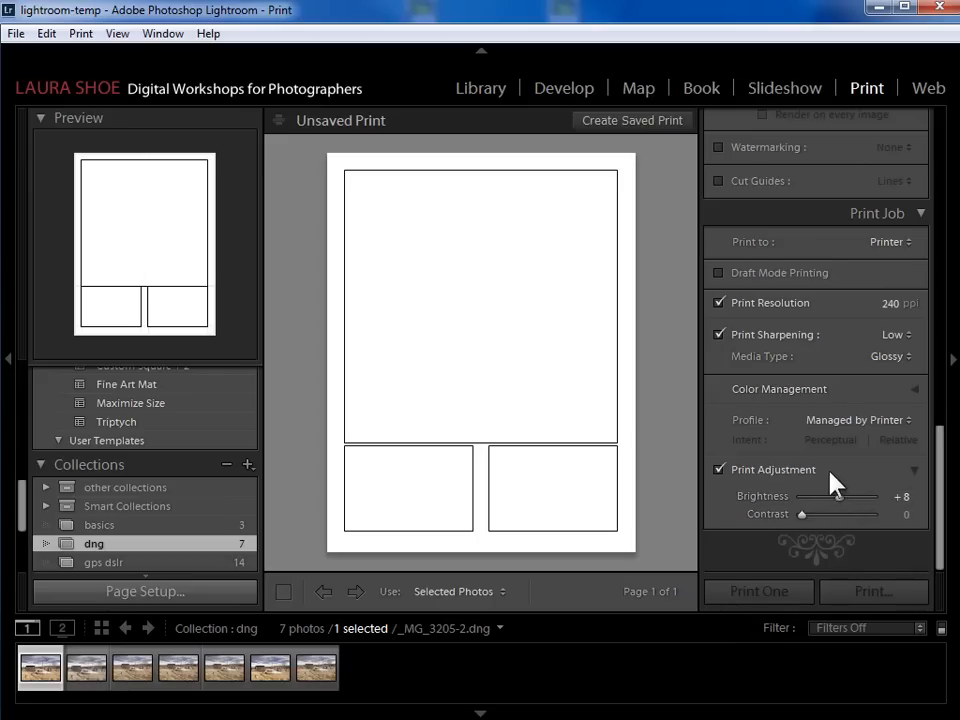
mouse_move(828, 498)
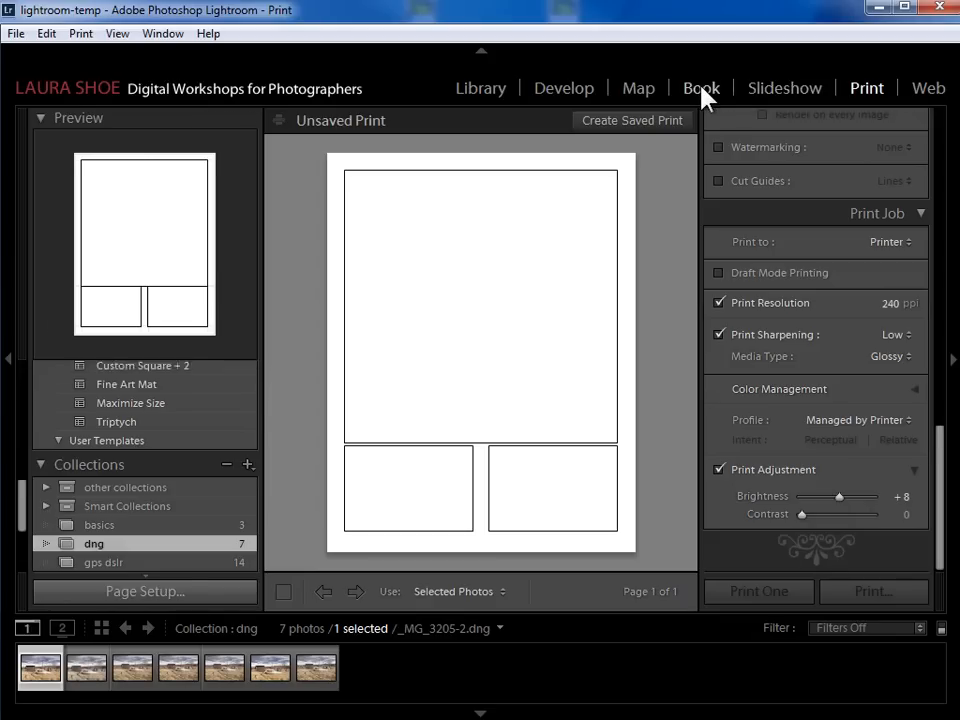
Visit the Book module, then switch to the Slideshow module previewing the white car photo
click(700, 88)
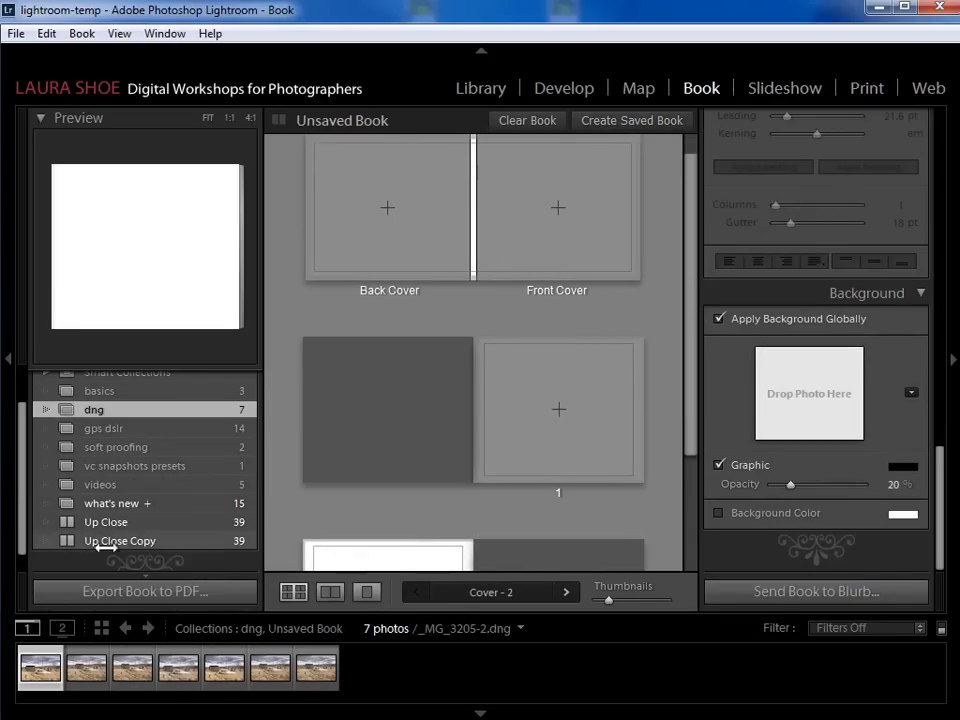
mouse_move(120, 540)
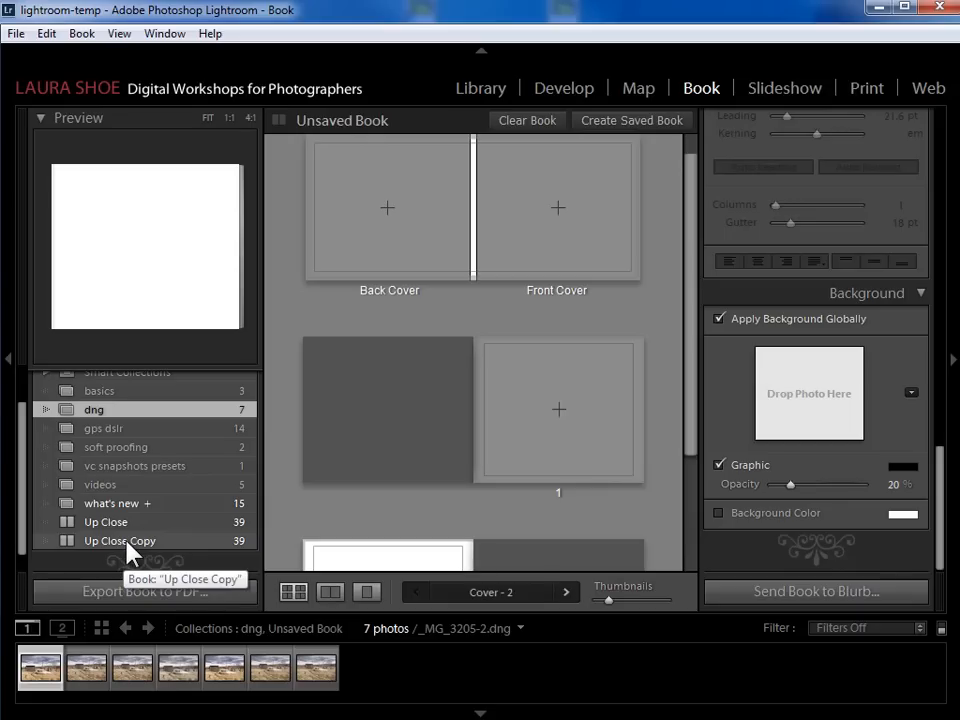
mouse_move(790, 96)
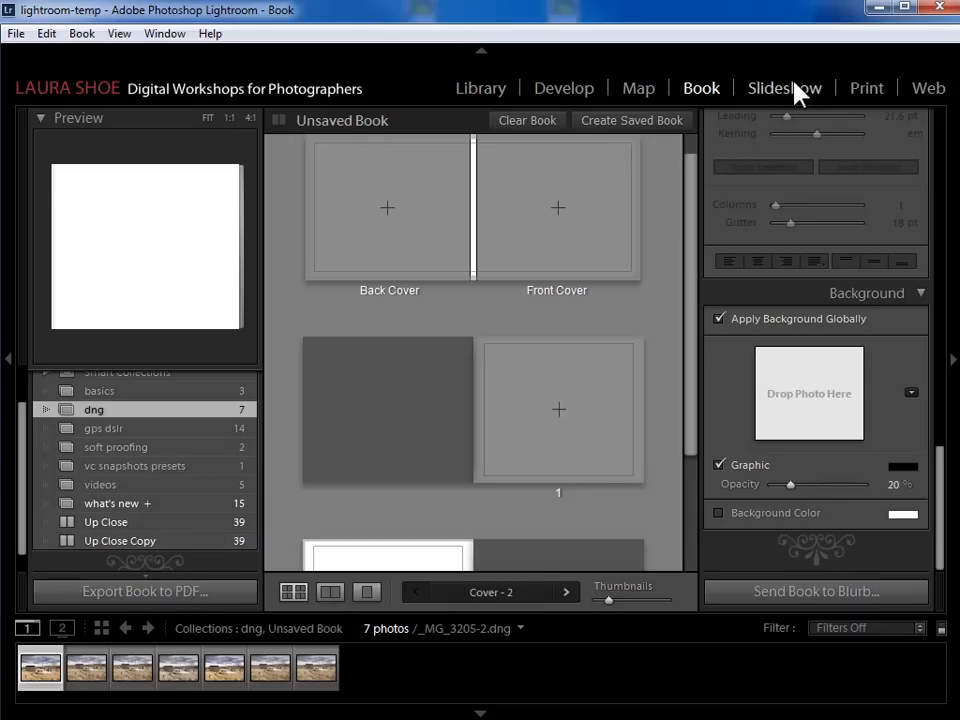
click(784, 88)
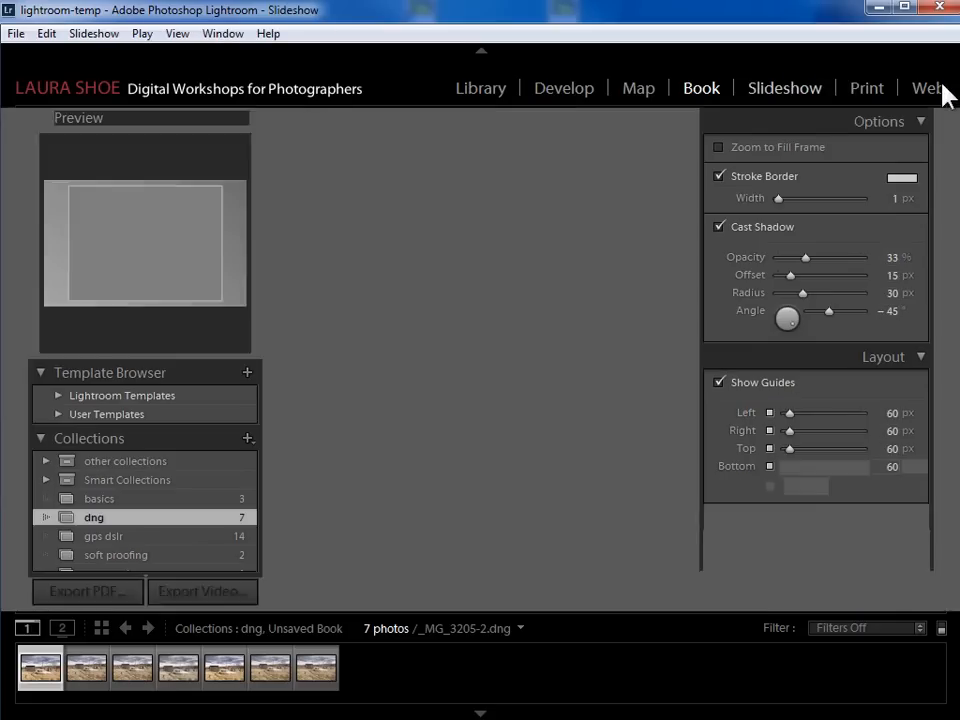
click(784, 88)
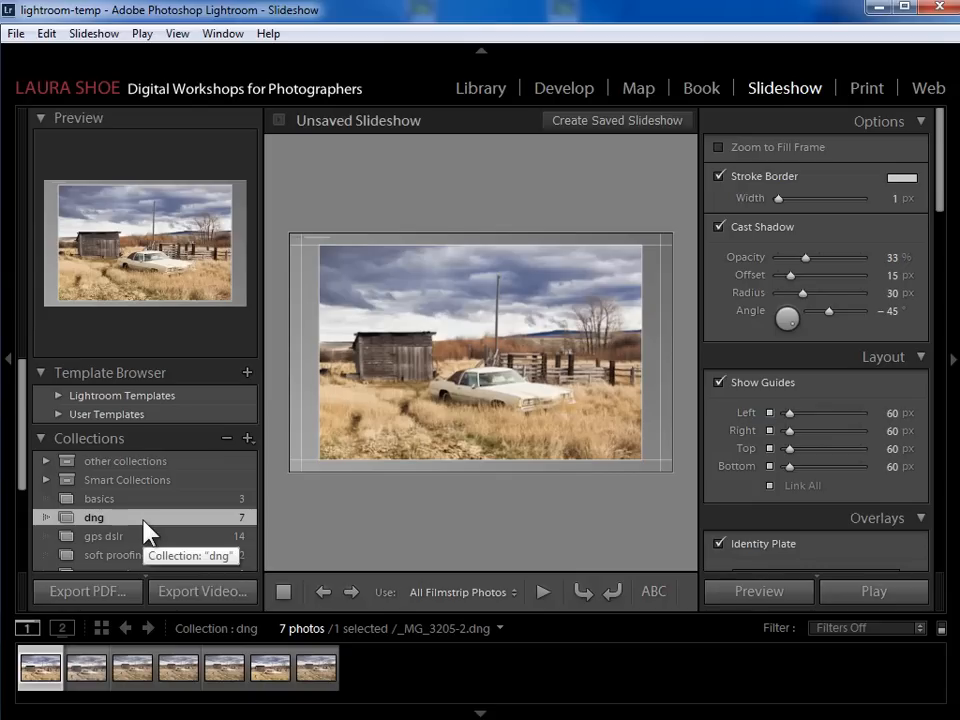
mouse_move(488, 532)
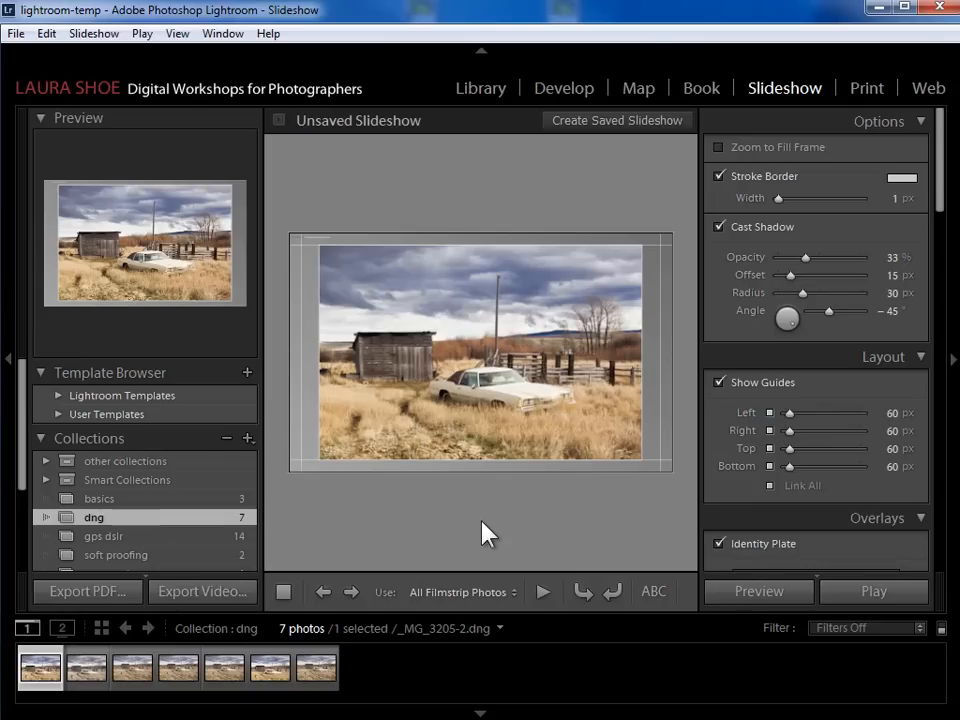